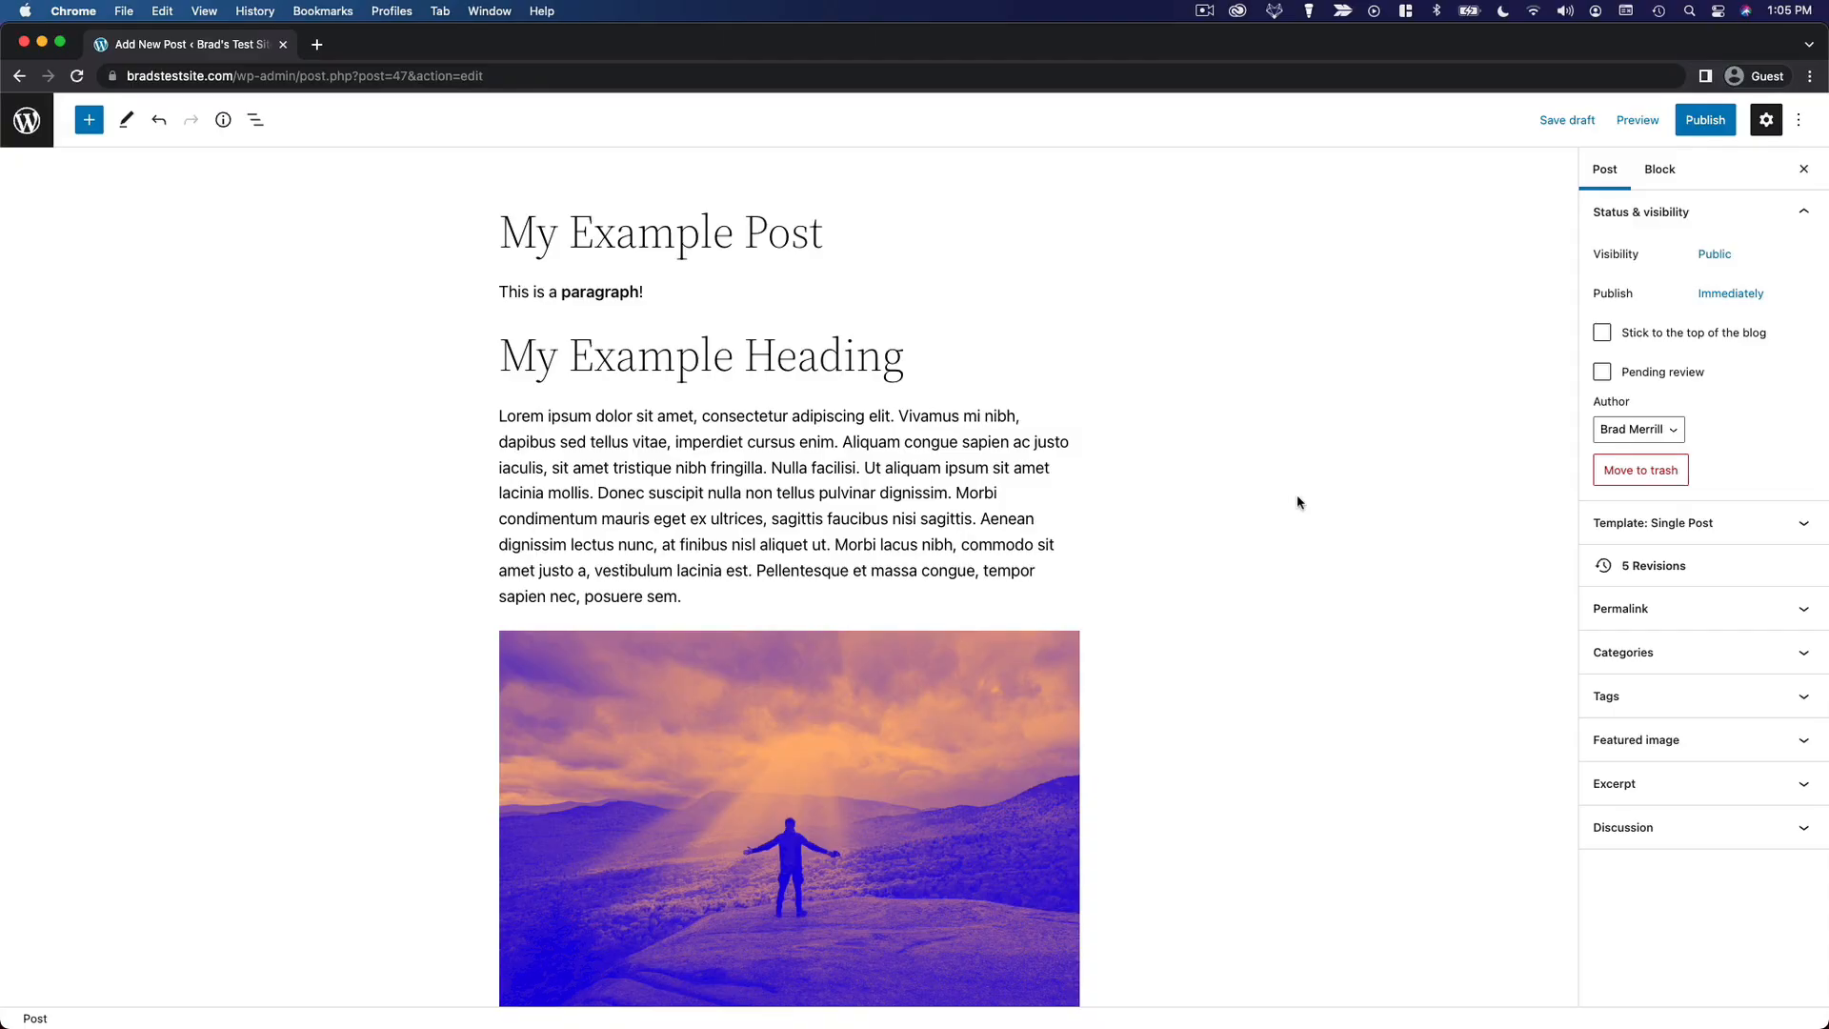
Review the post's visibility choices and publish date picker without changing them
scroll("down", 3)
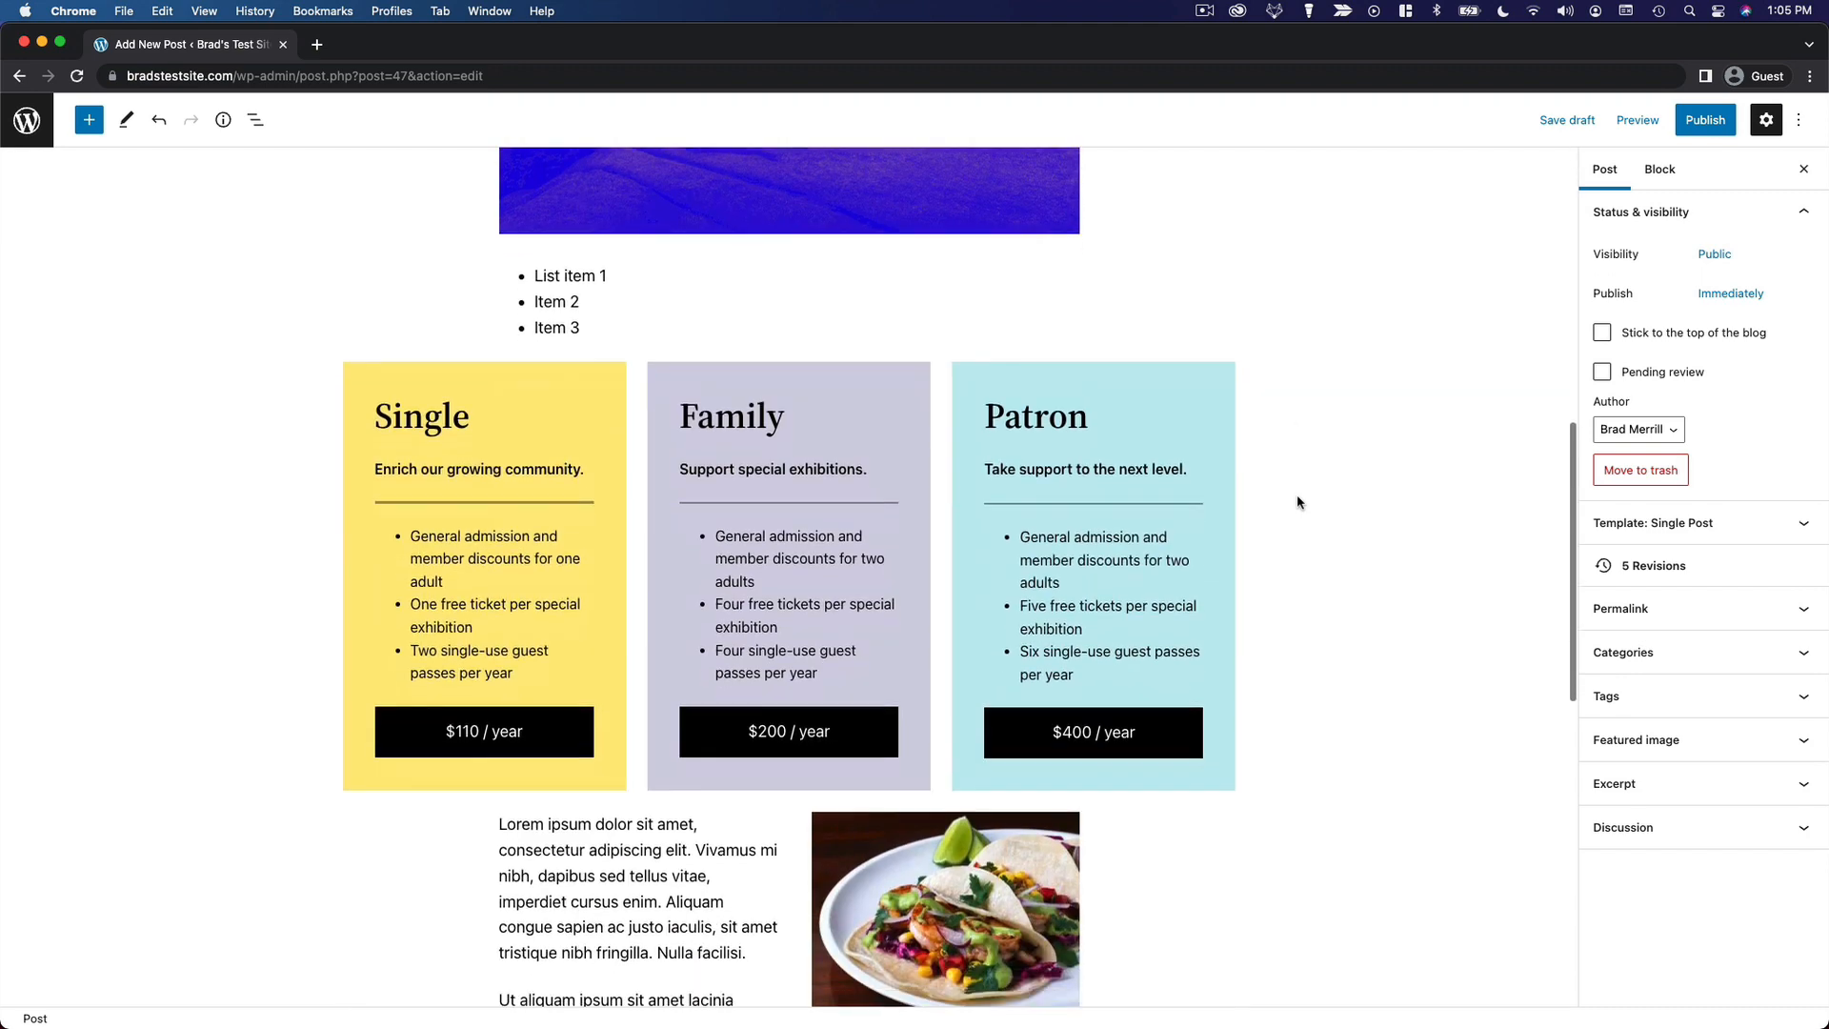
scroll("up", 3)
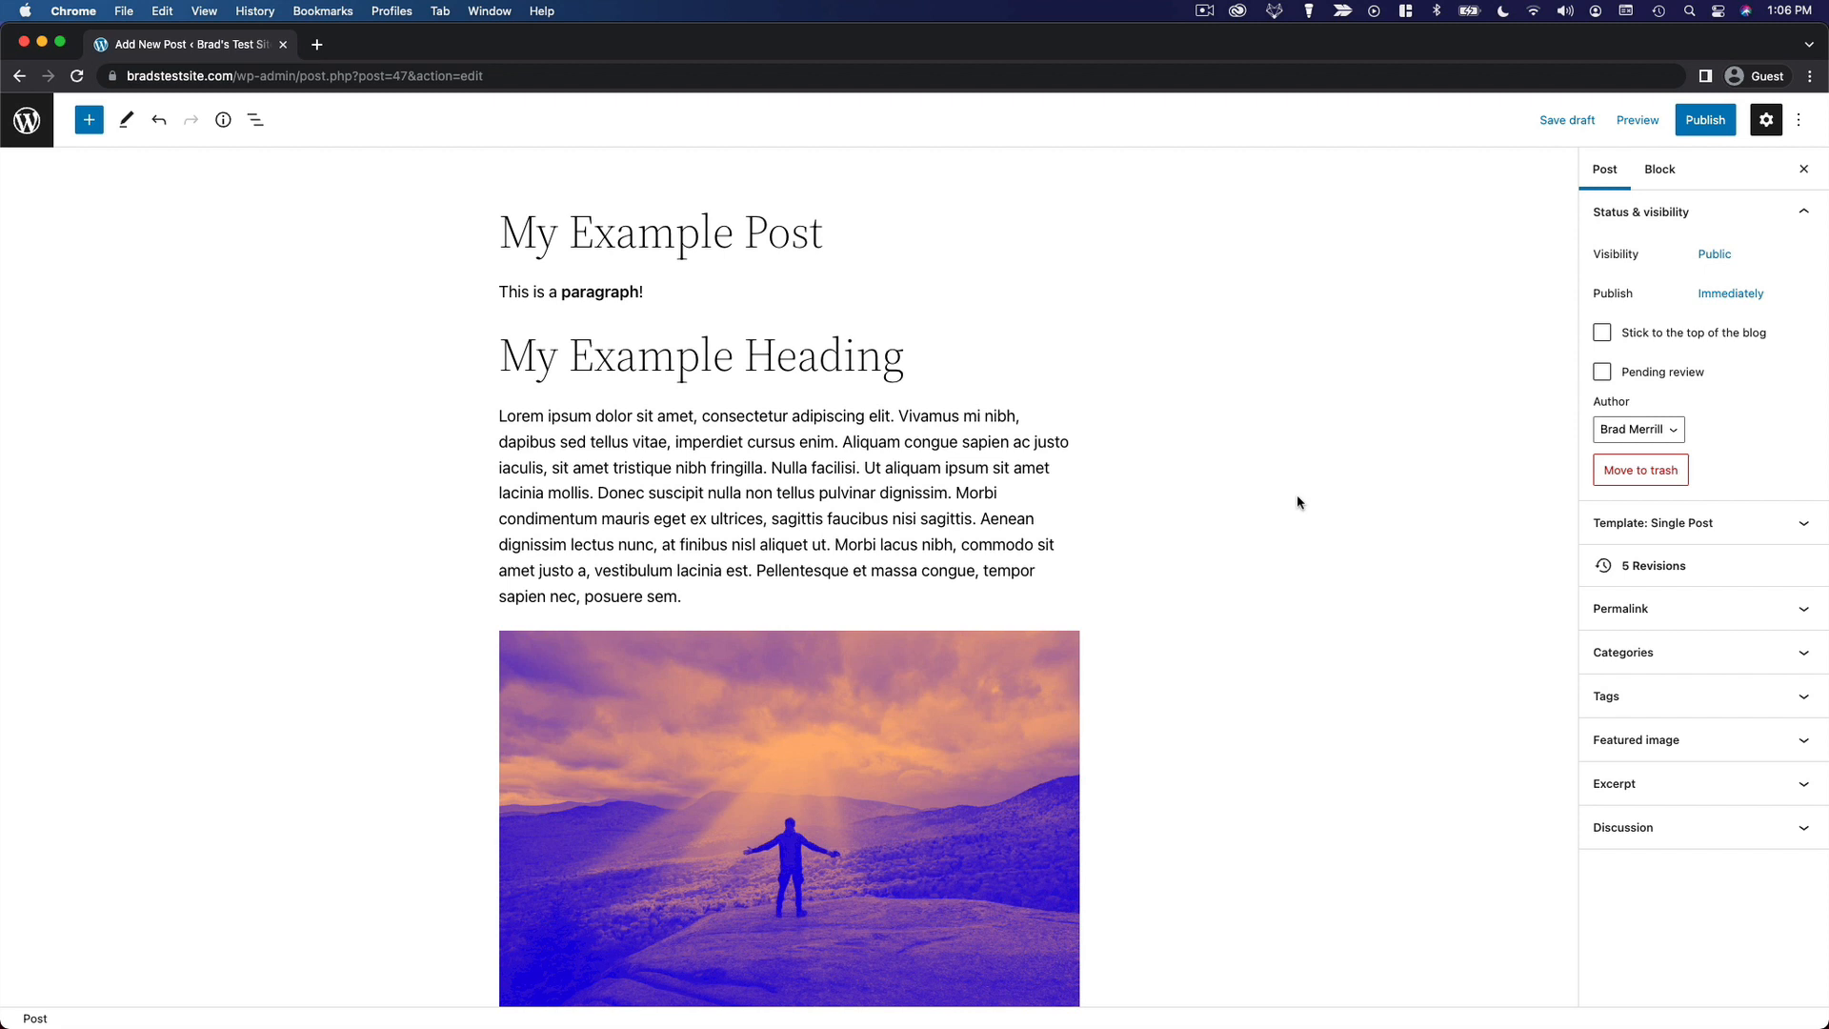
mouse_move(1695, 429)
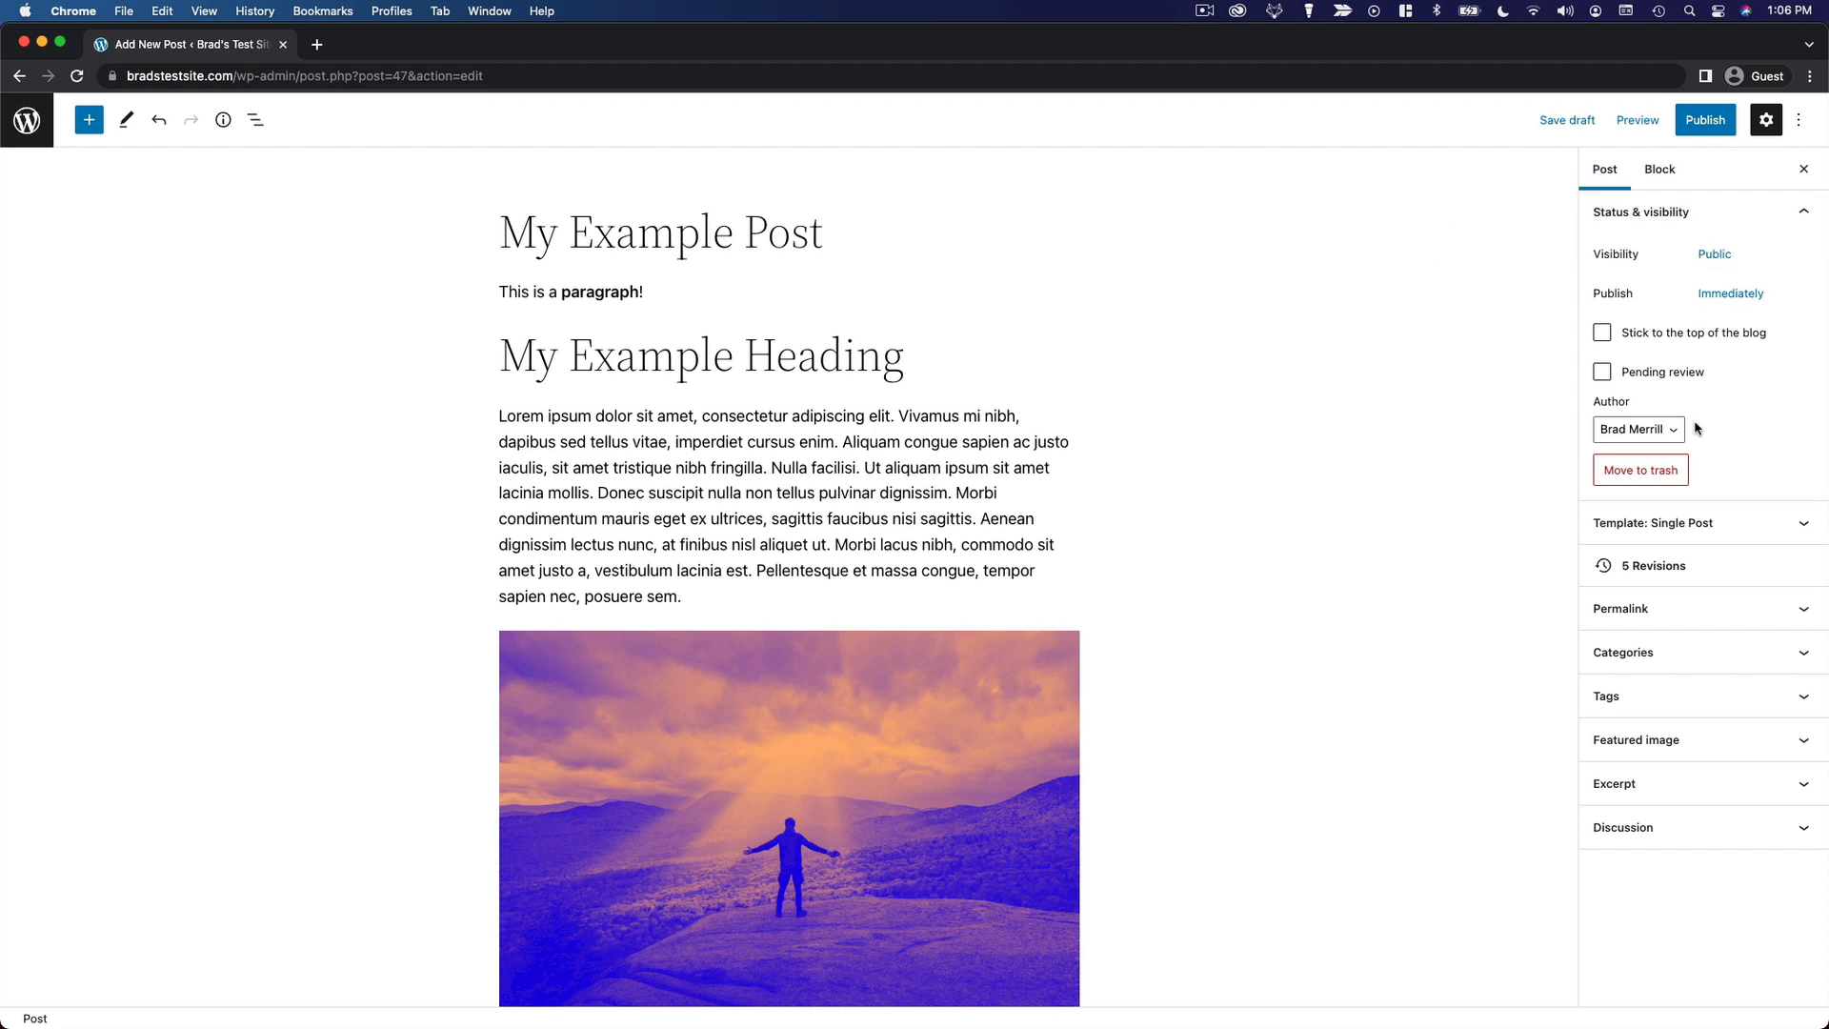
mouse_move(1602, 221)
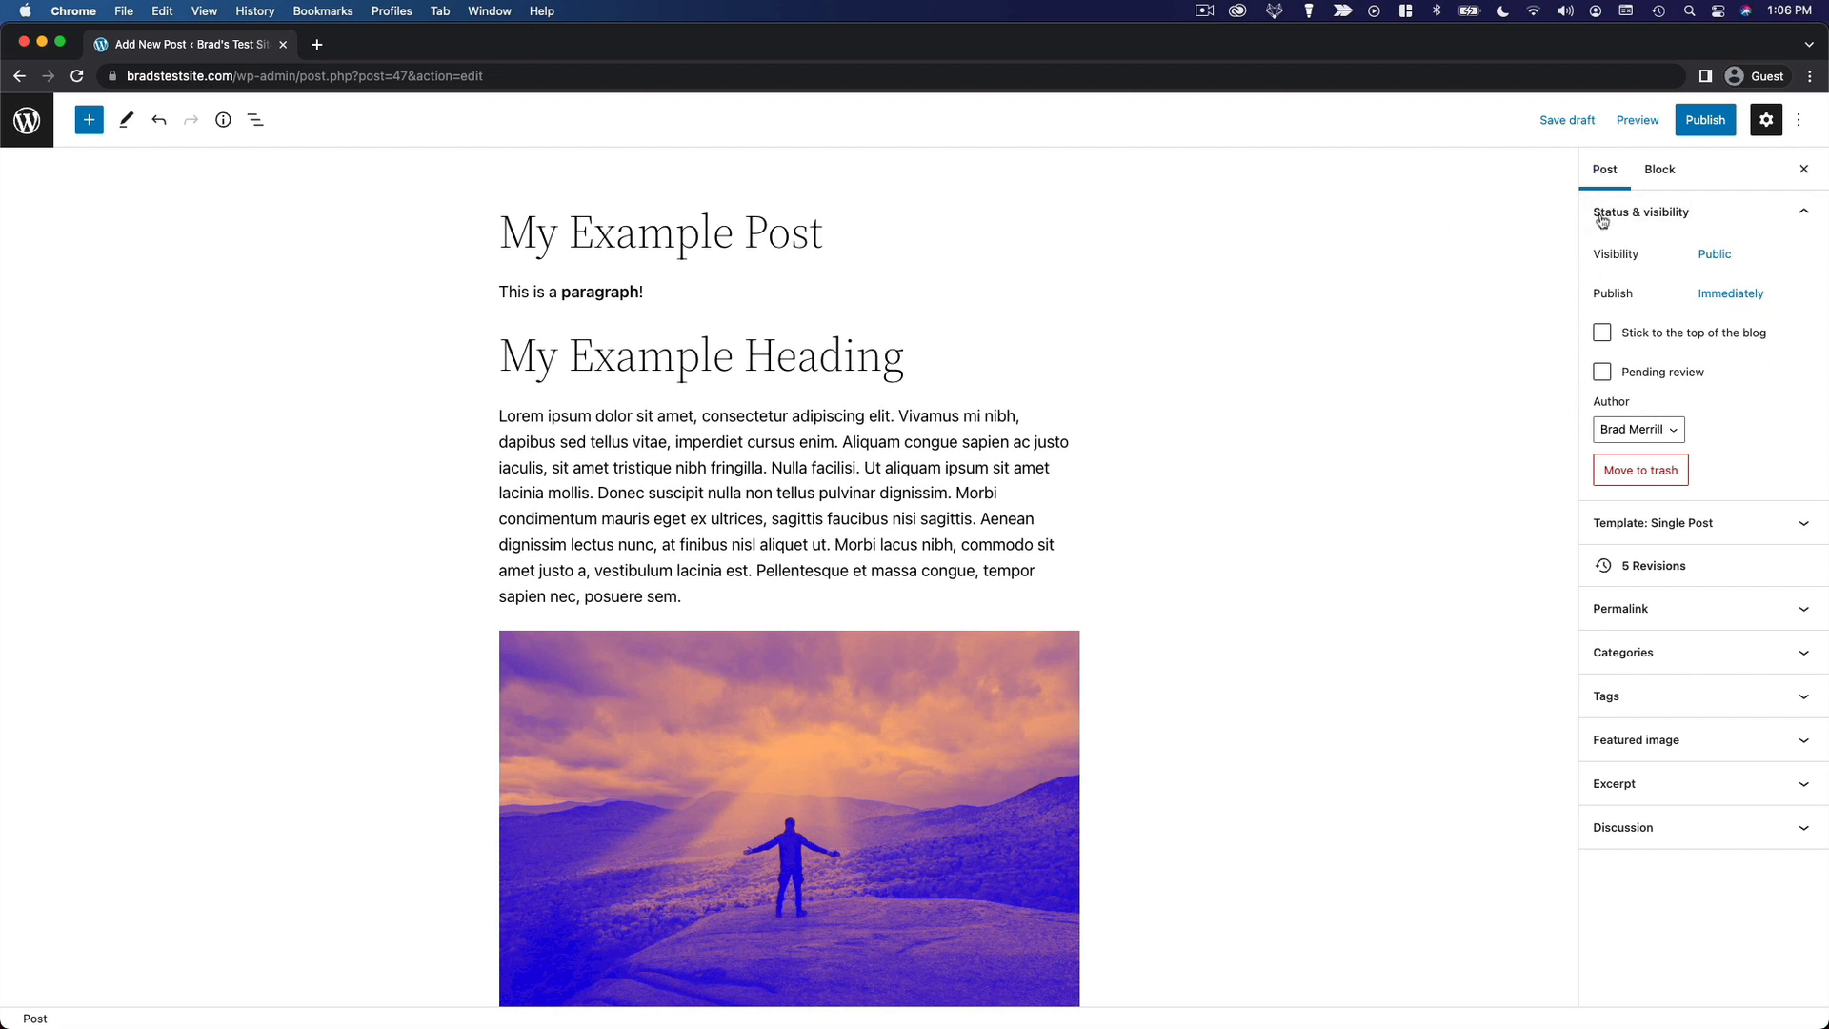
mouse_move(1291, 787)
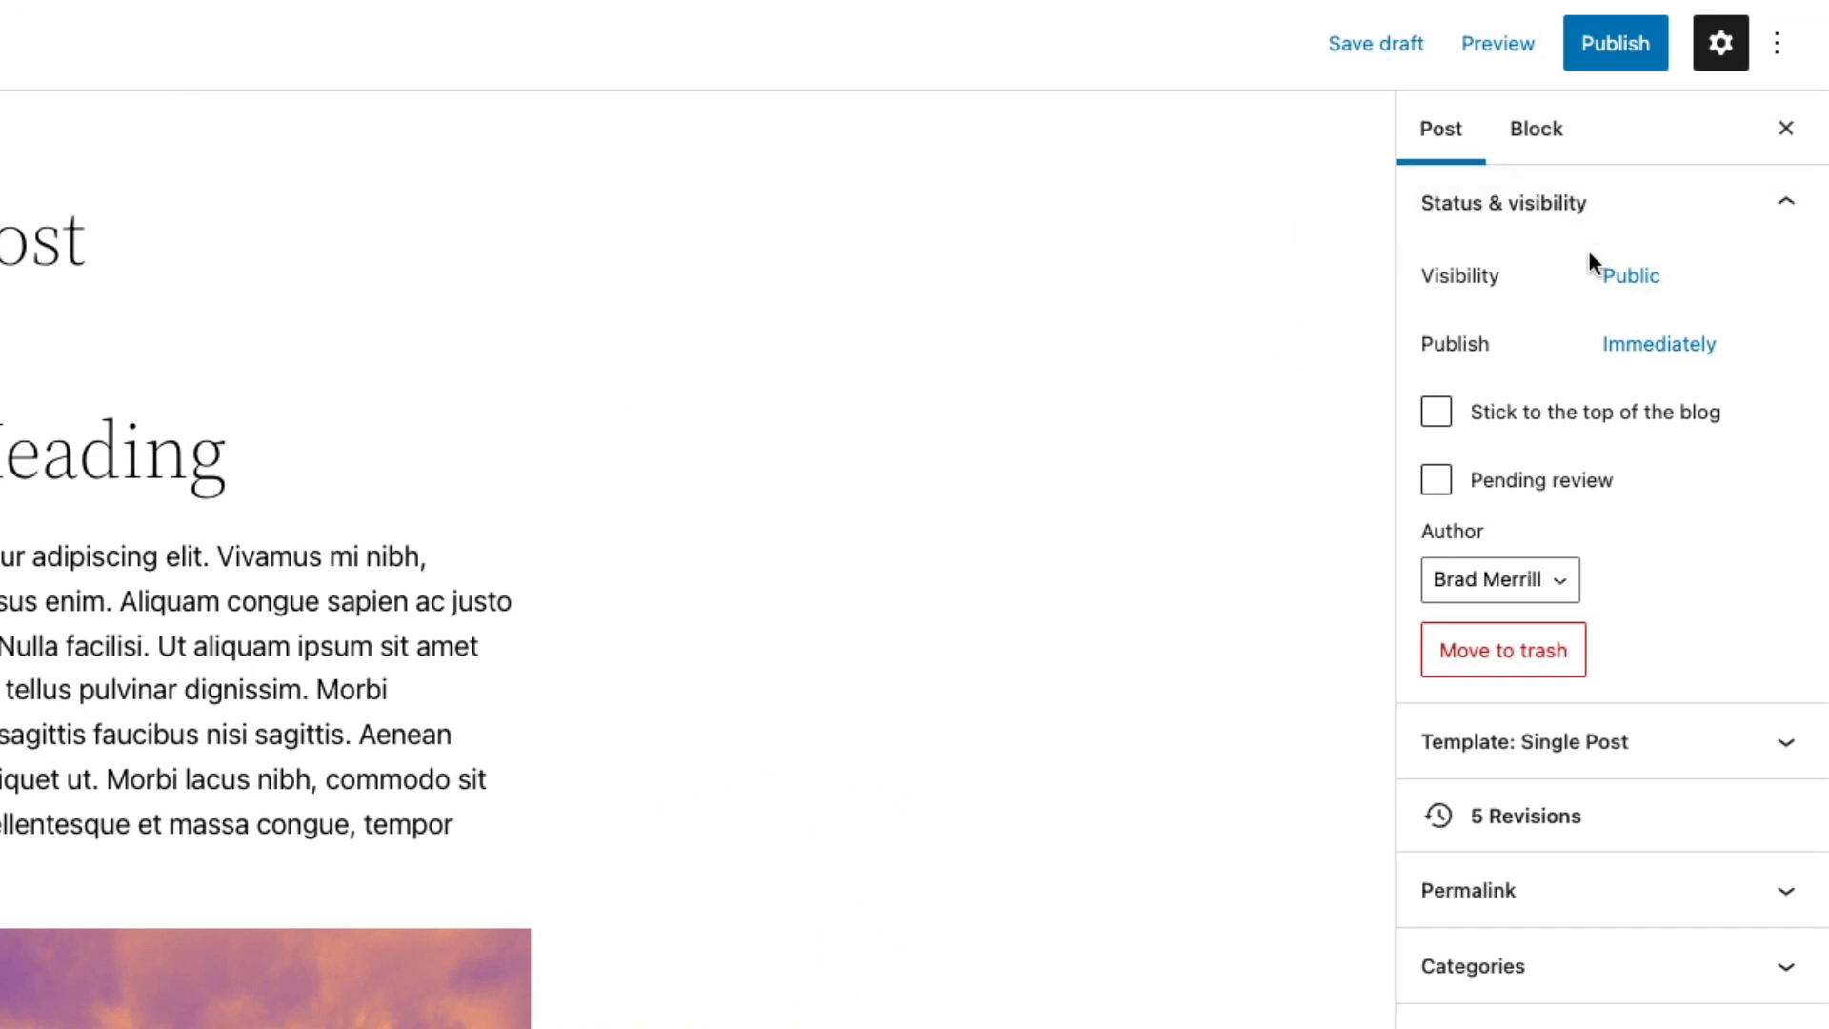
mouse_move(1452, 327)
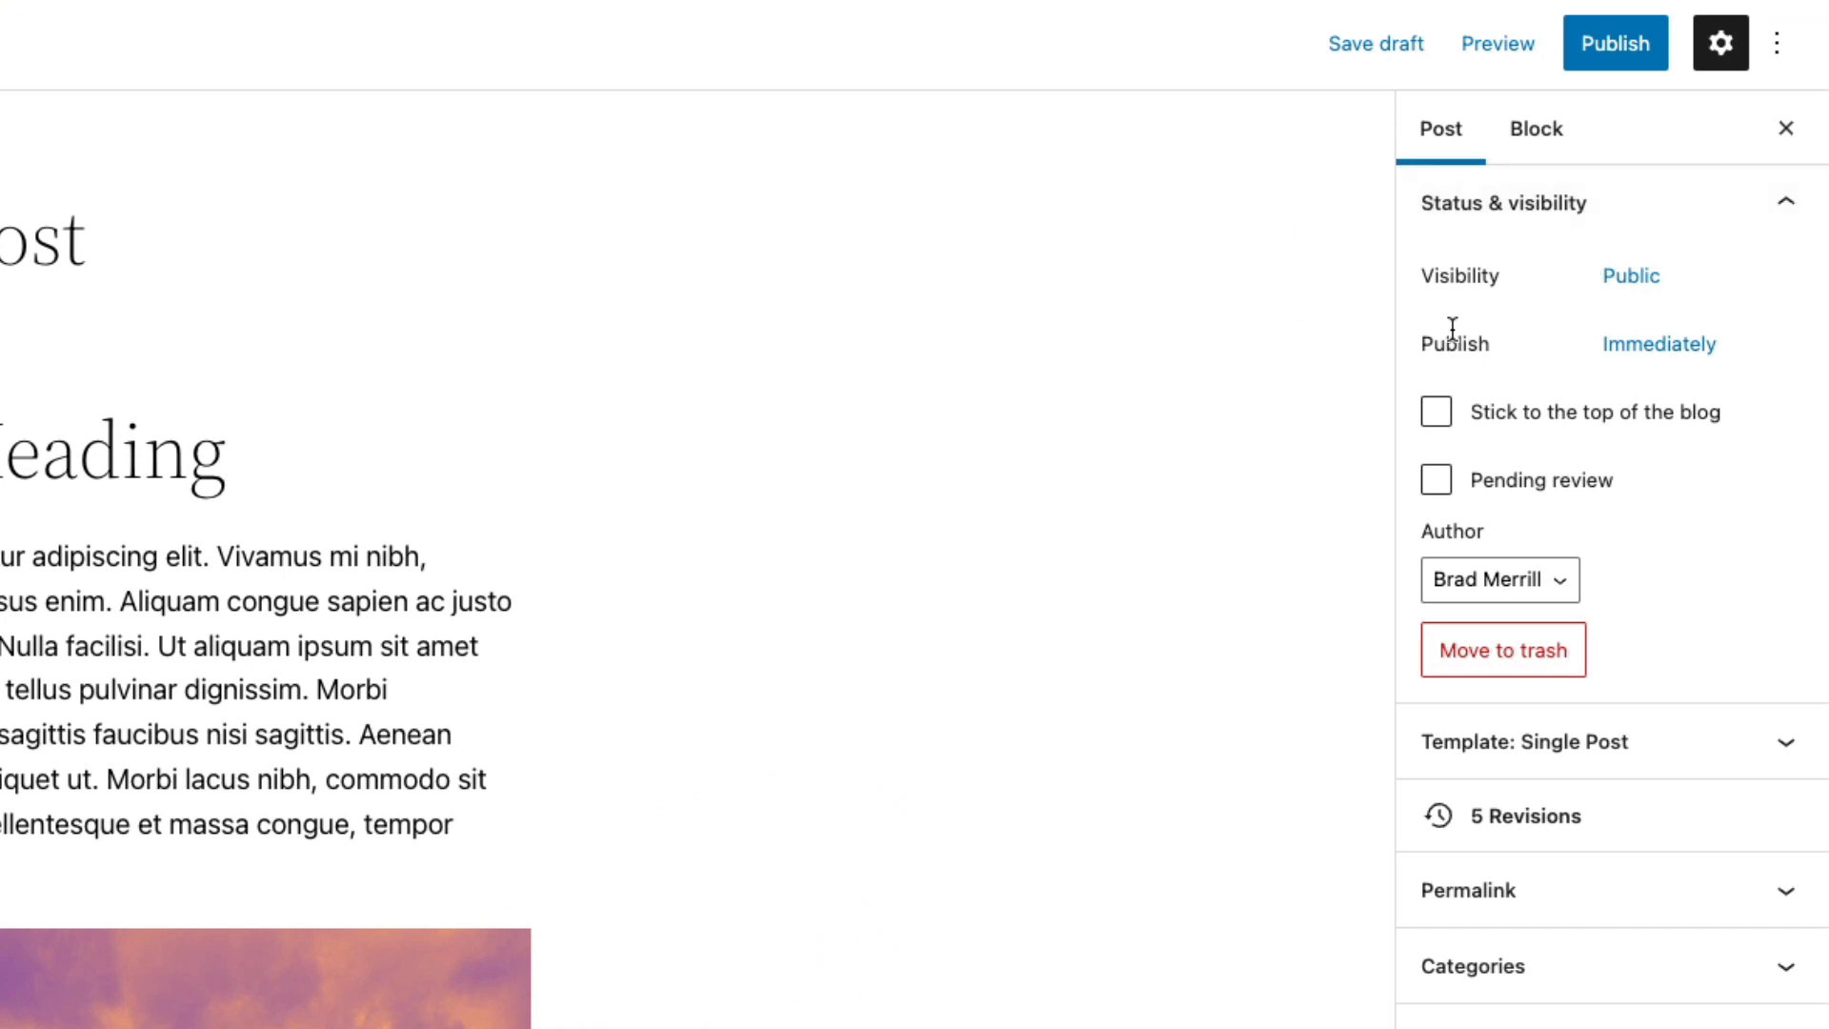
left_click(1631, 274)
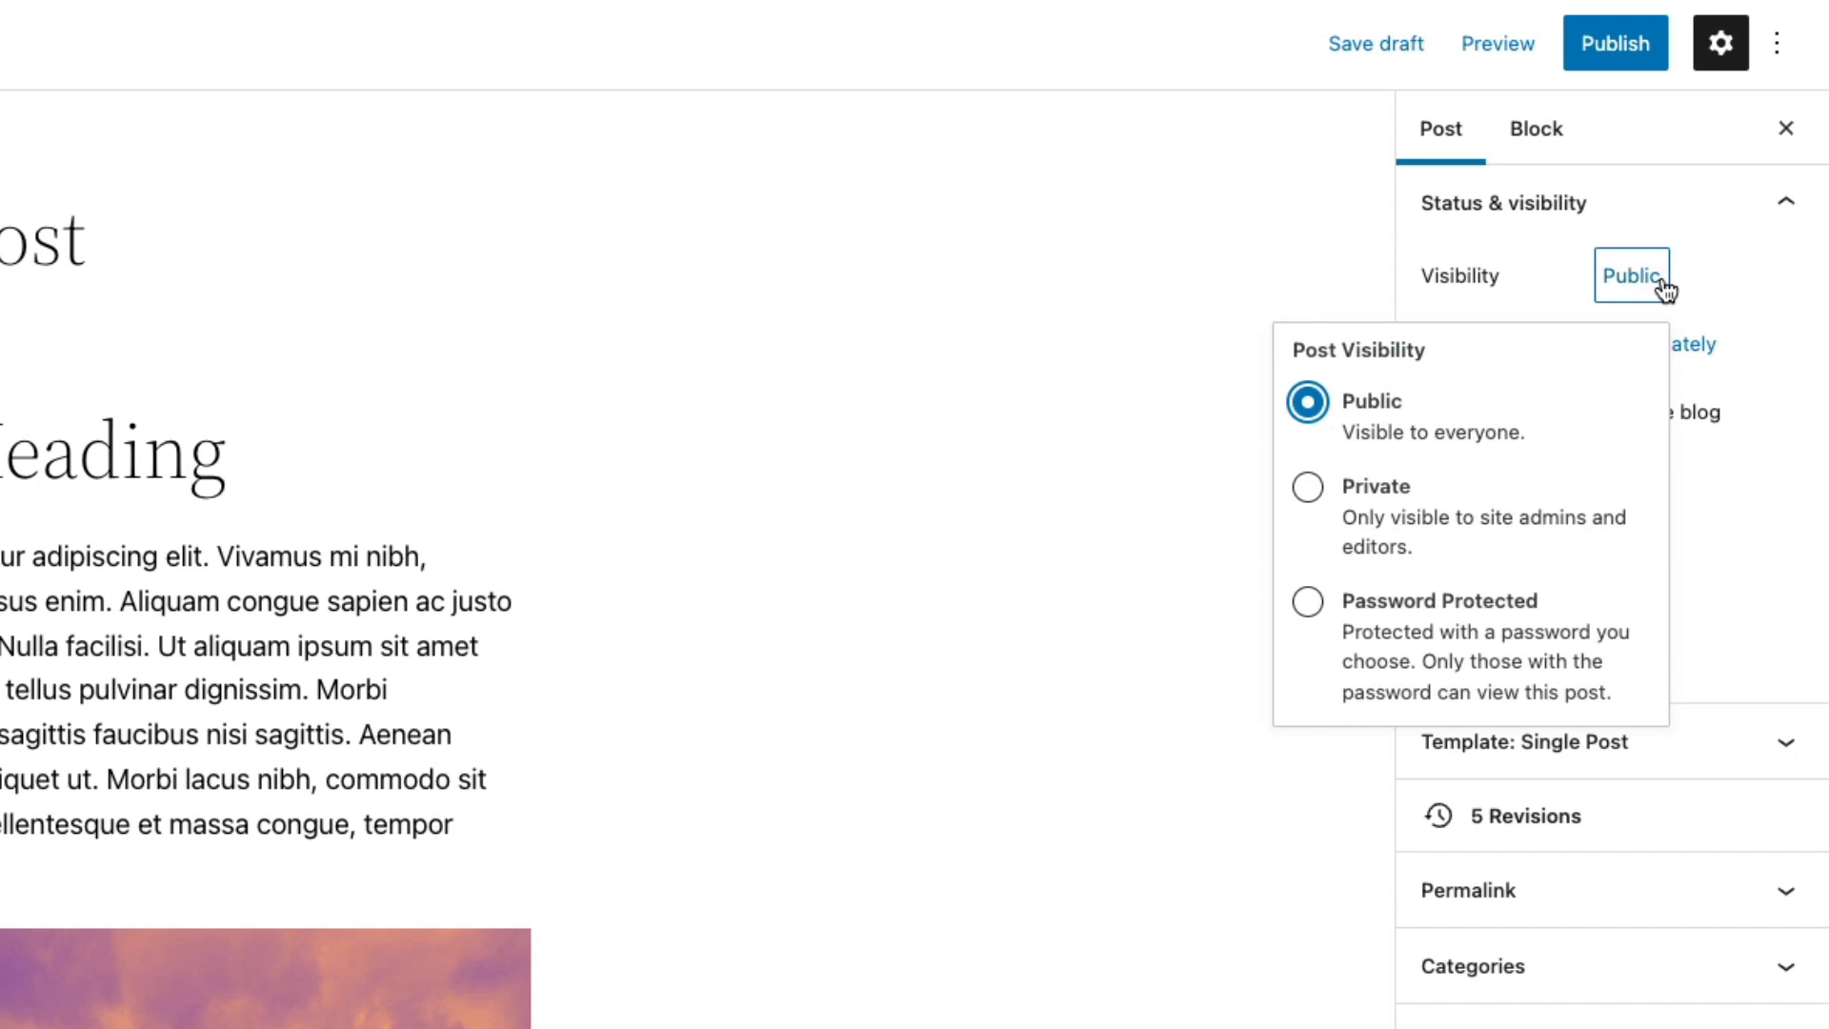
mouse_move(1361, 510)
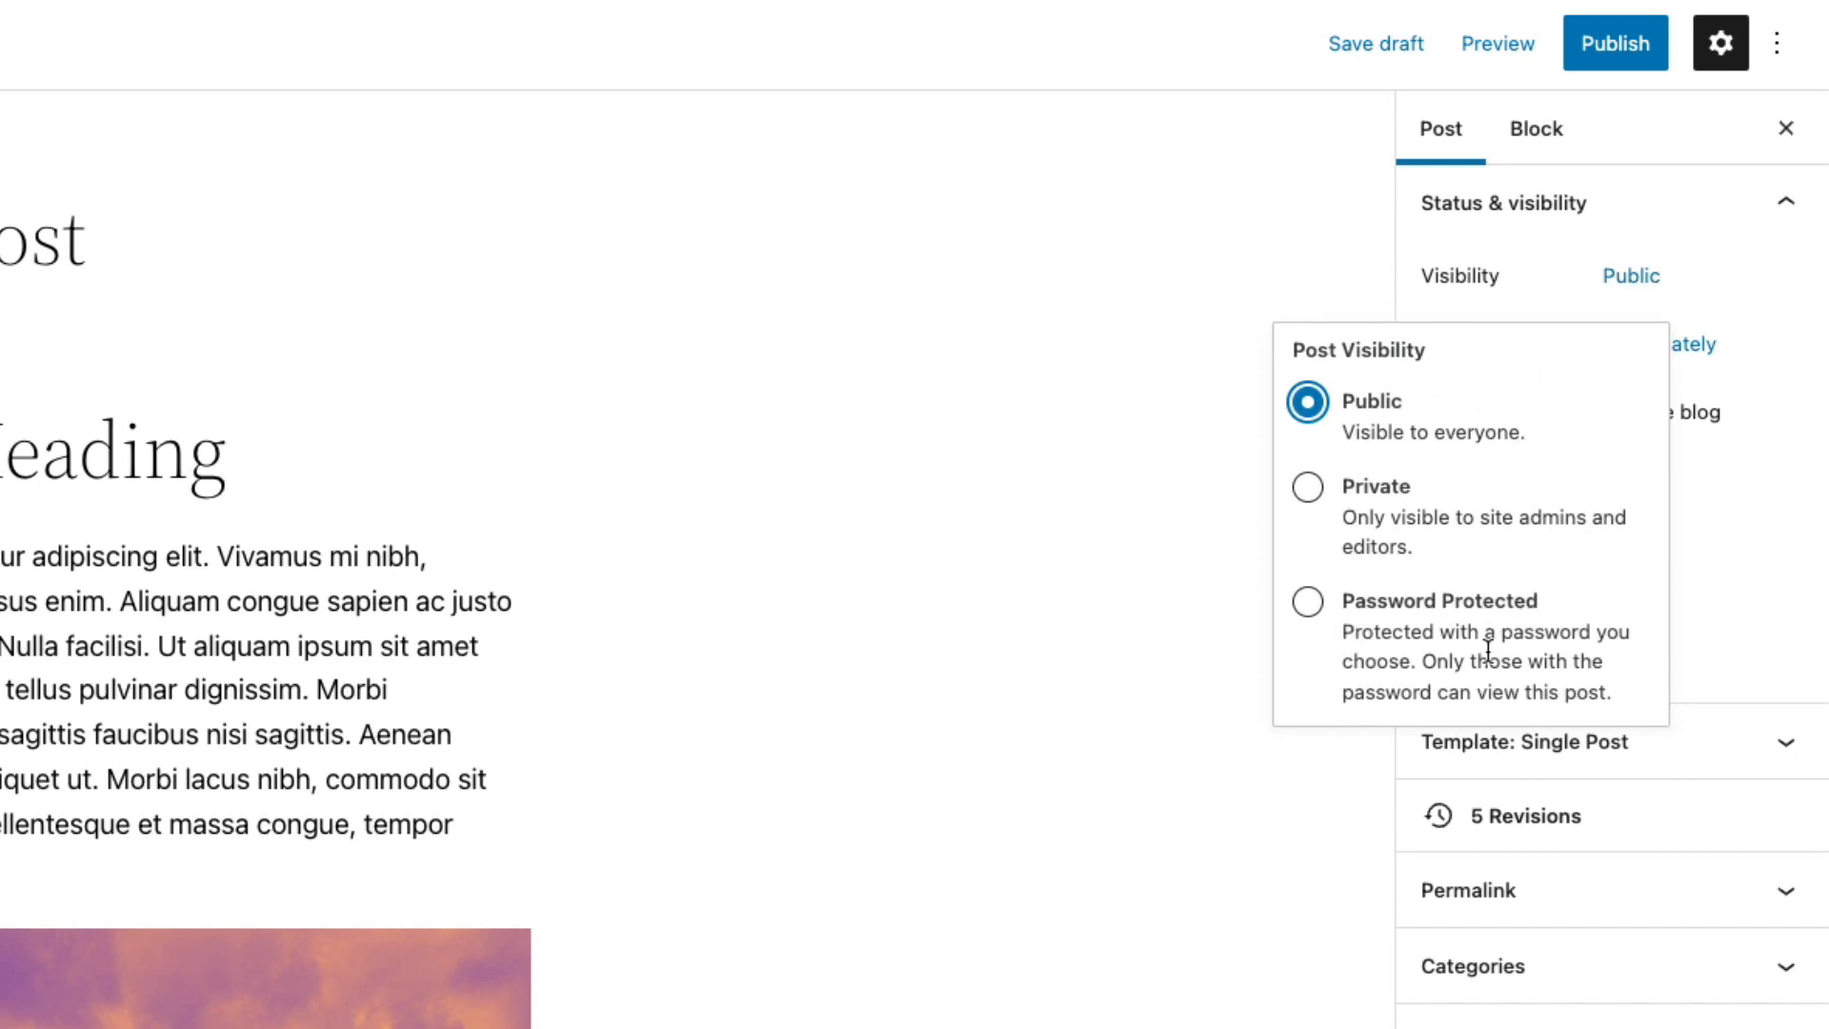
mouse_move(1478, 457)
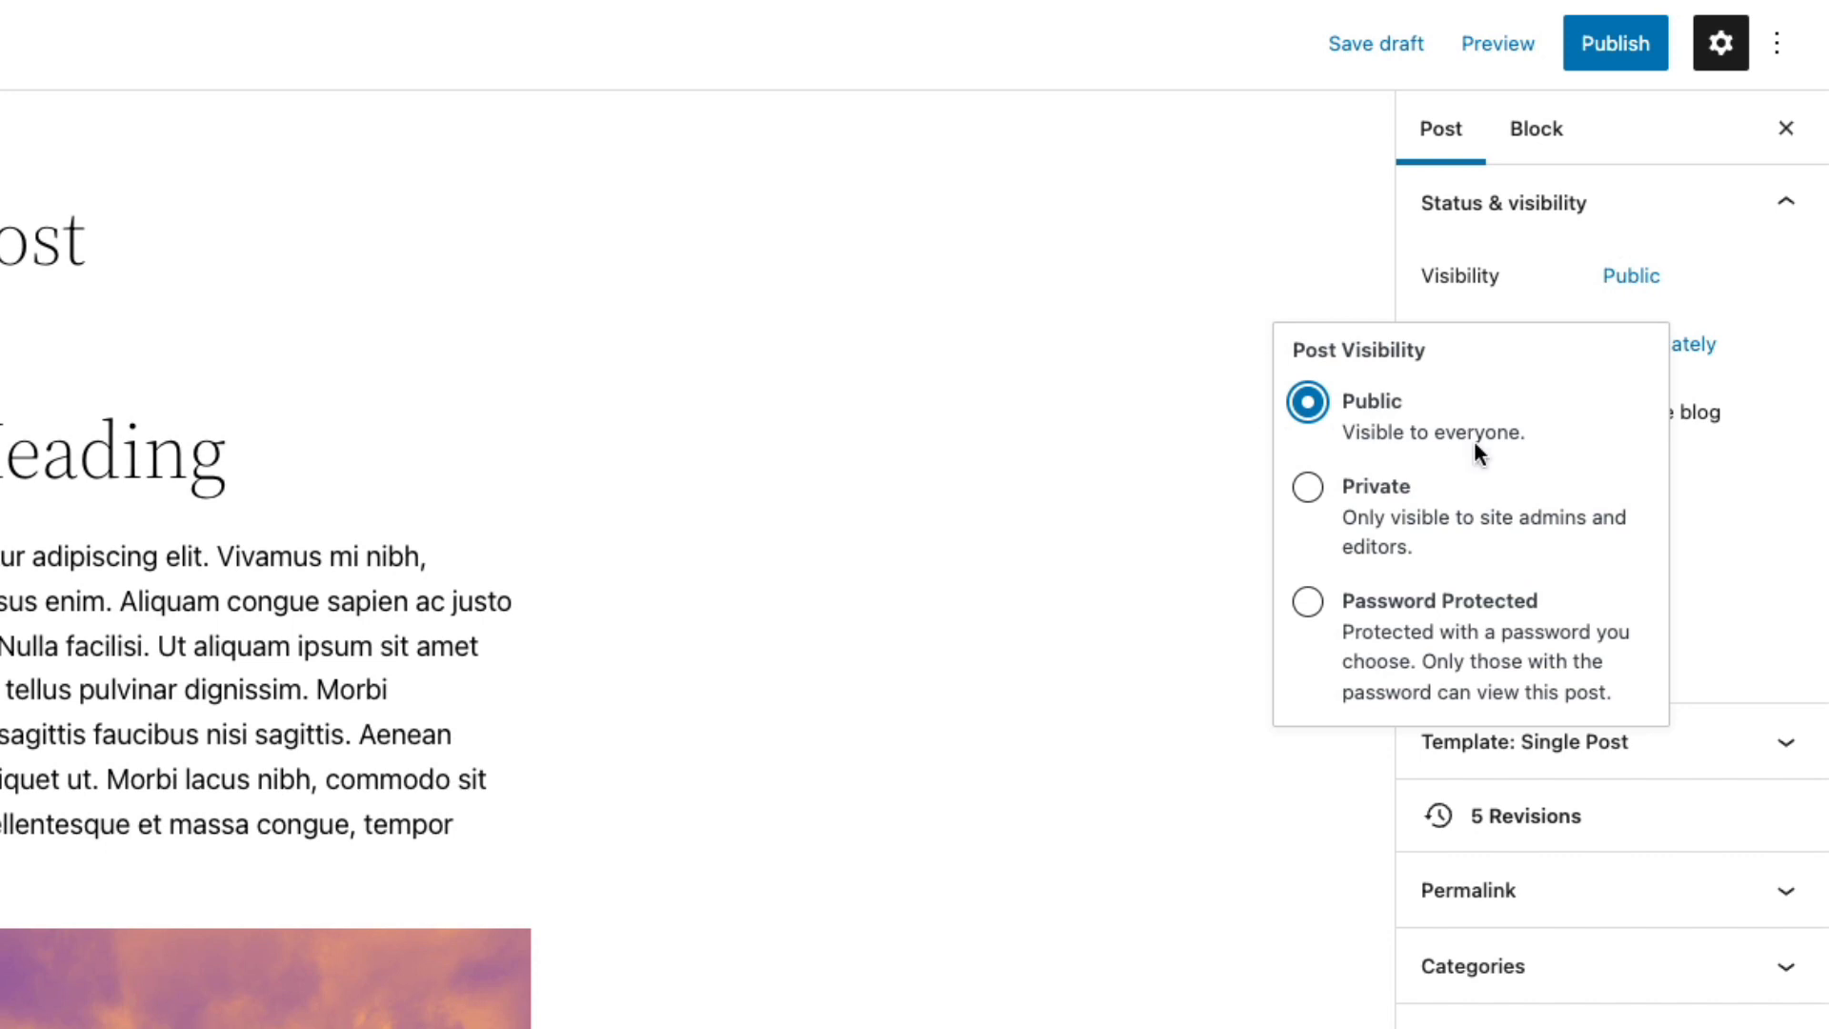
mouse_move(1335, 530)
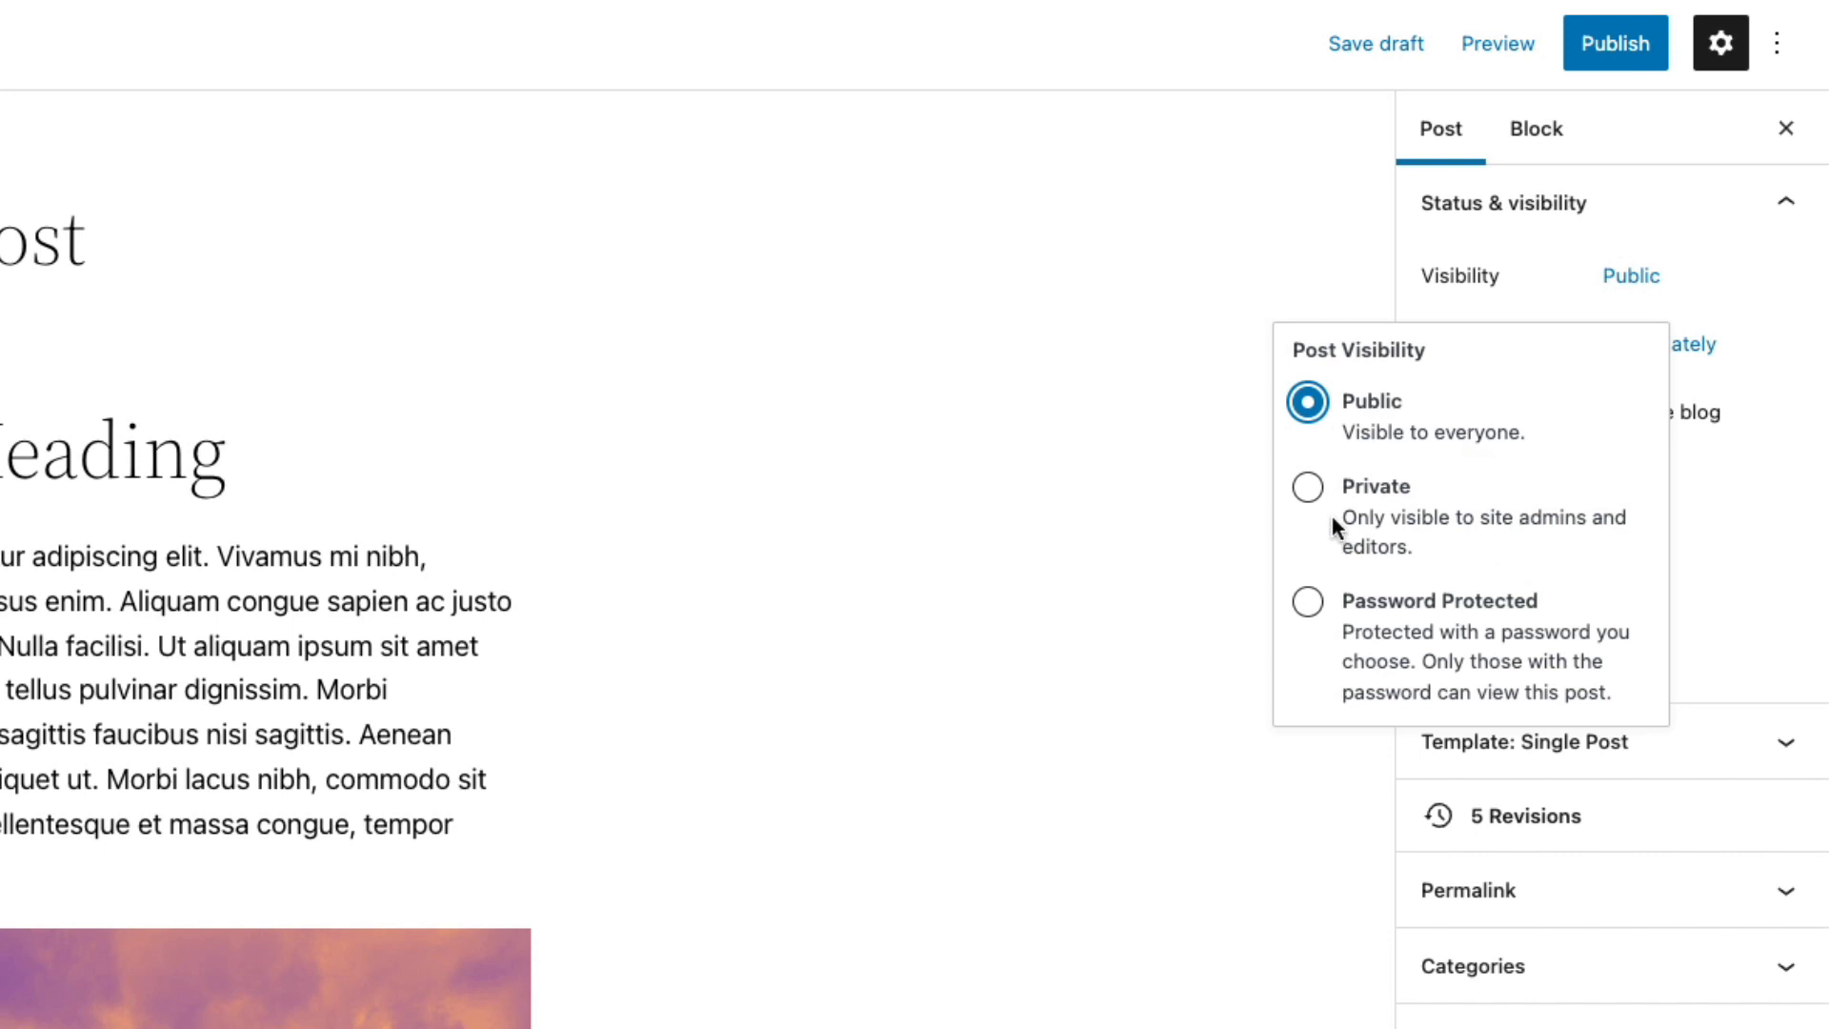
mouse_move(1324, 526)
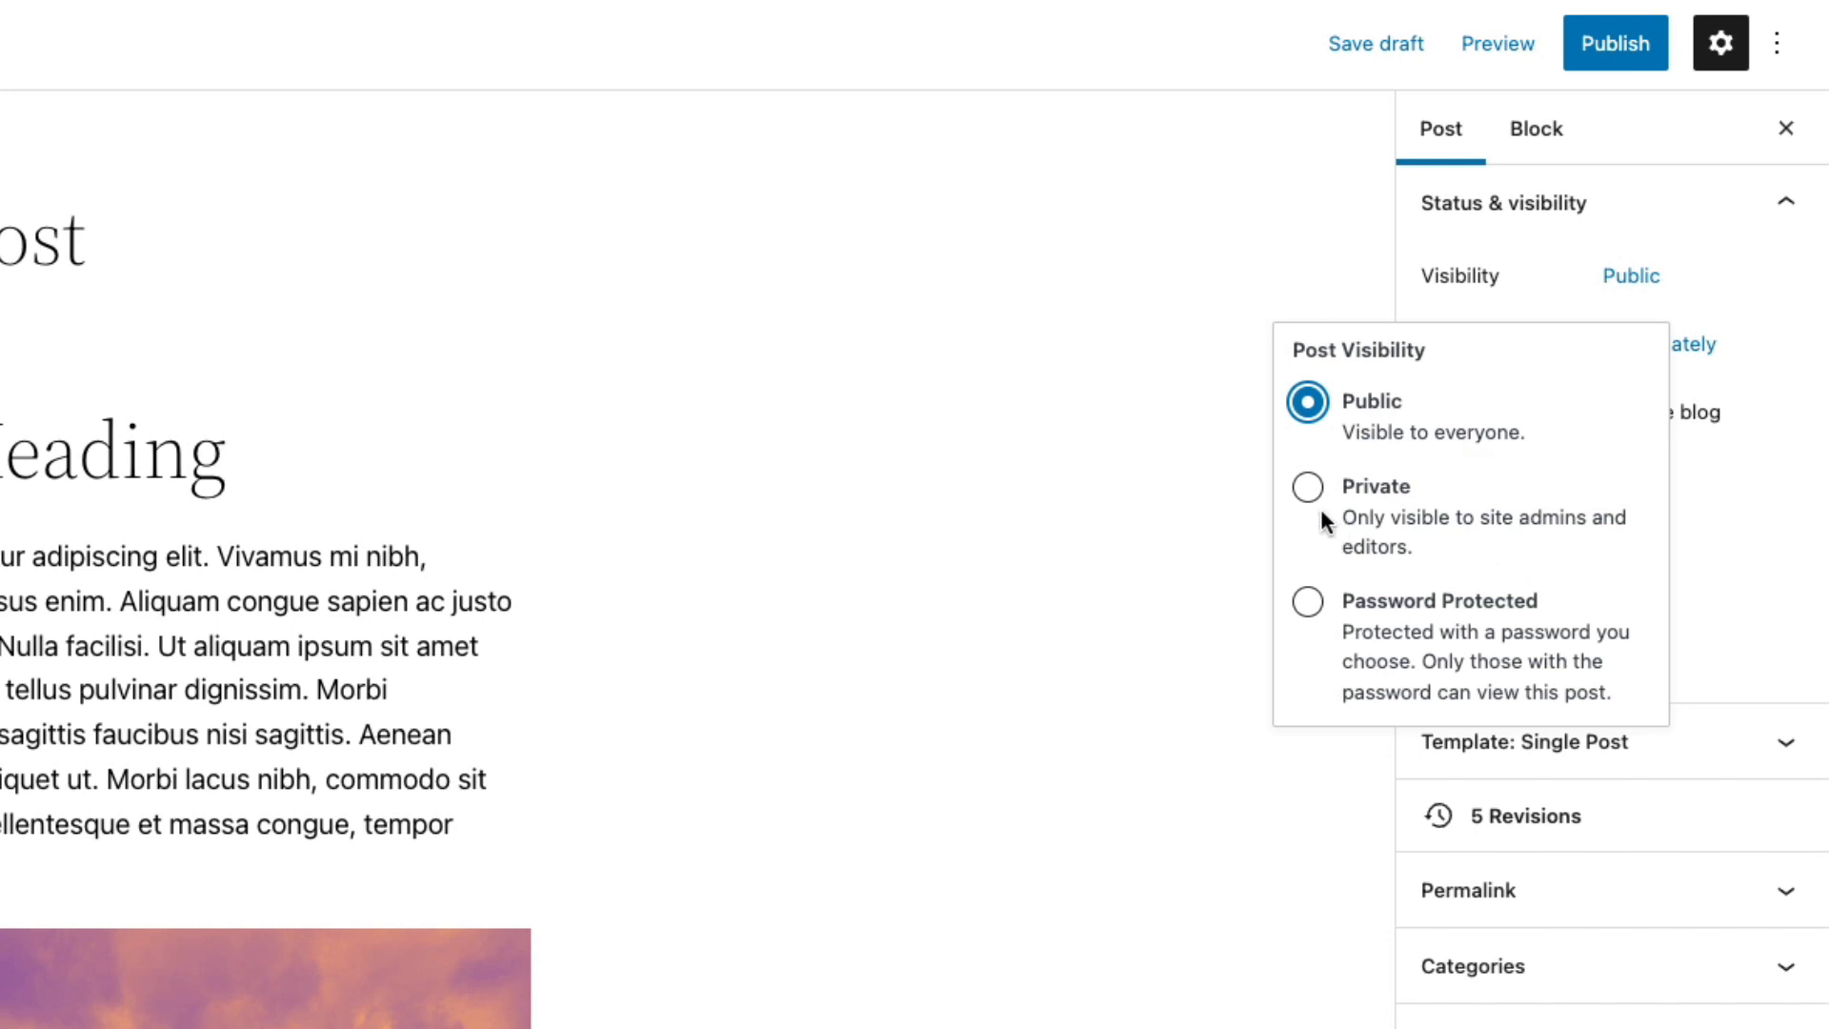
mouse_move(1317, 720)
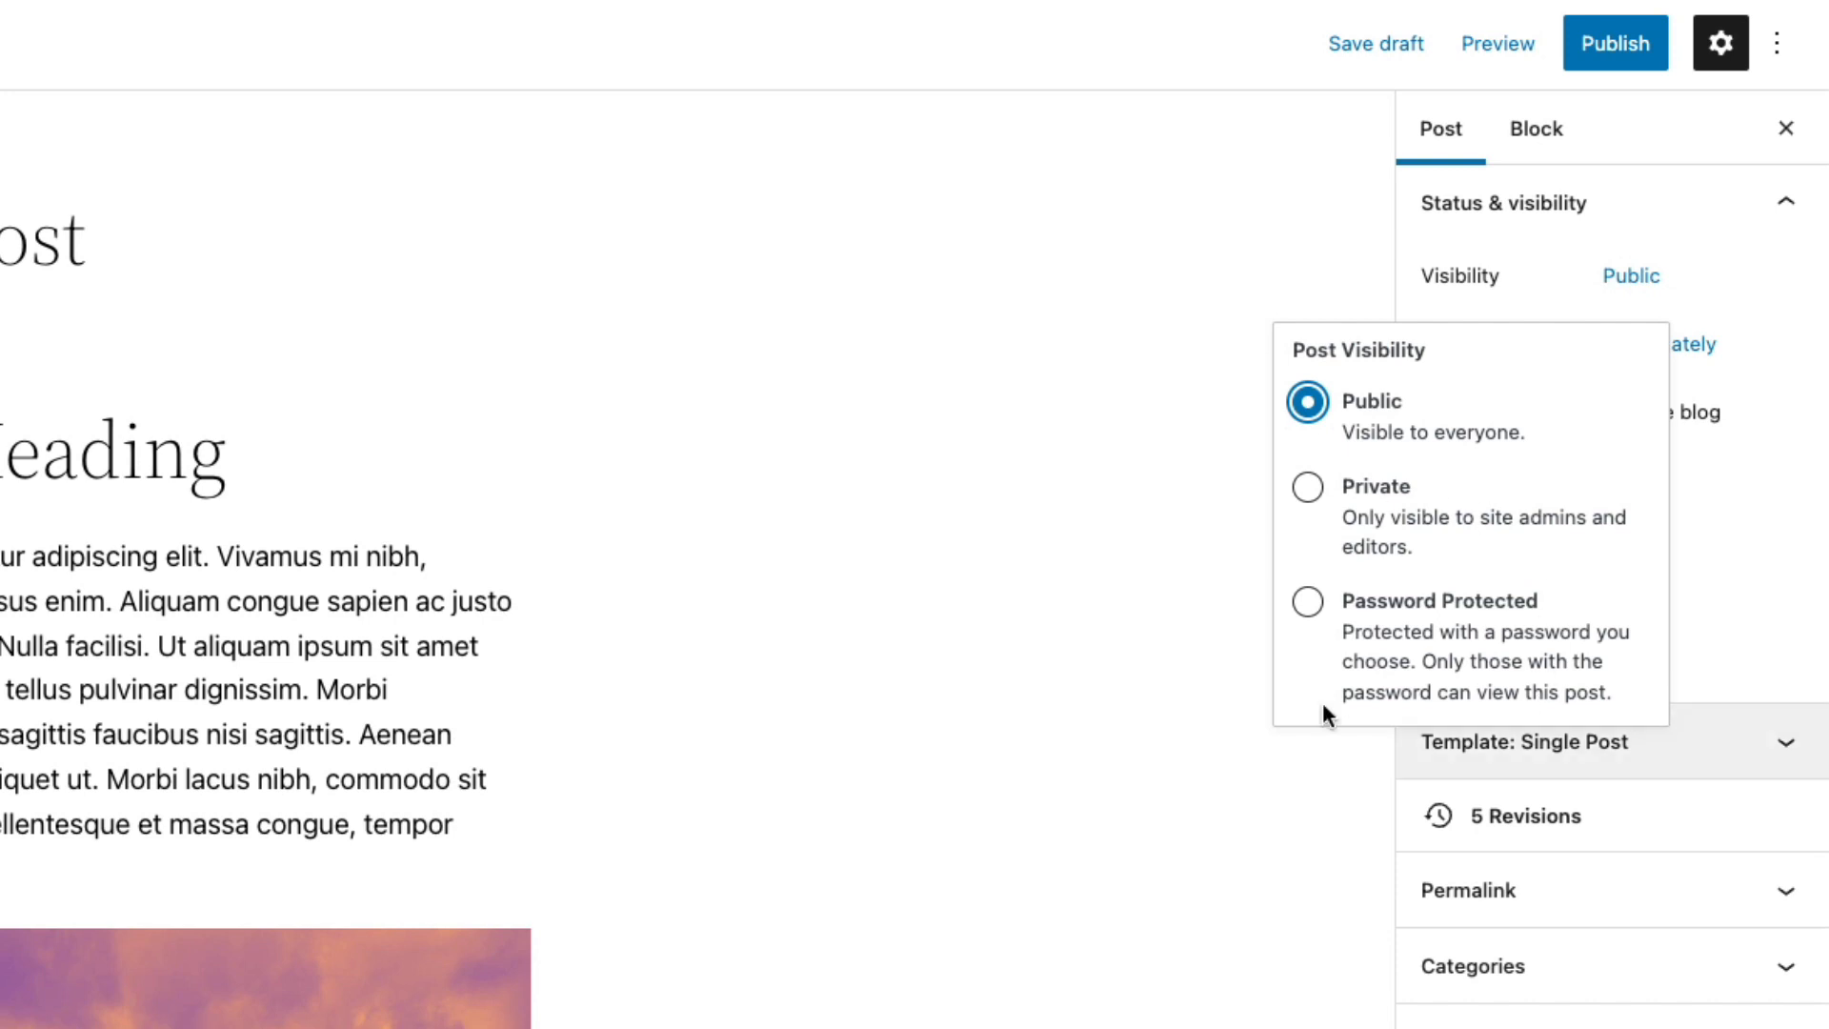
mouse_move(1319, 647)
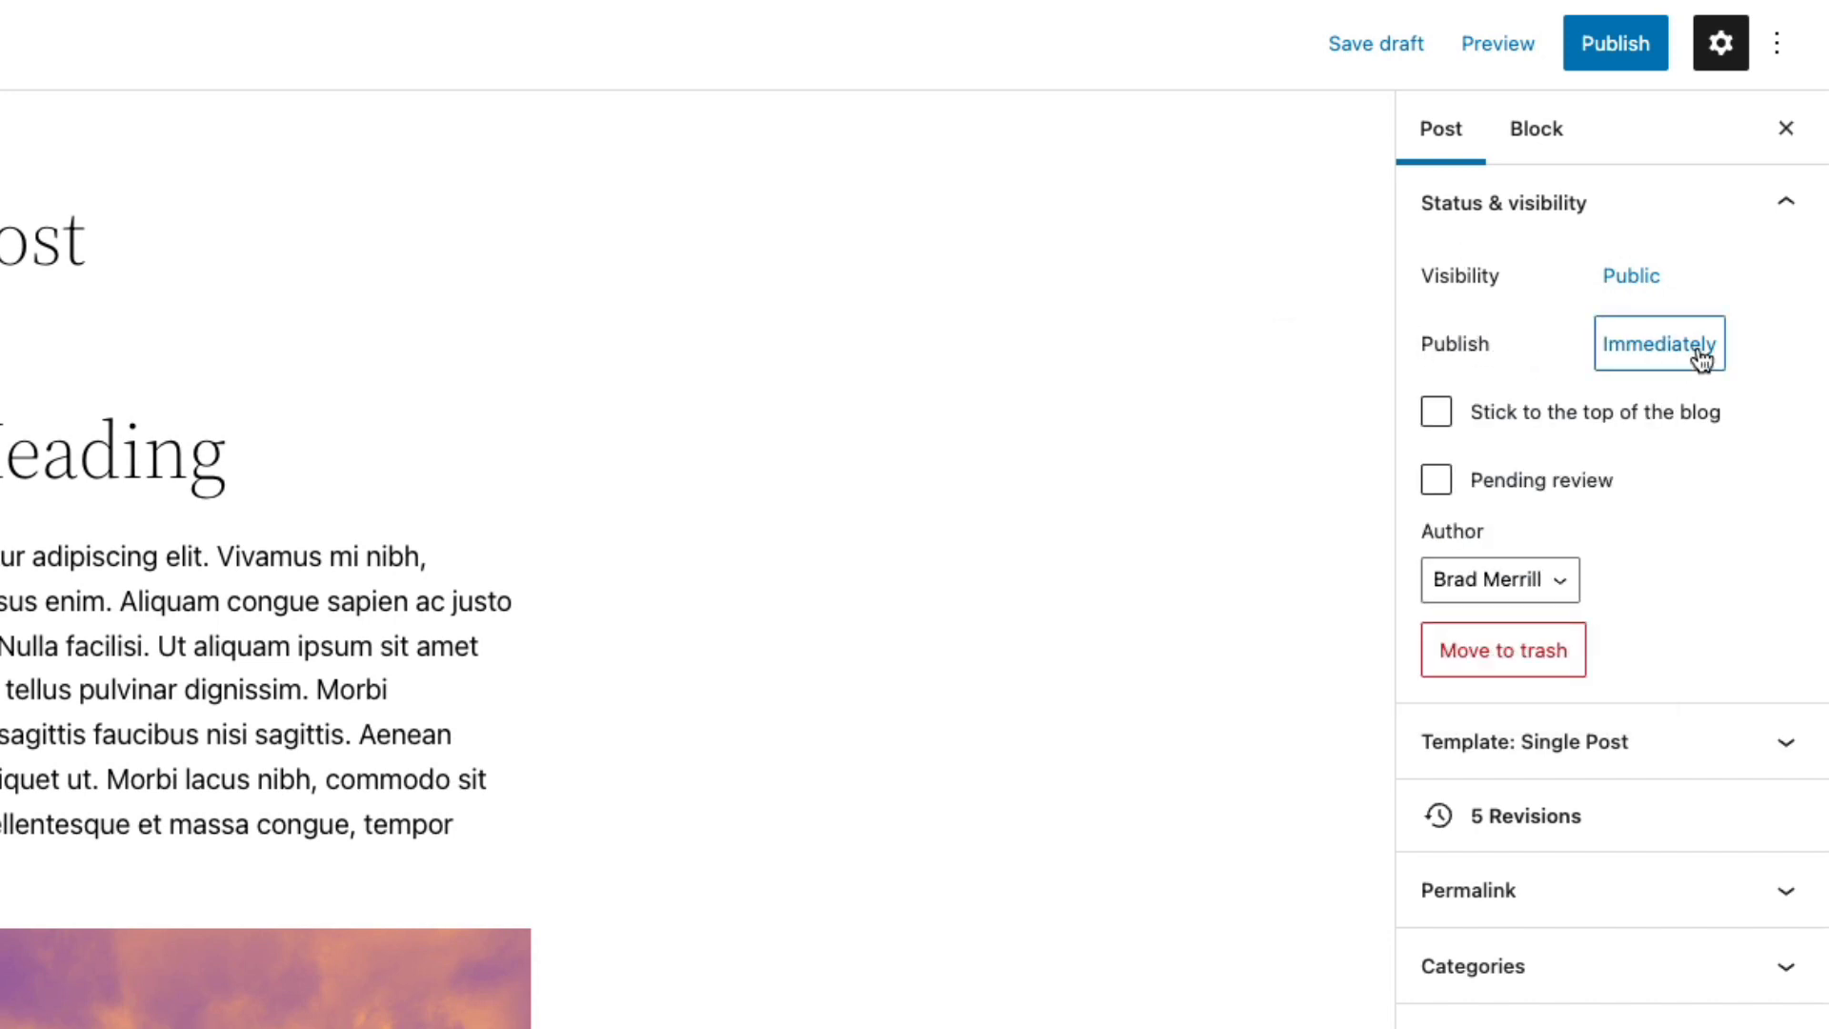
mouse_move(1502, 368)
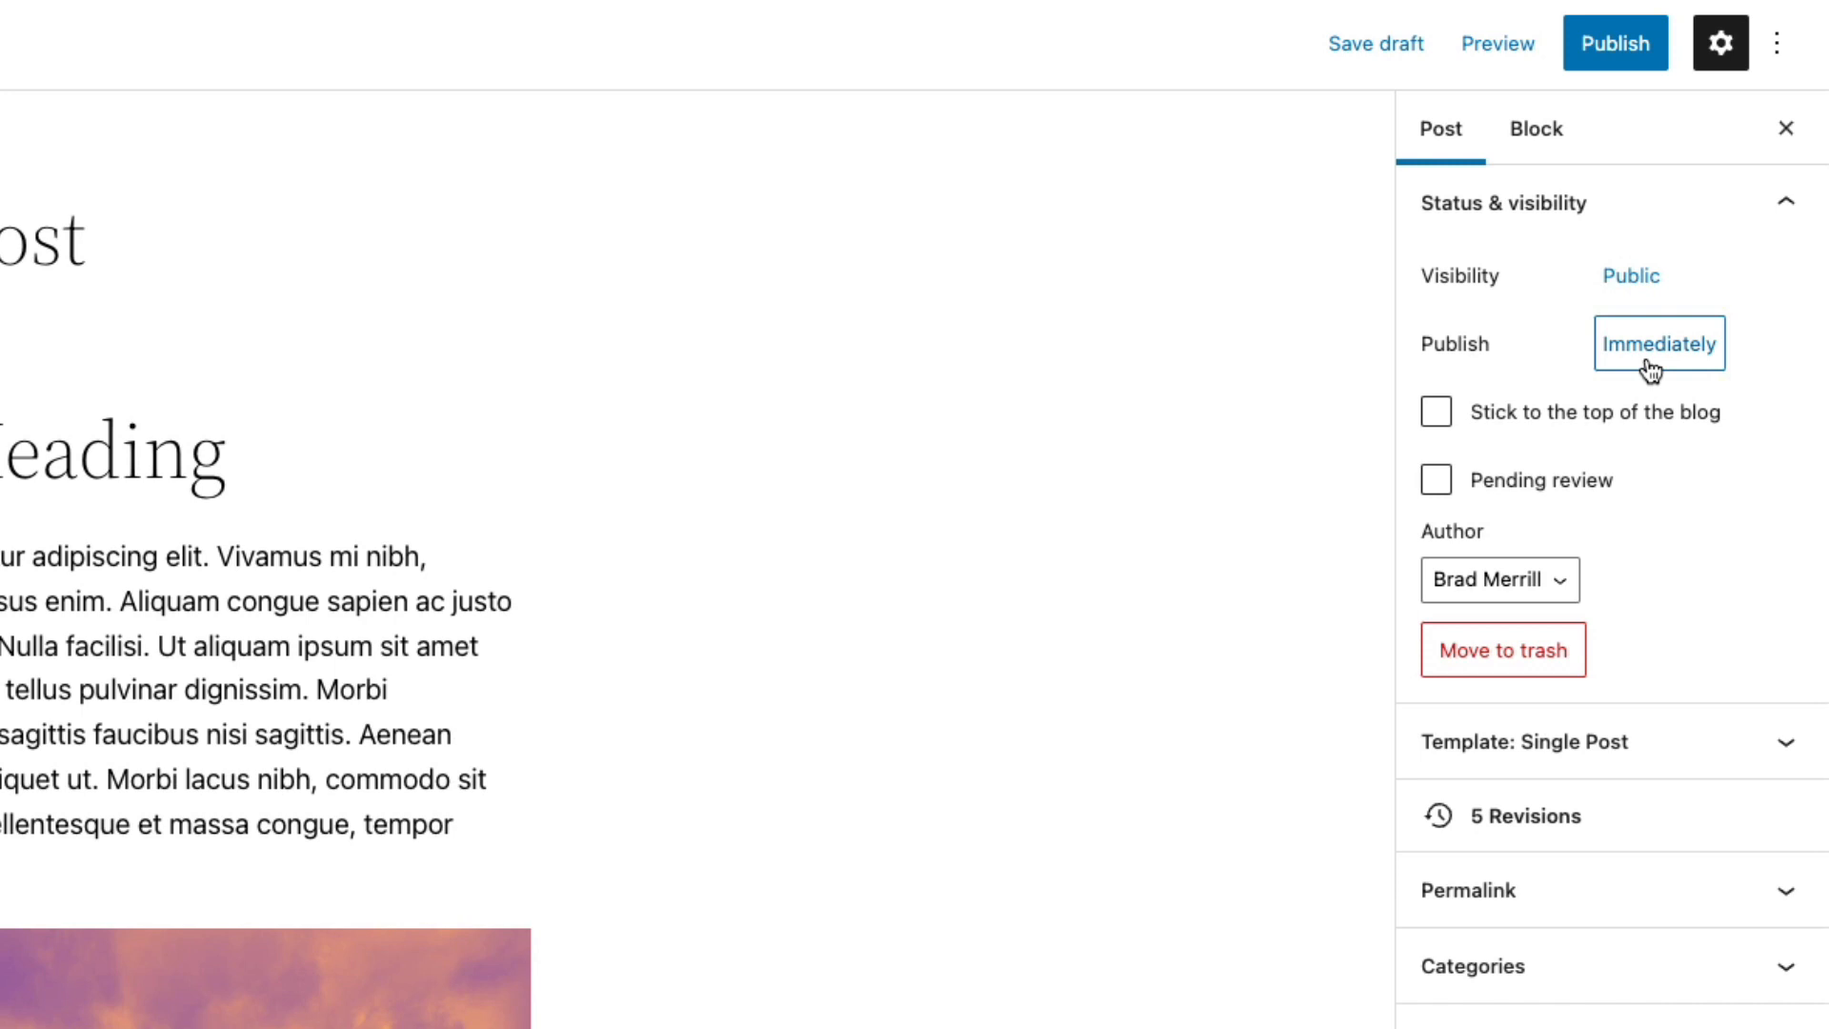
left_click(1657, 341)
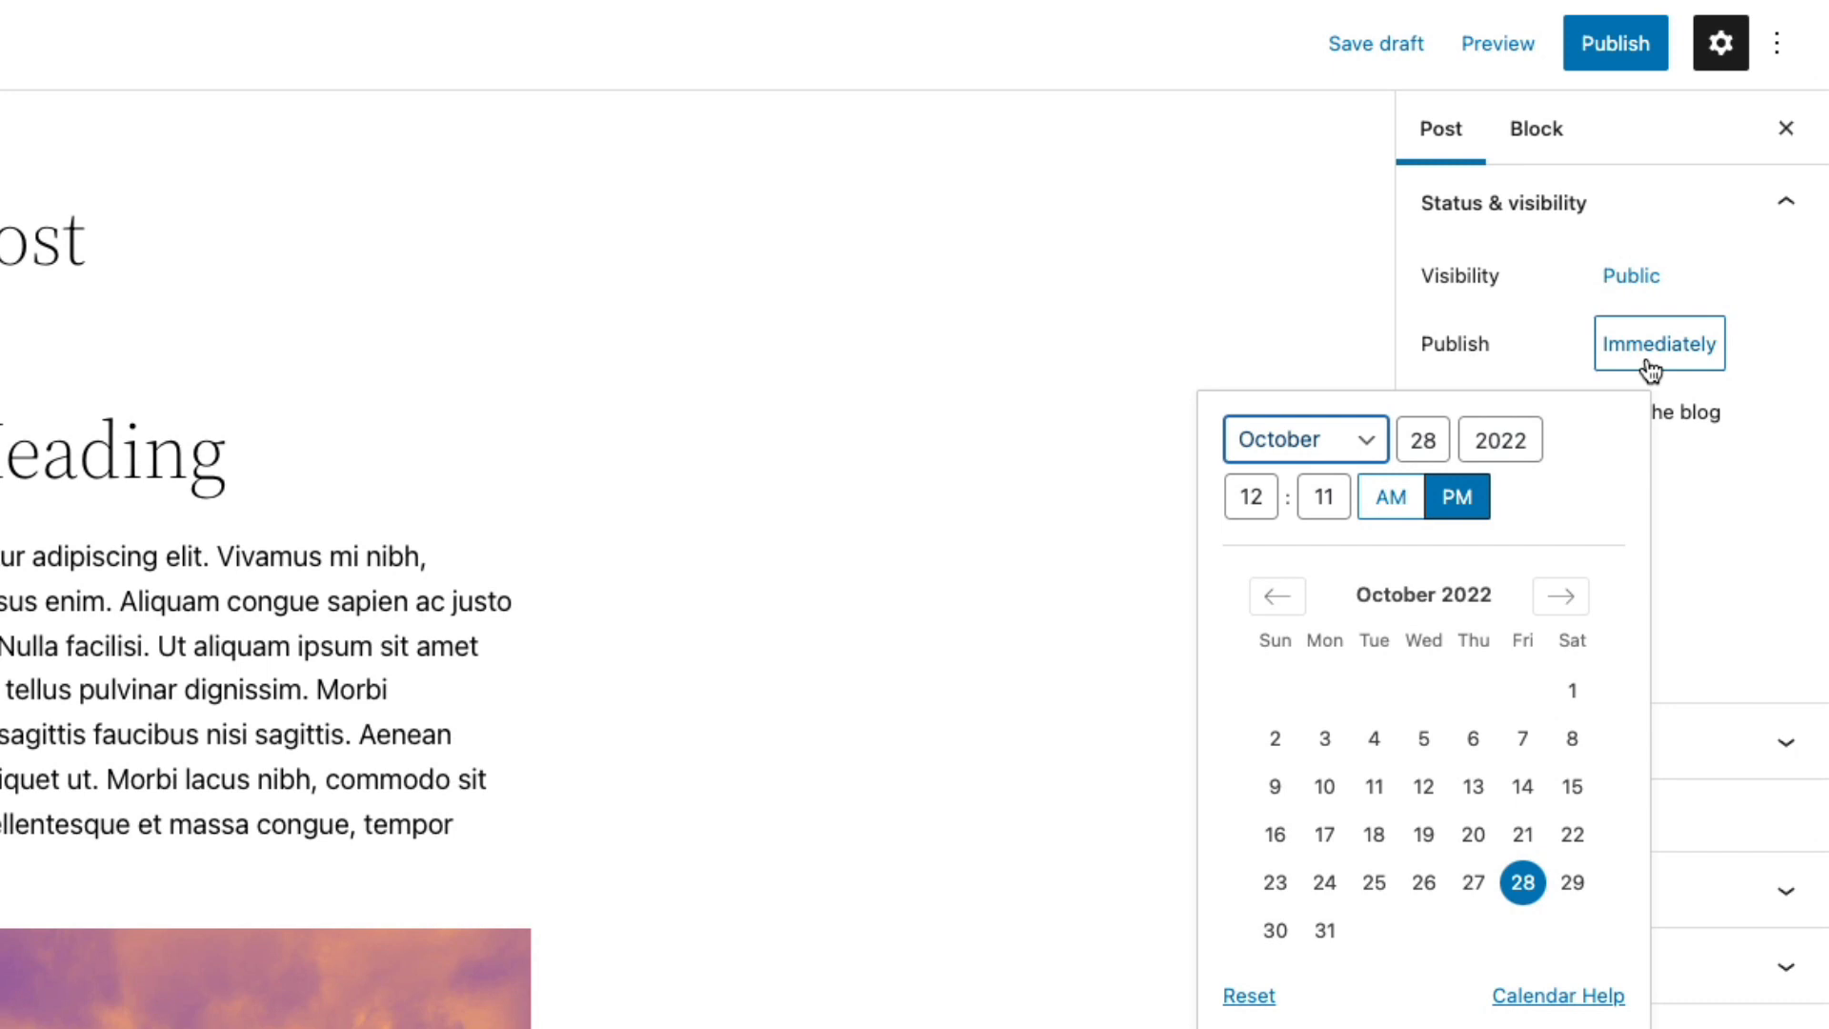
mouse_move(1625, 415)
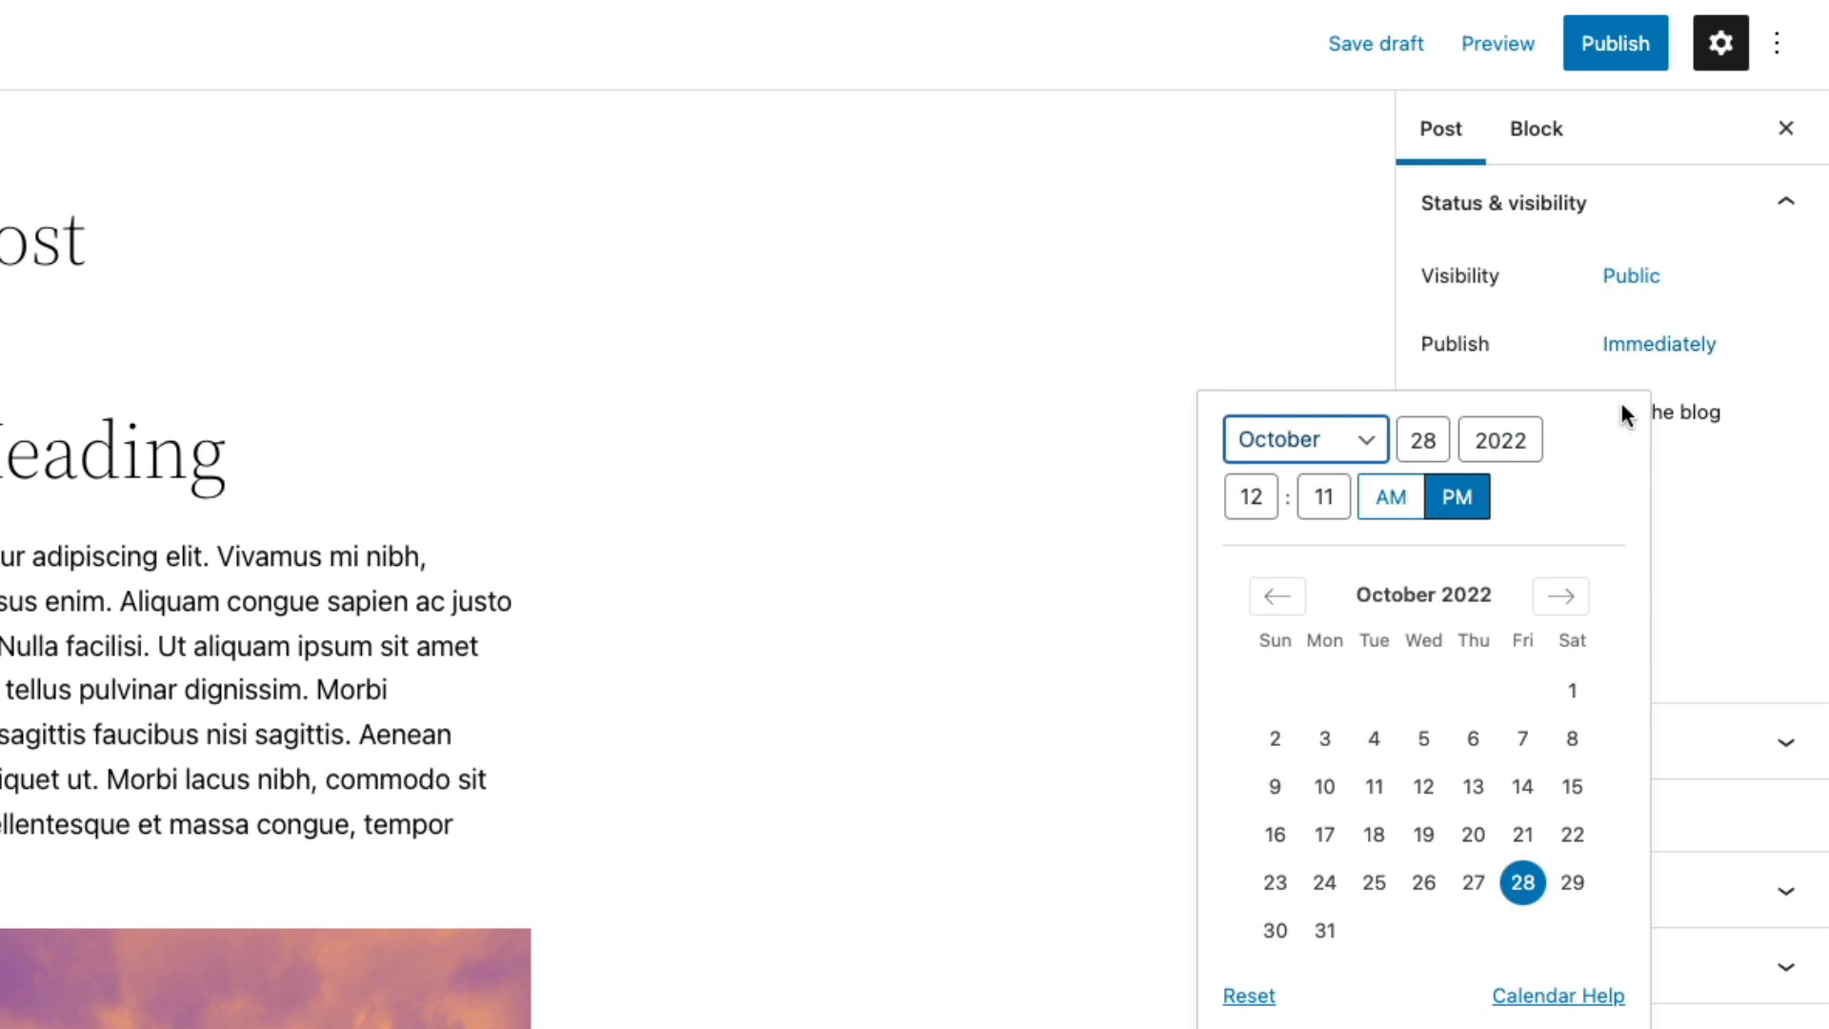
left_click(1656, 343)
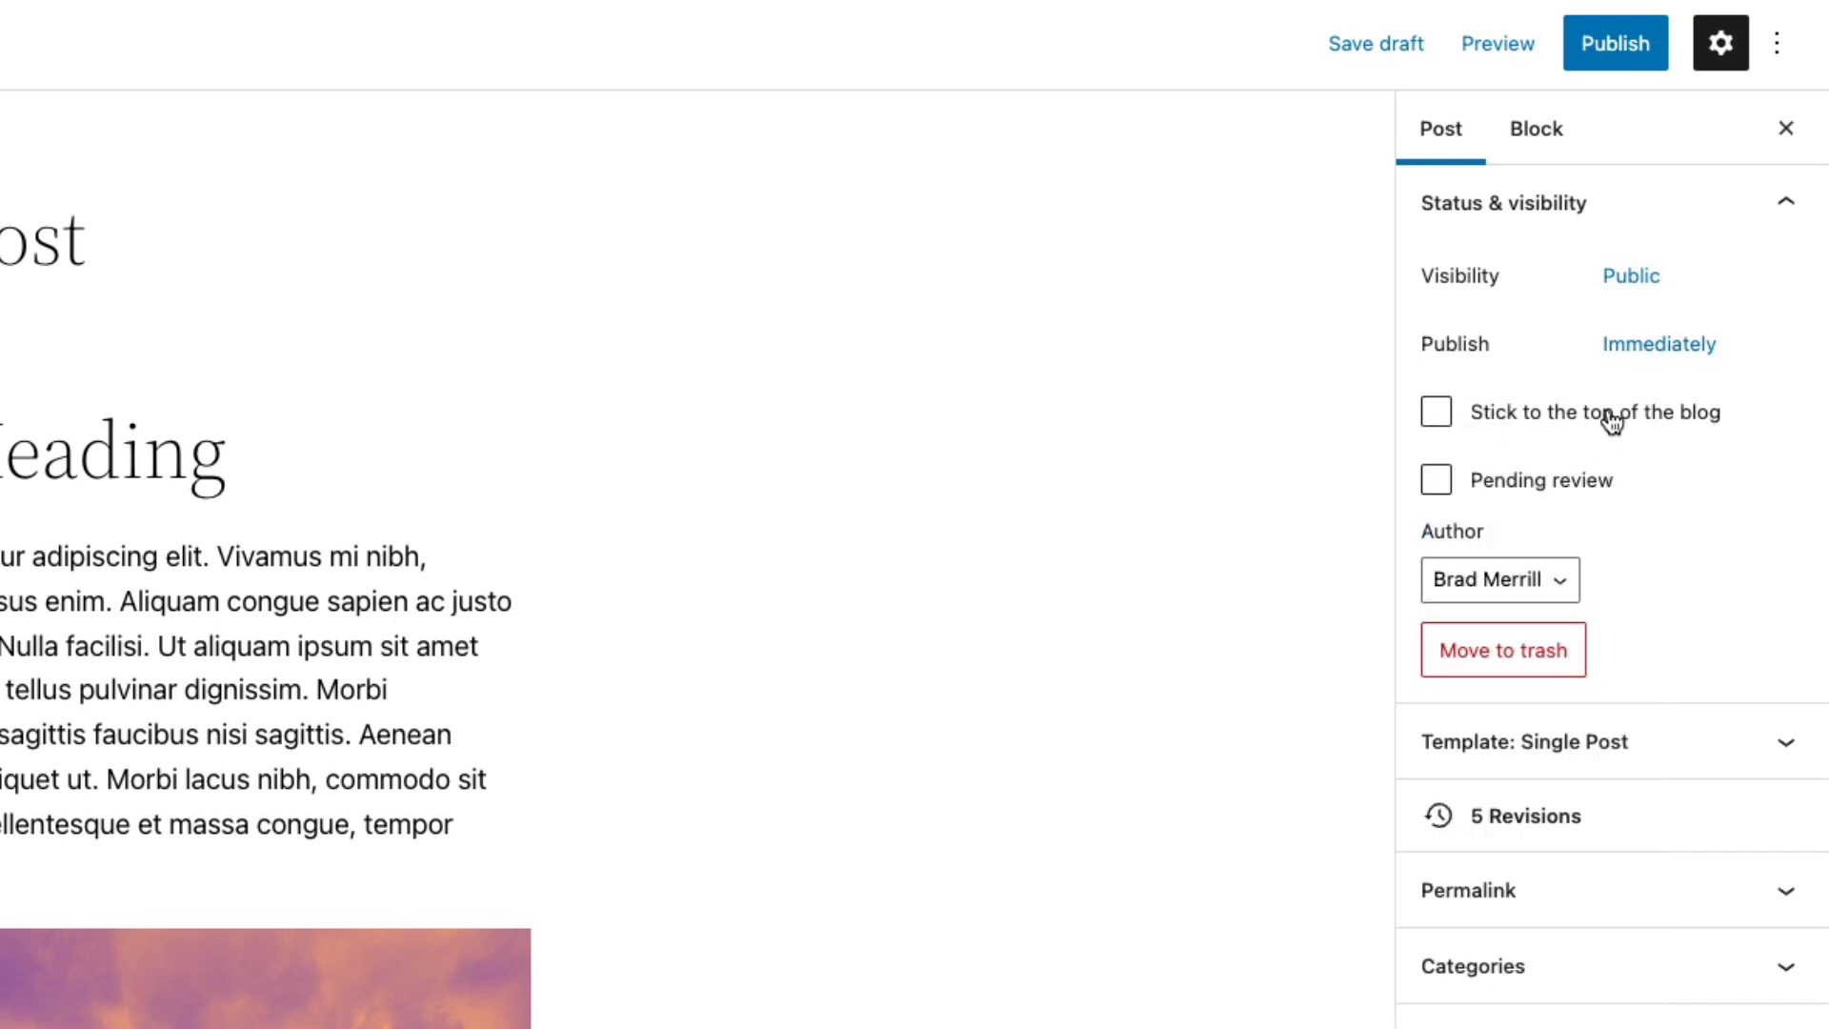
Toggle stick-to-top and pending review on and off, and keep the current author
left_click(1437, 412)
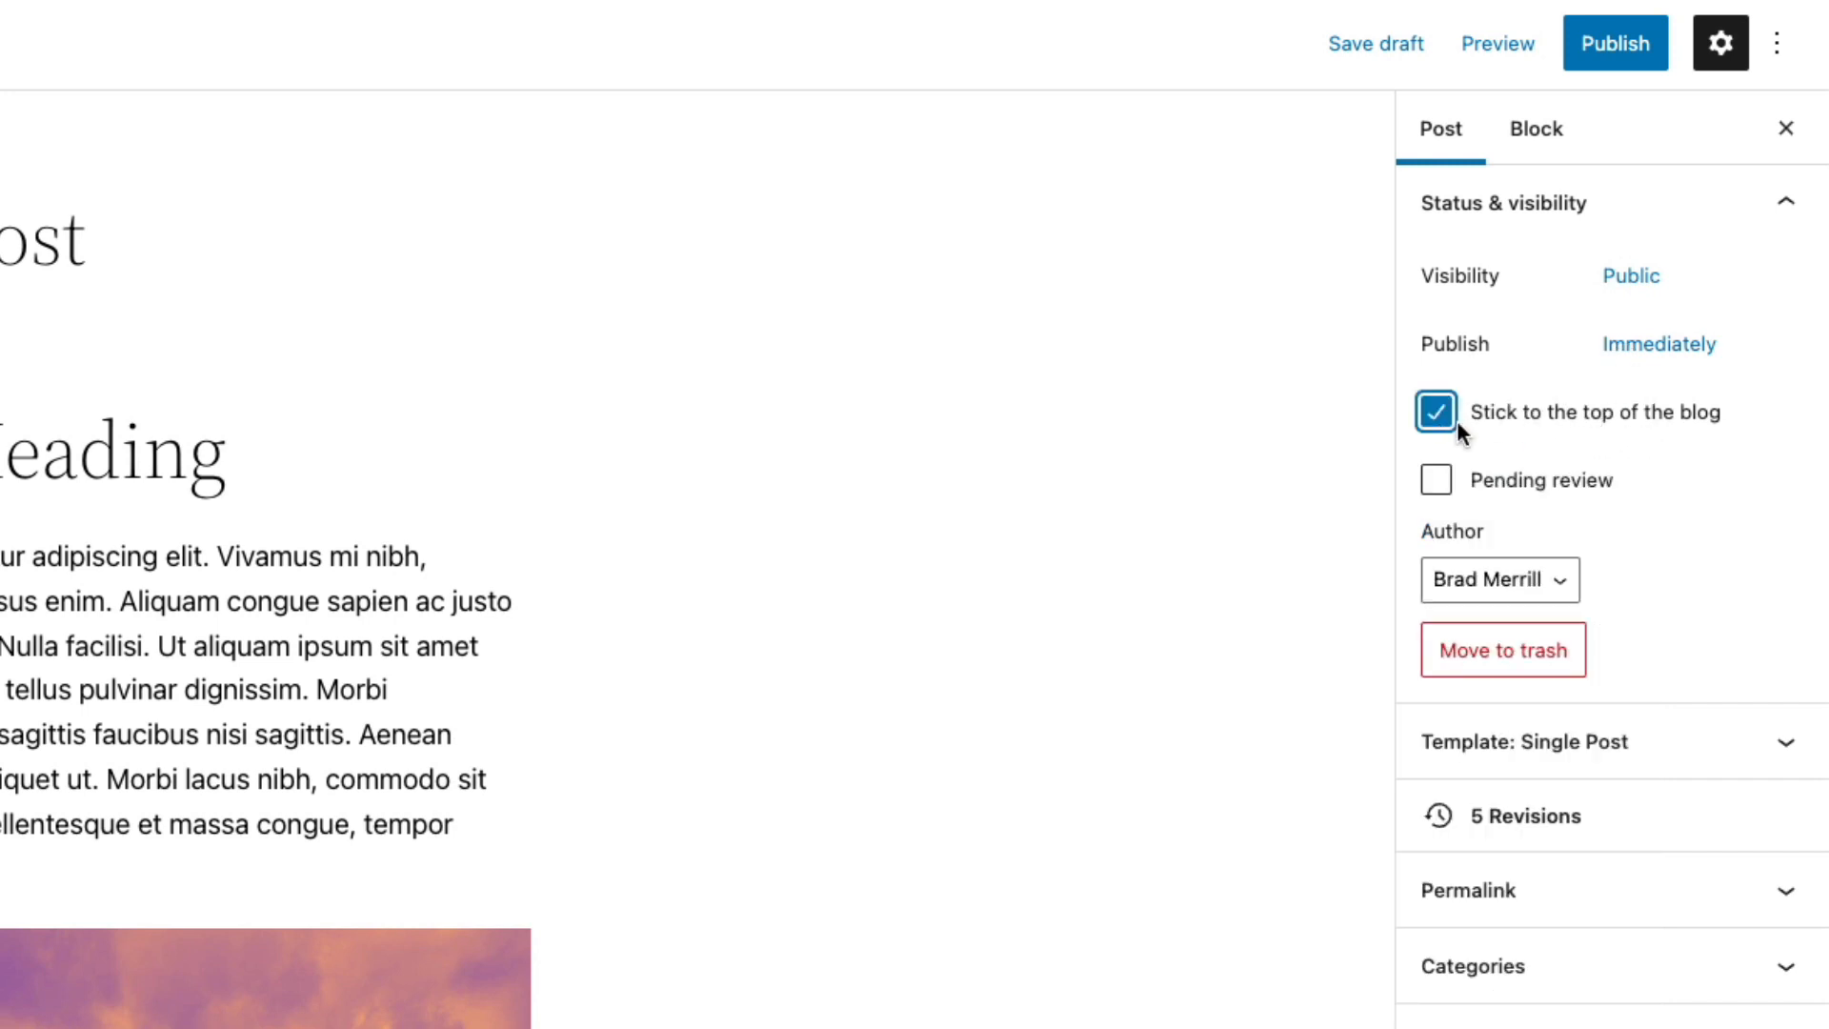
left_click(1436, 411)
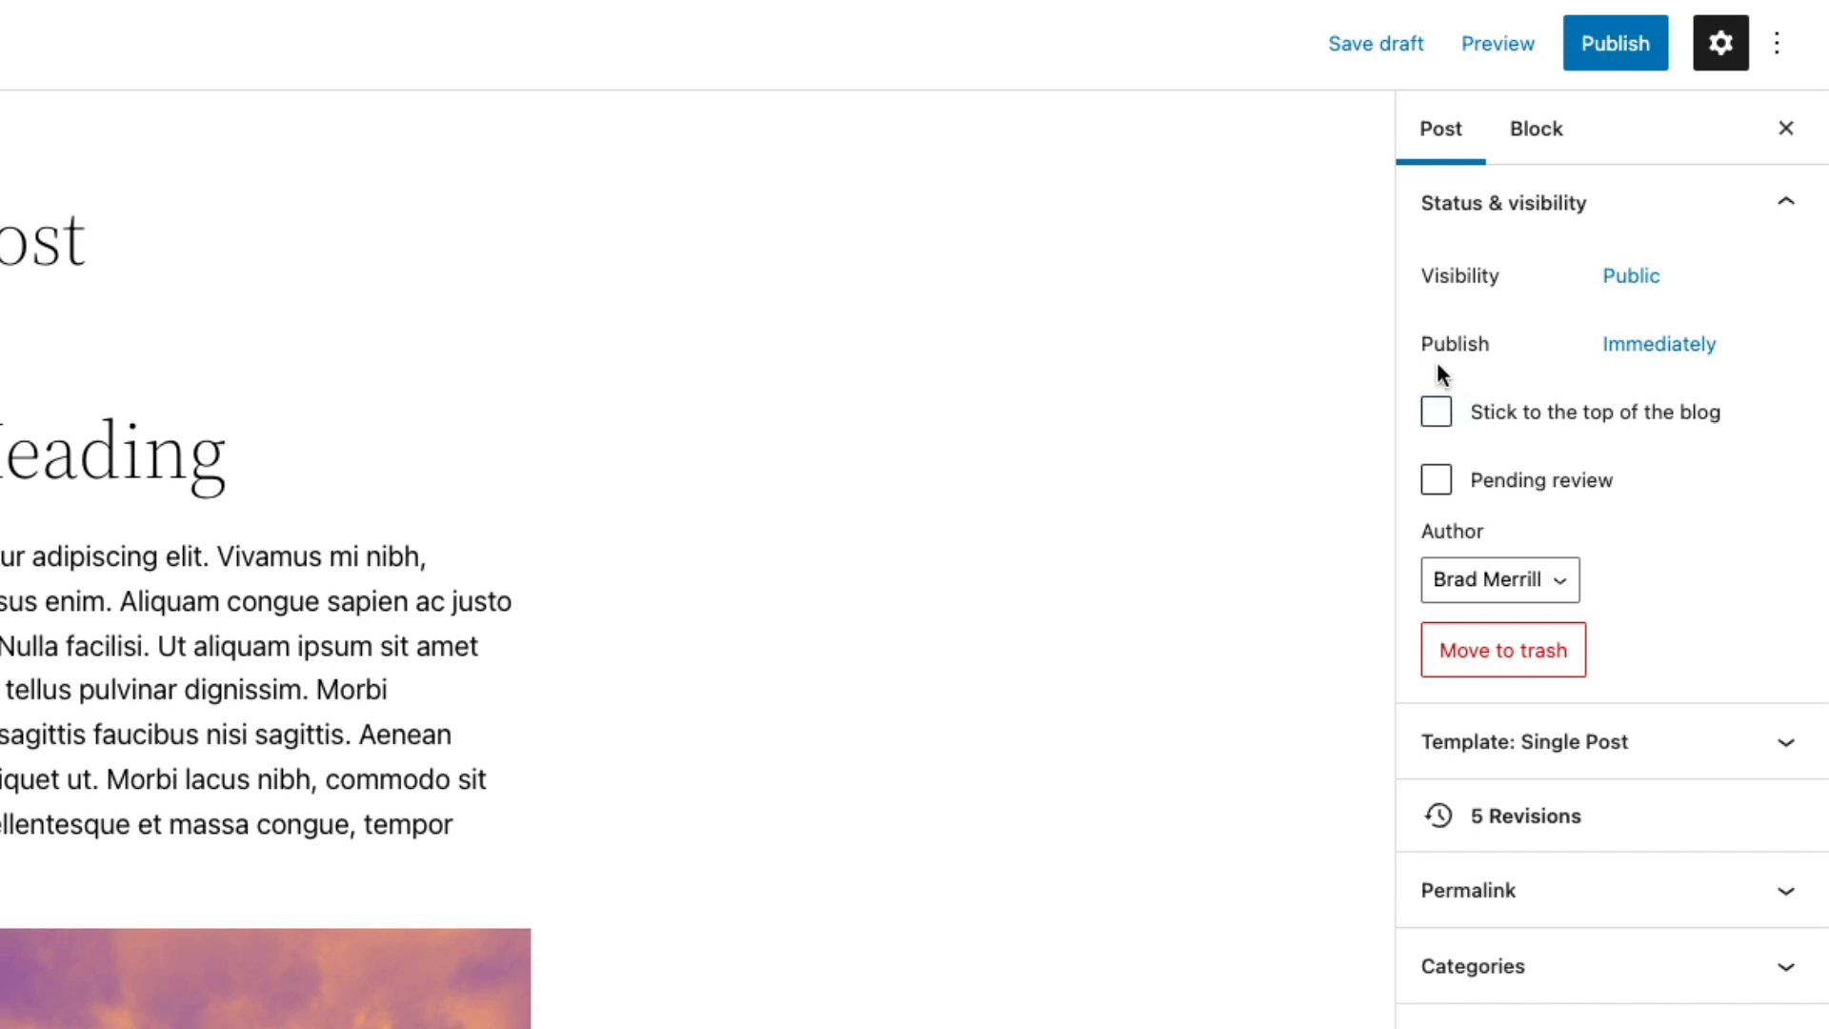
mouse_move(1437, 480)
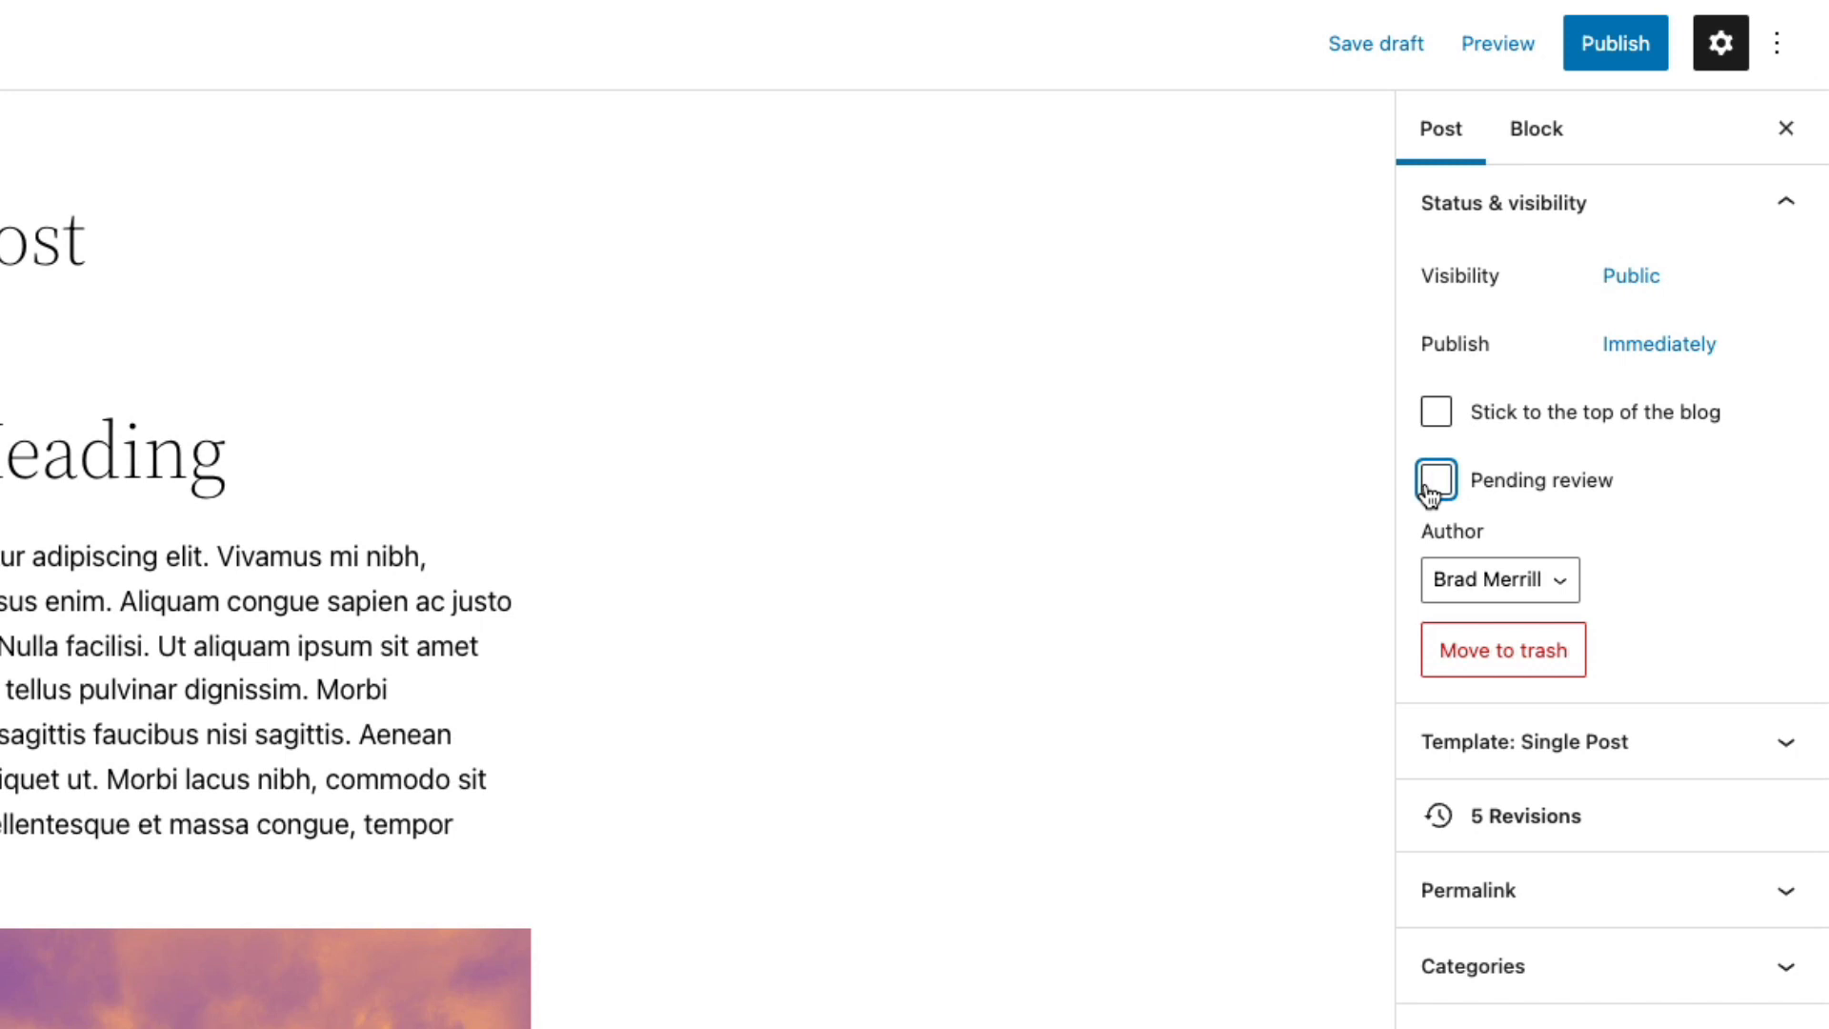
left_click(1436, 480)
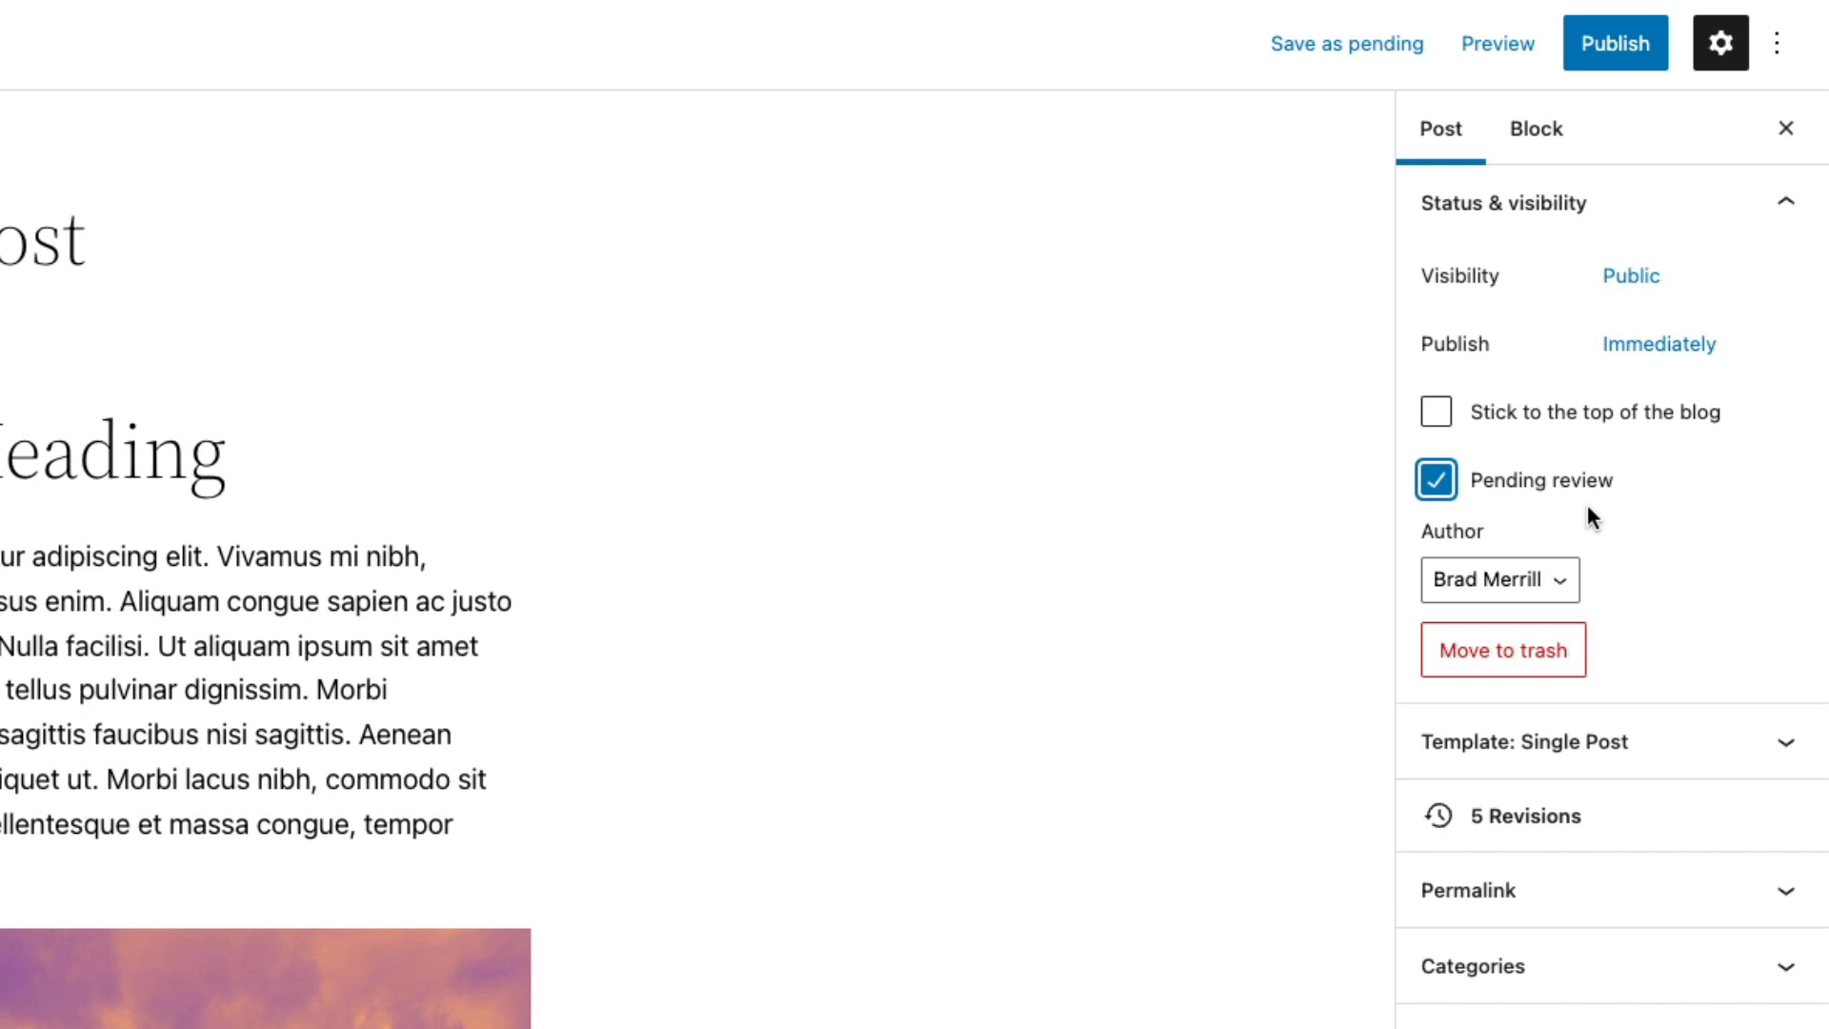
left_click(1437, 480)
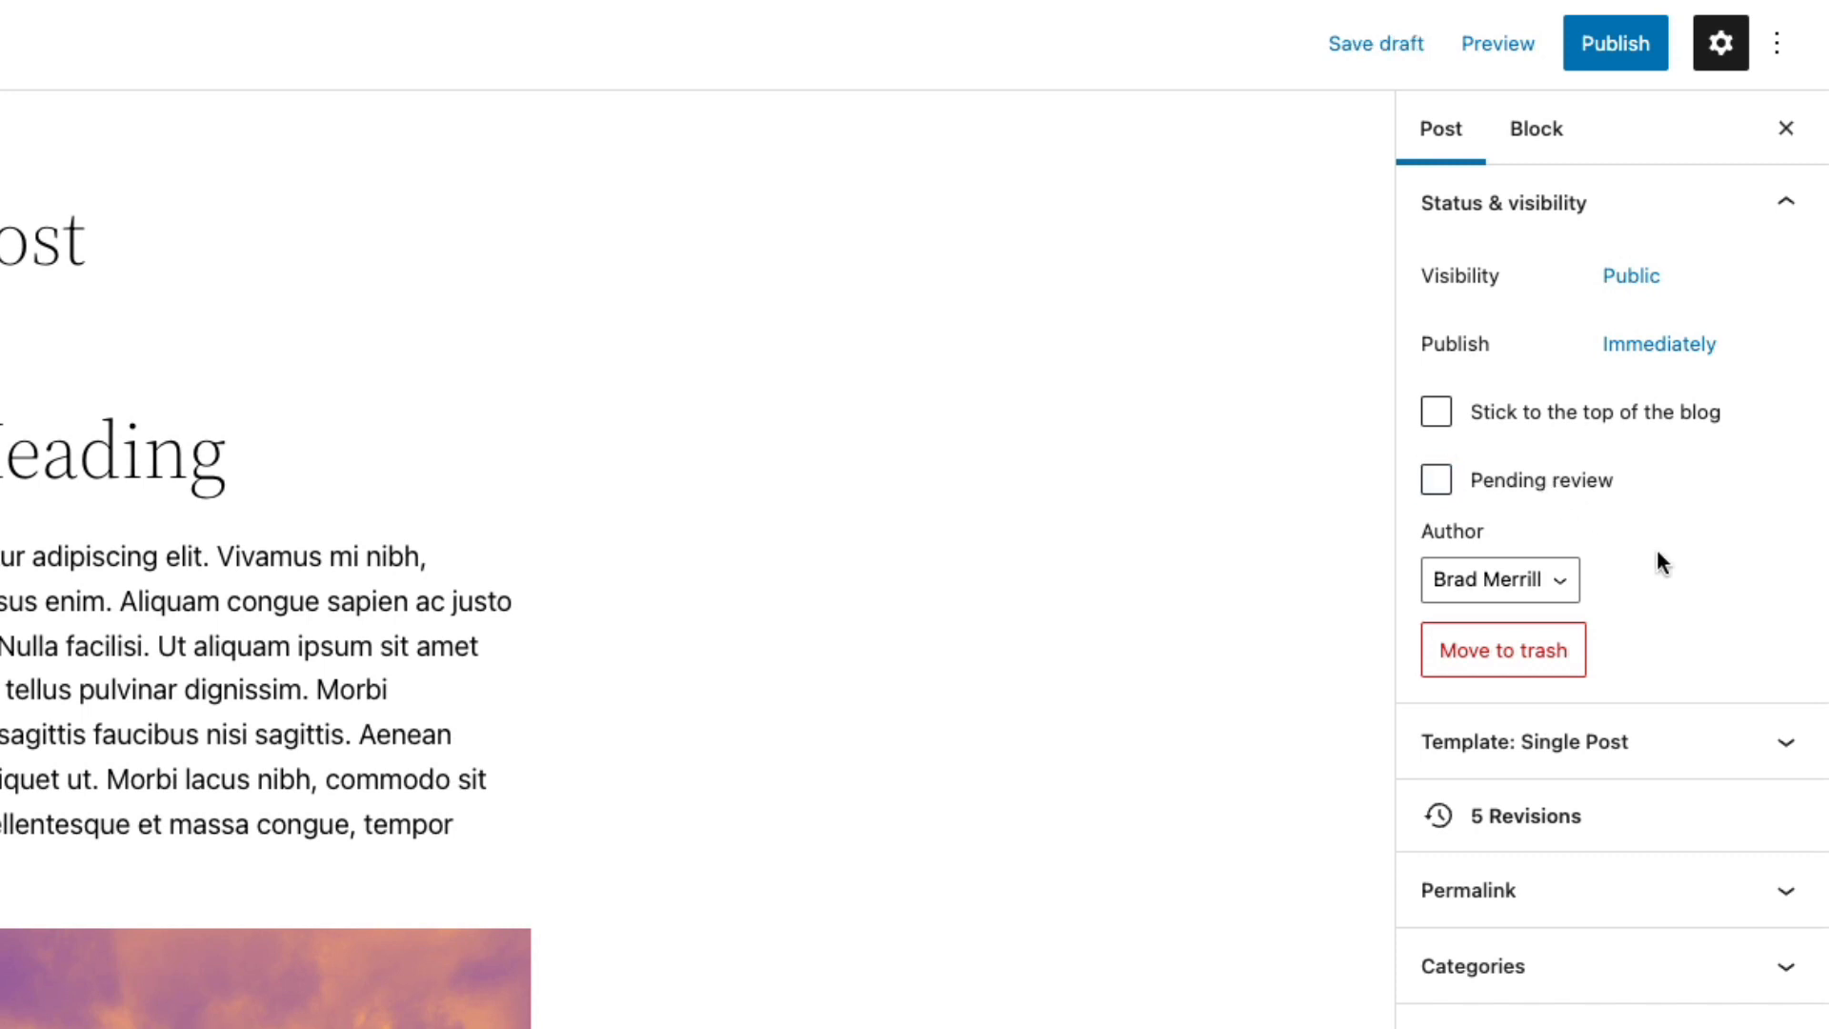
left_click(1499, 579)
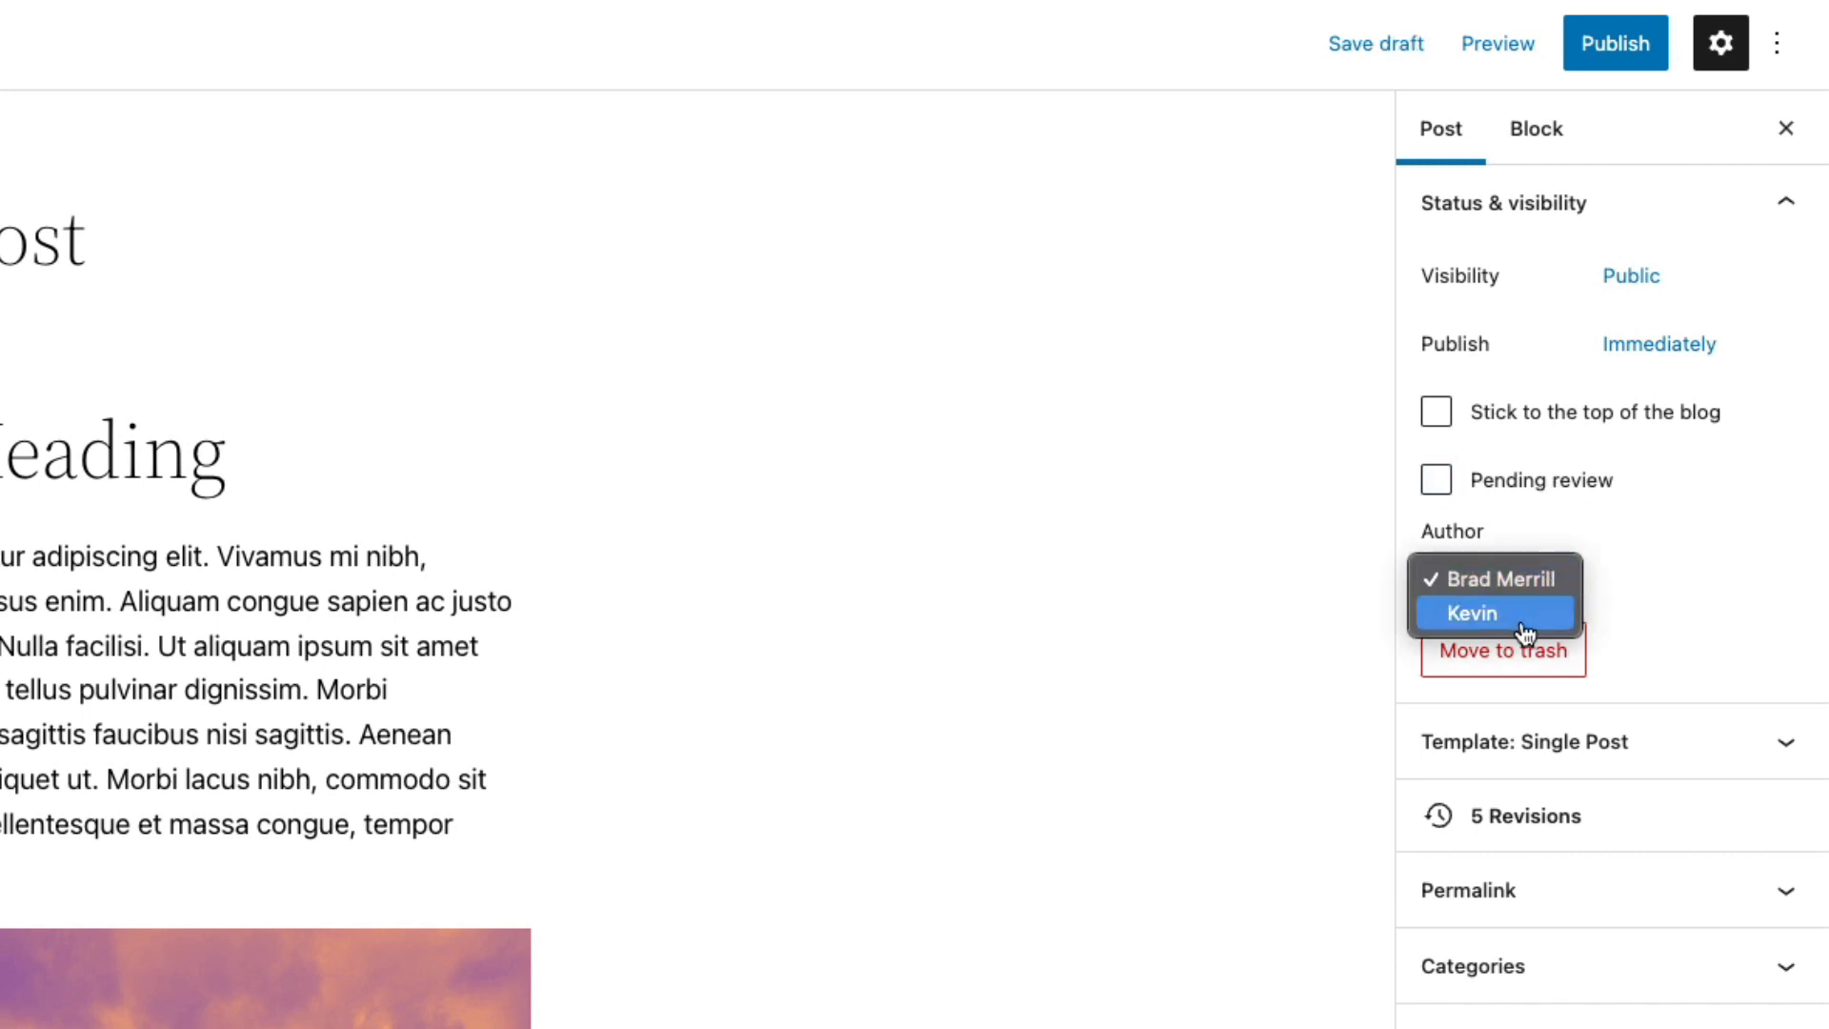
left_click(1497, 579)
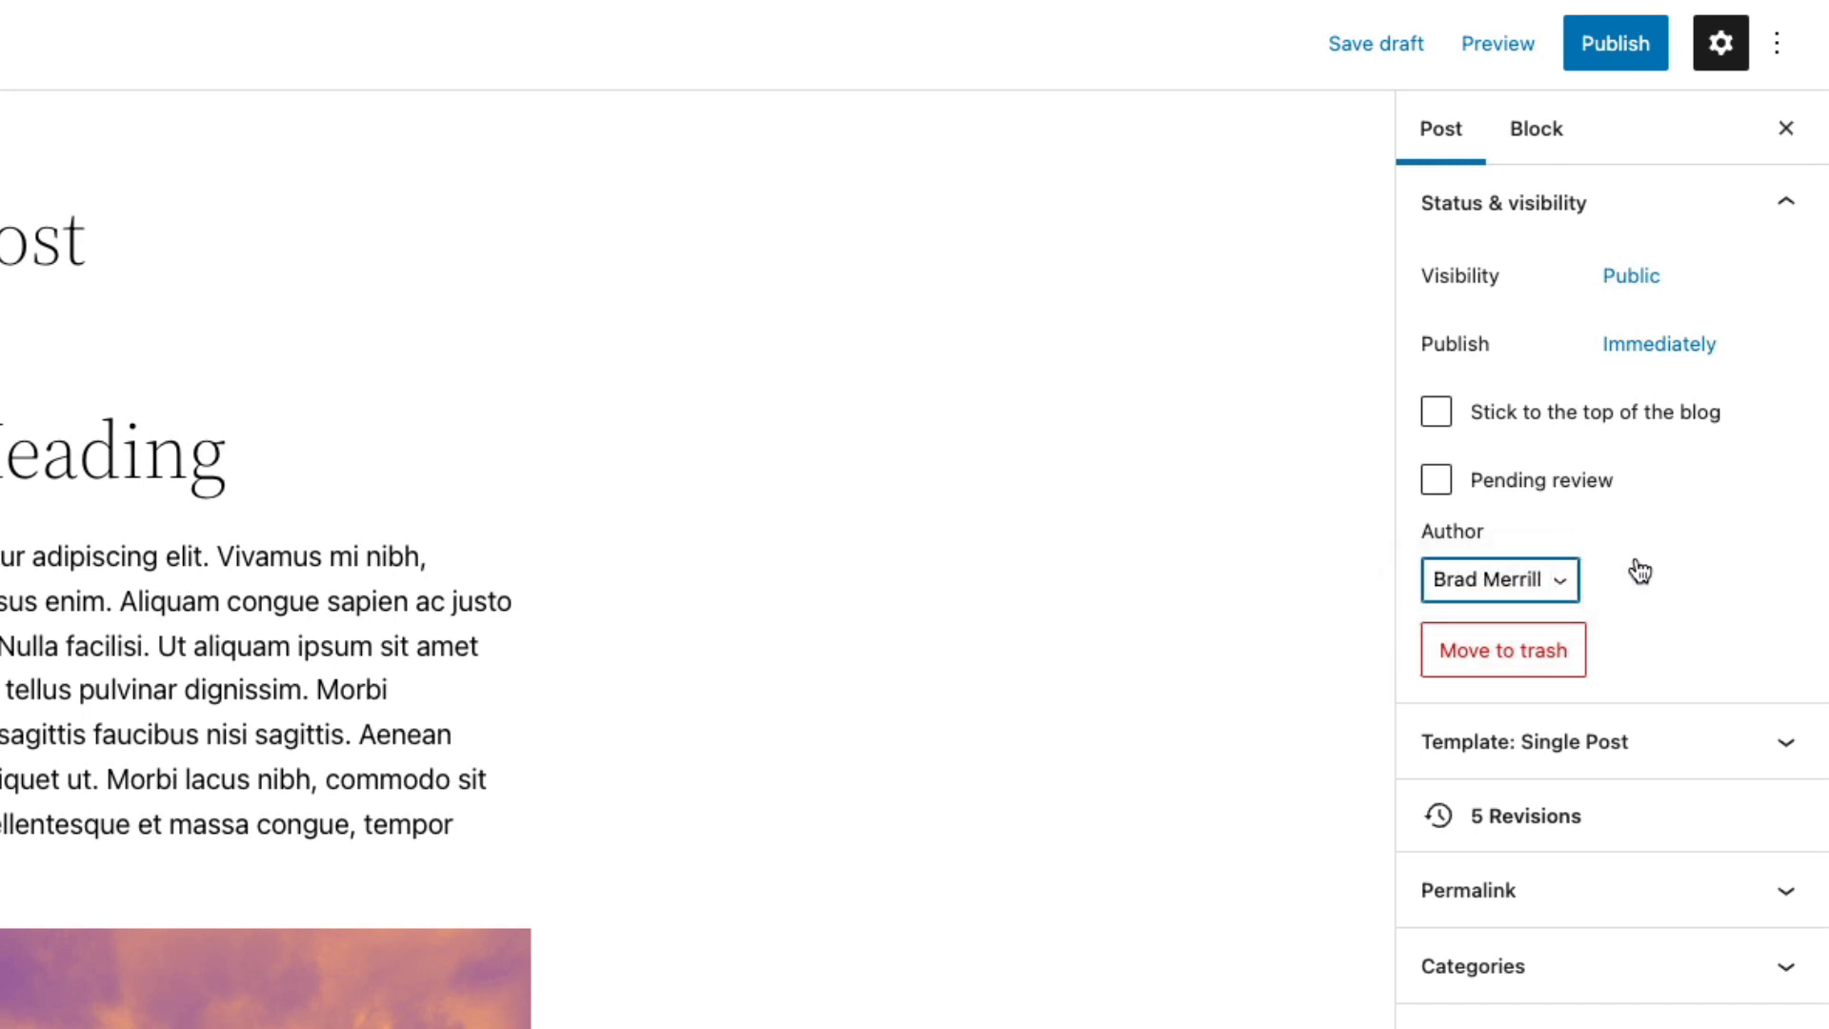
mouse_move(1503, 648)
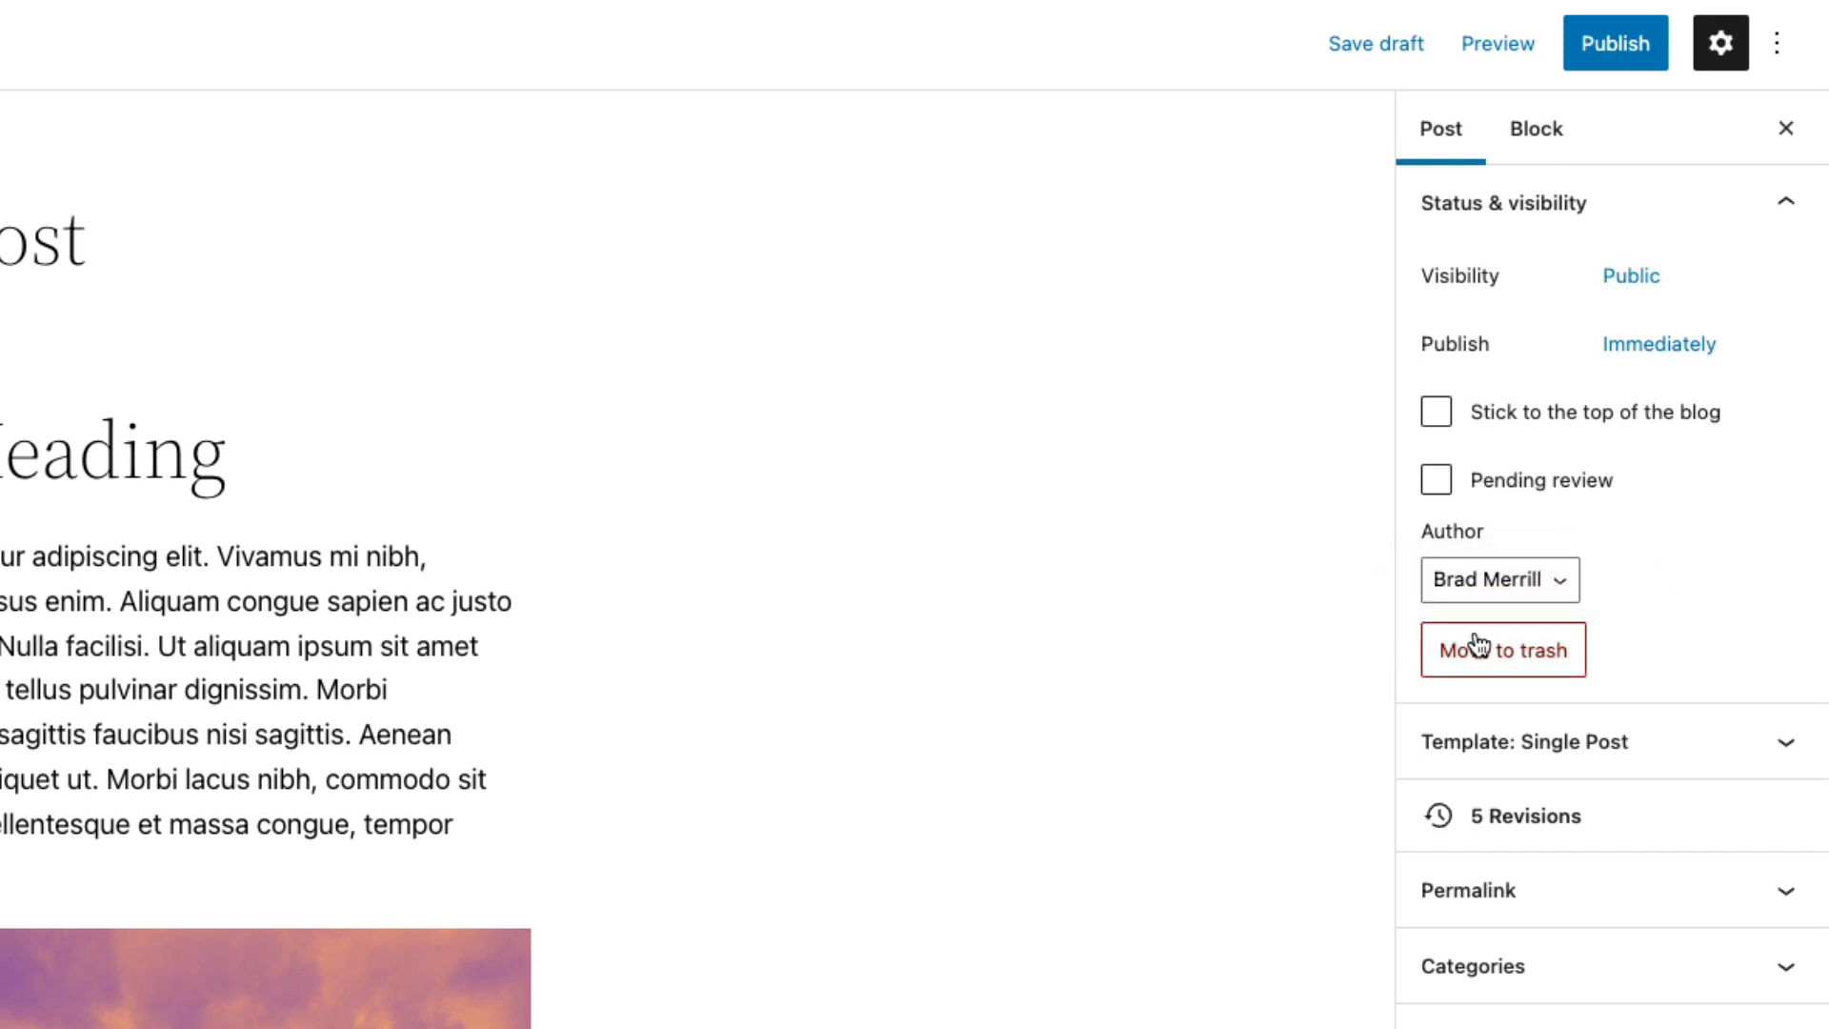
mouse_move(1691, 680)
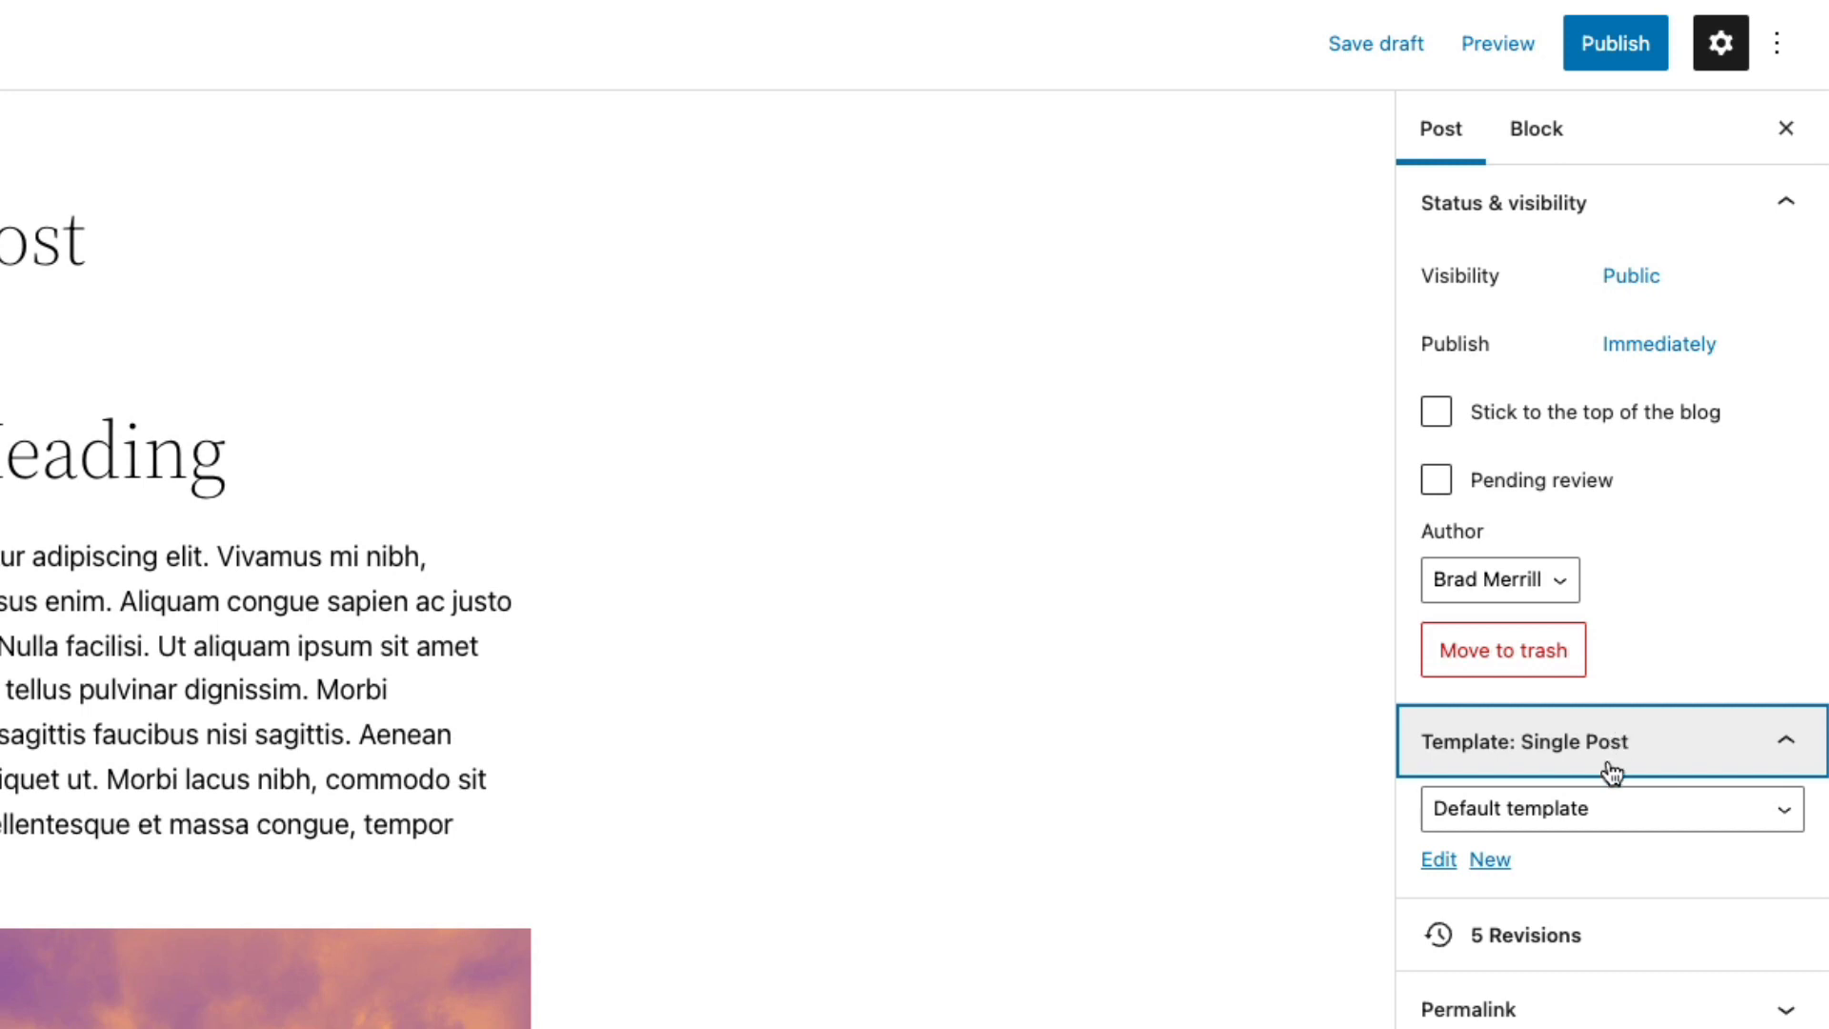
mouse_move(1628, 861)
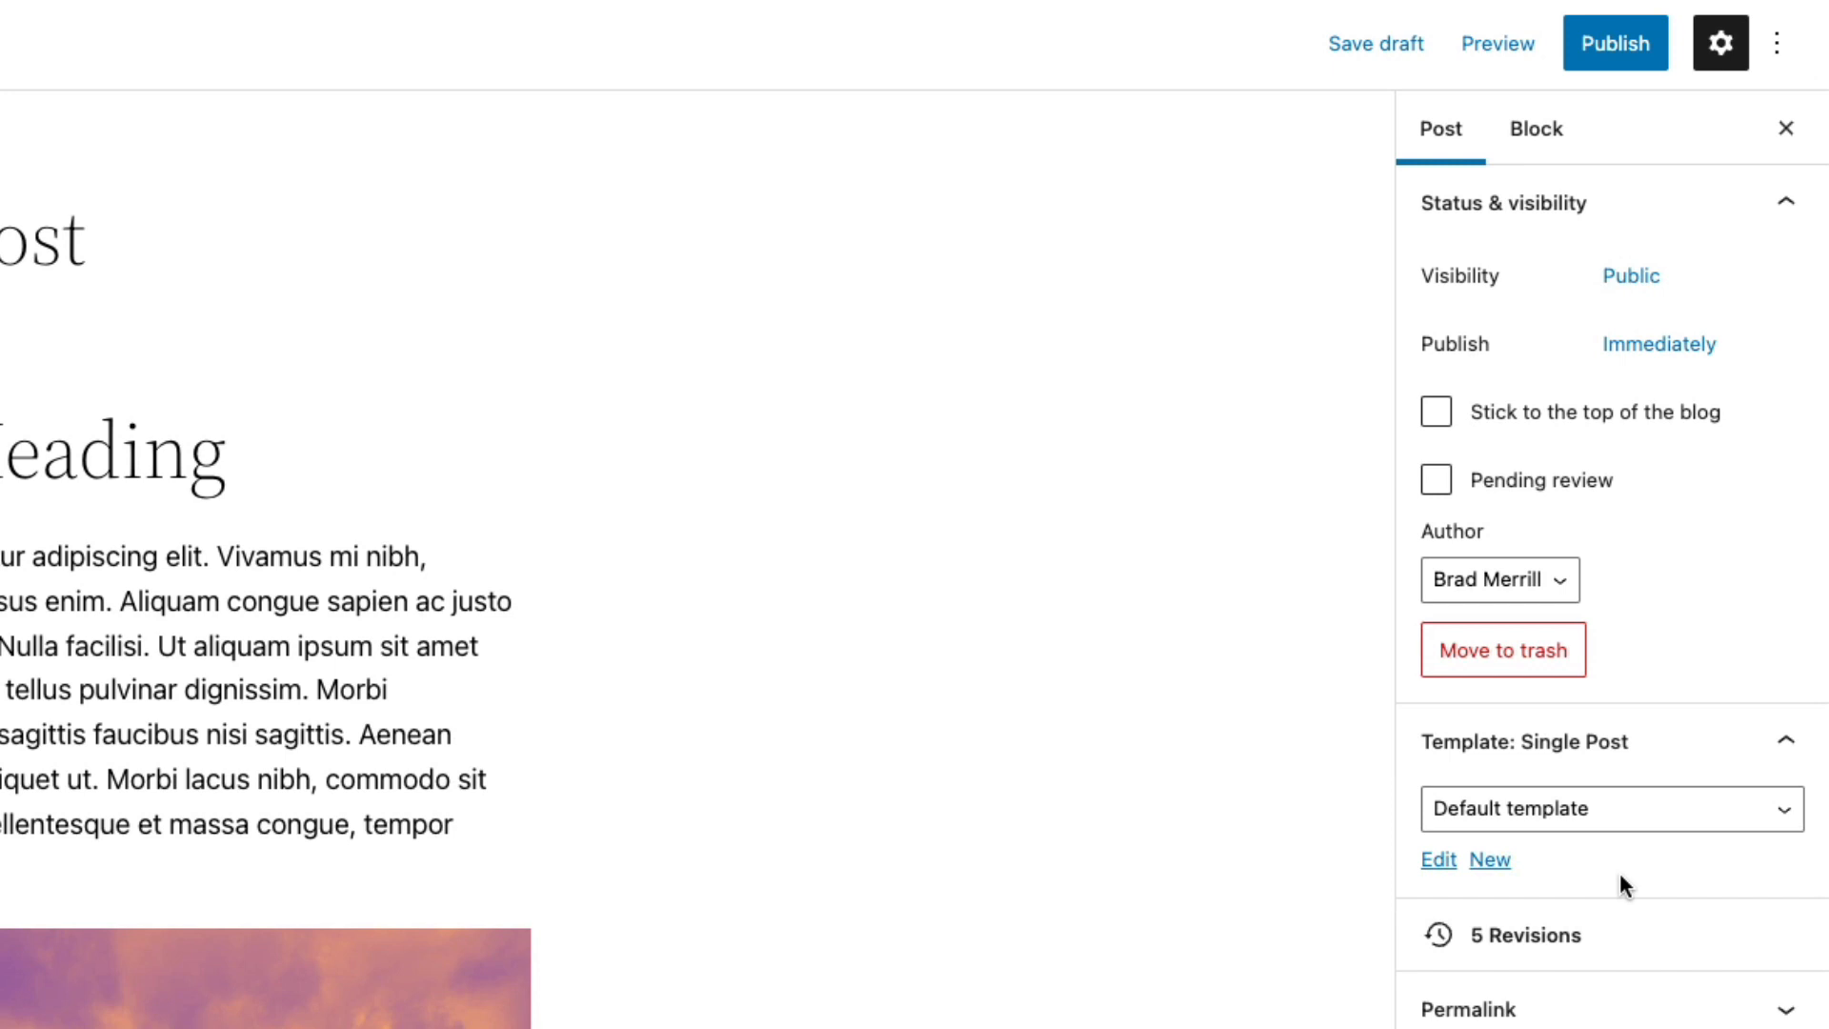
mouse_move(1743, 785)
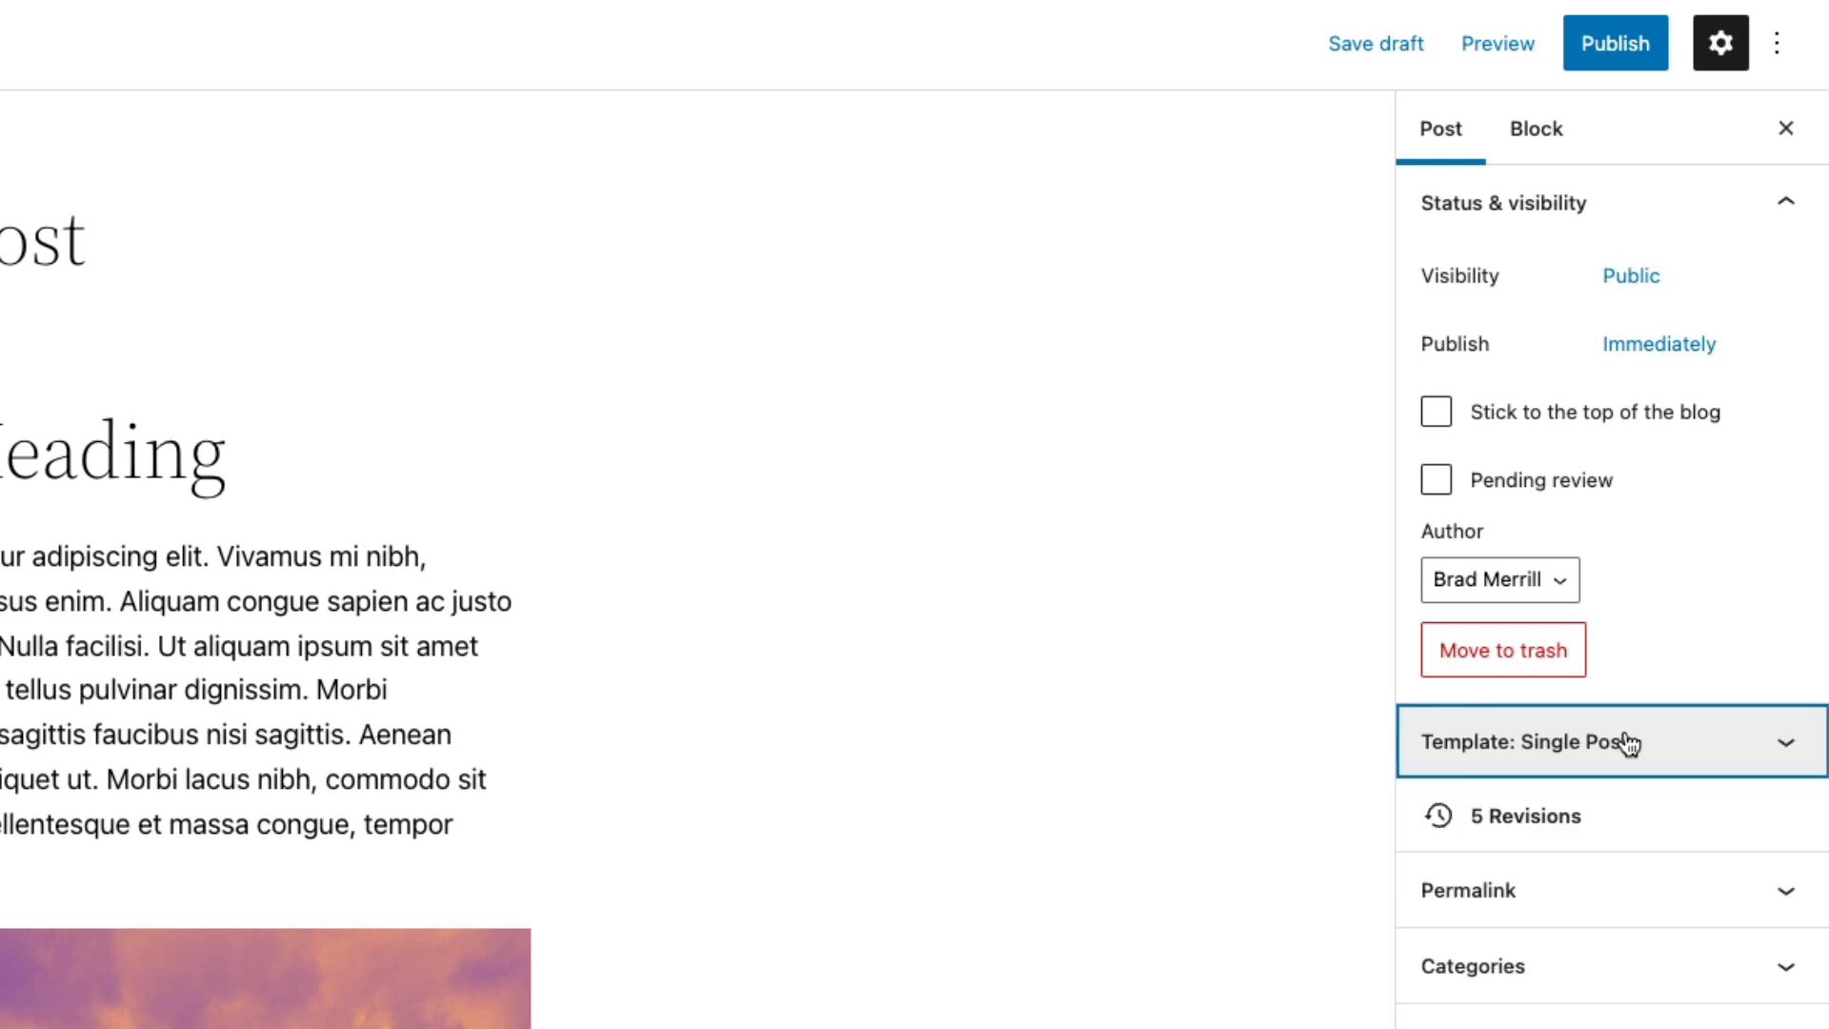
mouse_move(1711, 583)
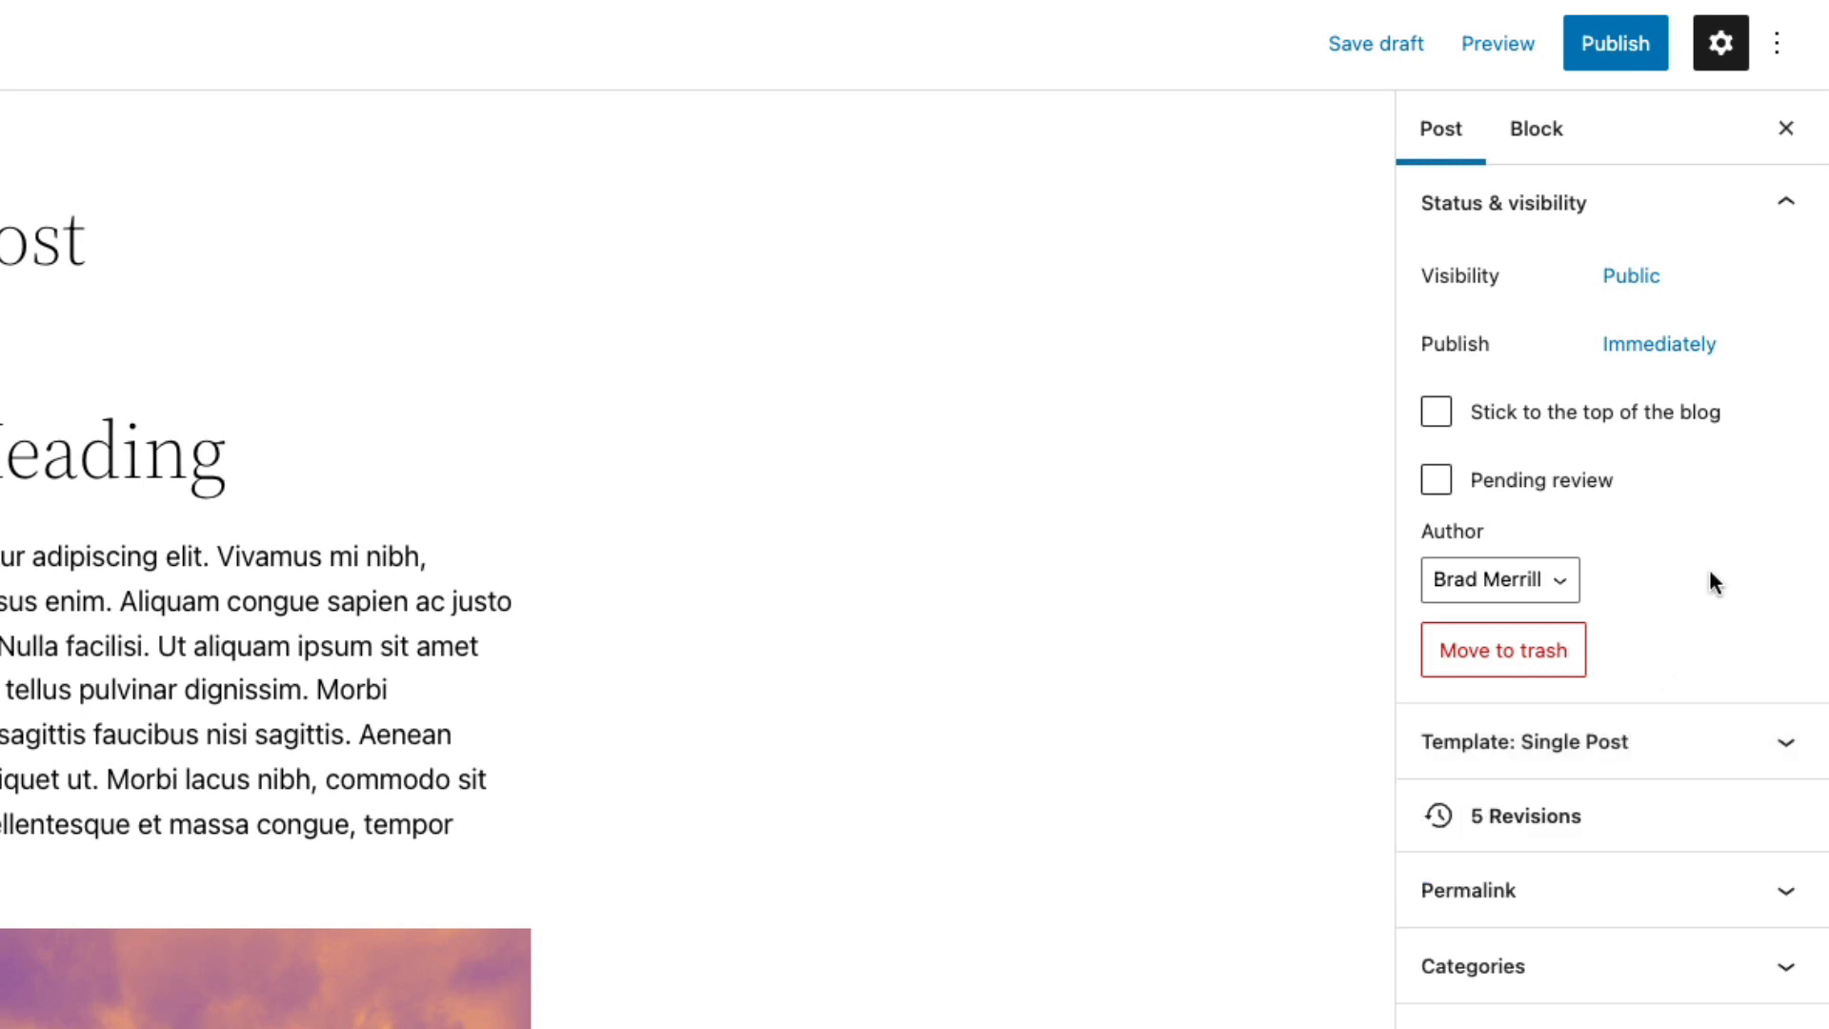
mouse_move(1539, 817)
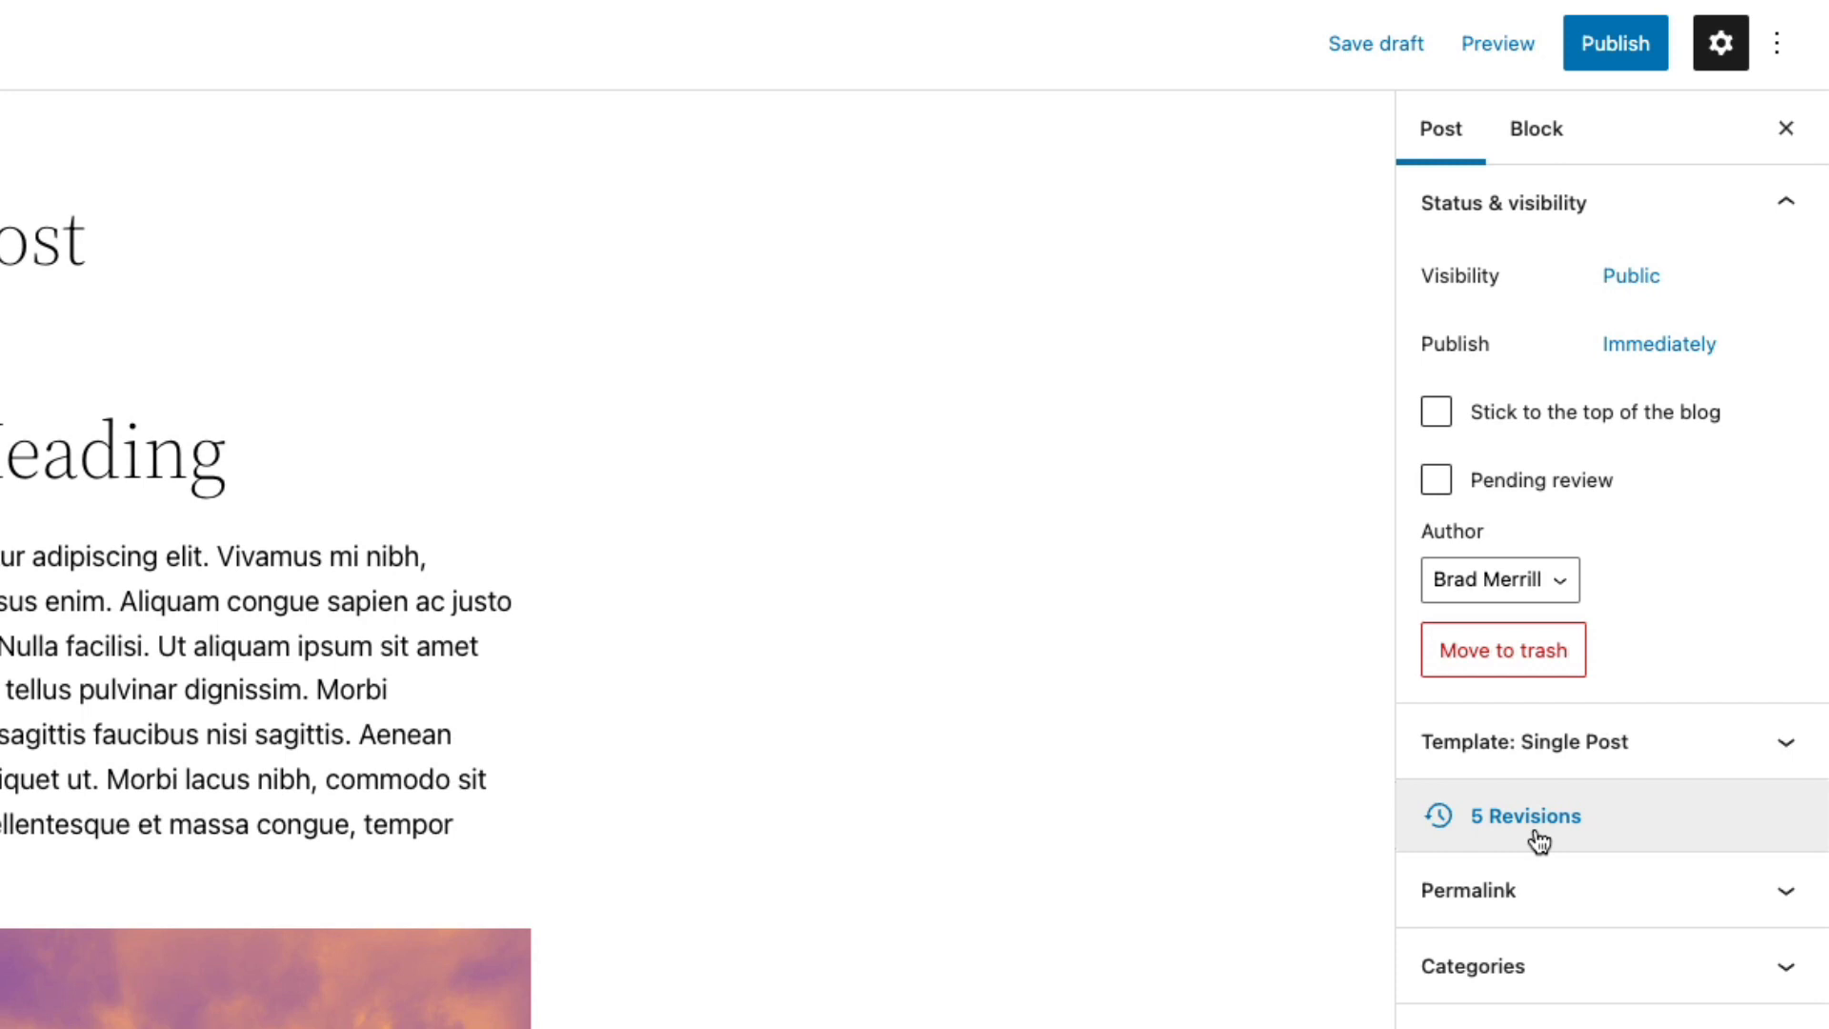
Change the URL slug from my-example-post to example-post in the Permalink settings
scroll("down", 3)
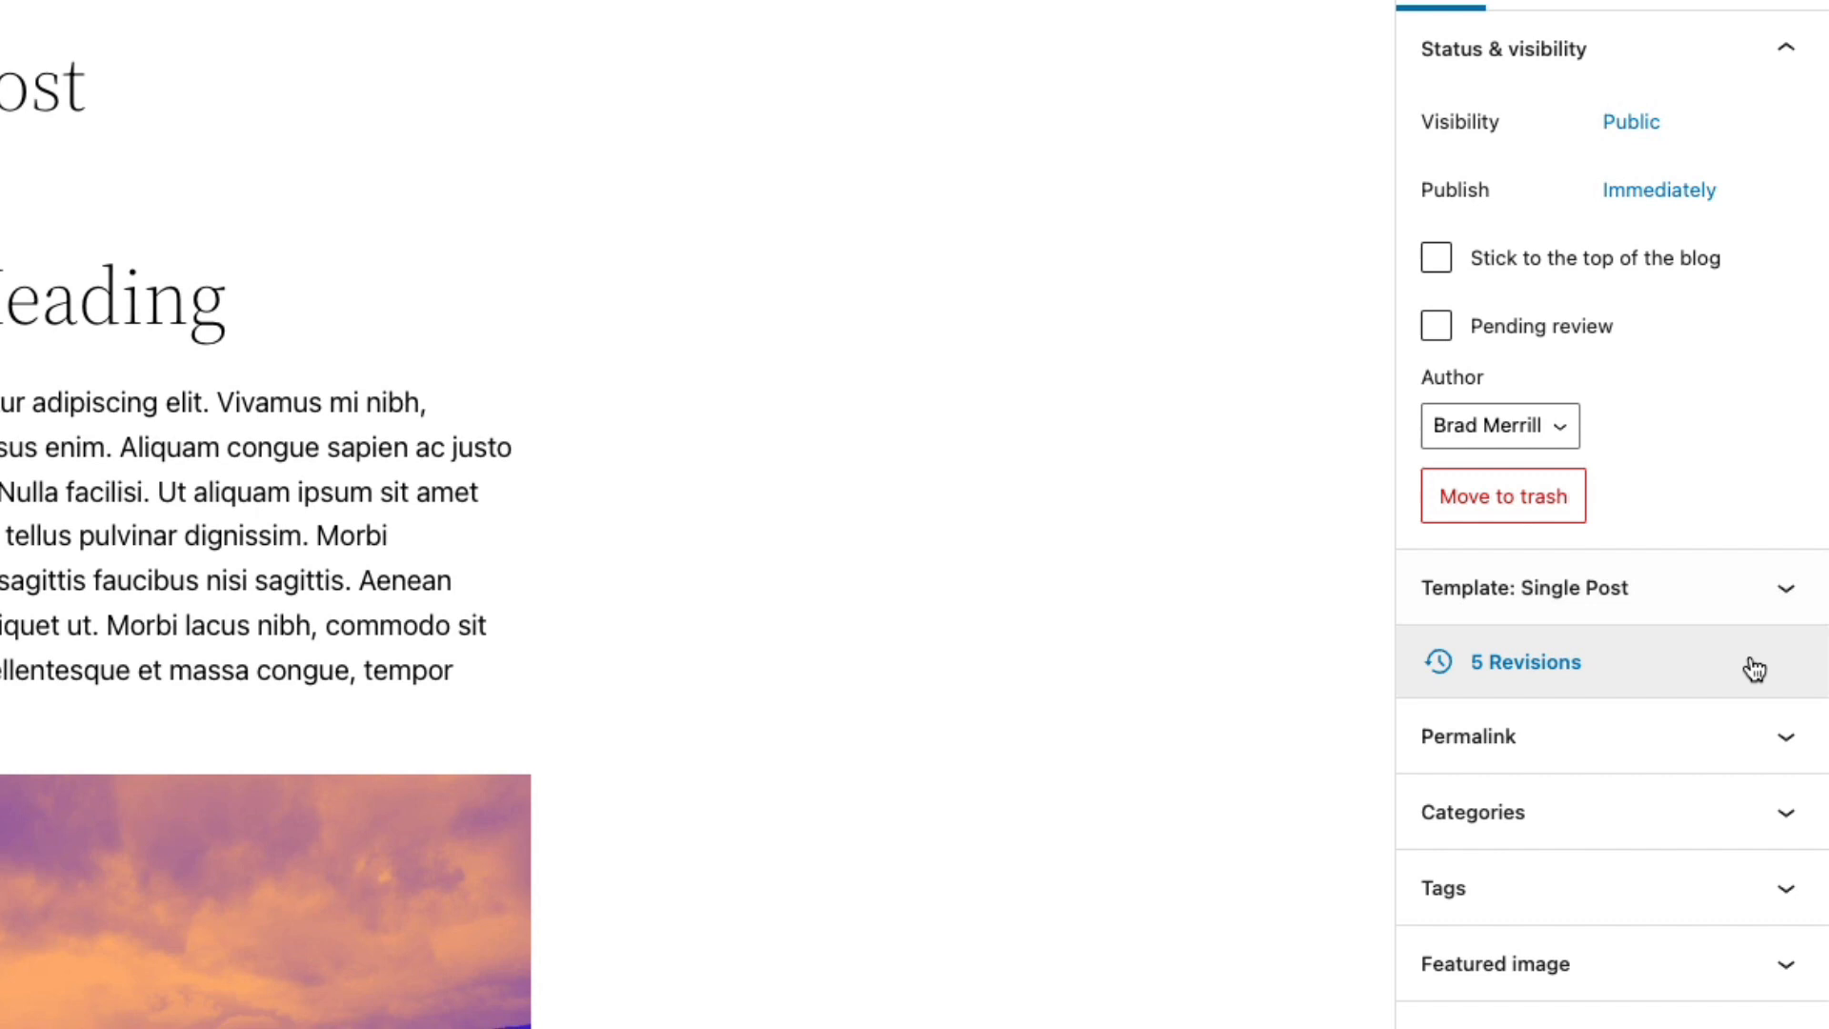
left_click(1494, 735)
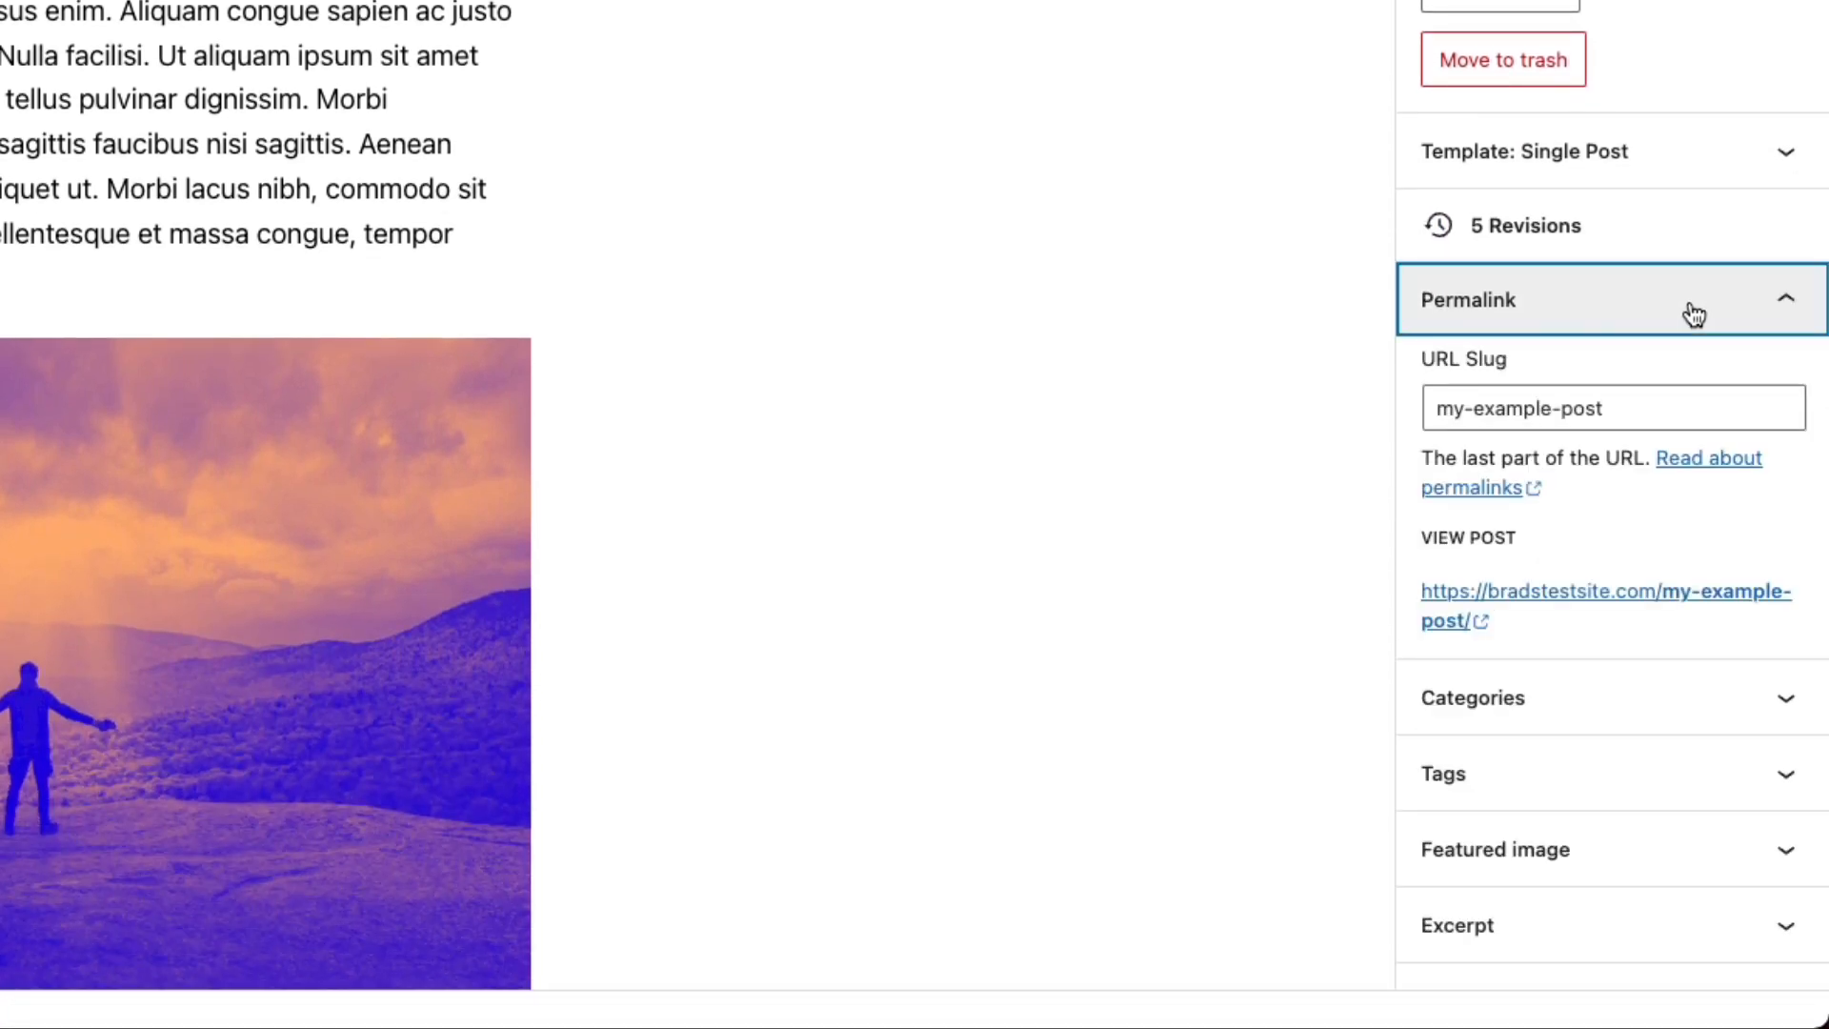
mouse_move(1651, 388)
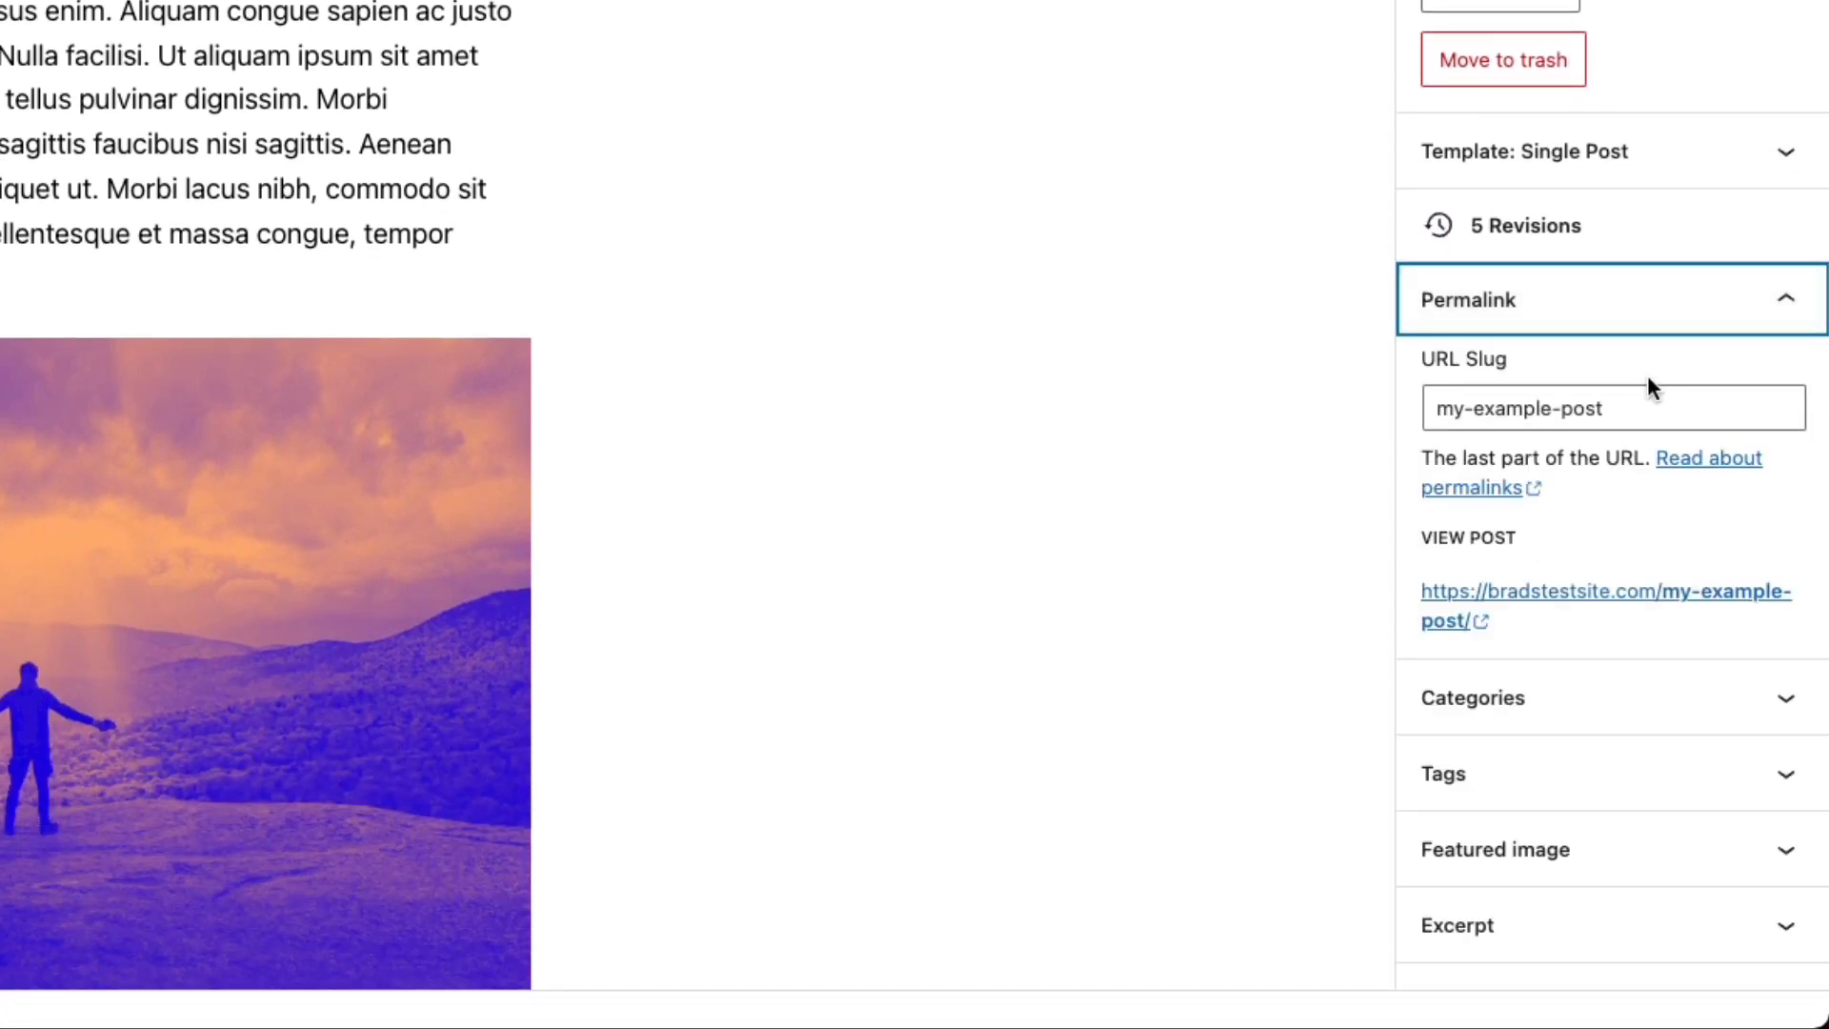
mouse_move(1456, 375)
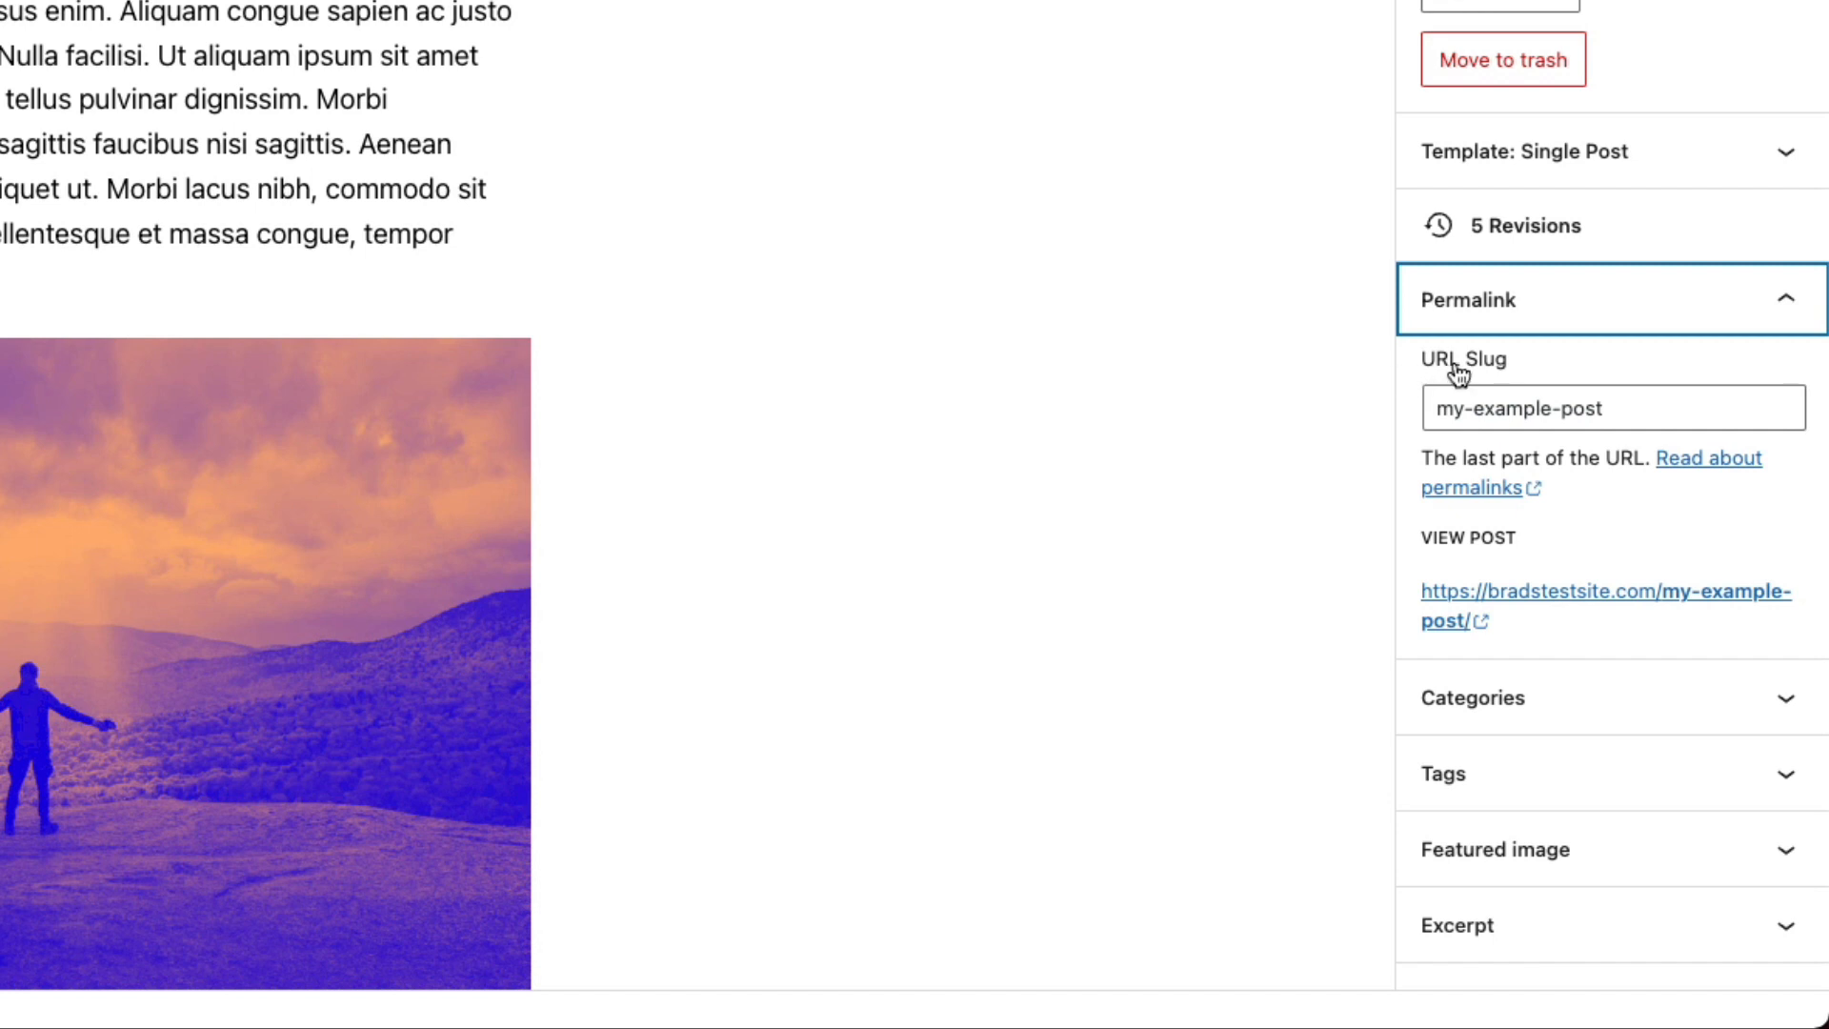
mouse_move(1498, 385)
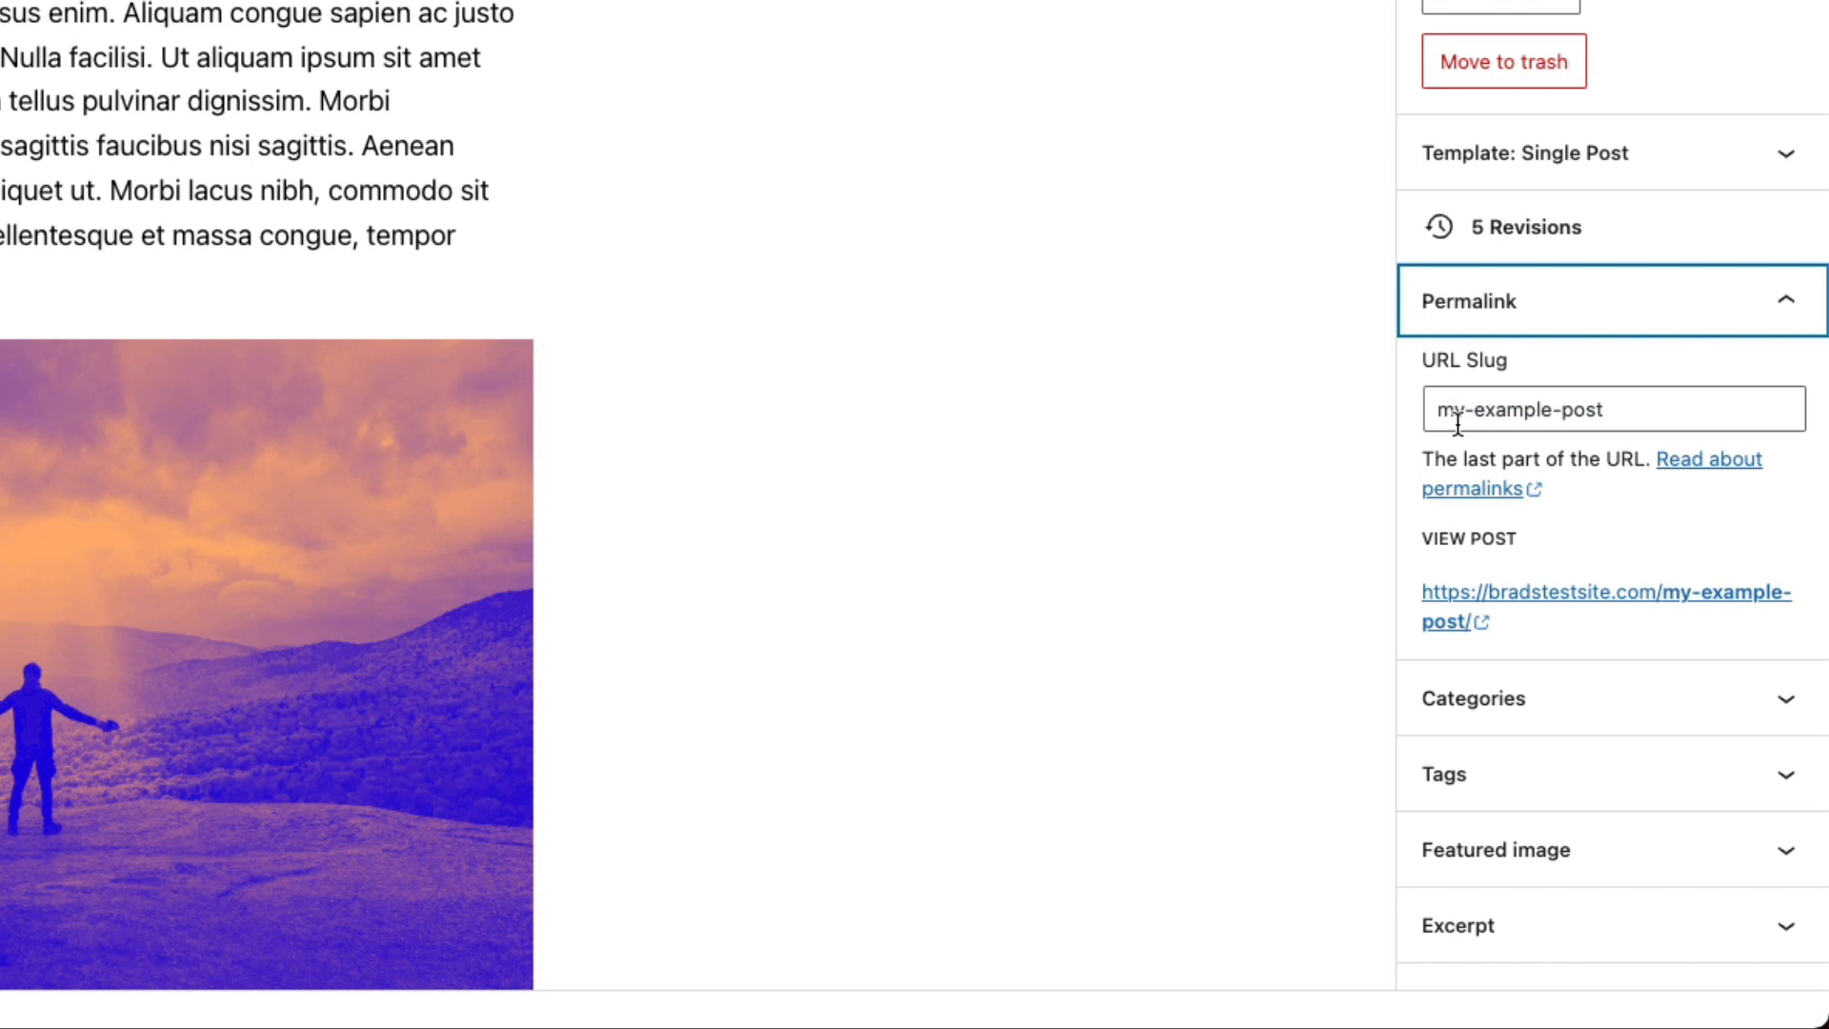
mouse_move(1606, 421)
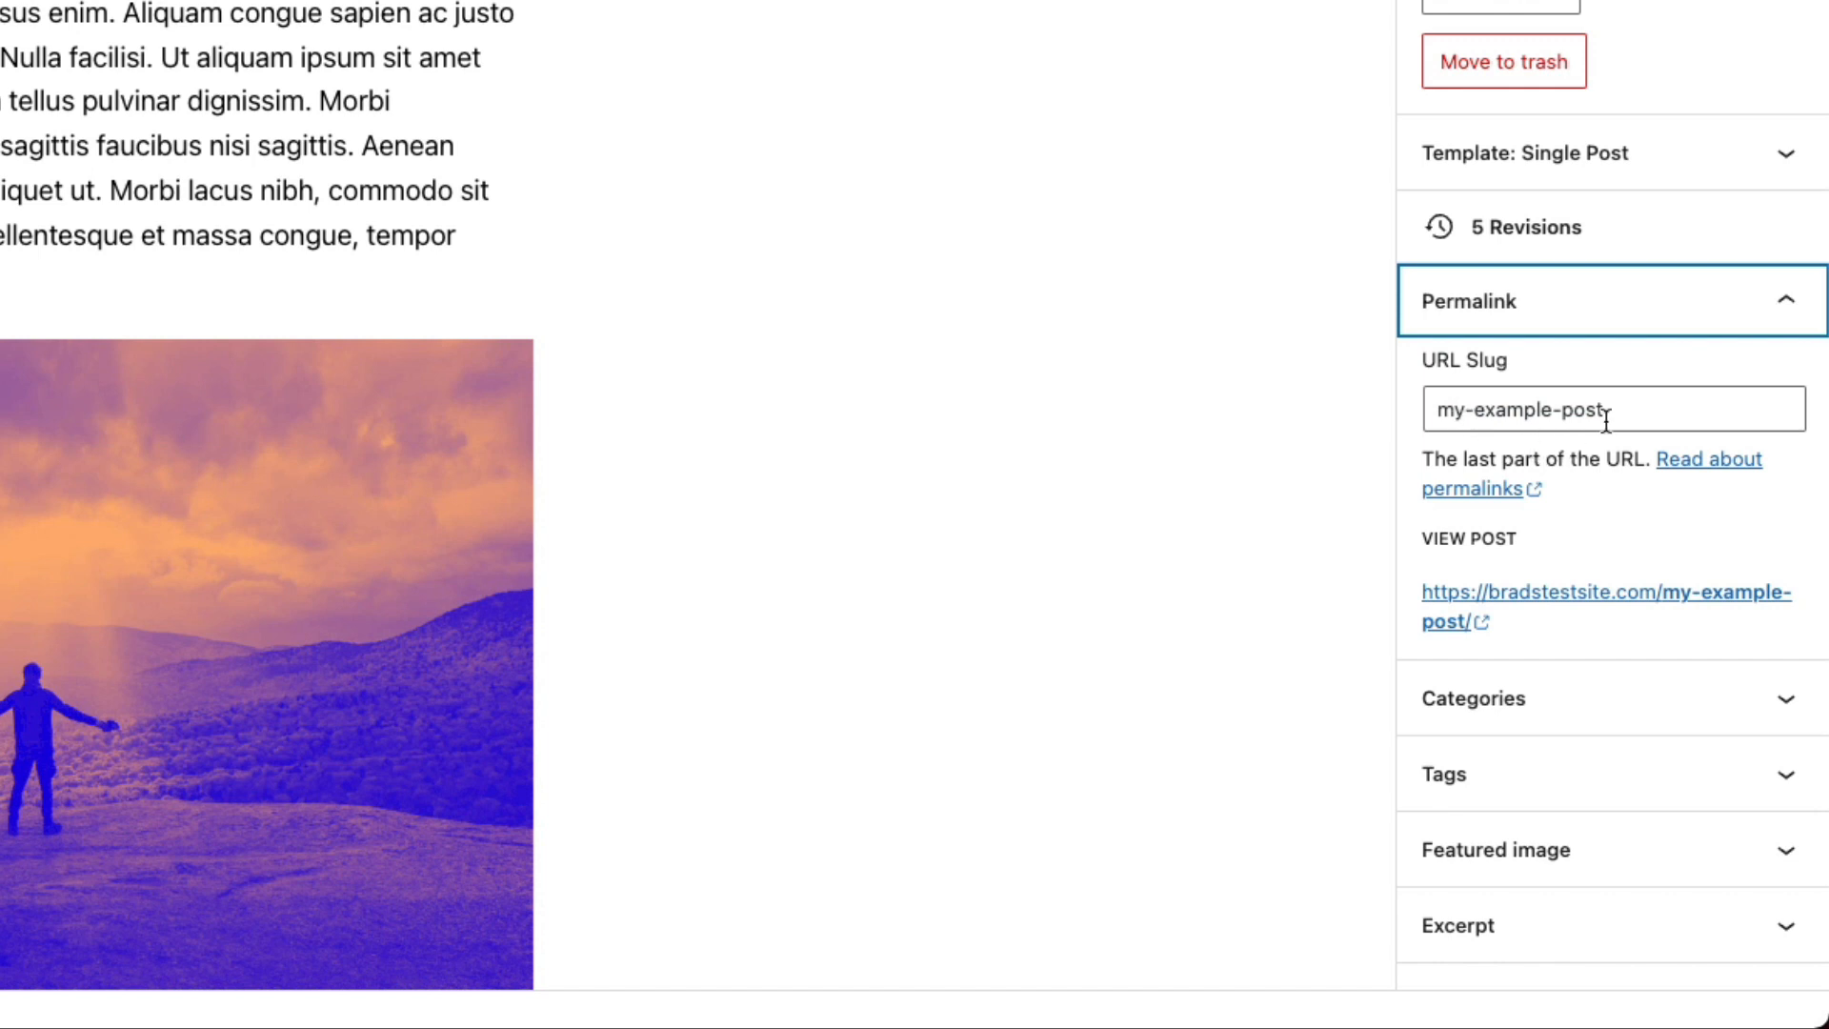
mouse_move(1498, 468)
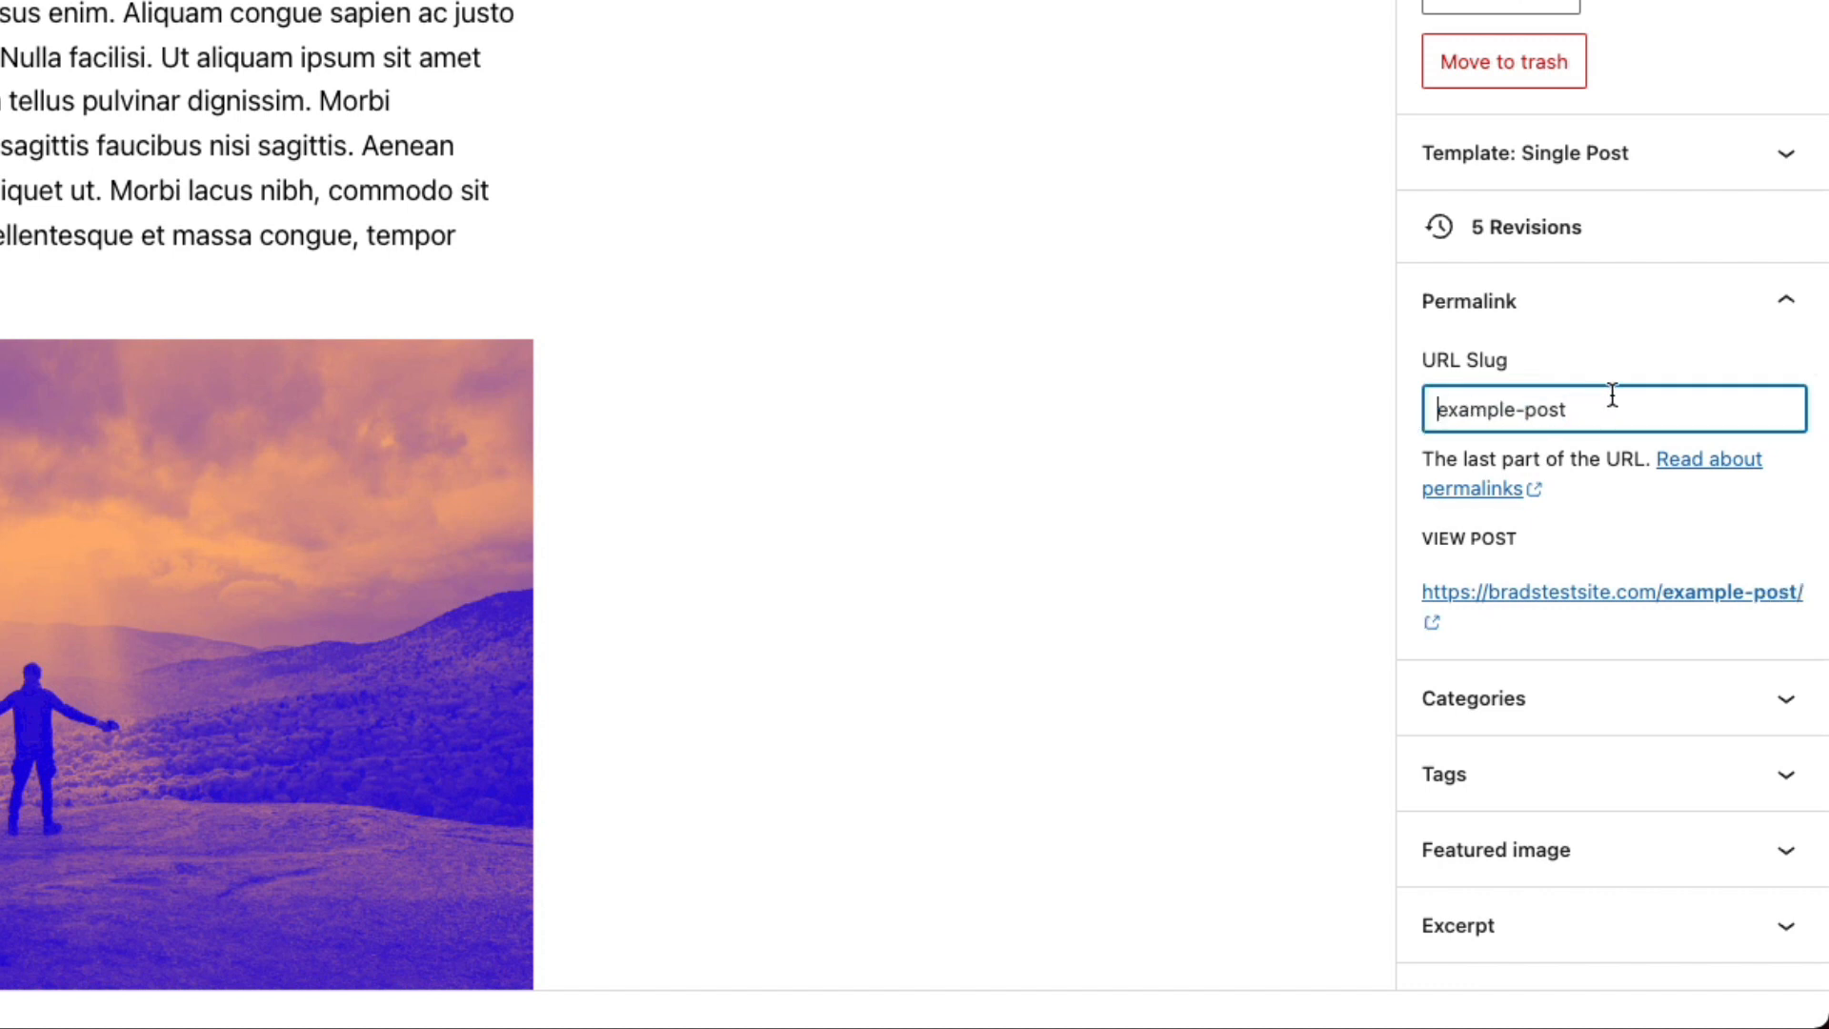
mouse_move(1389, 417)
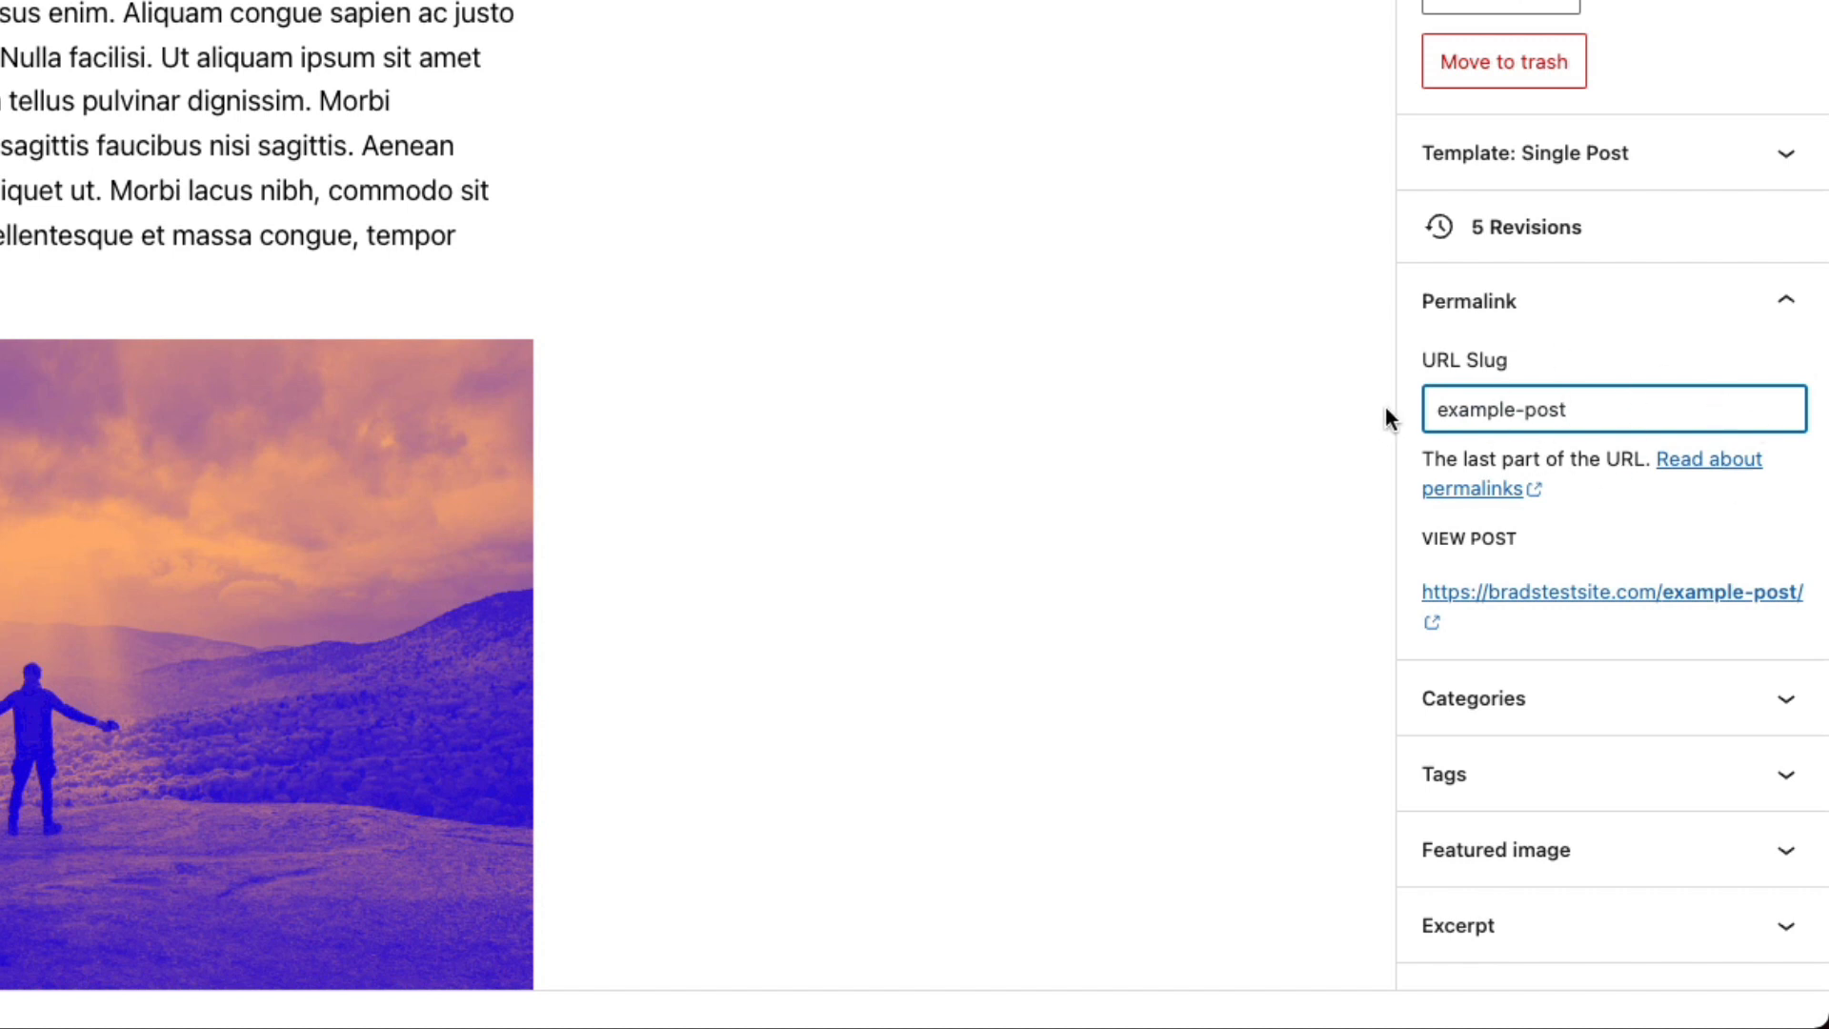
mouse_move(1590, 486)
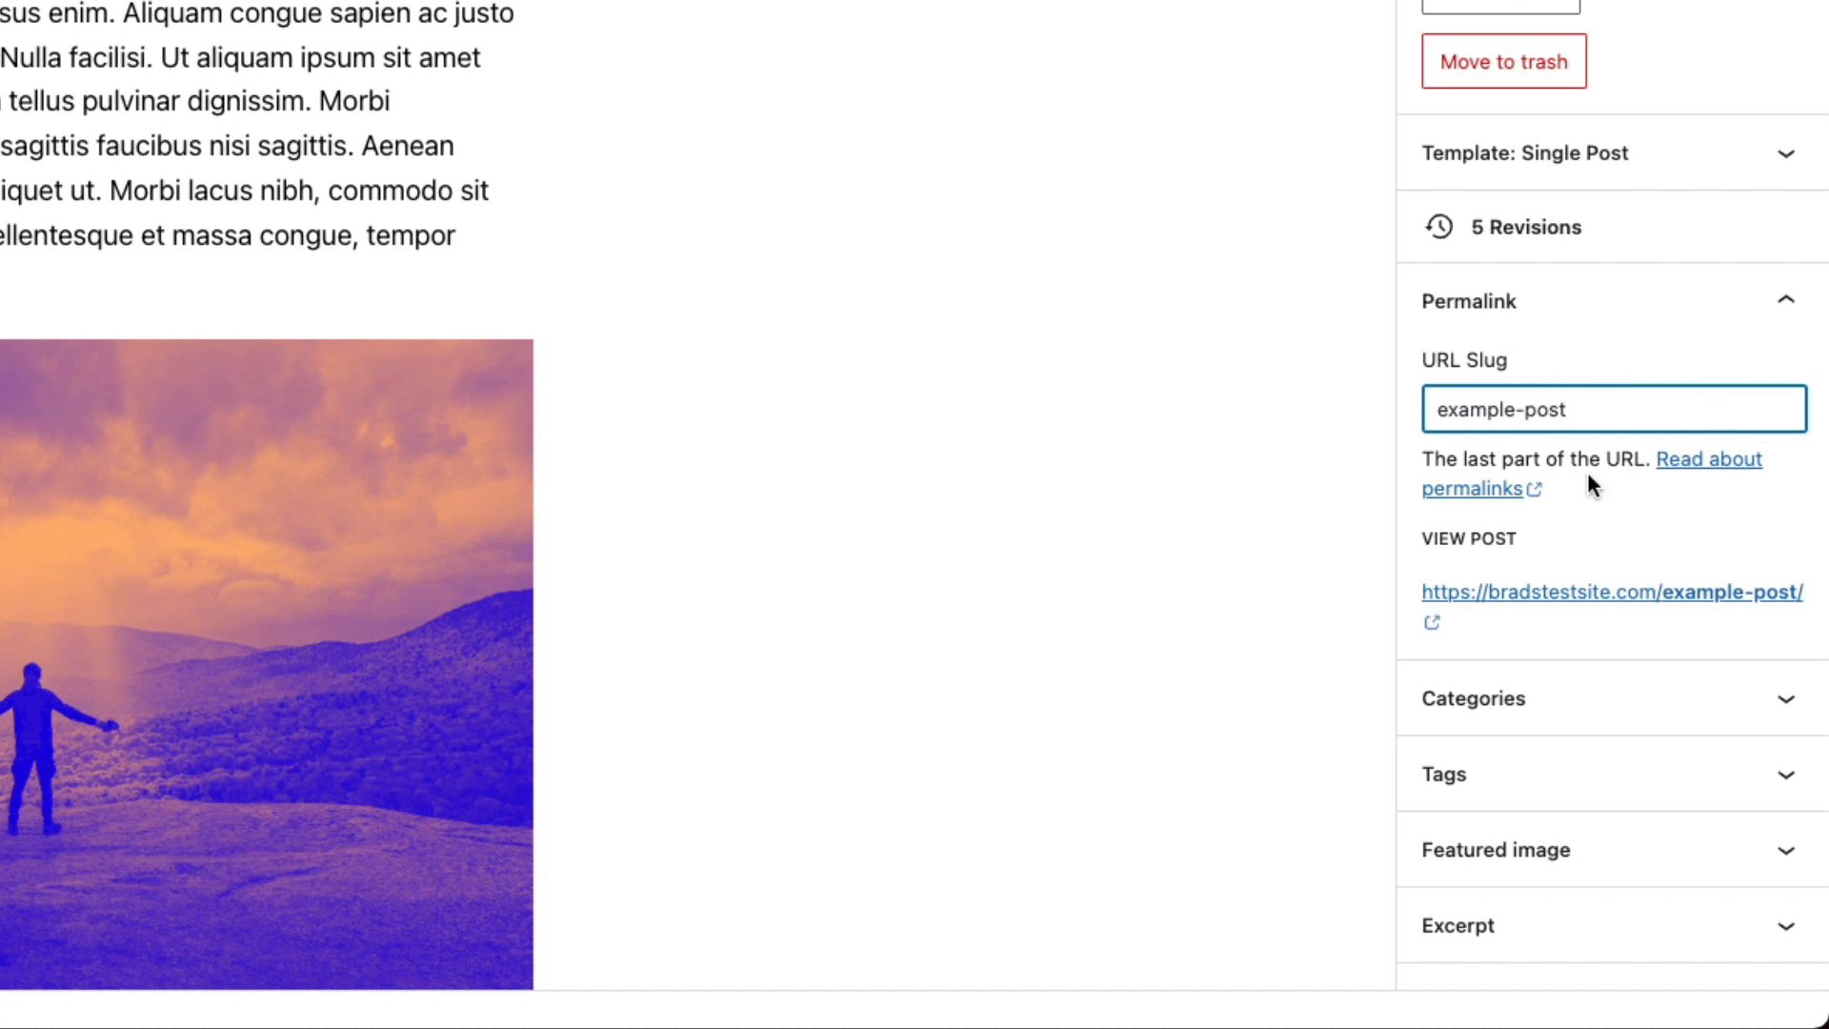
left_click(1568, 407)
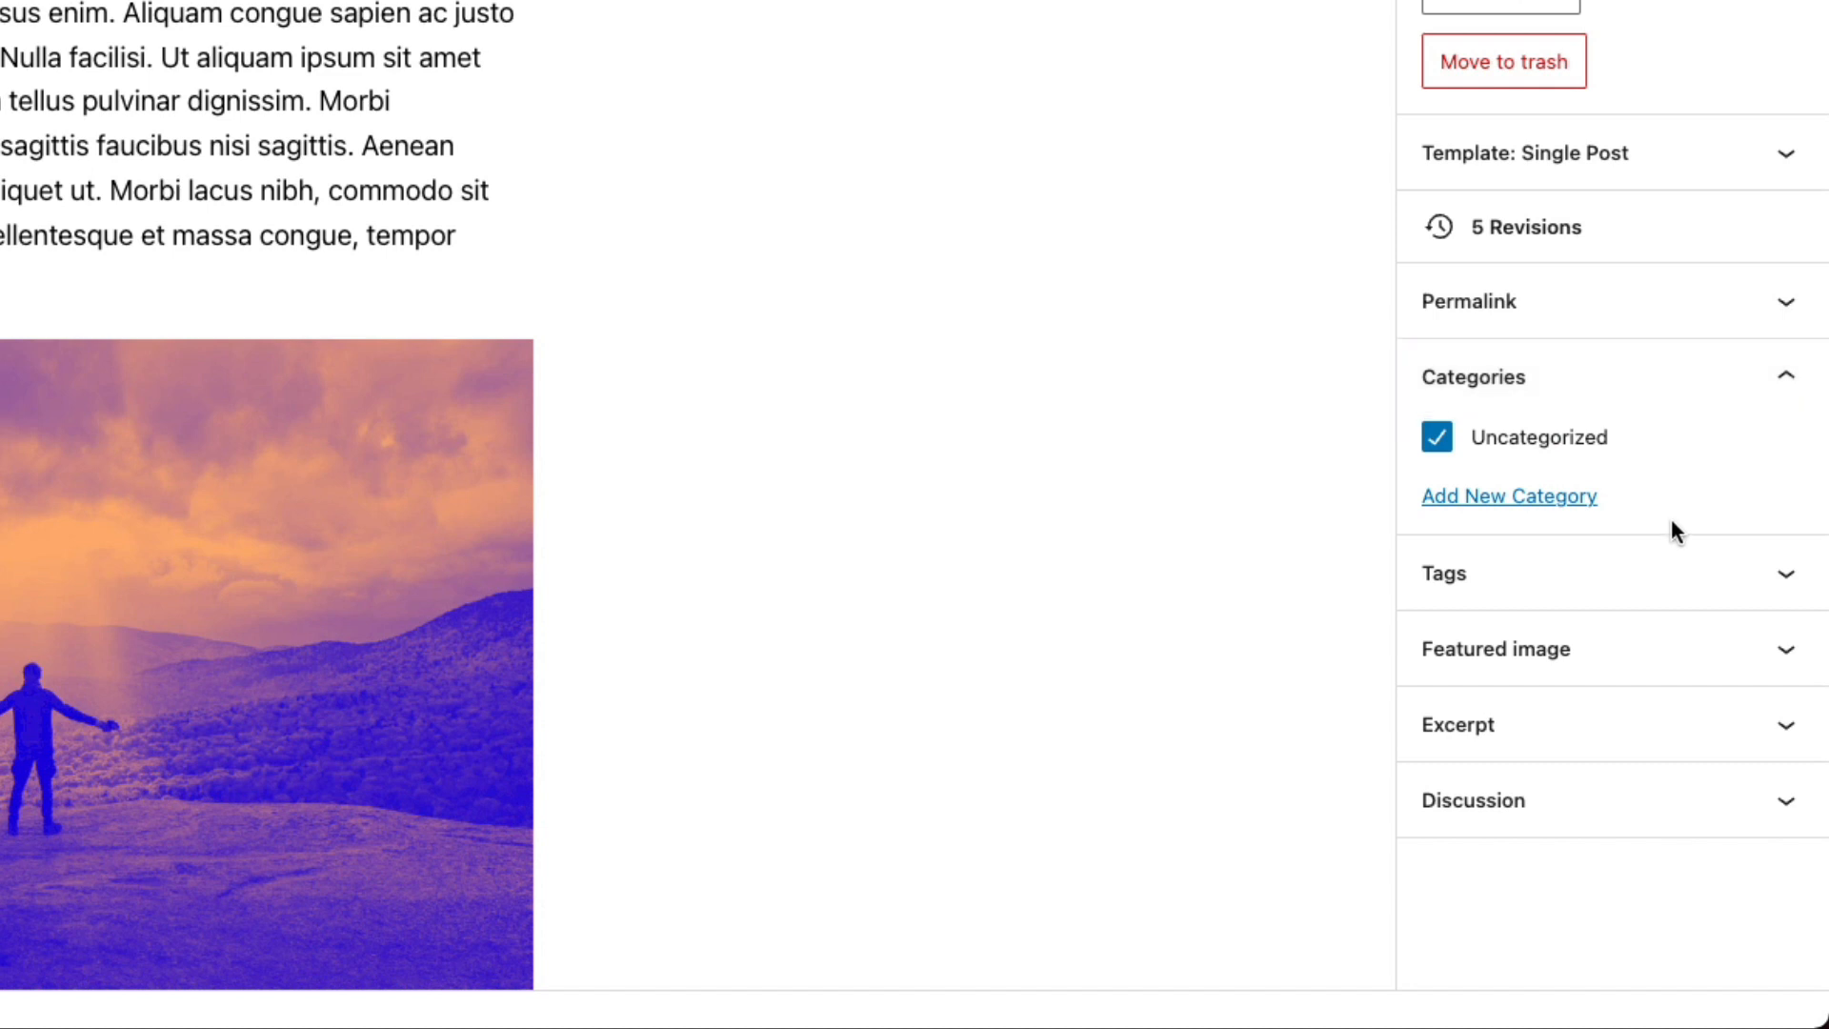
mouse_move(1588, 393)
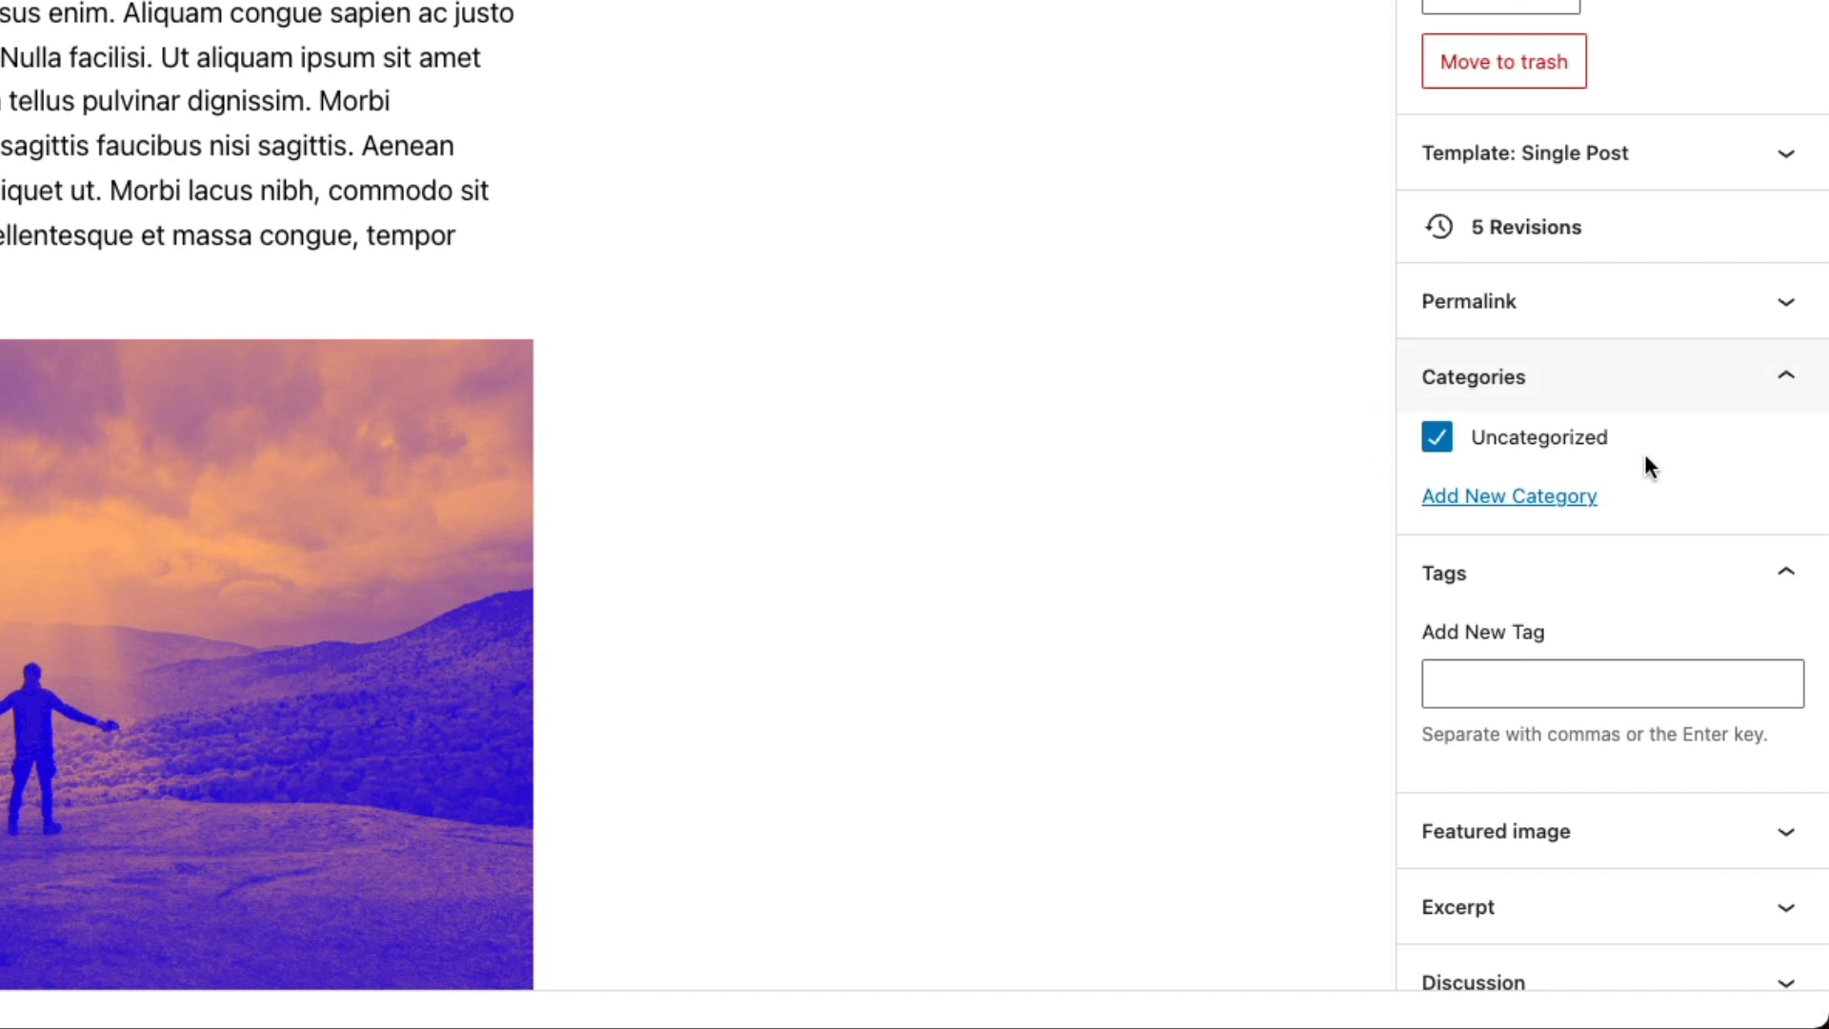
mouse_move(1560, 579)
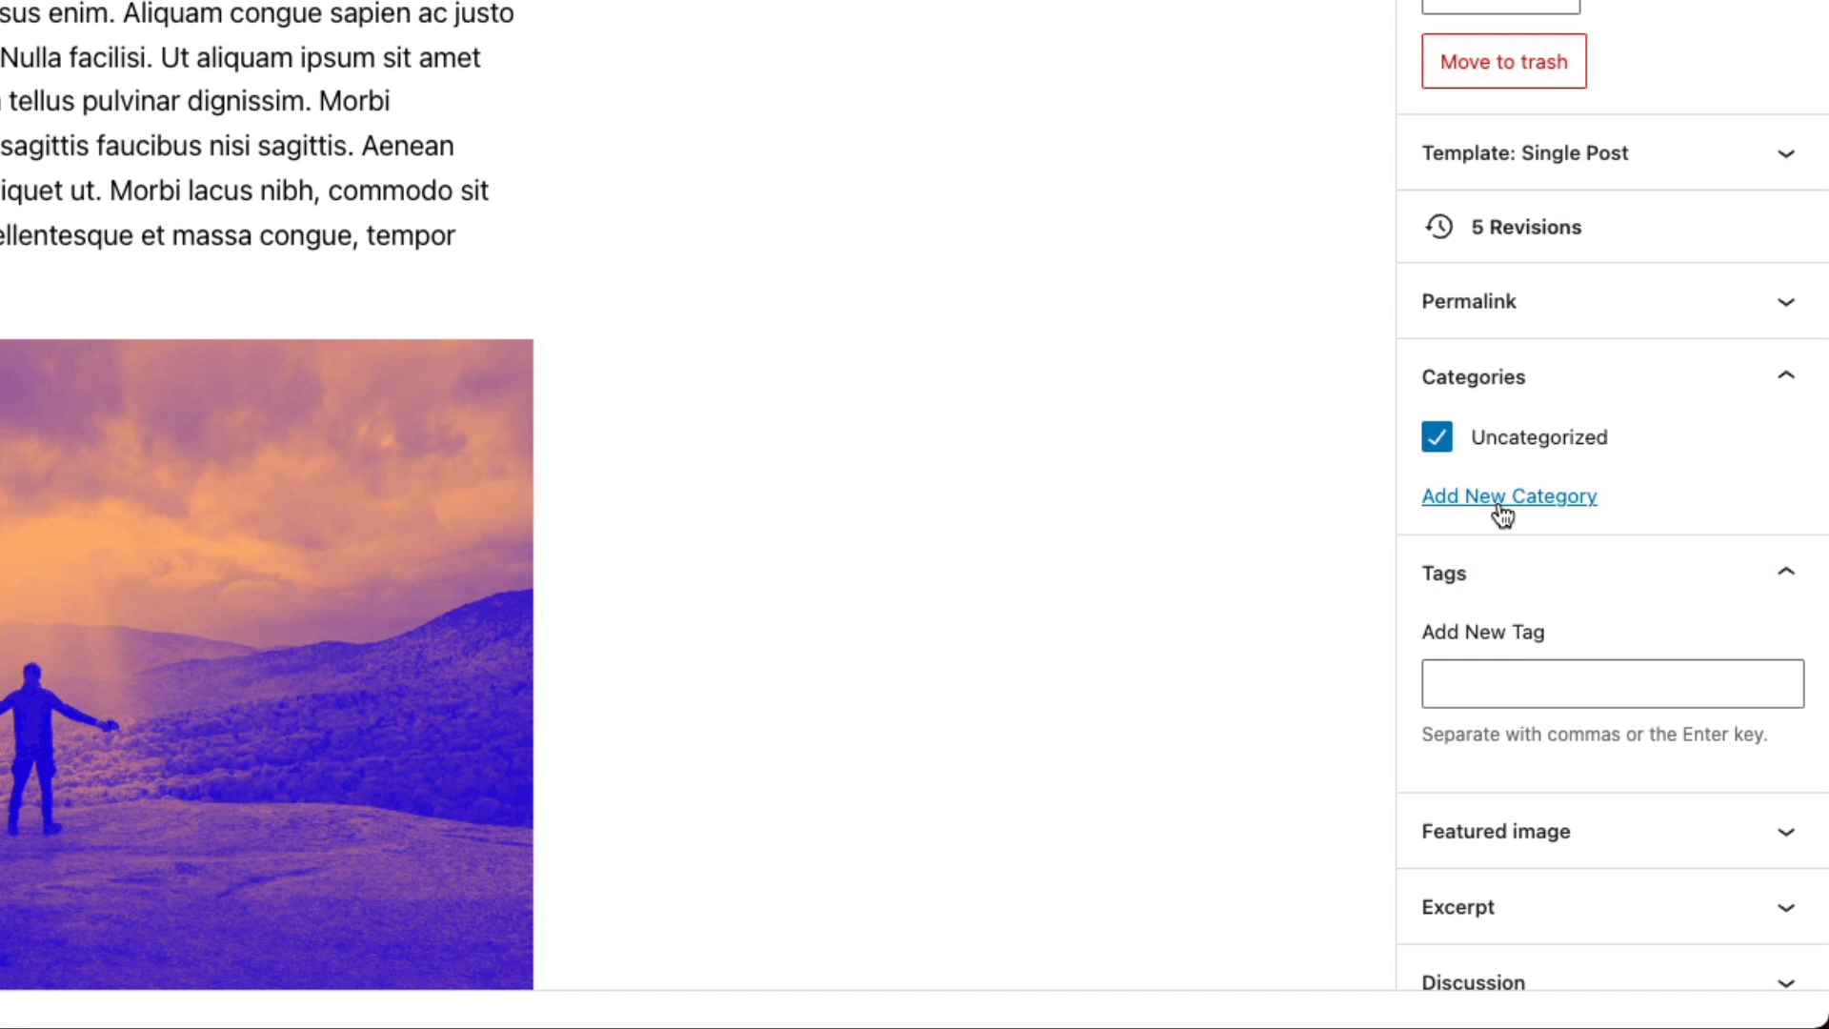
mouse_move(1605, 501)
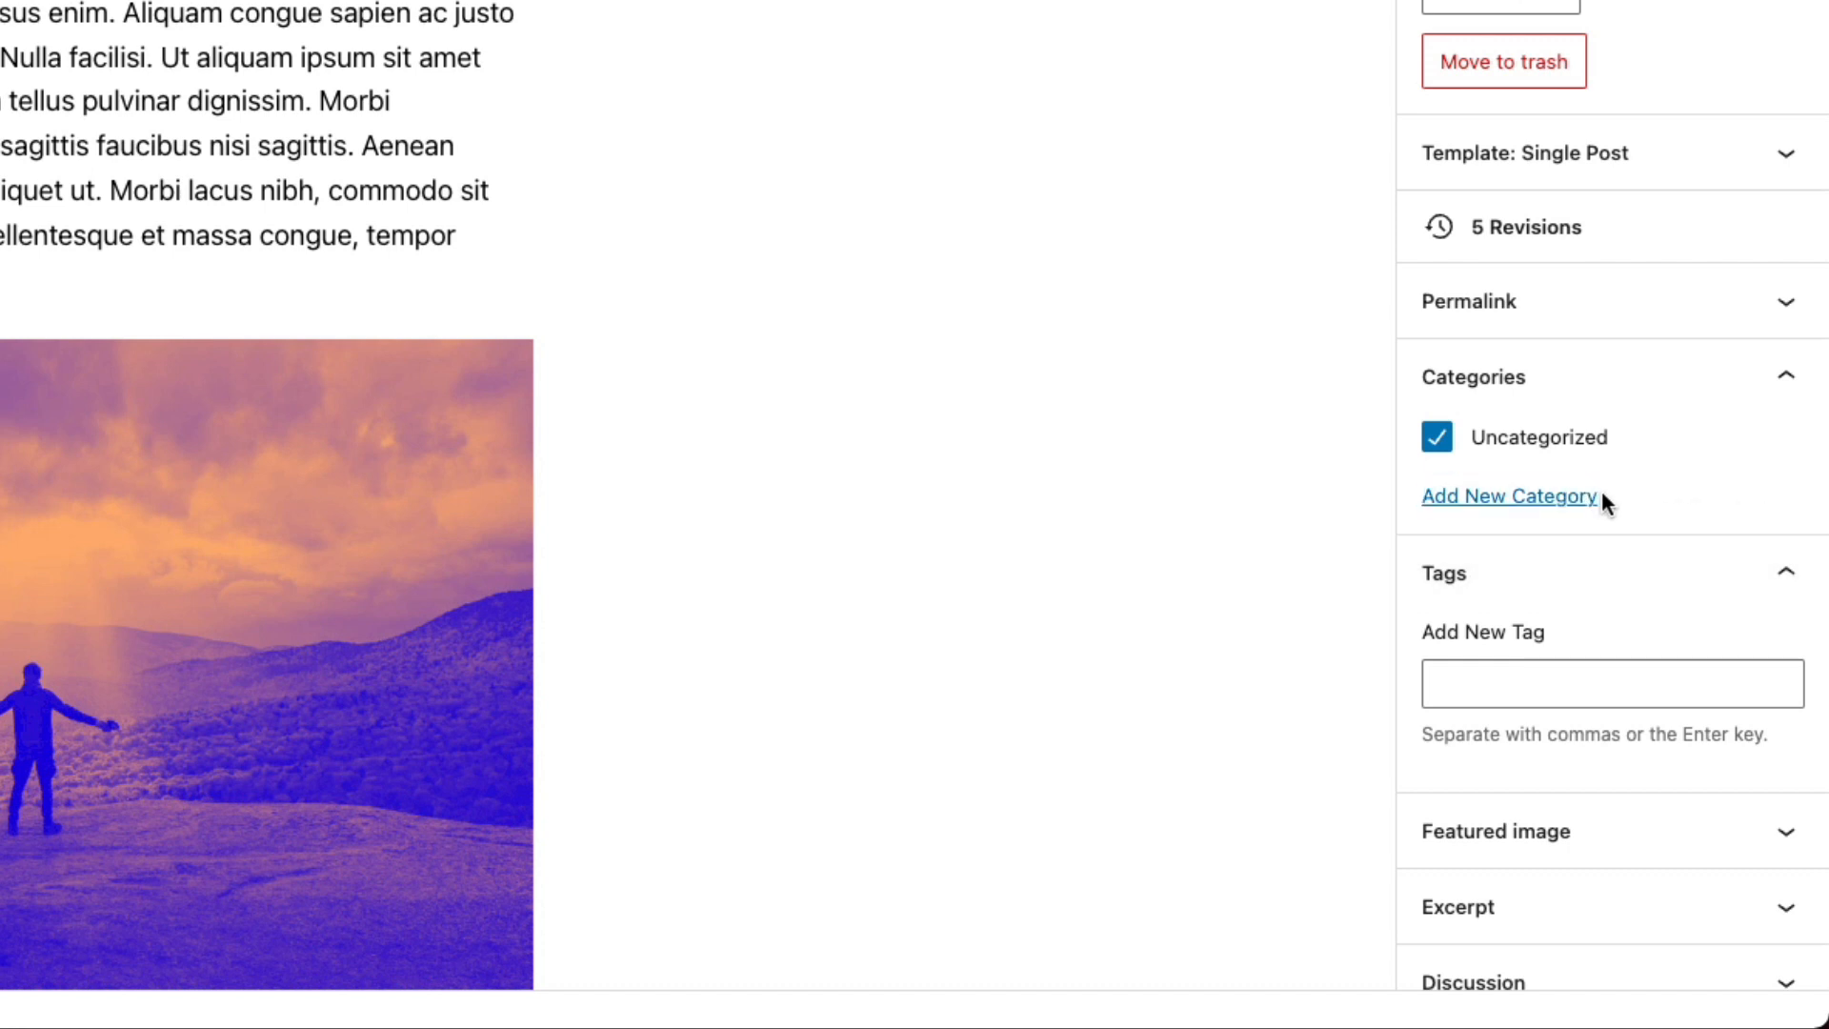
Bring up the Add New Category form in the Categories panel
left_click(1508, 495)
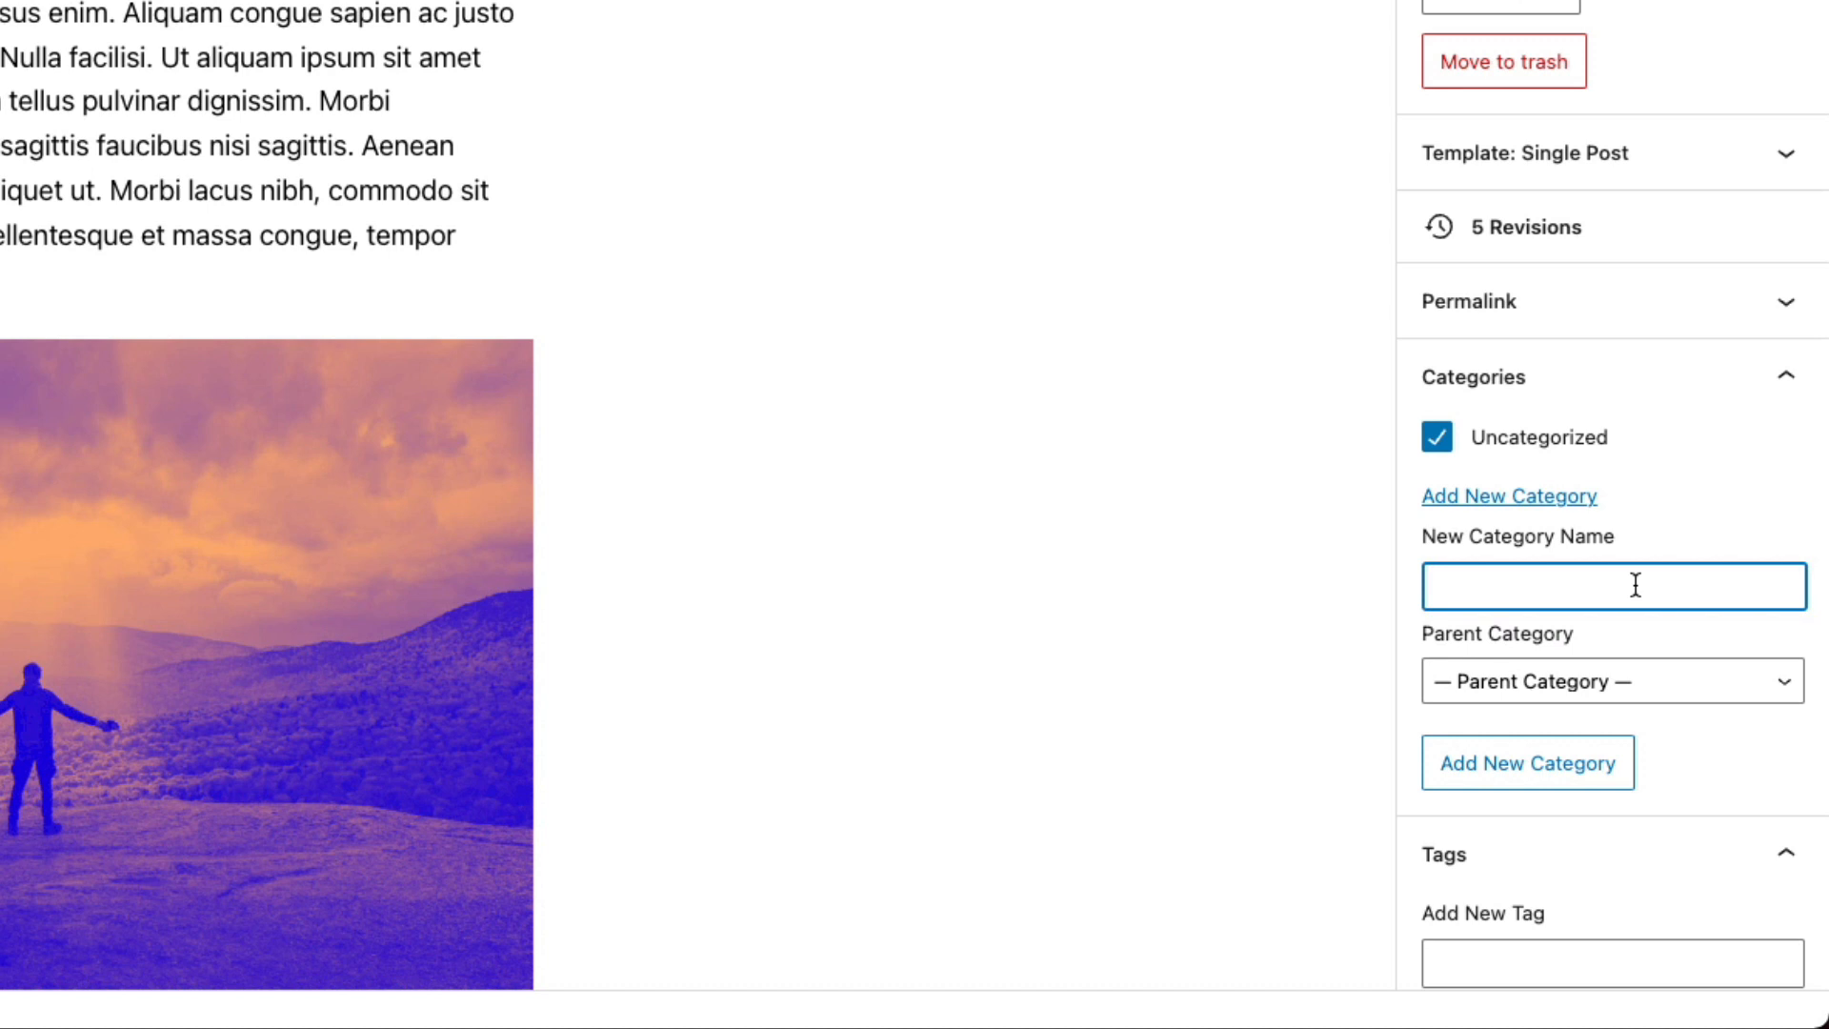
Create a Food category for the post and untick Uncategorized
type("Food")
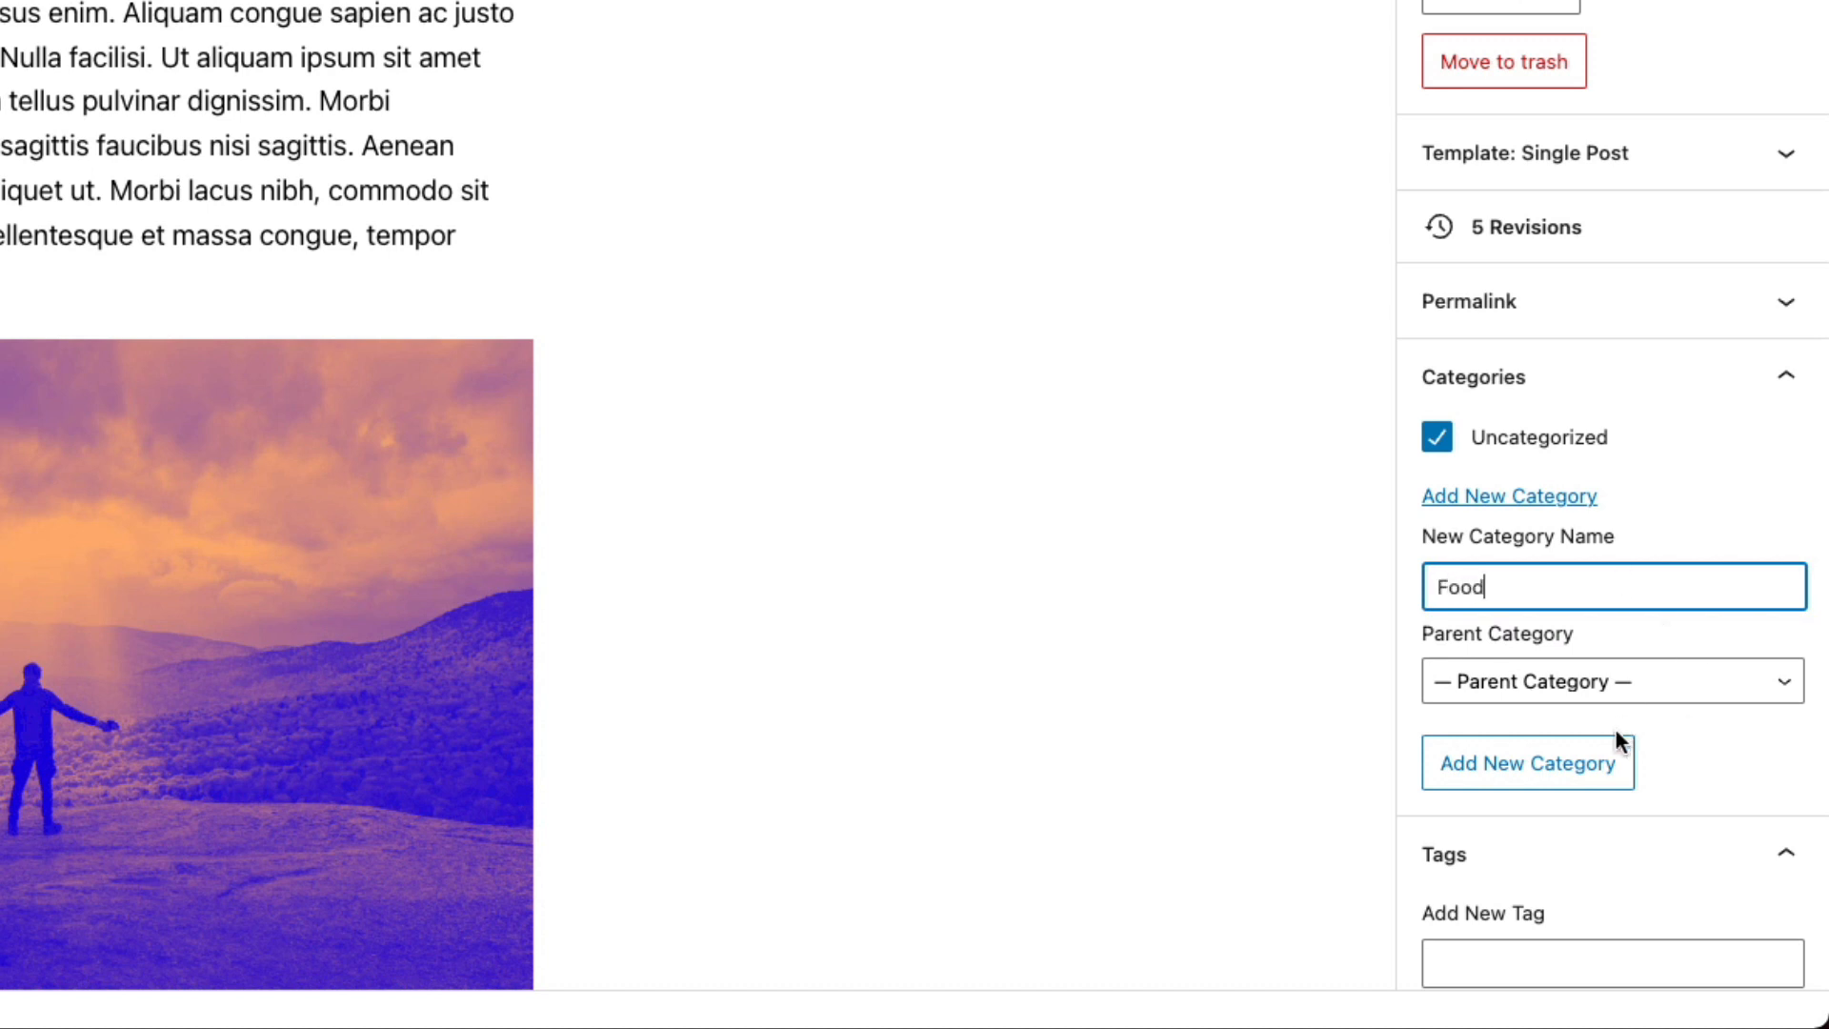
left_click(1526, 762)
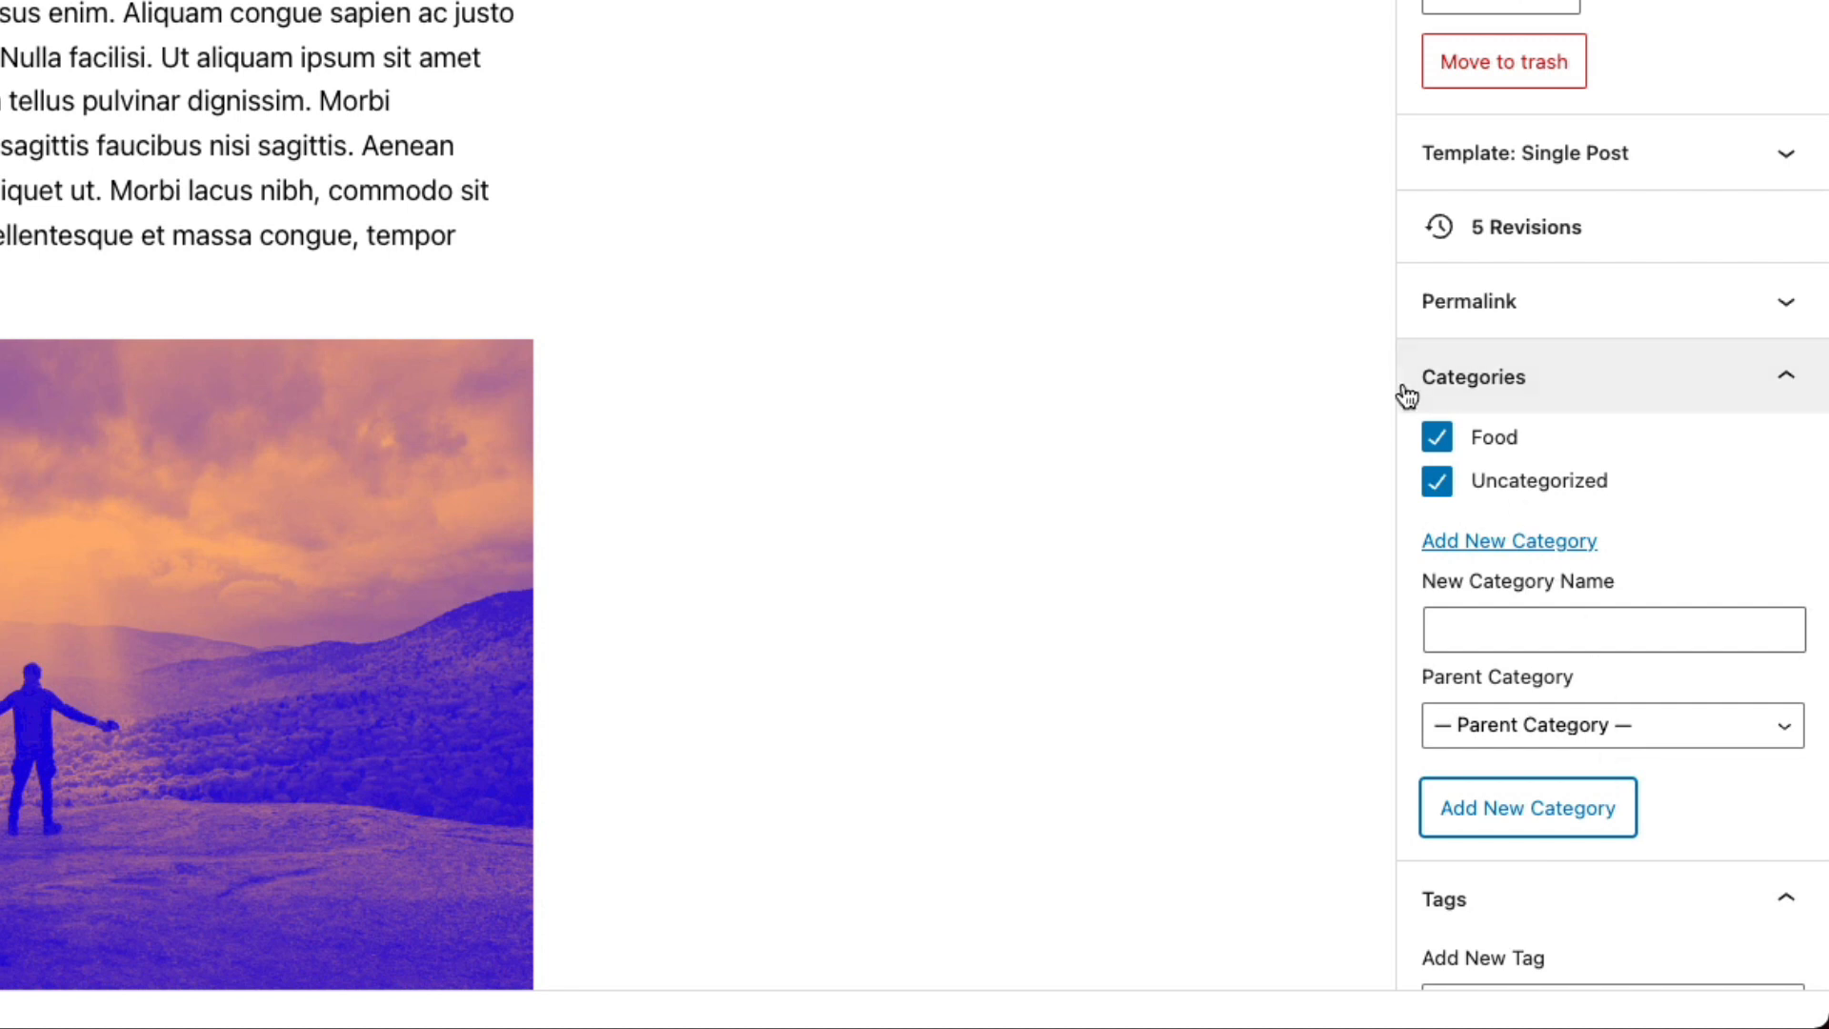
mouse_move(1408, 463)
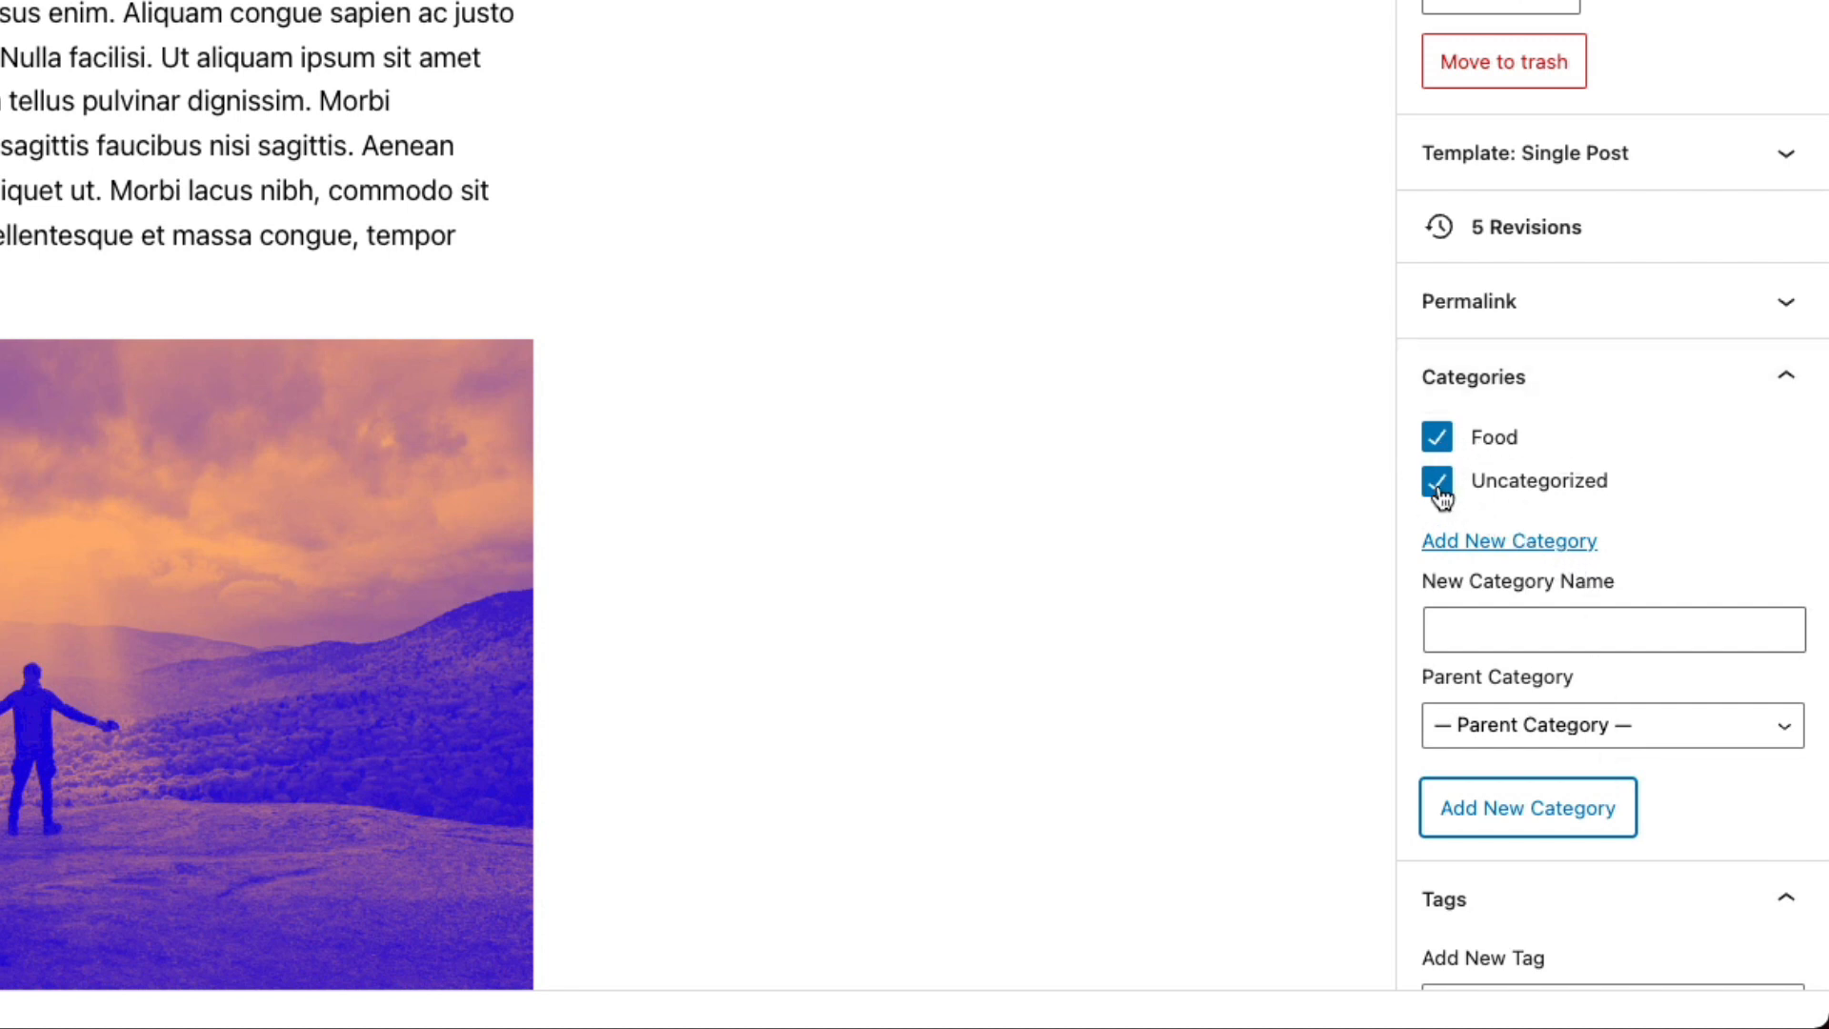
left_click(1436, 480)
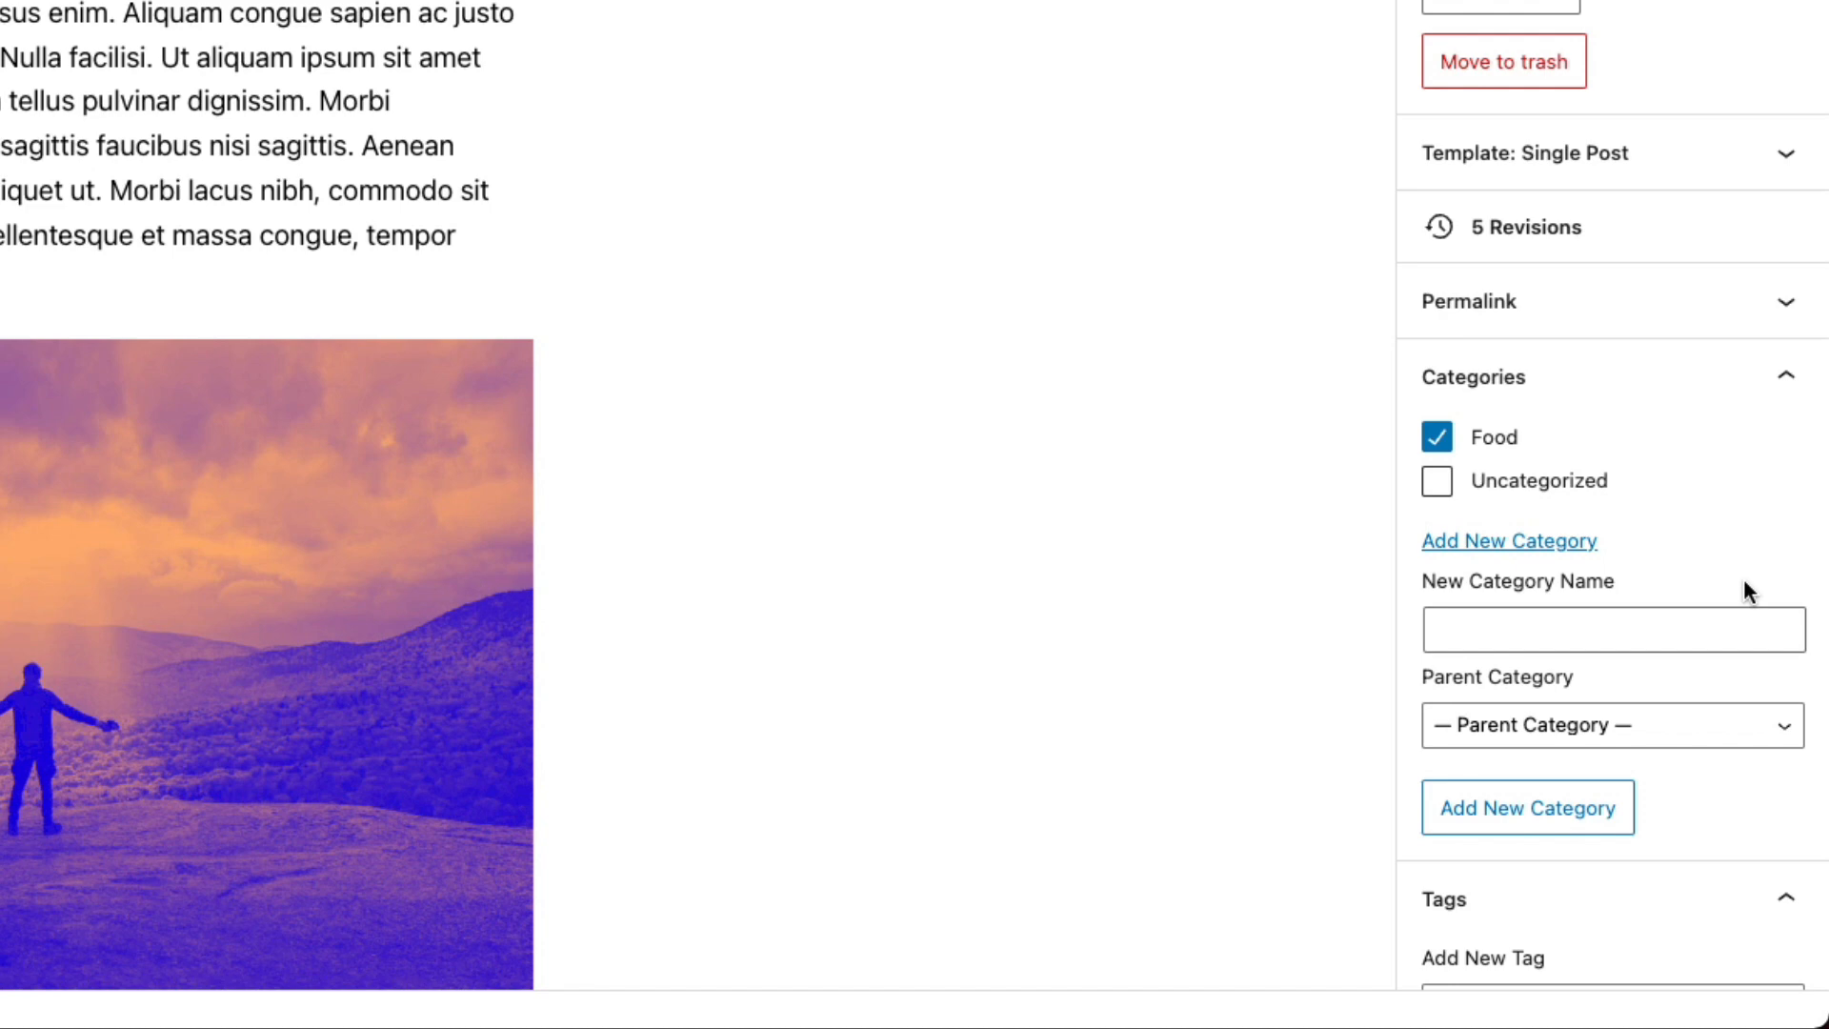
scroll("down", 3)
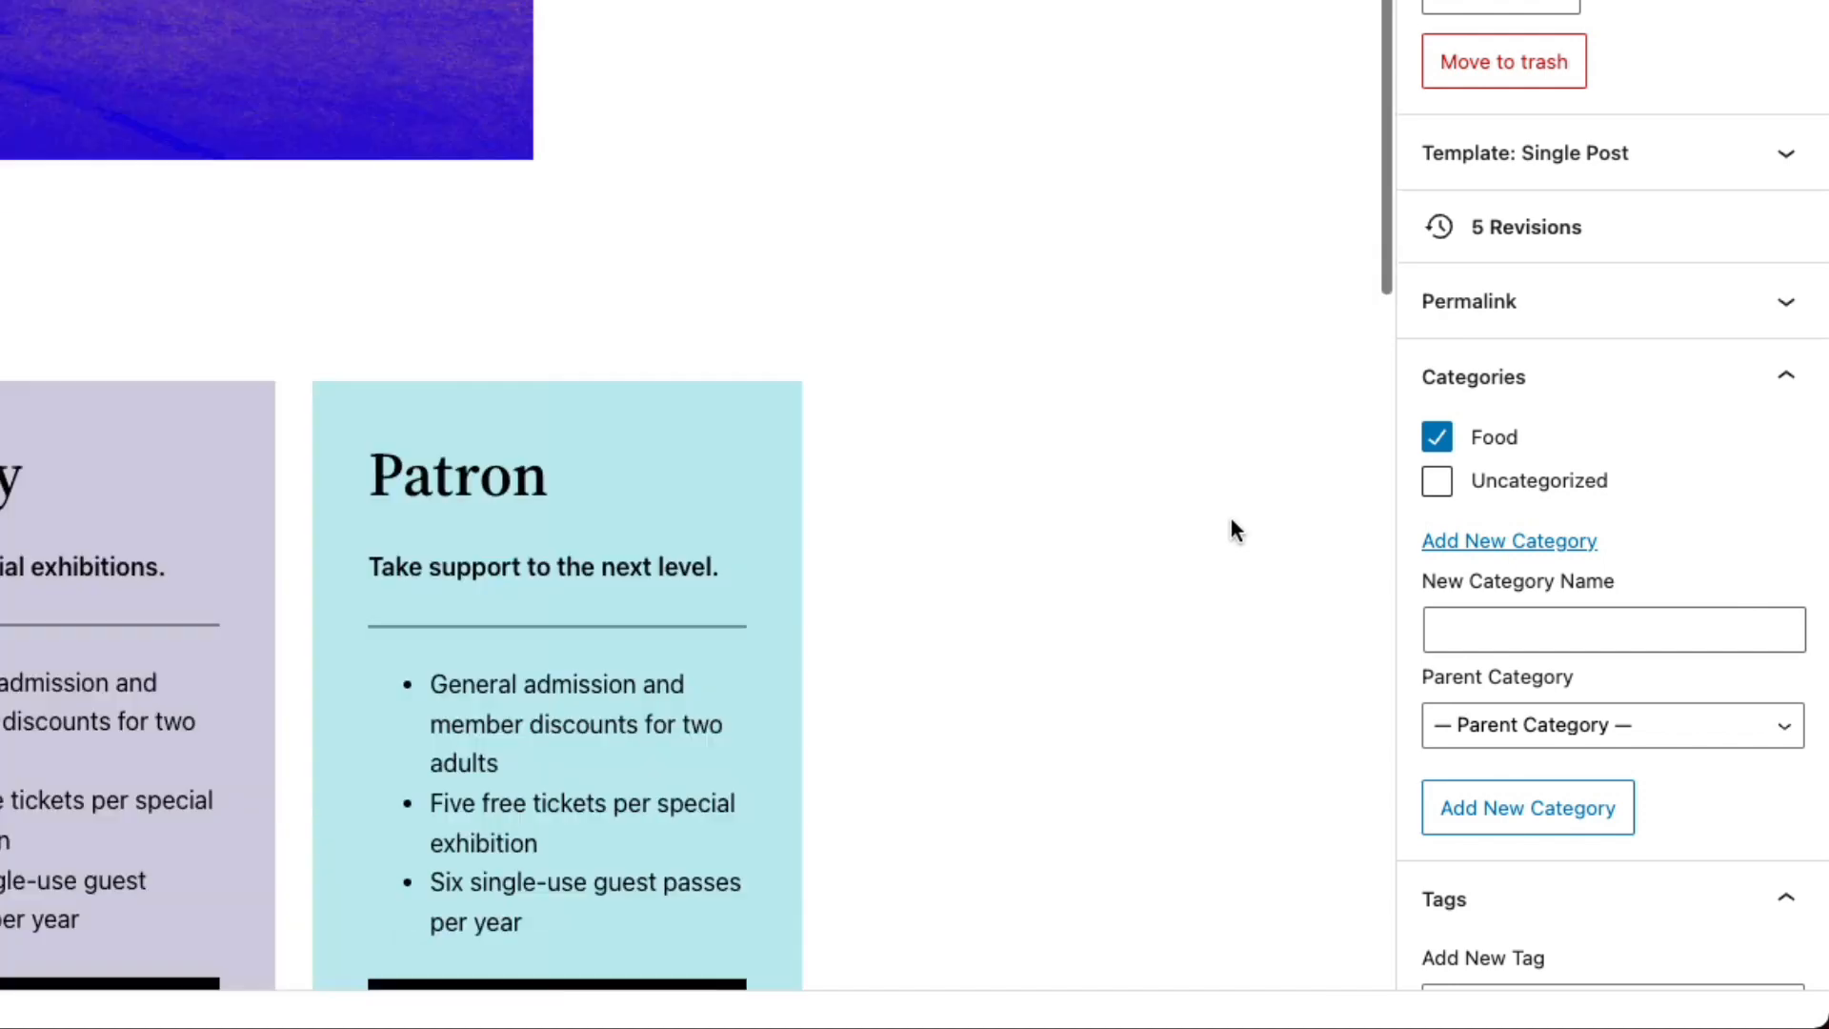
Create a Mexican category with Food as its parent and assign it to the post
scroll("up", 3)
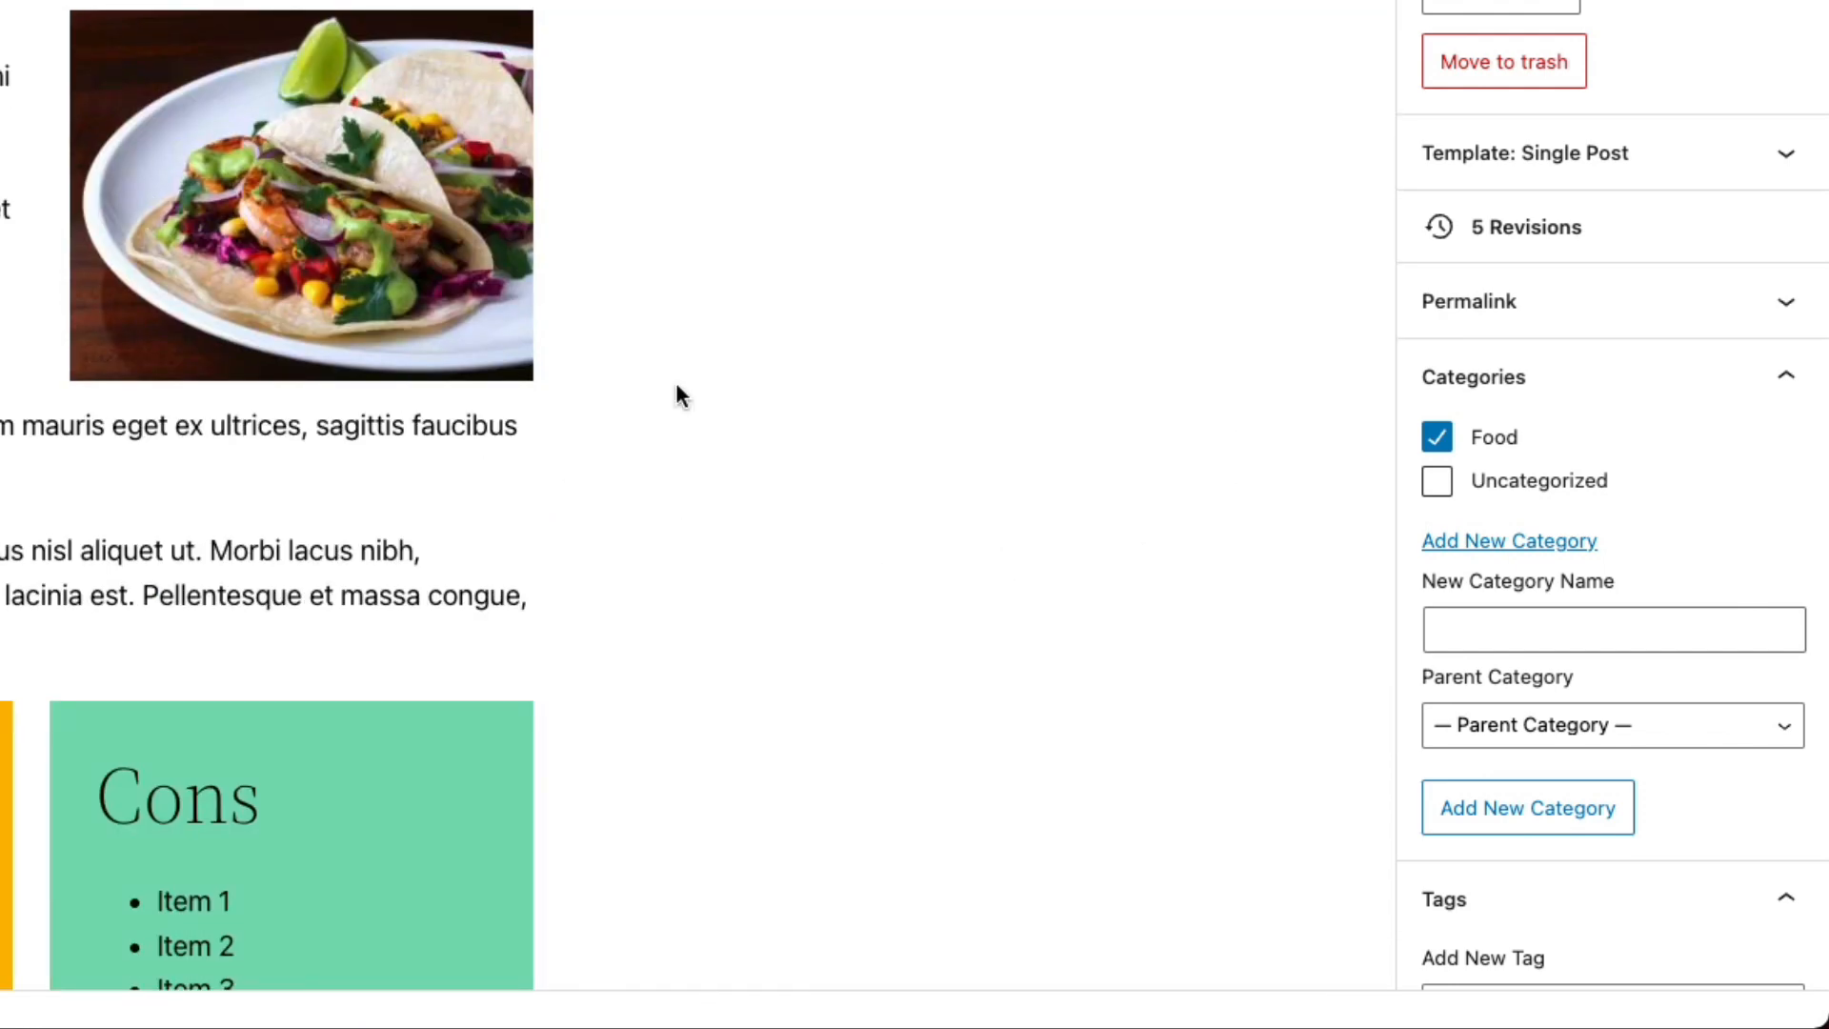
left_click(1612, 627)
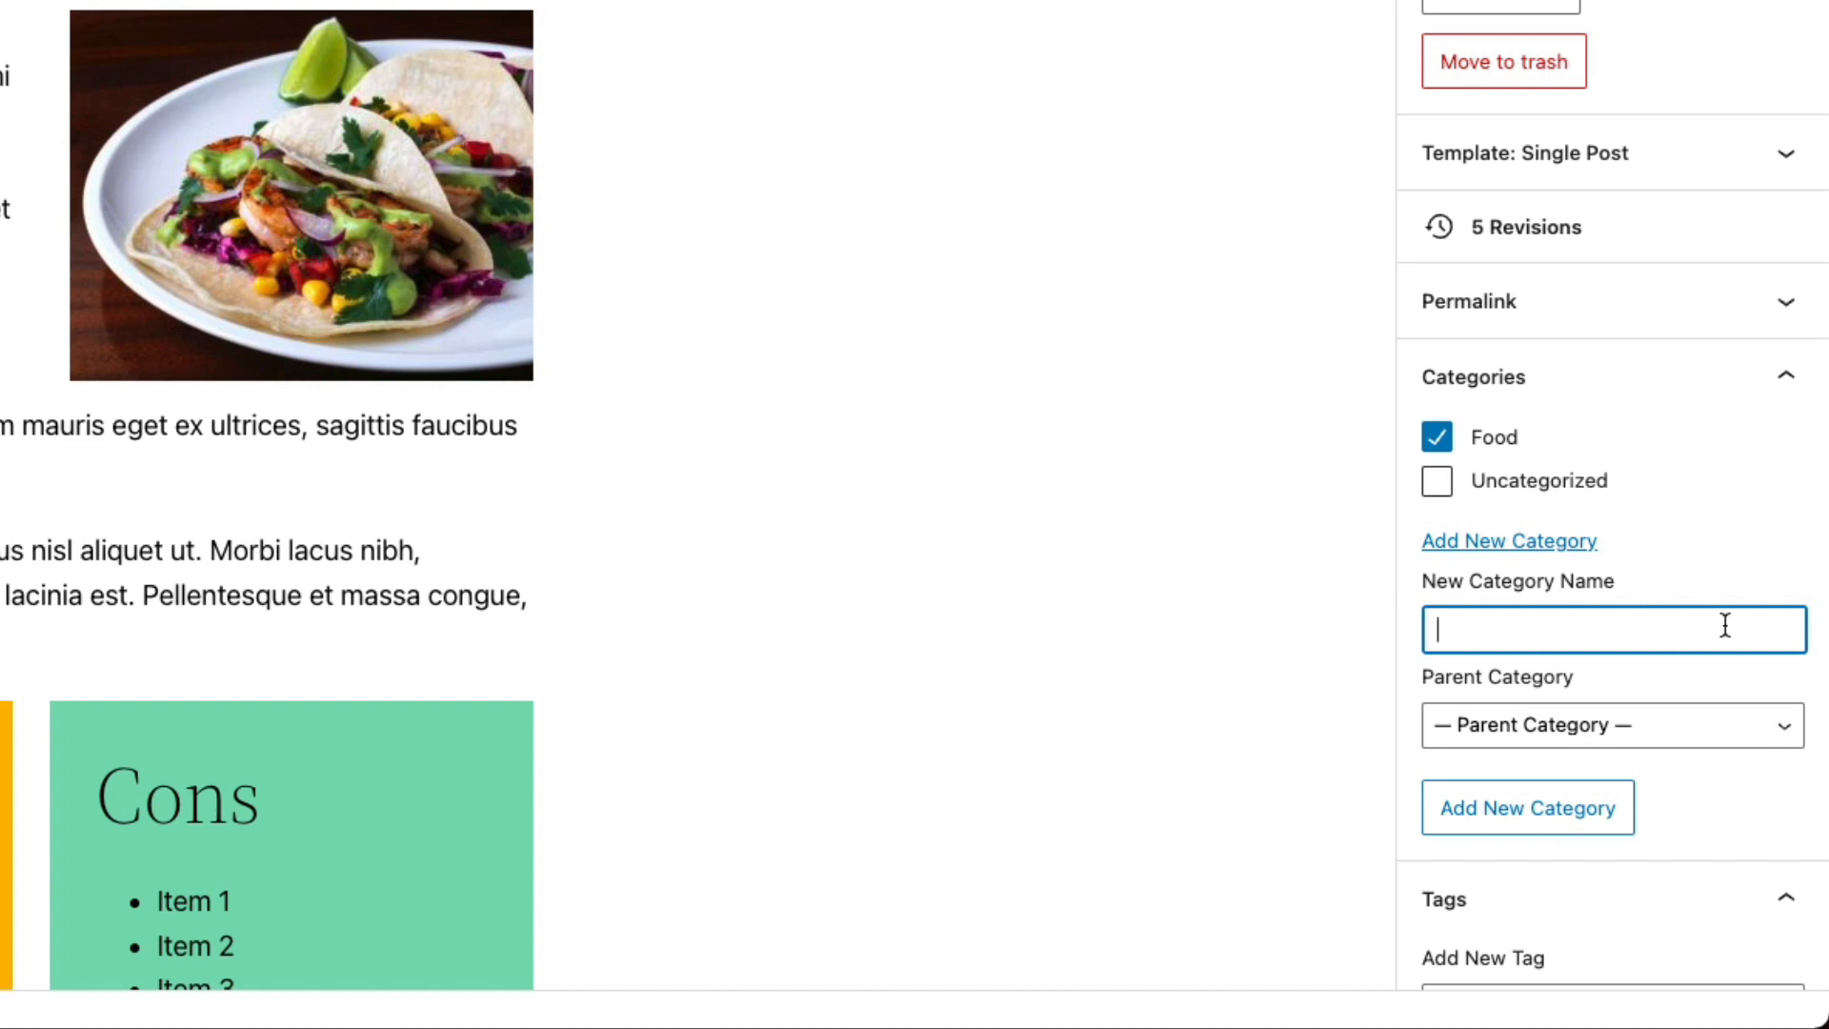
type("Mexican")
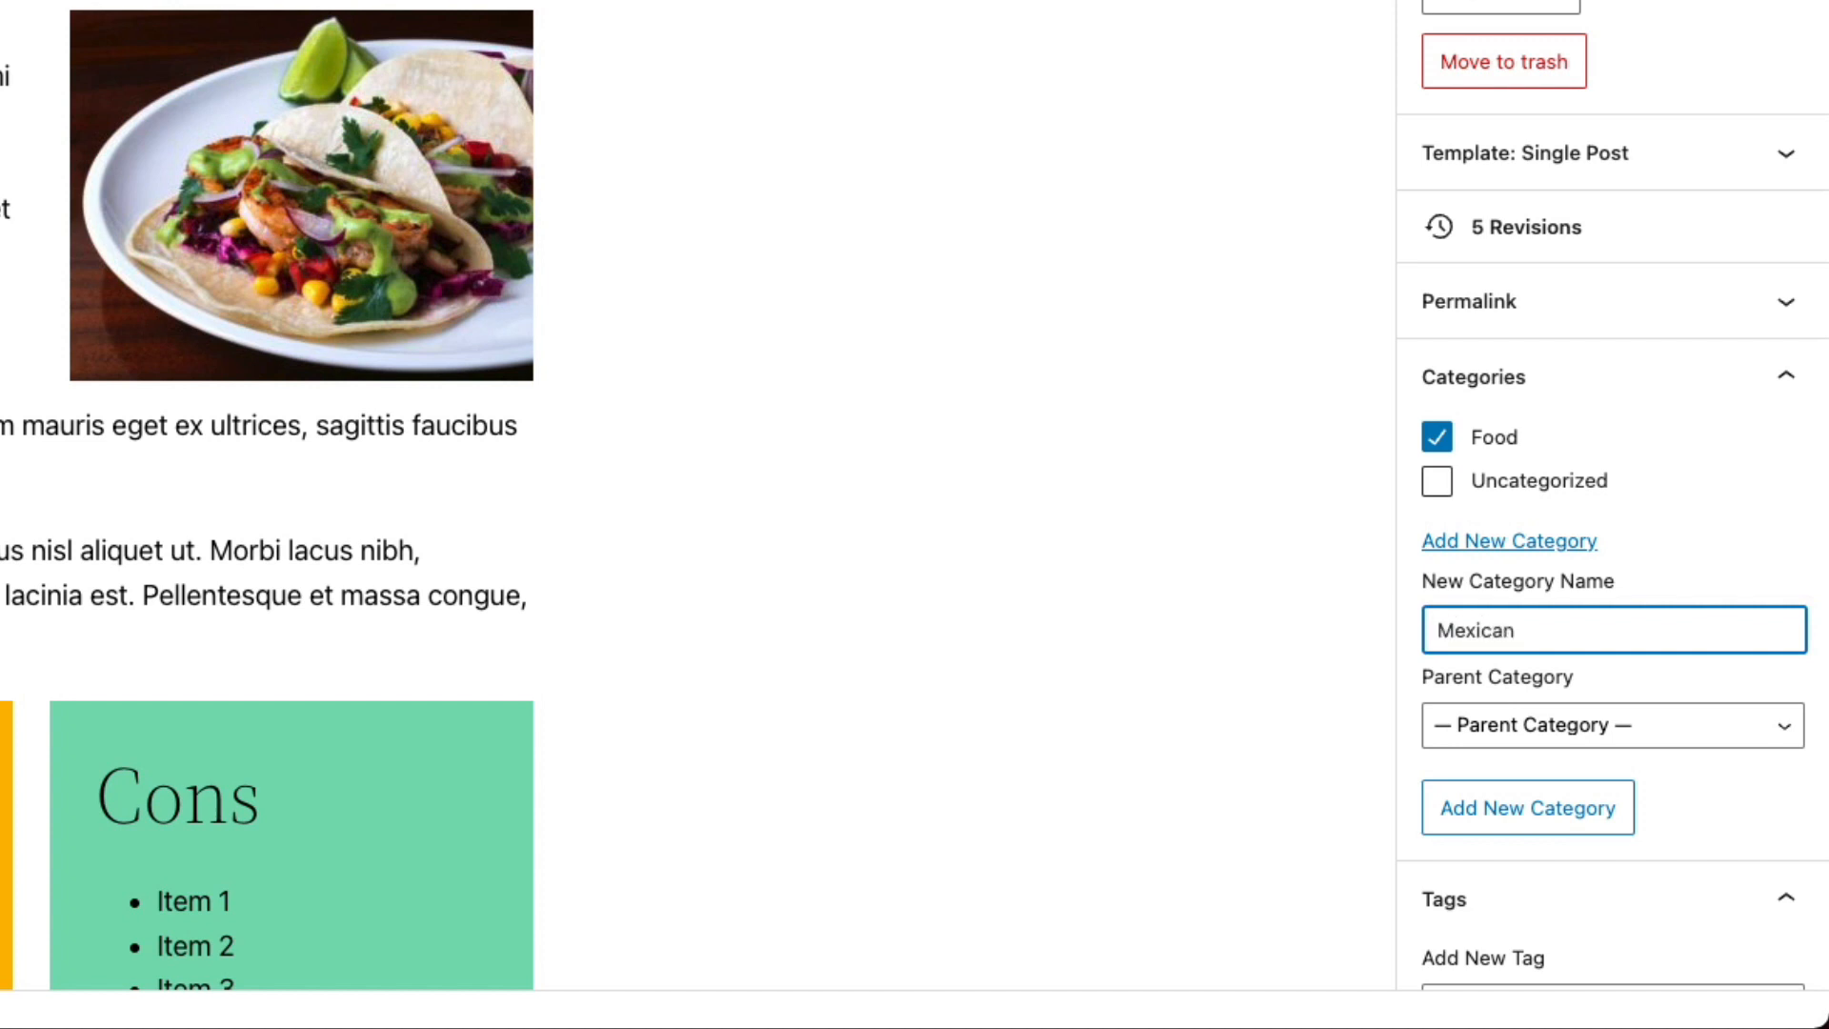
left_click(1611, 724)
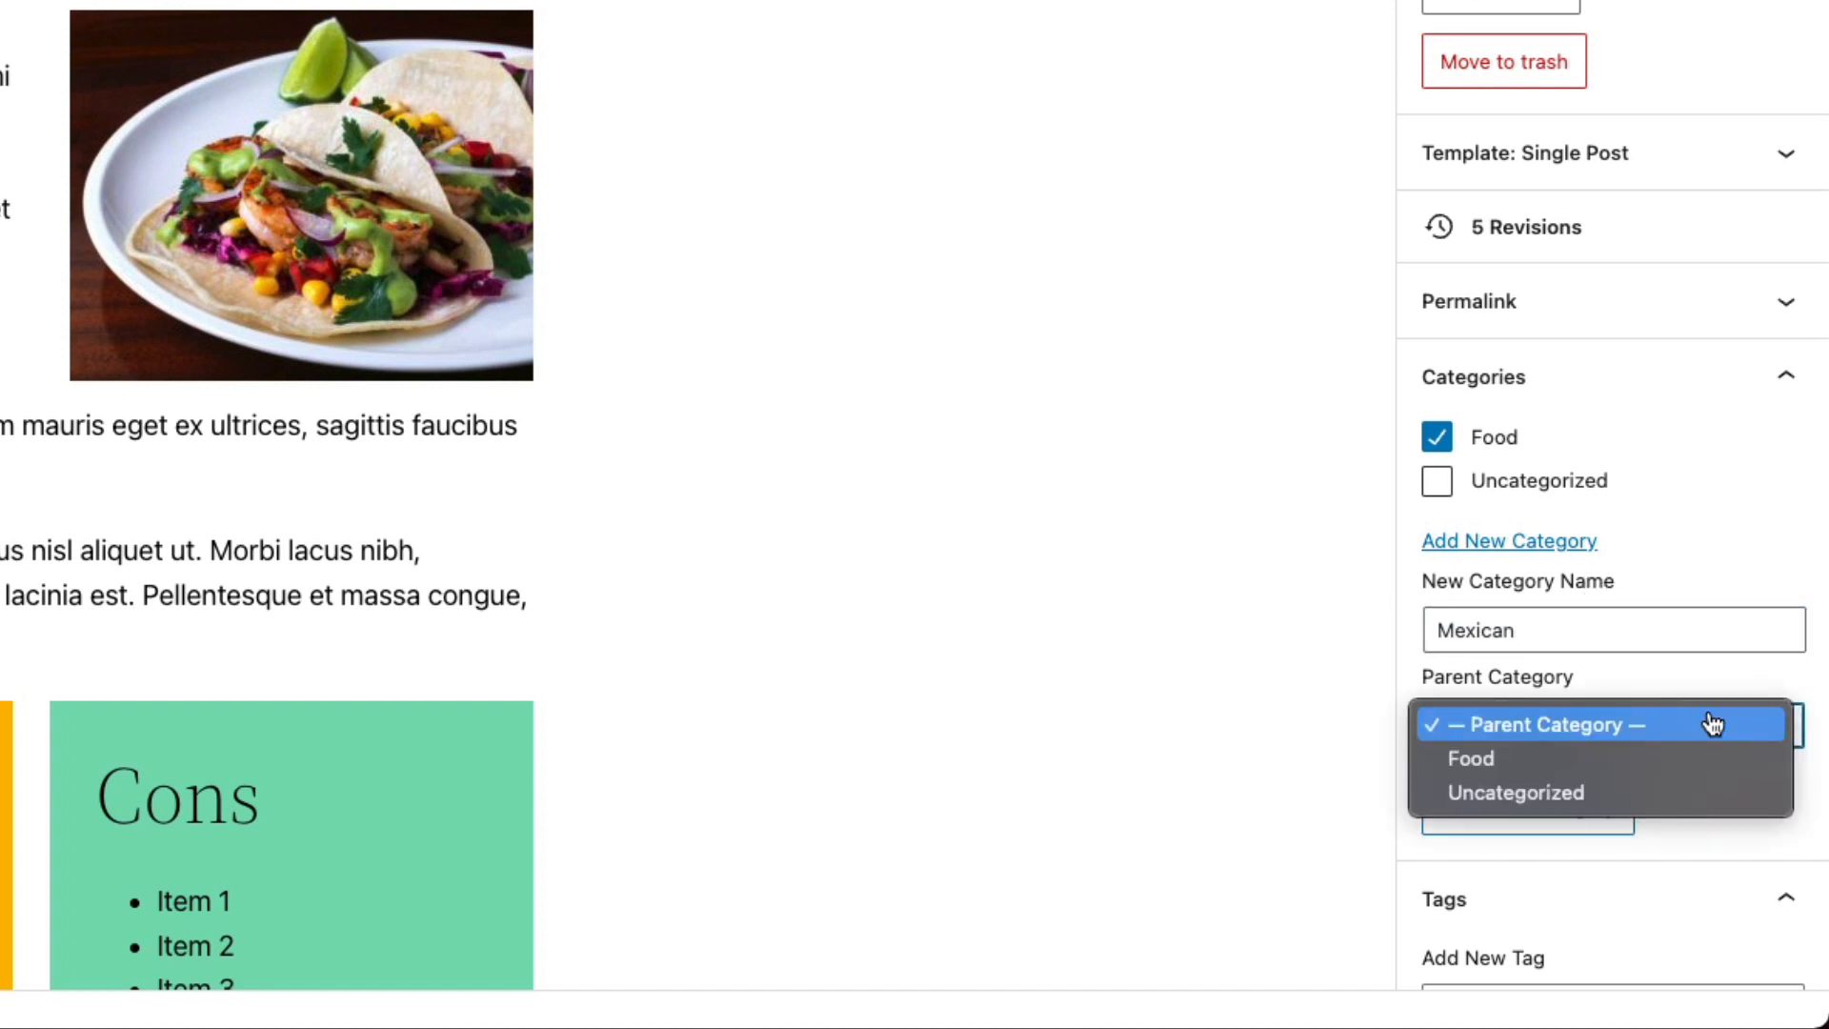
left_click(1471, 758)
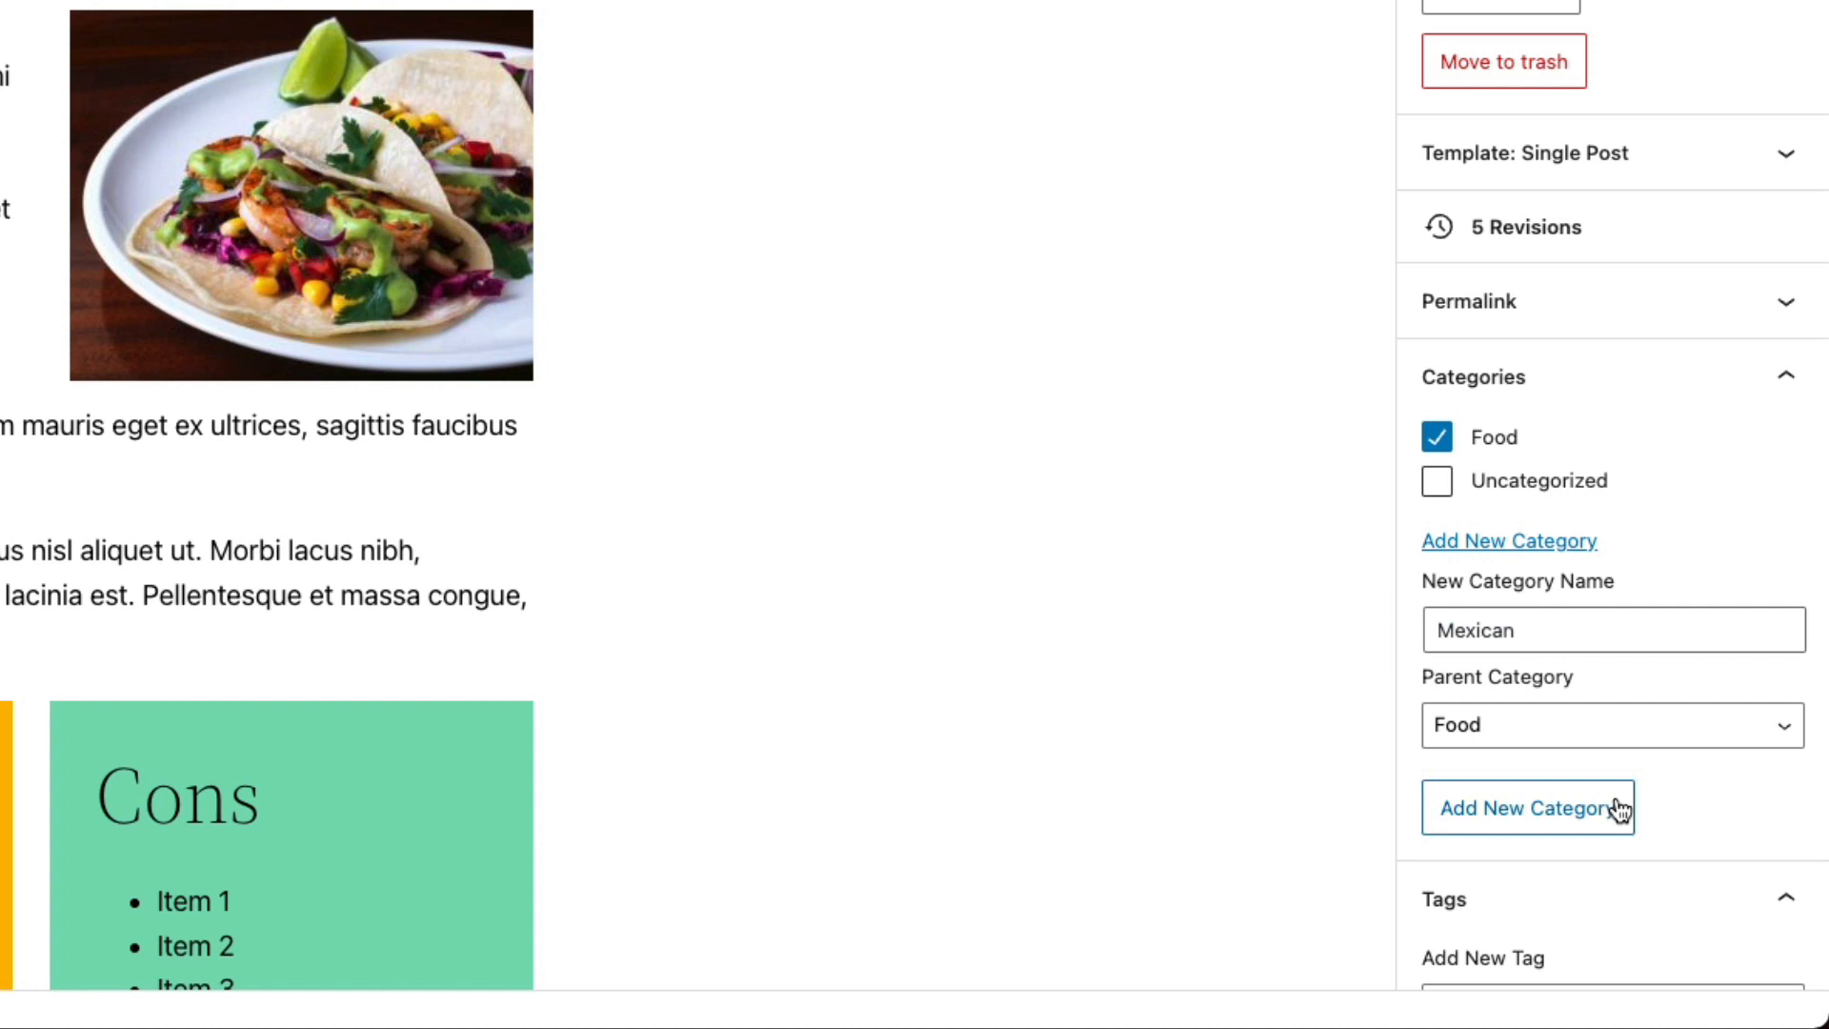
left_click(1526, 808)
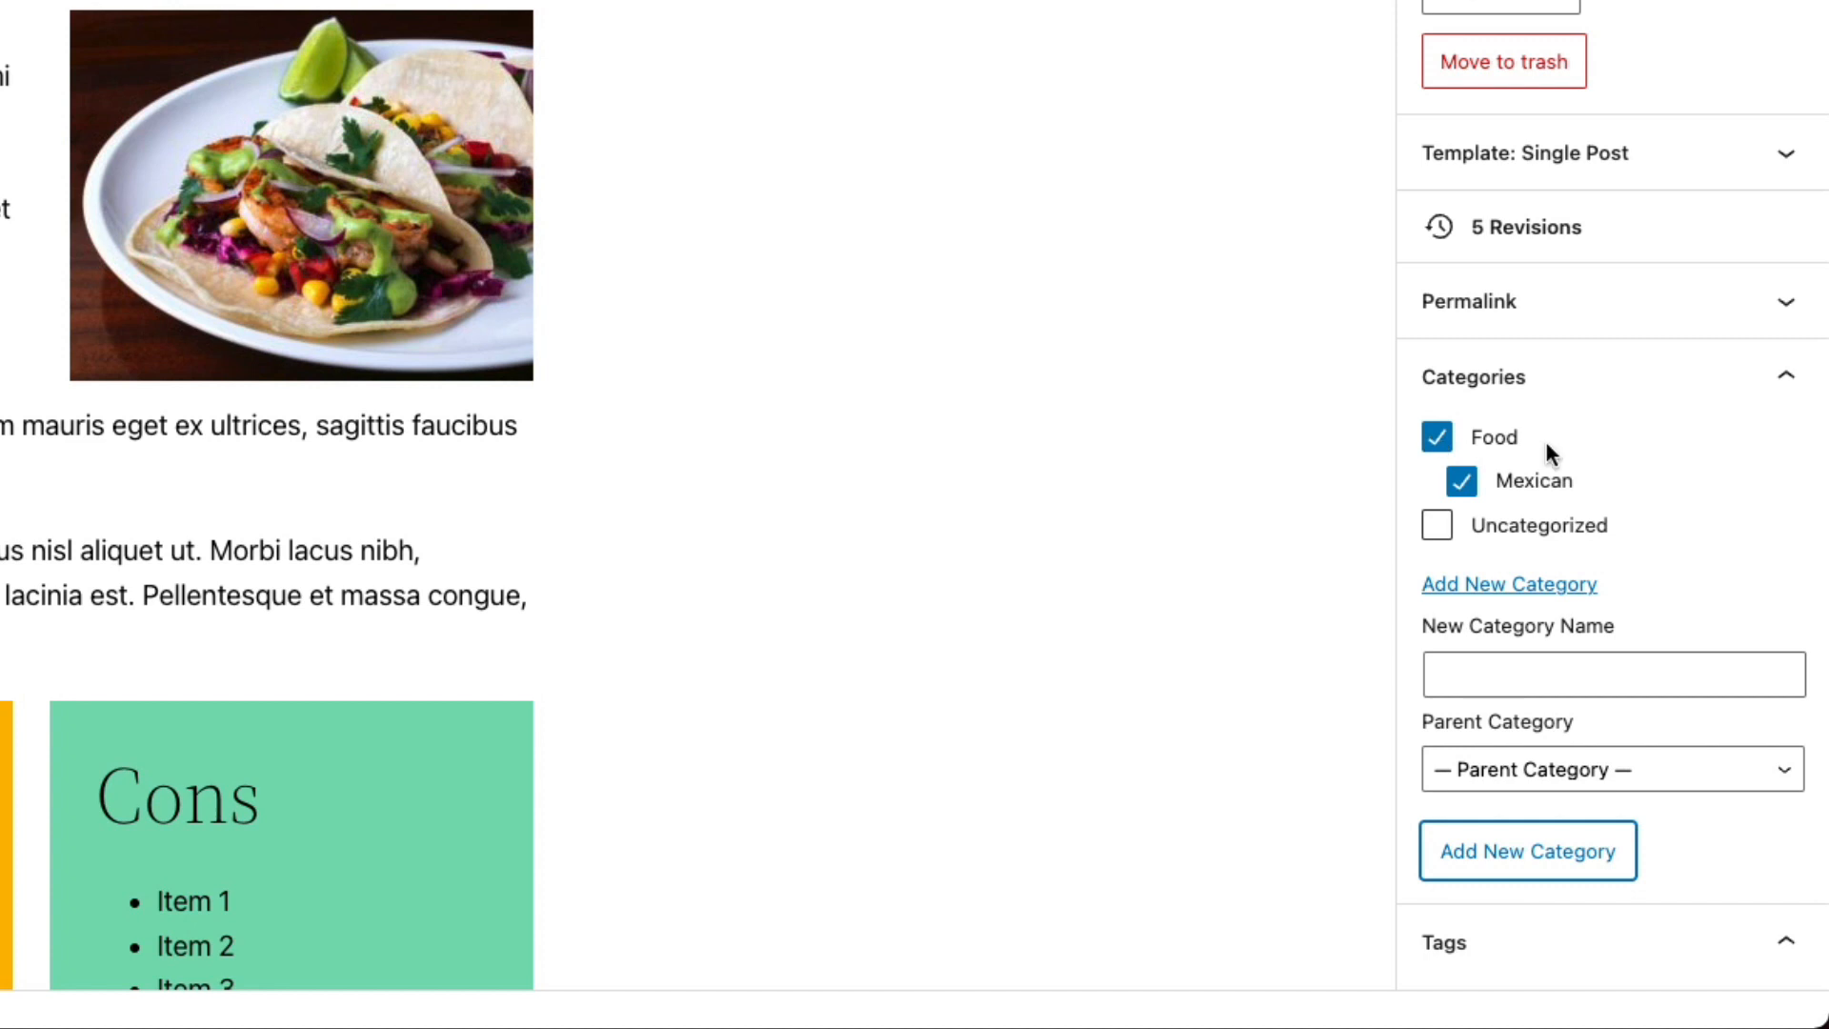
Add a Tacos tag to the post in the Tags field
scroll("down", 3)
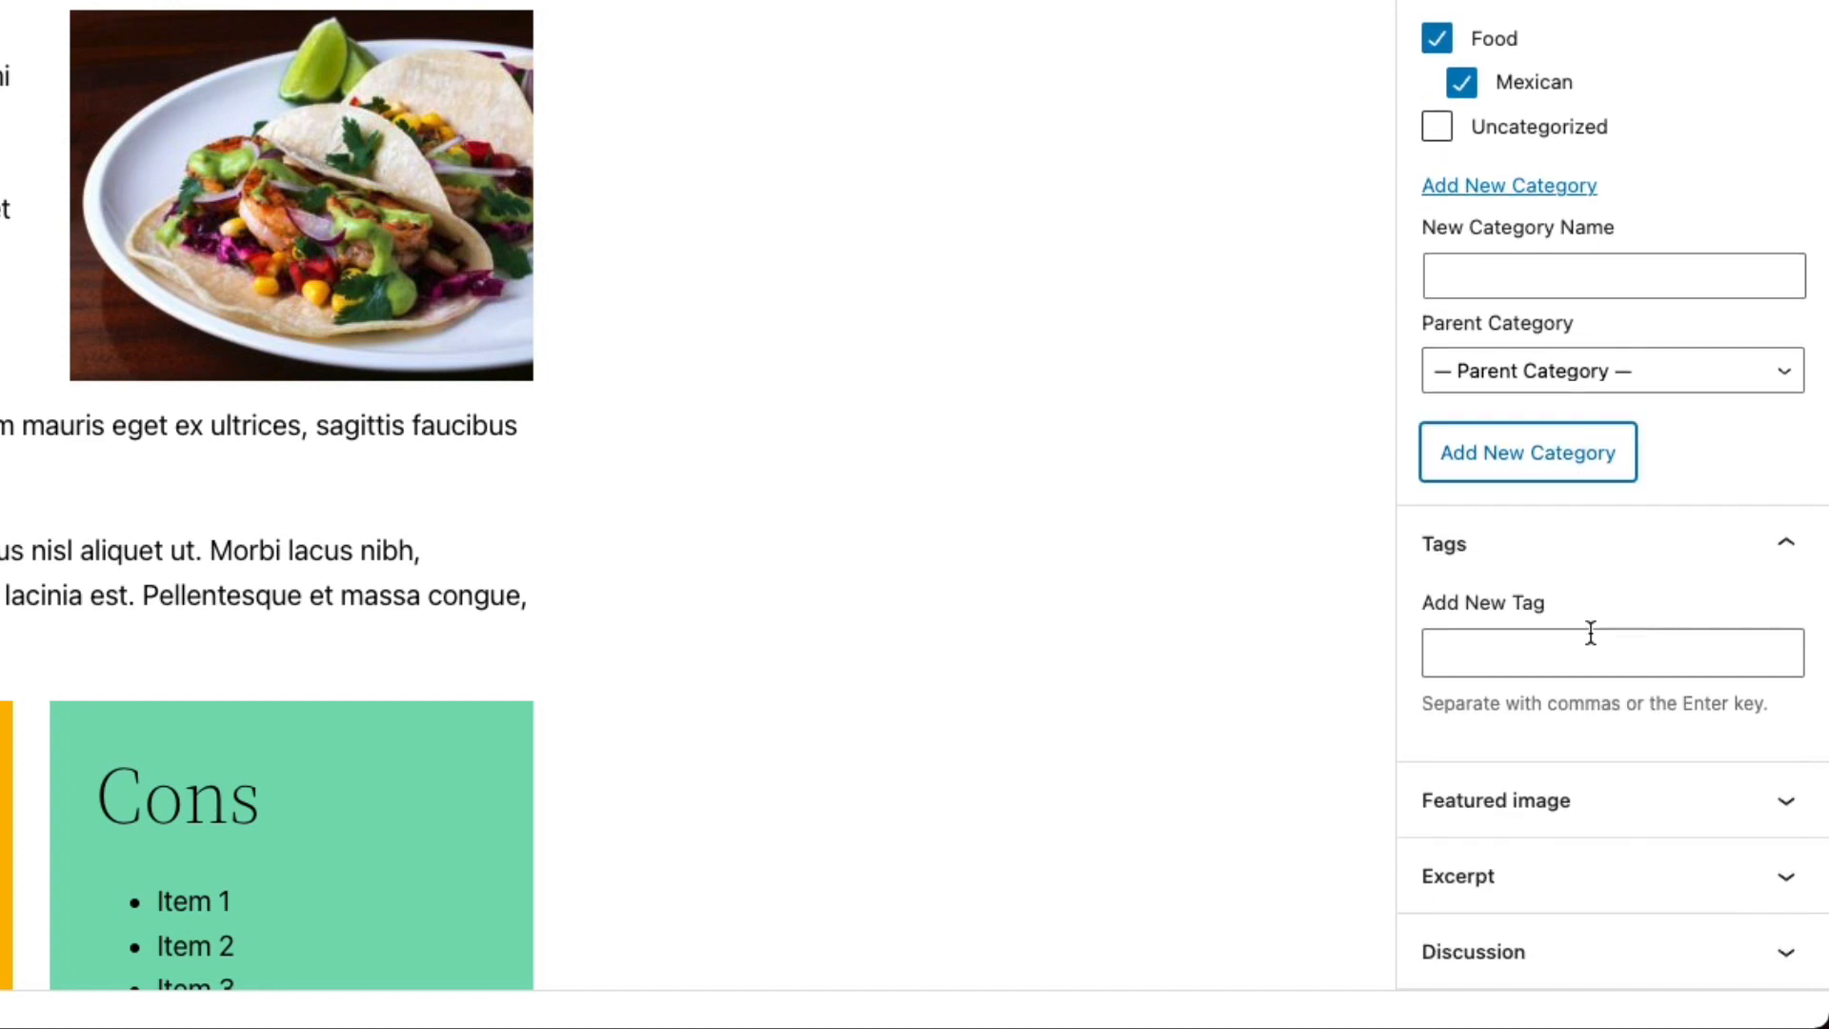
left_click(1612, 651)
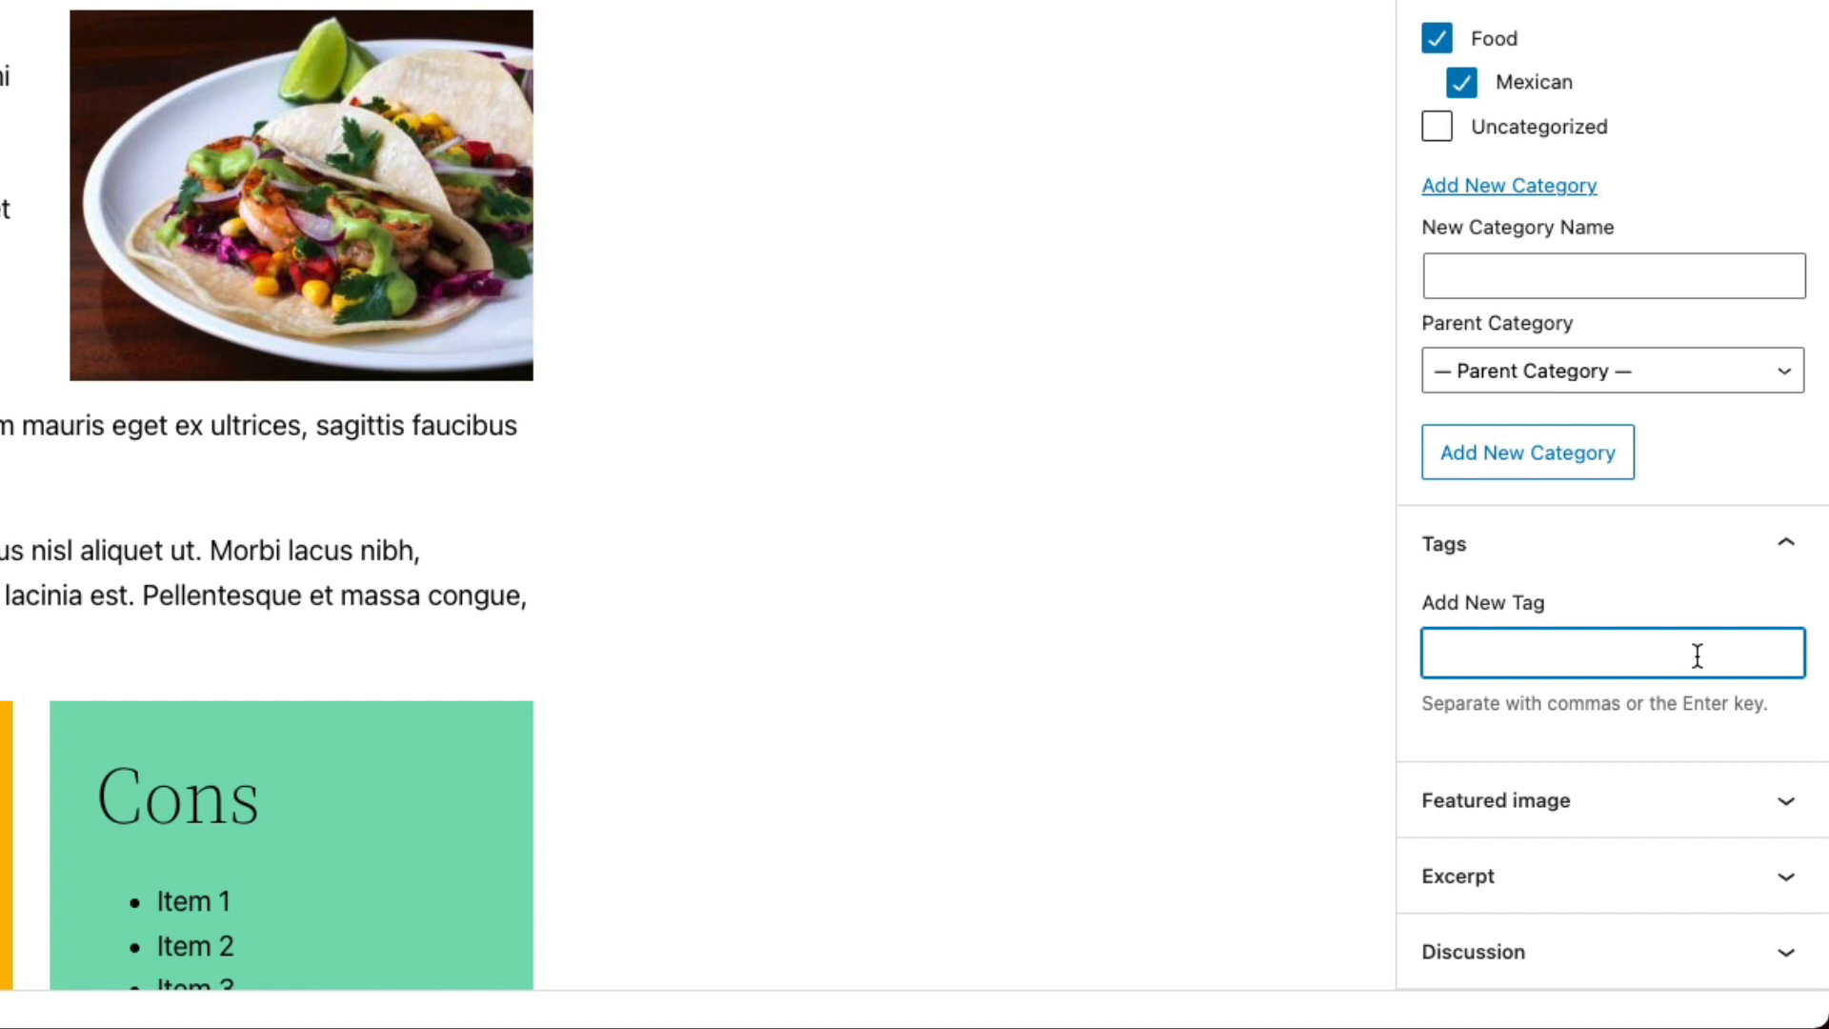
left_click(1614, 651)
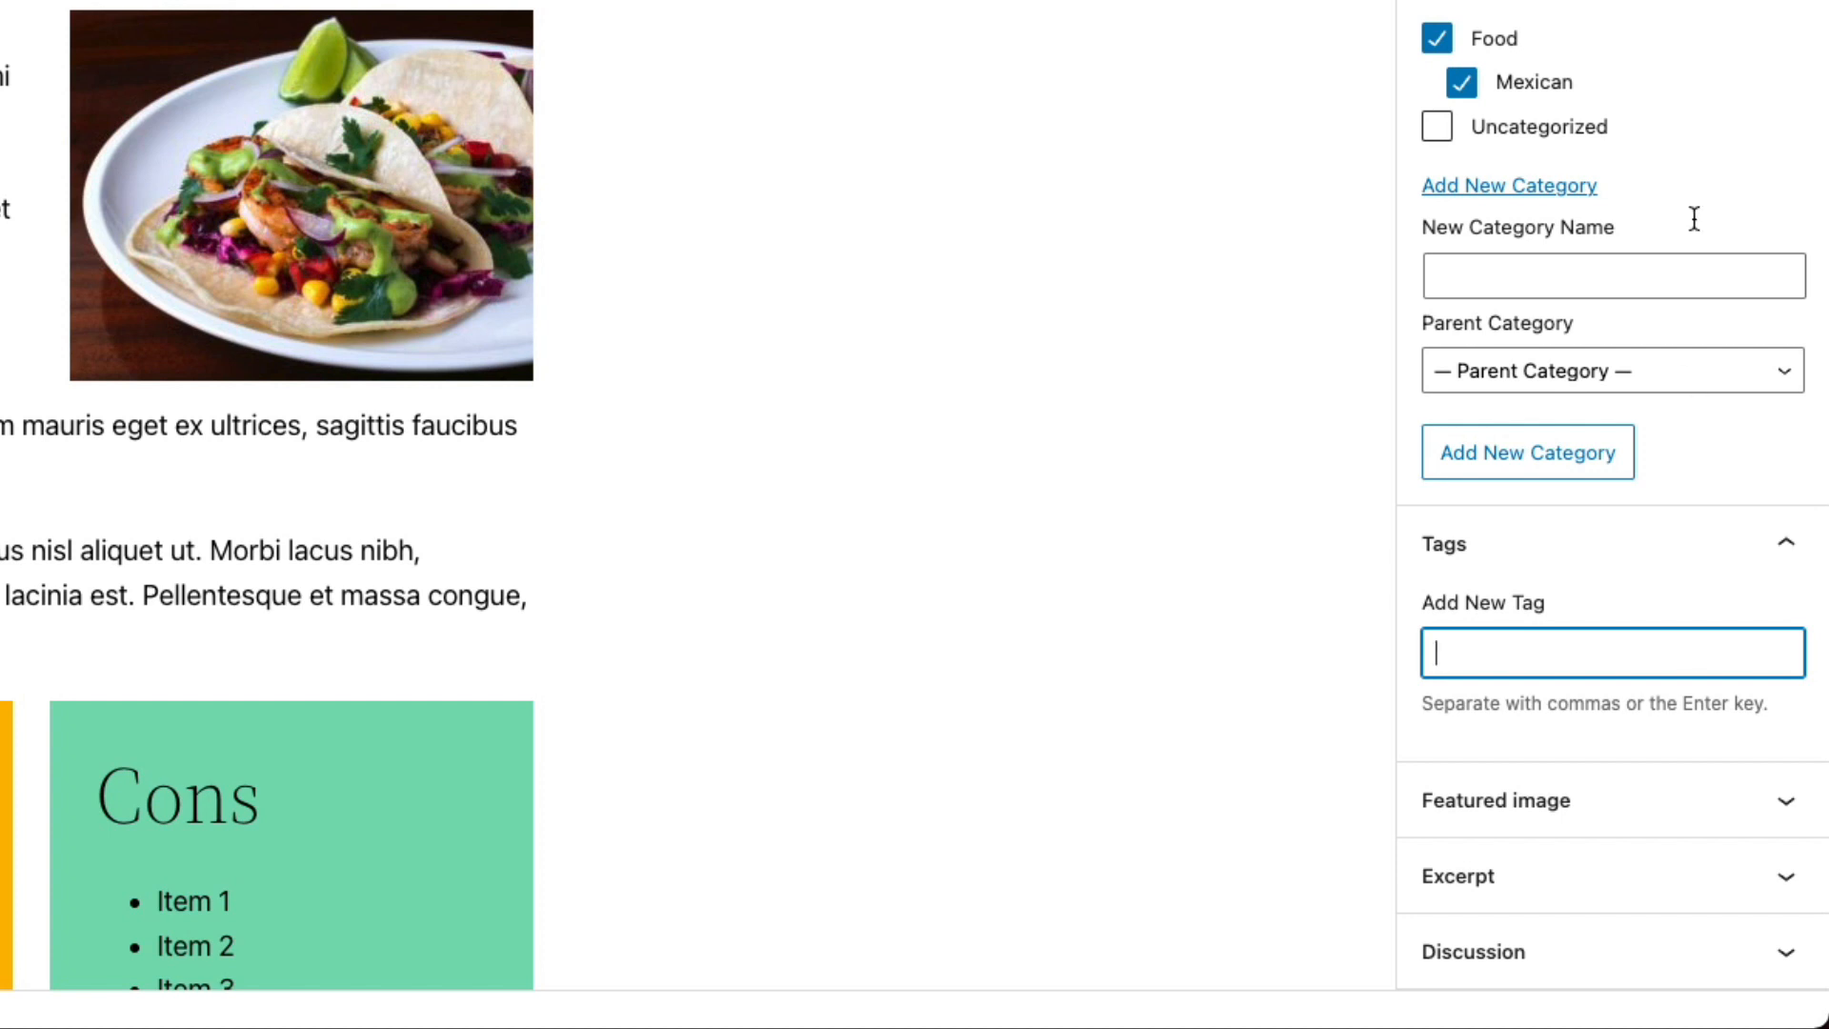
mouse_move(1509, 91)
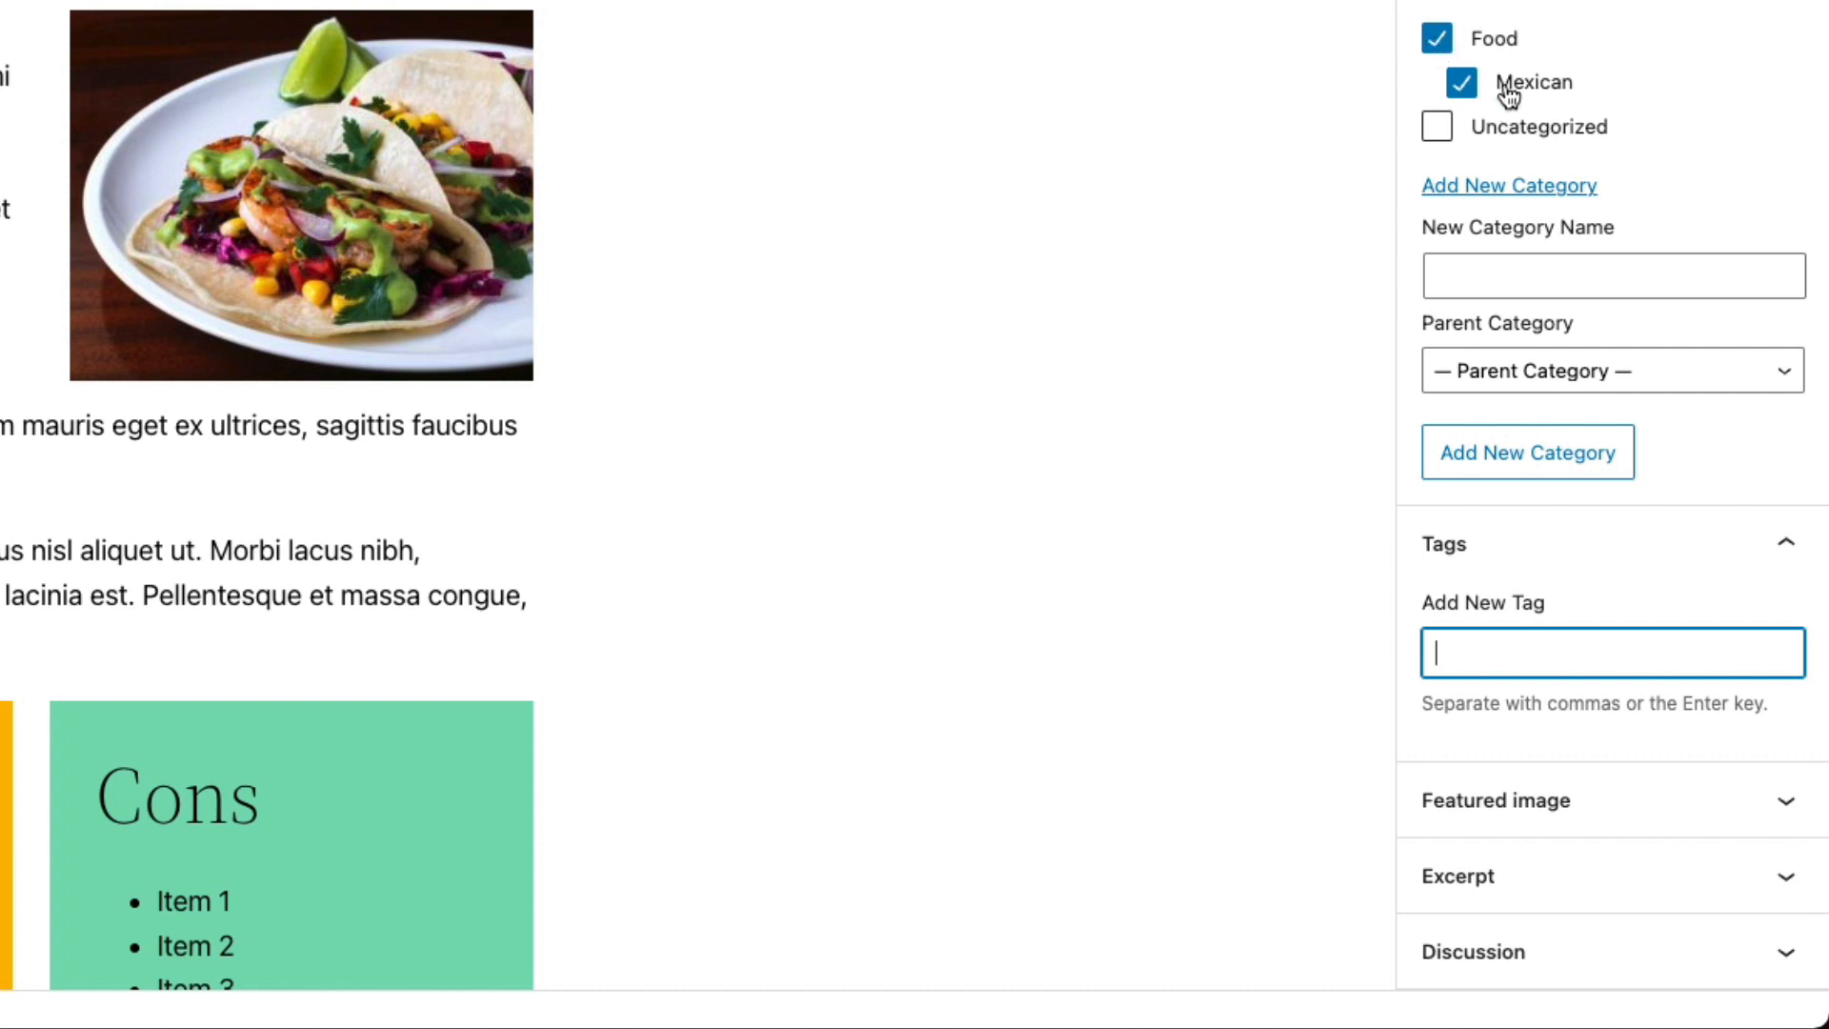
mouse_move(1707, 661)
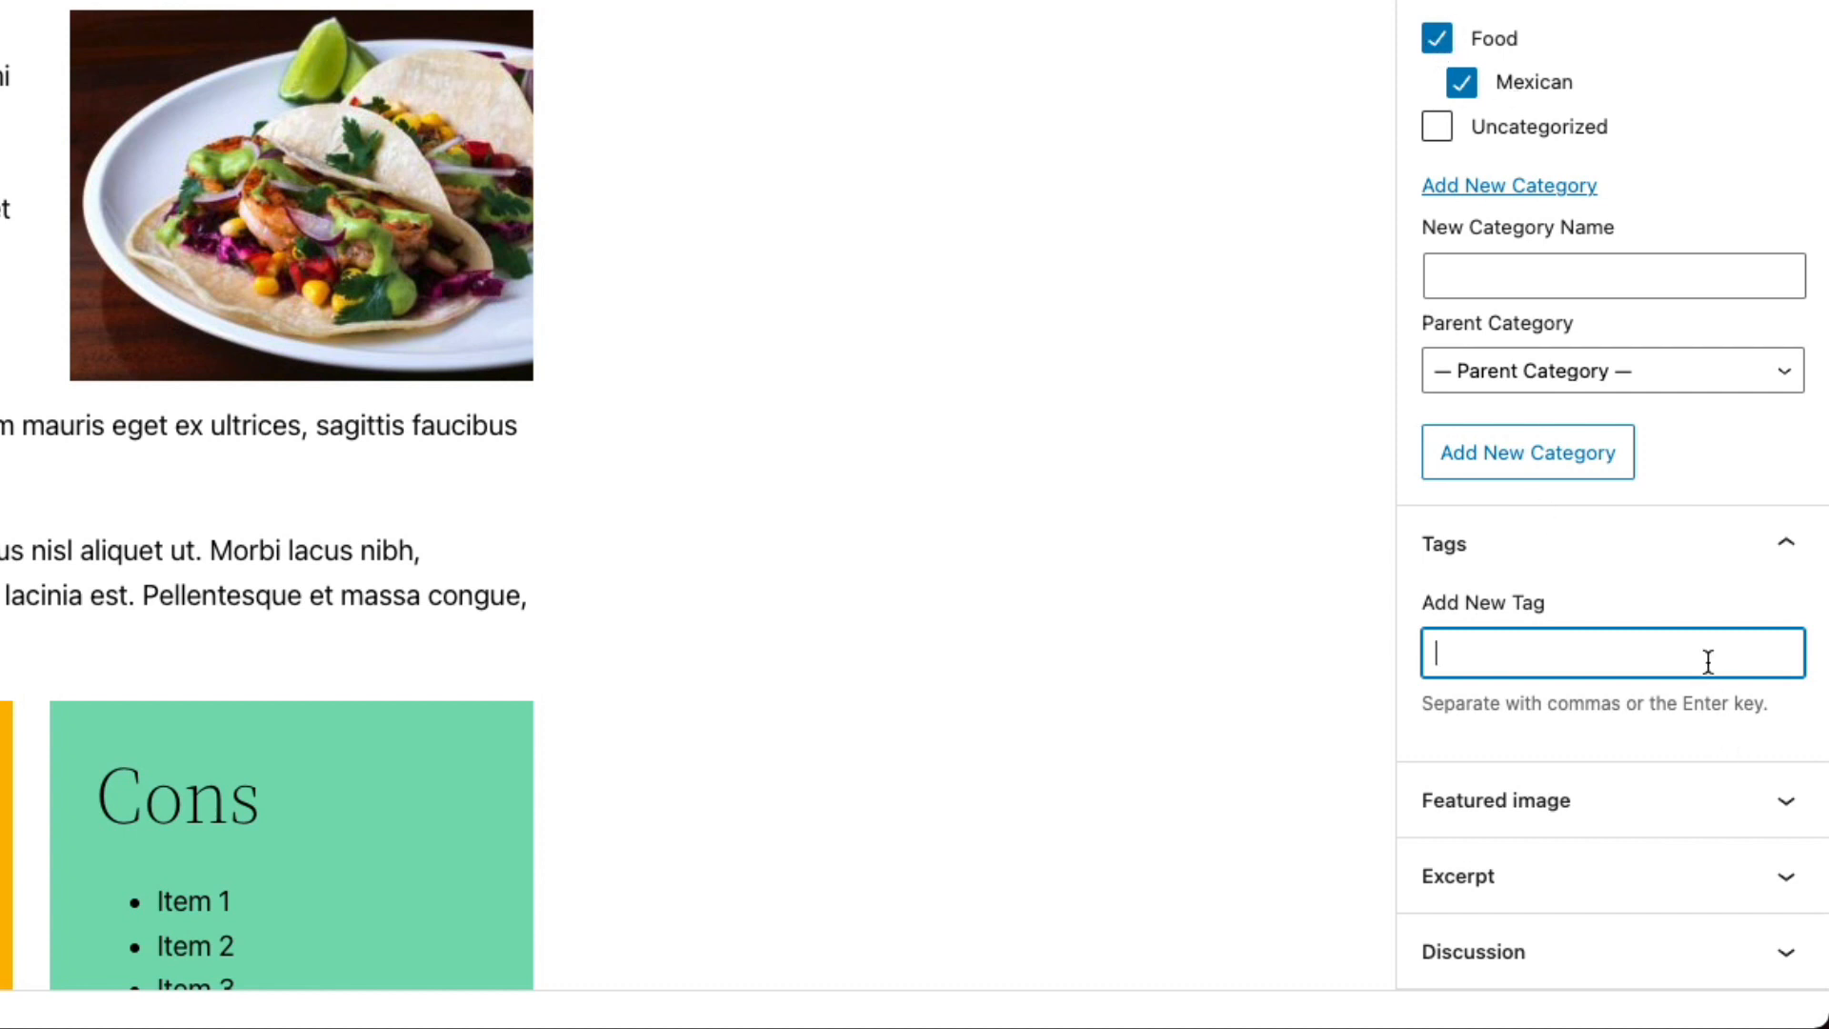
type("Tac")
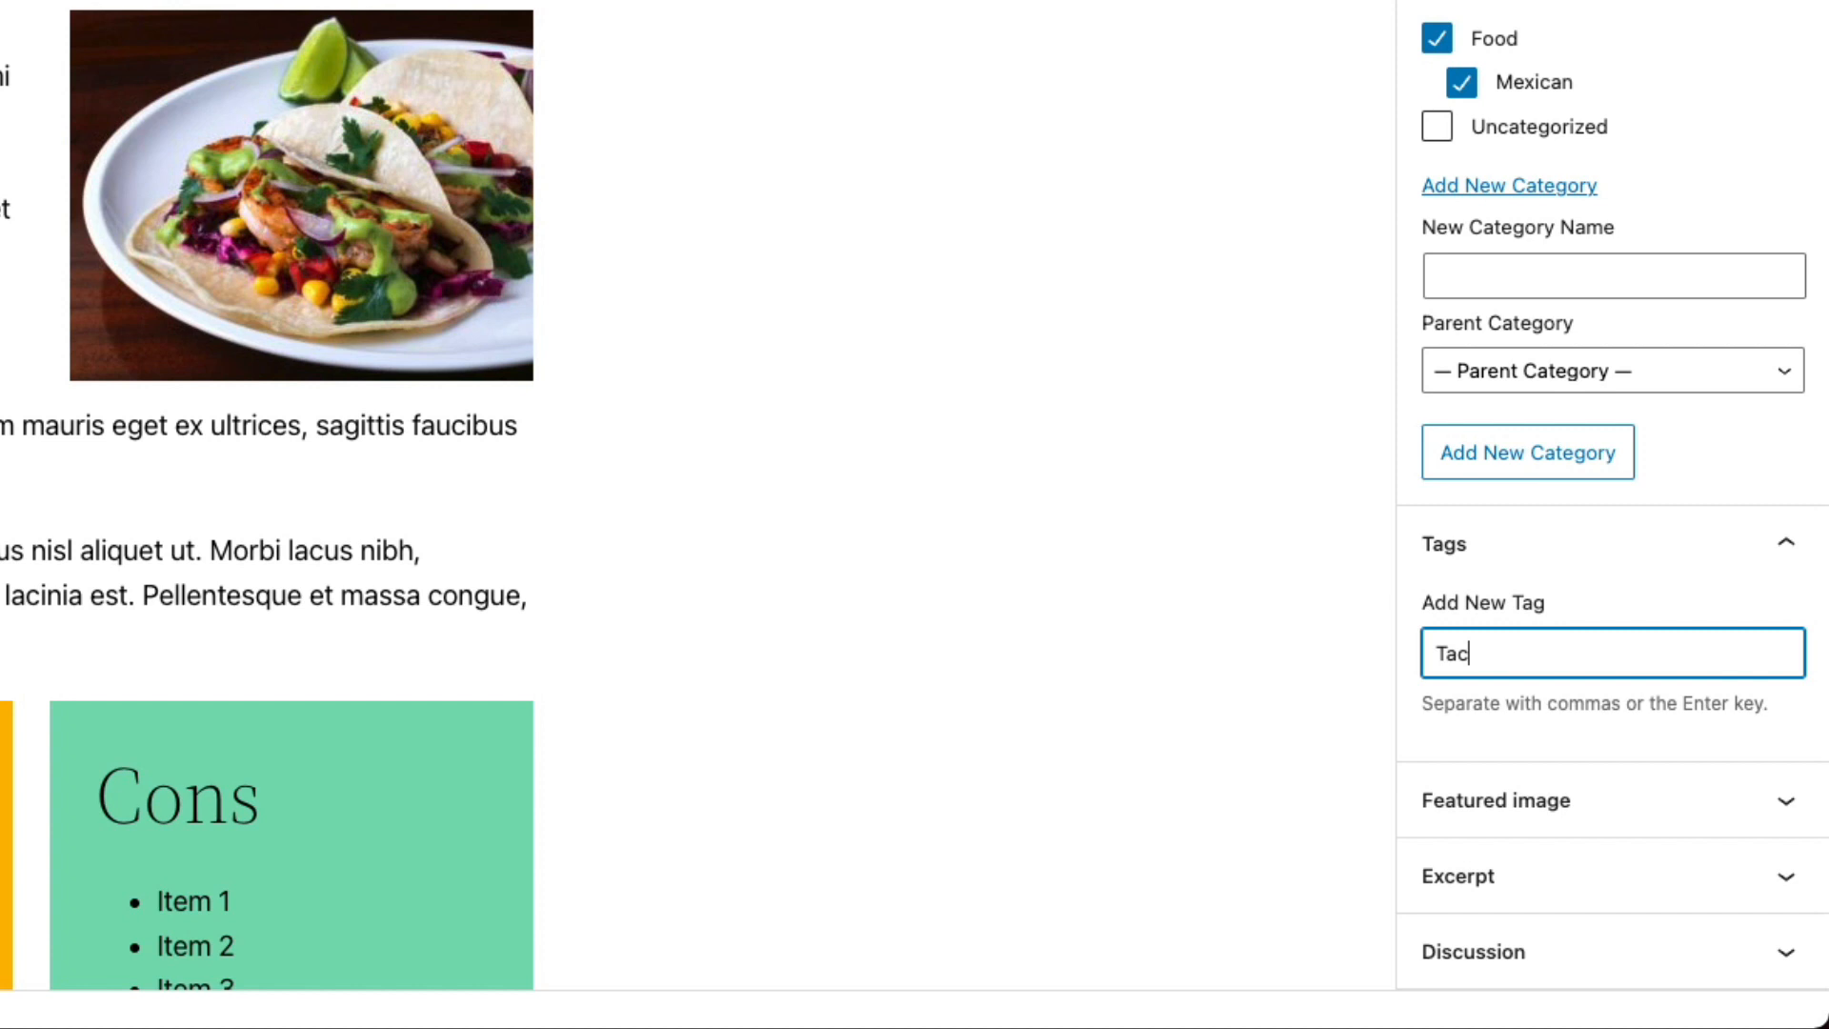
key("Enter")
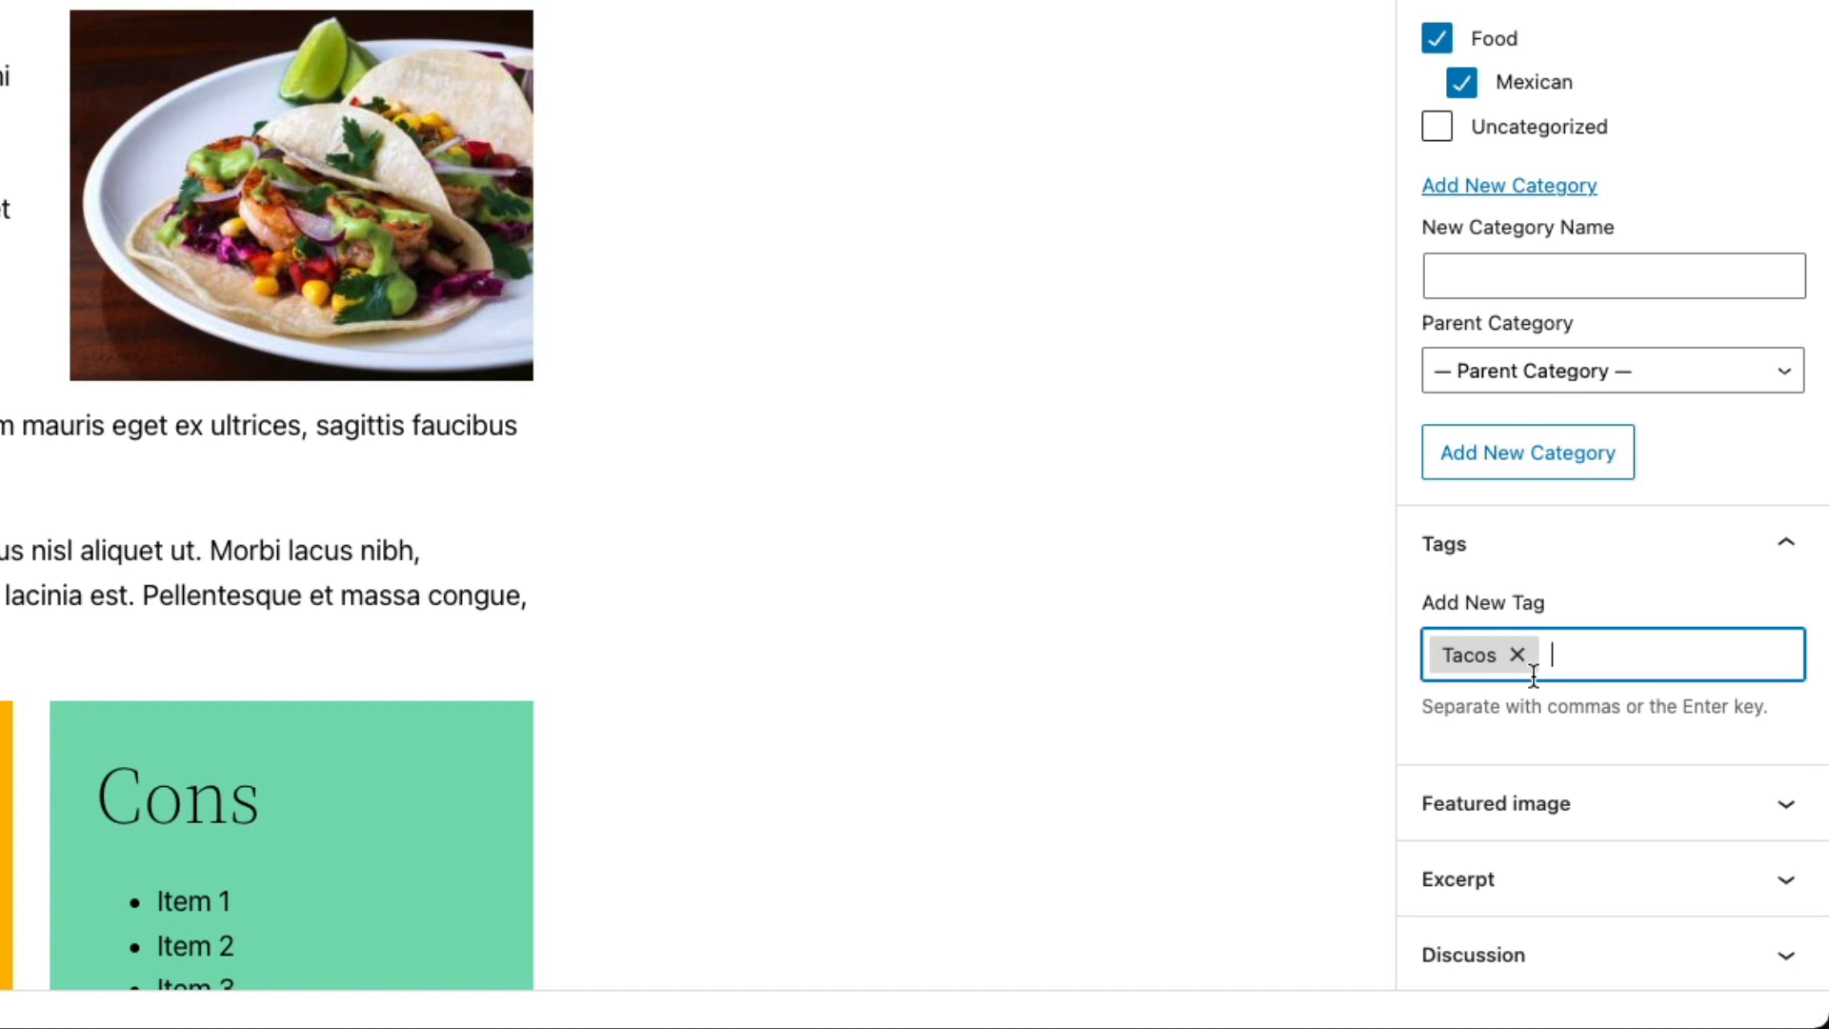
mouse_move(1644, 86)
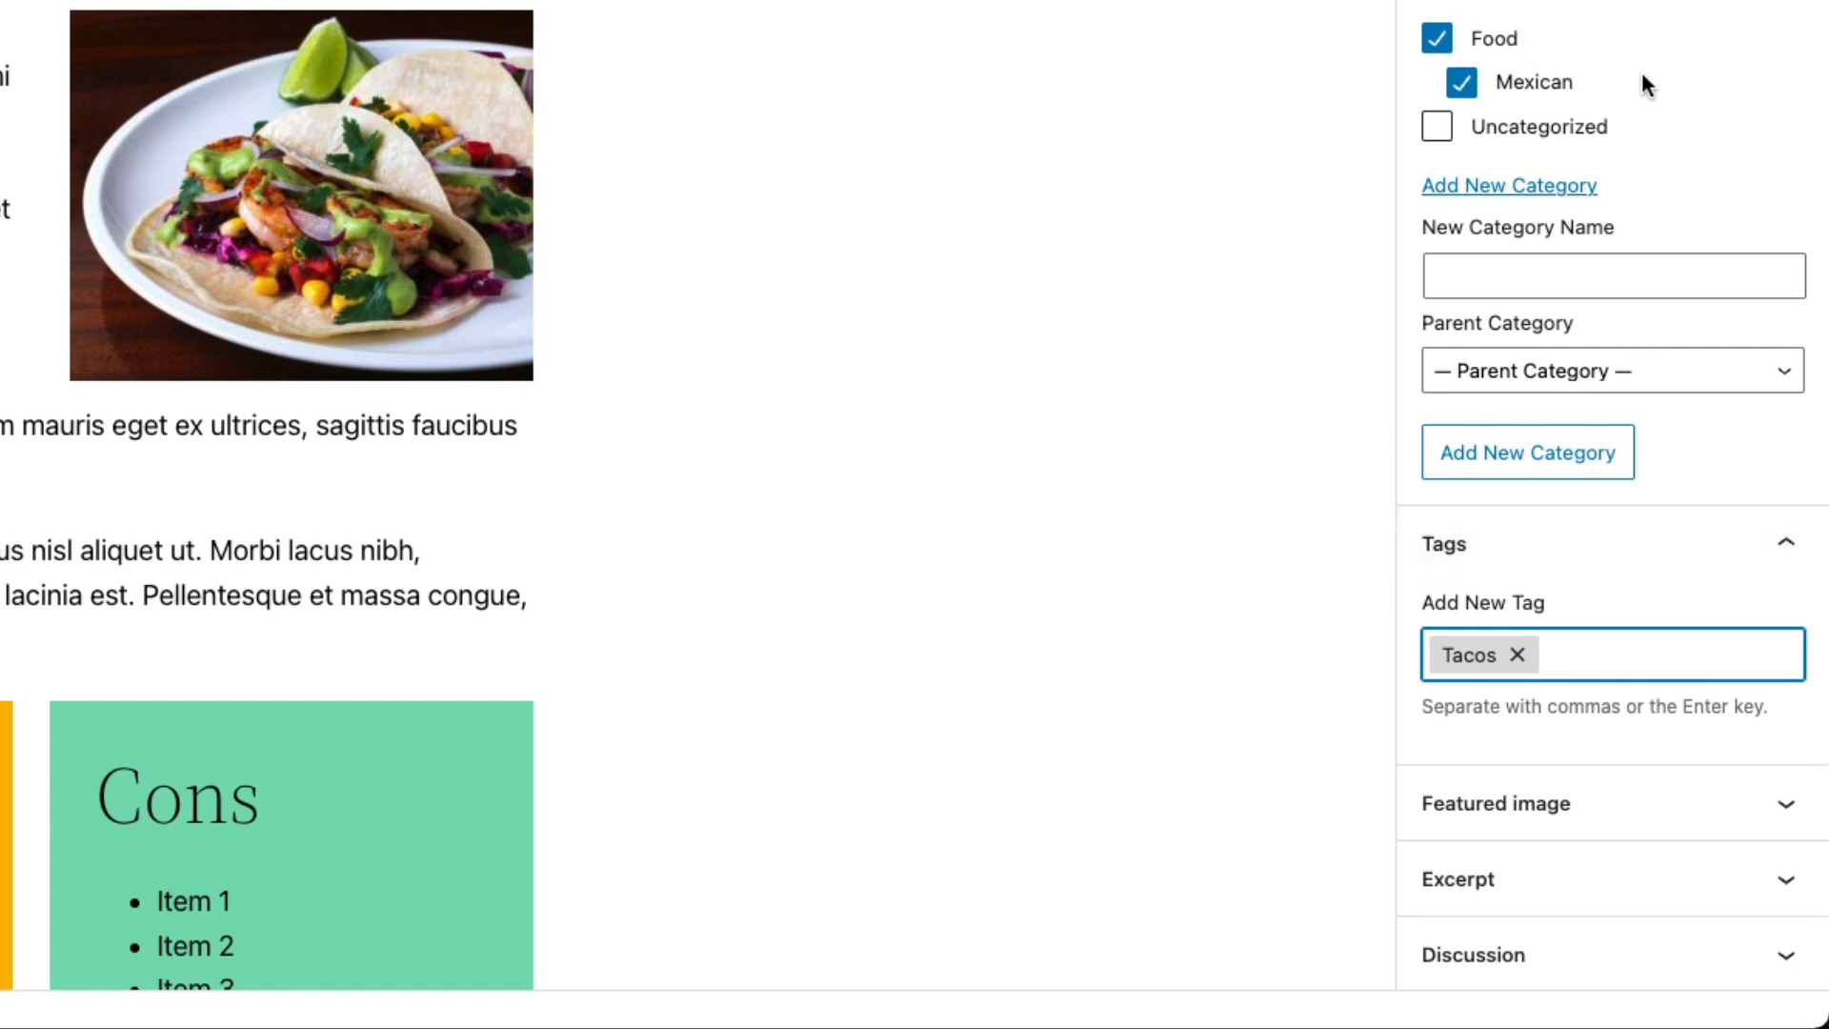
left_click(1632, 653)
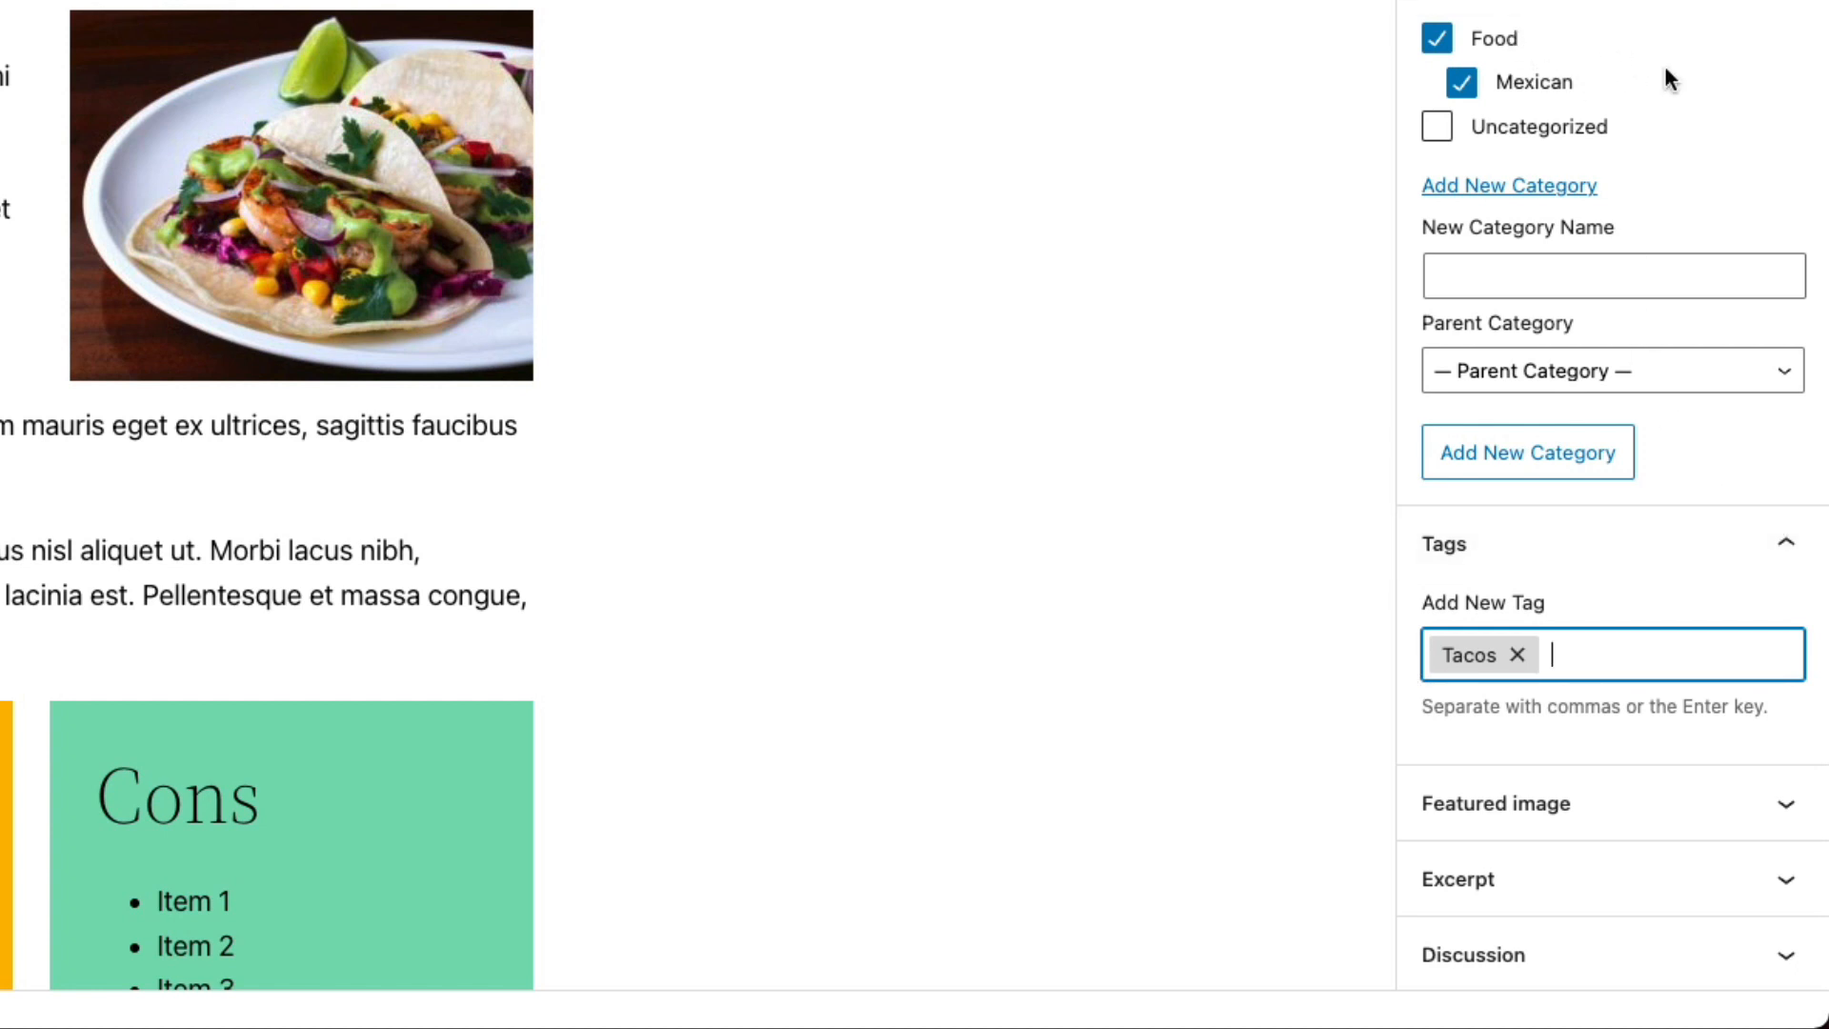
mouse_move(1520, 82)
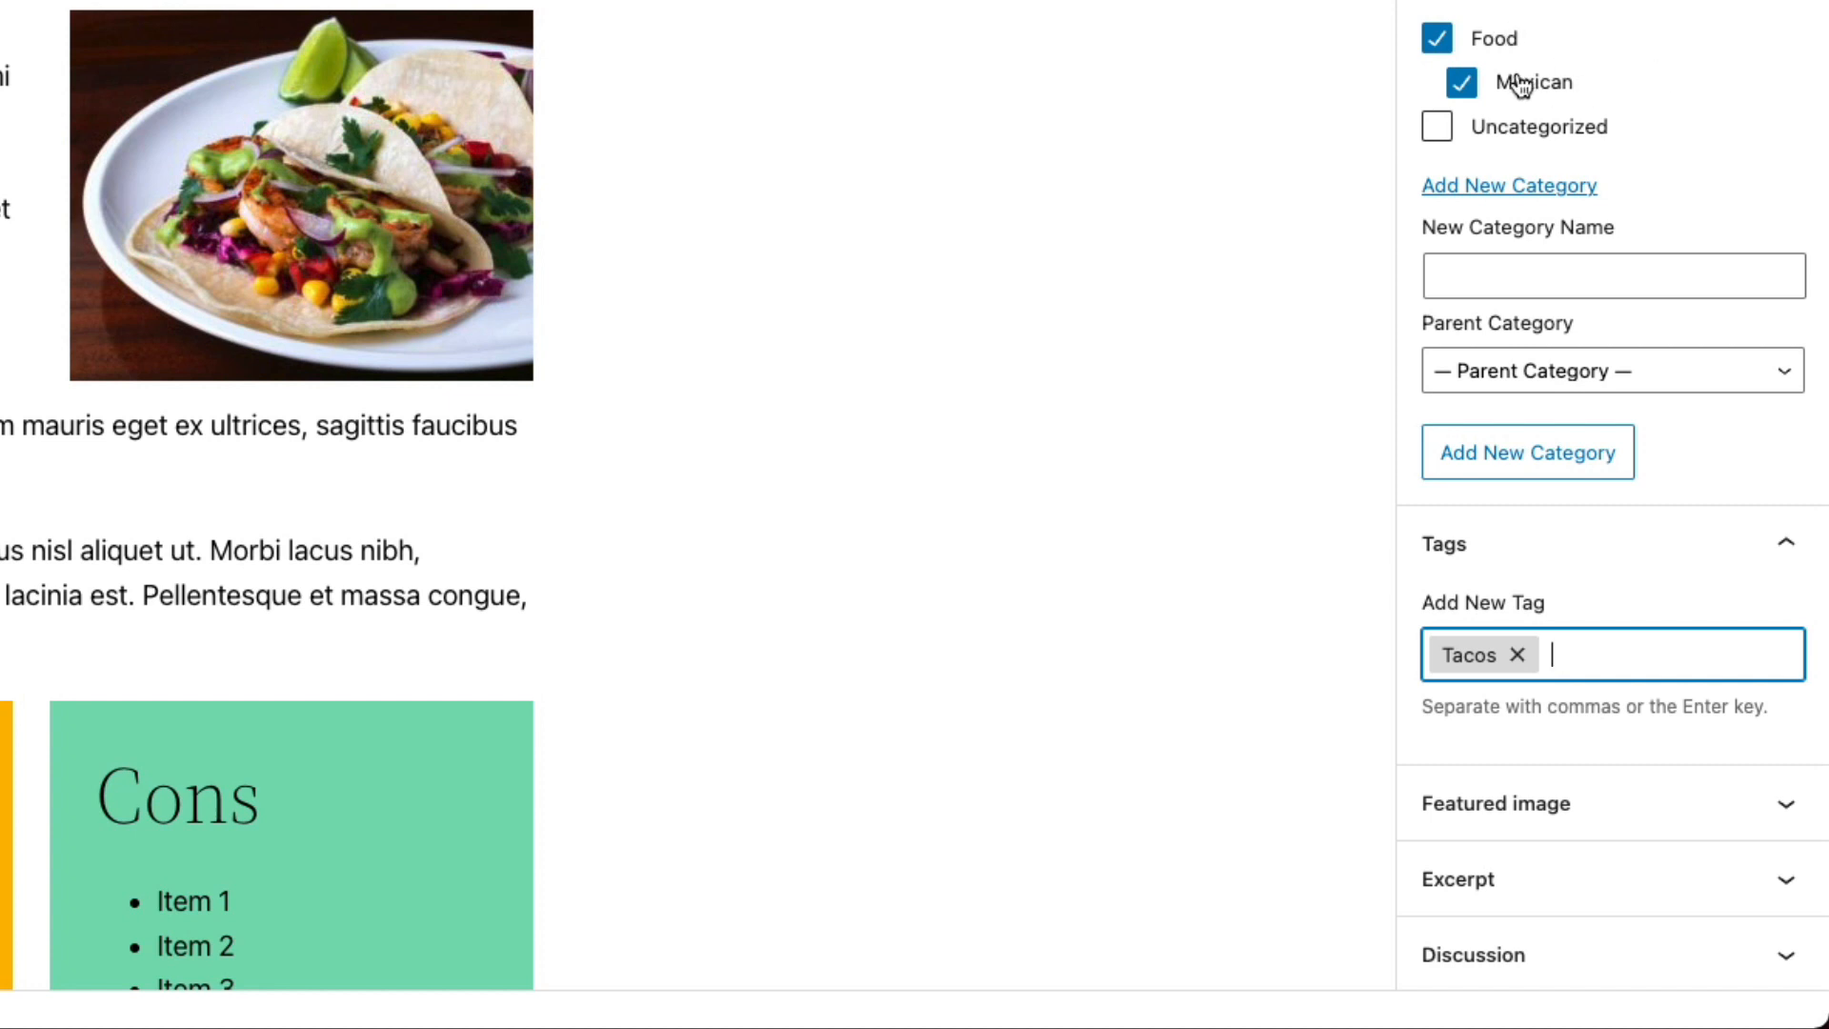
mouse_move(1413, 626)
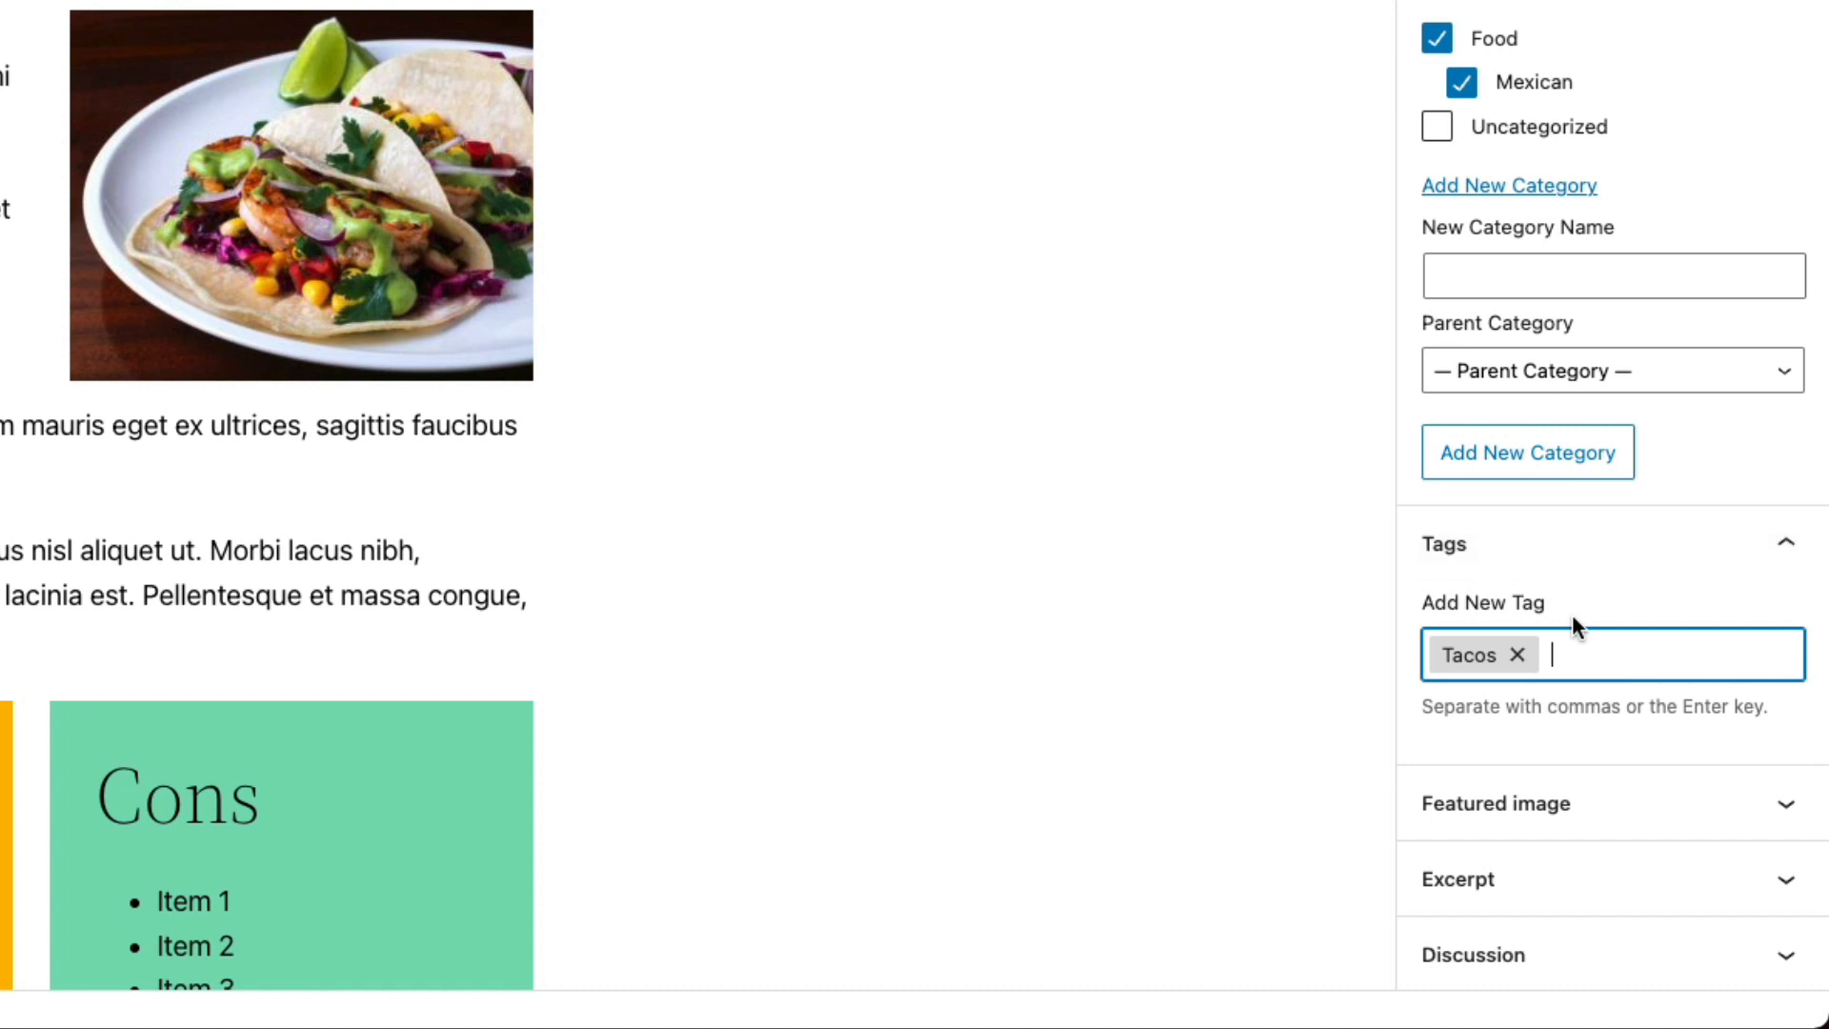
mouse_move(1681, 470)
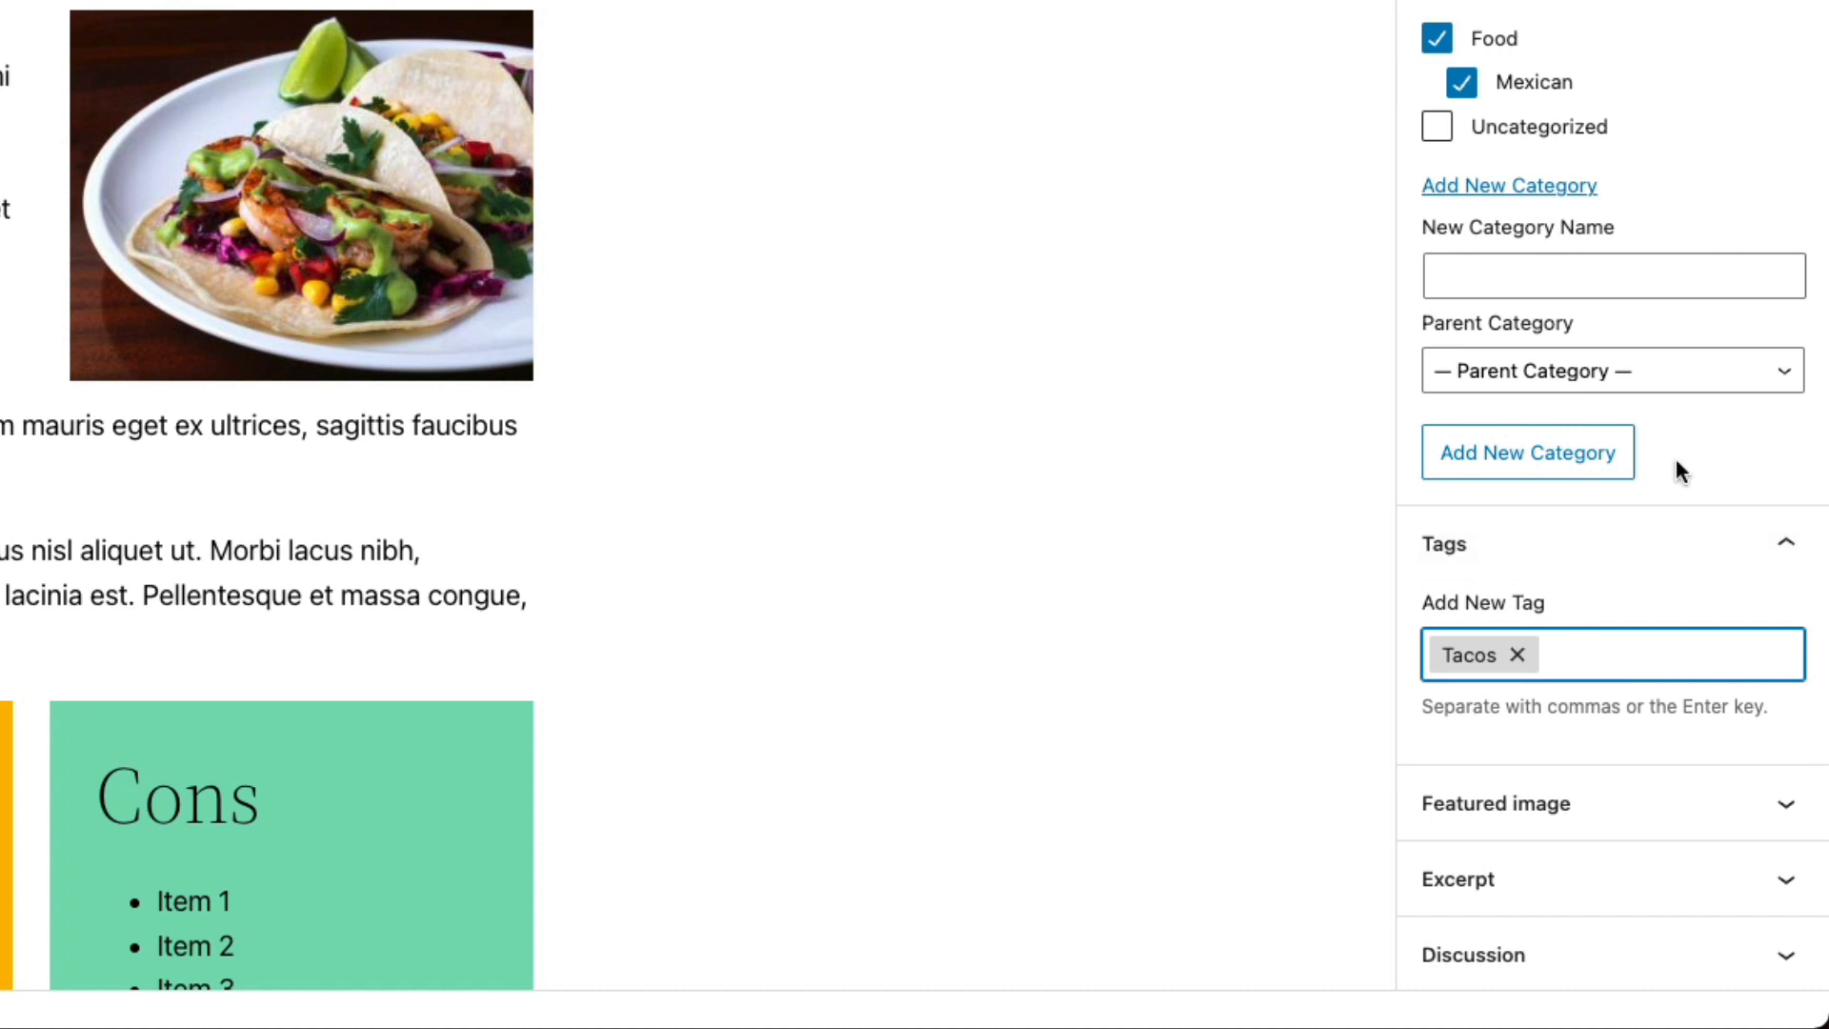
mouse_move(1572, 252)
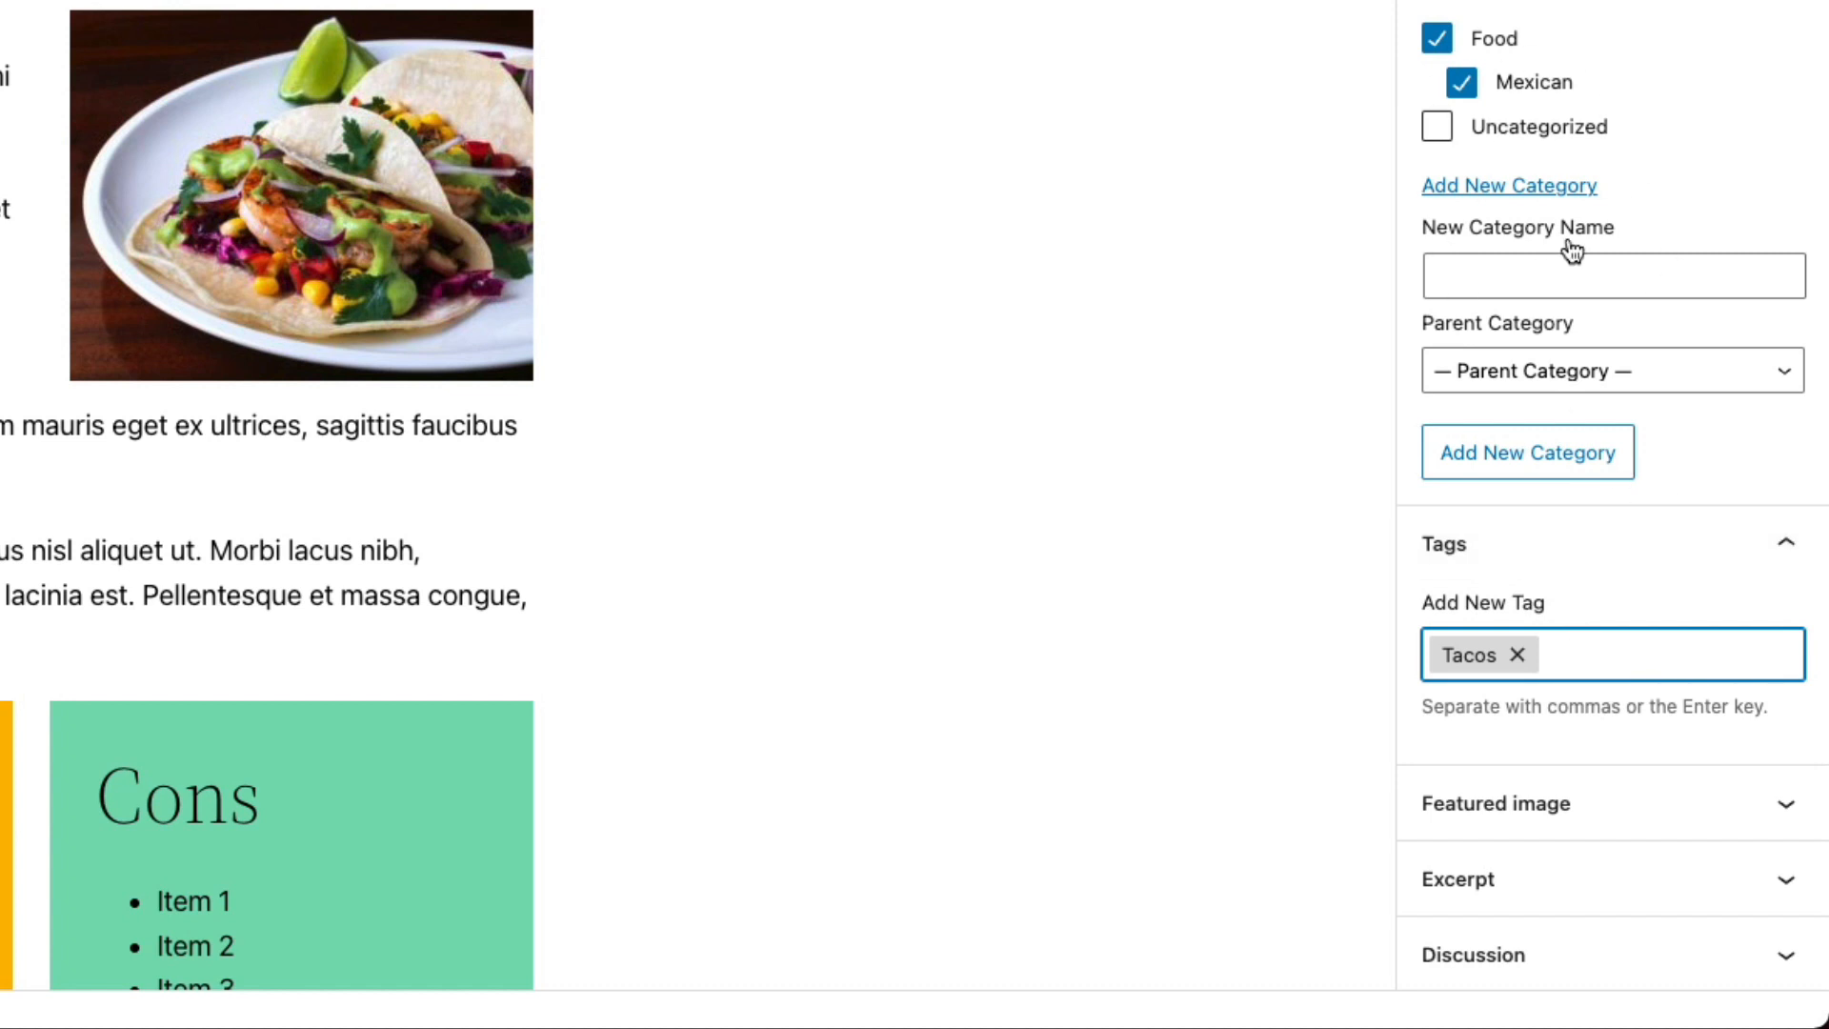
mouse_move(1663, 195)
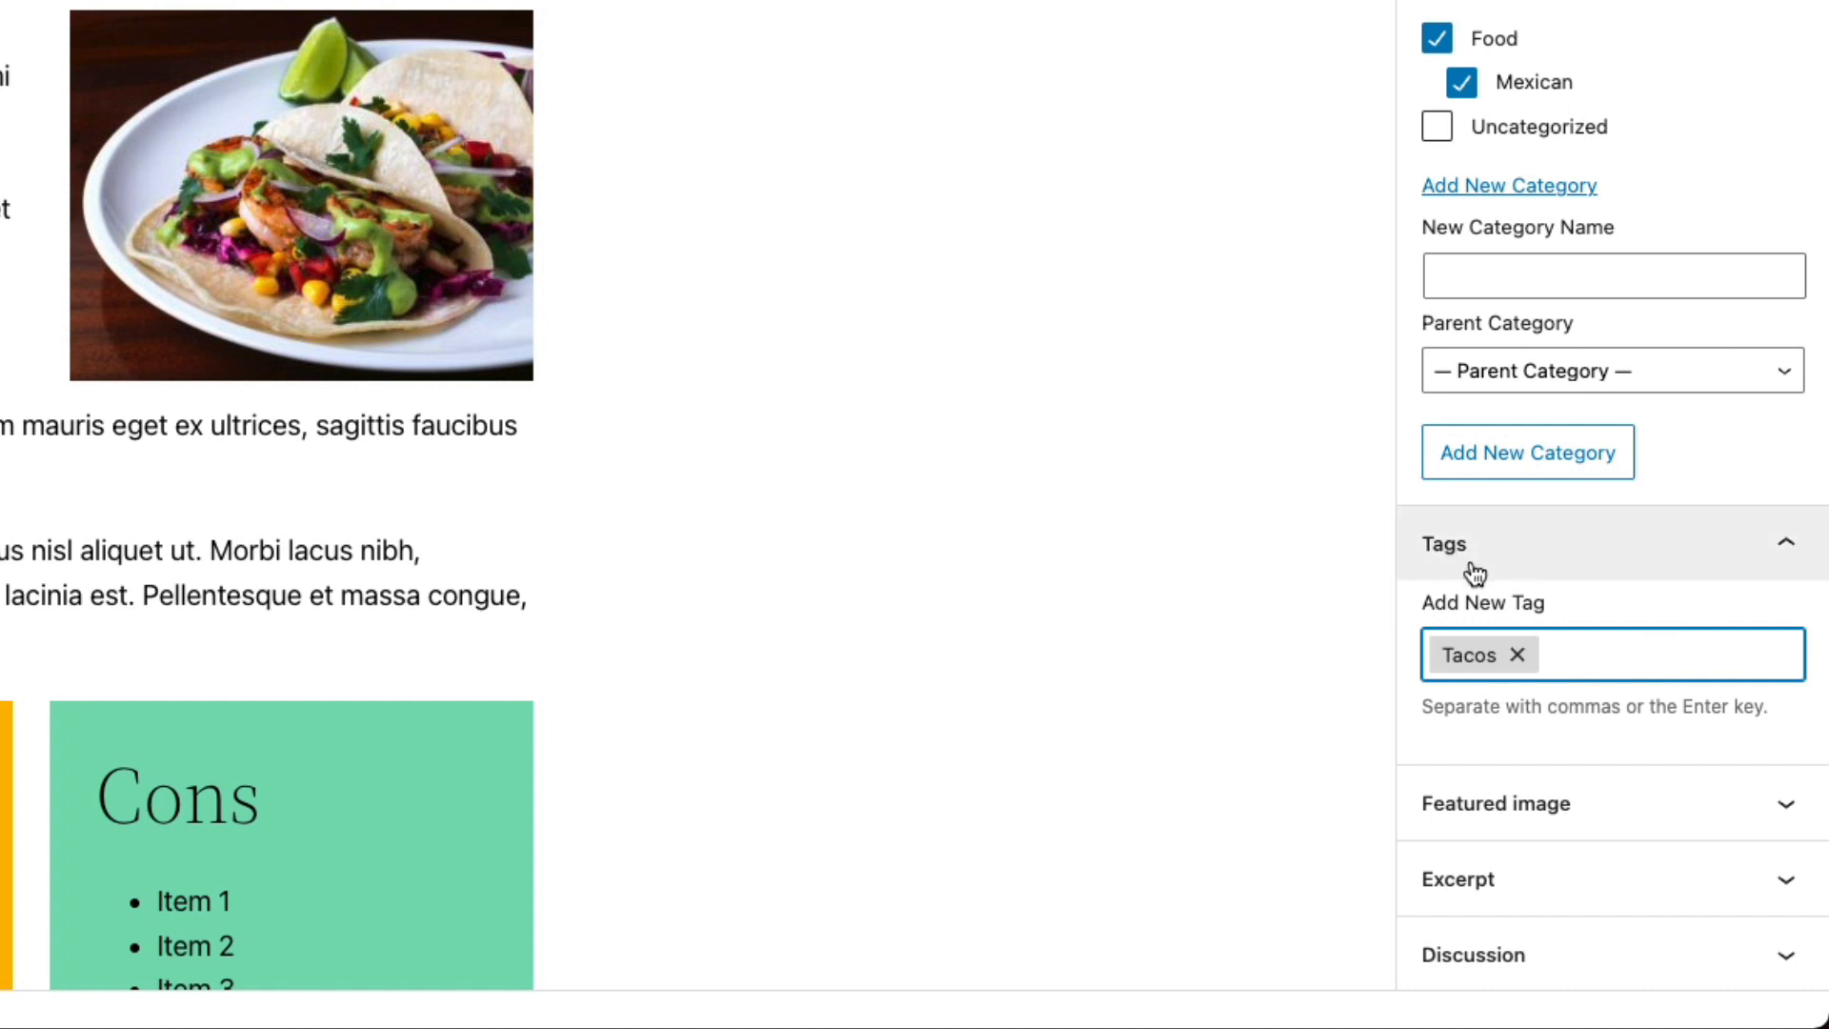
mouse_move(1452, 400)
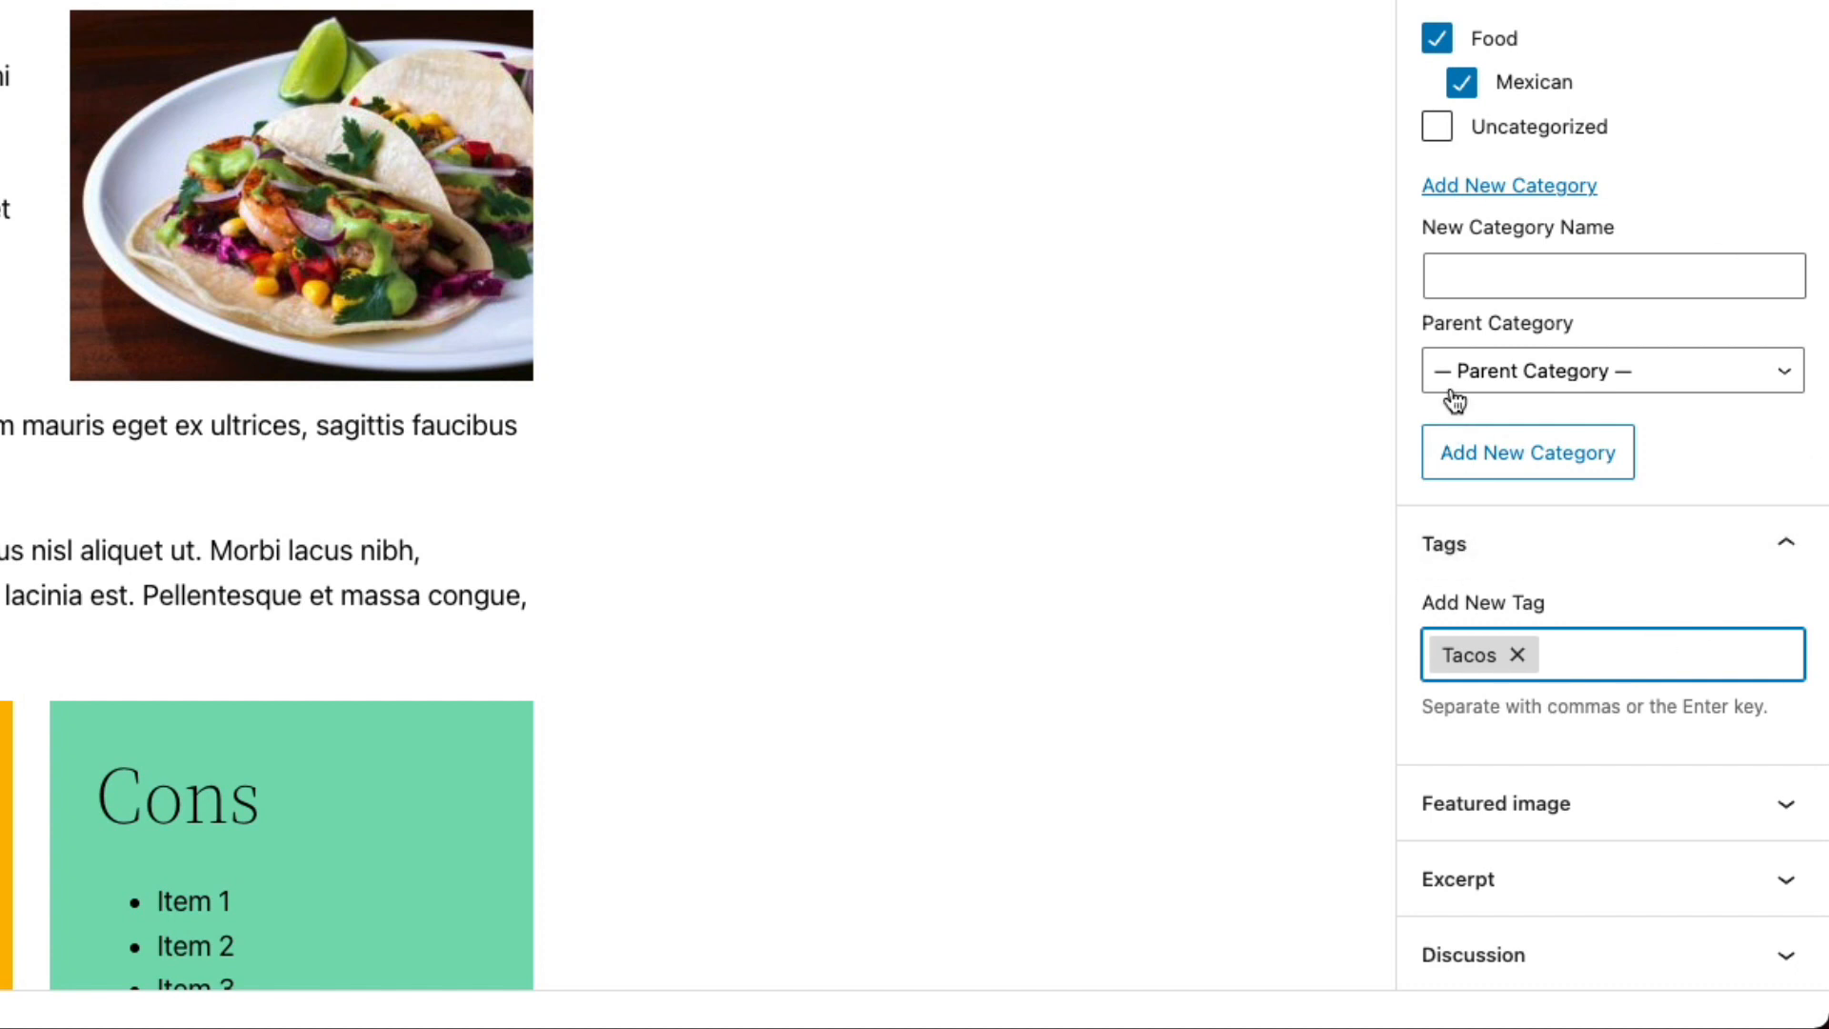
mouse_move(1568, 169)
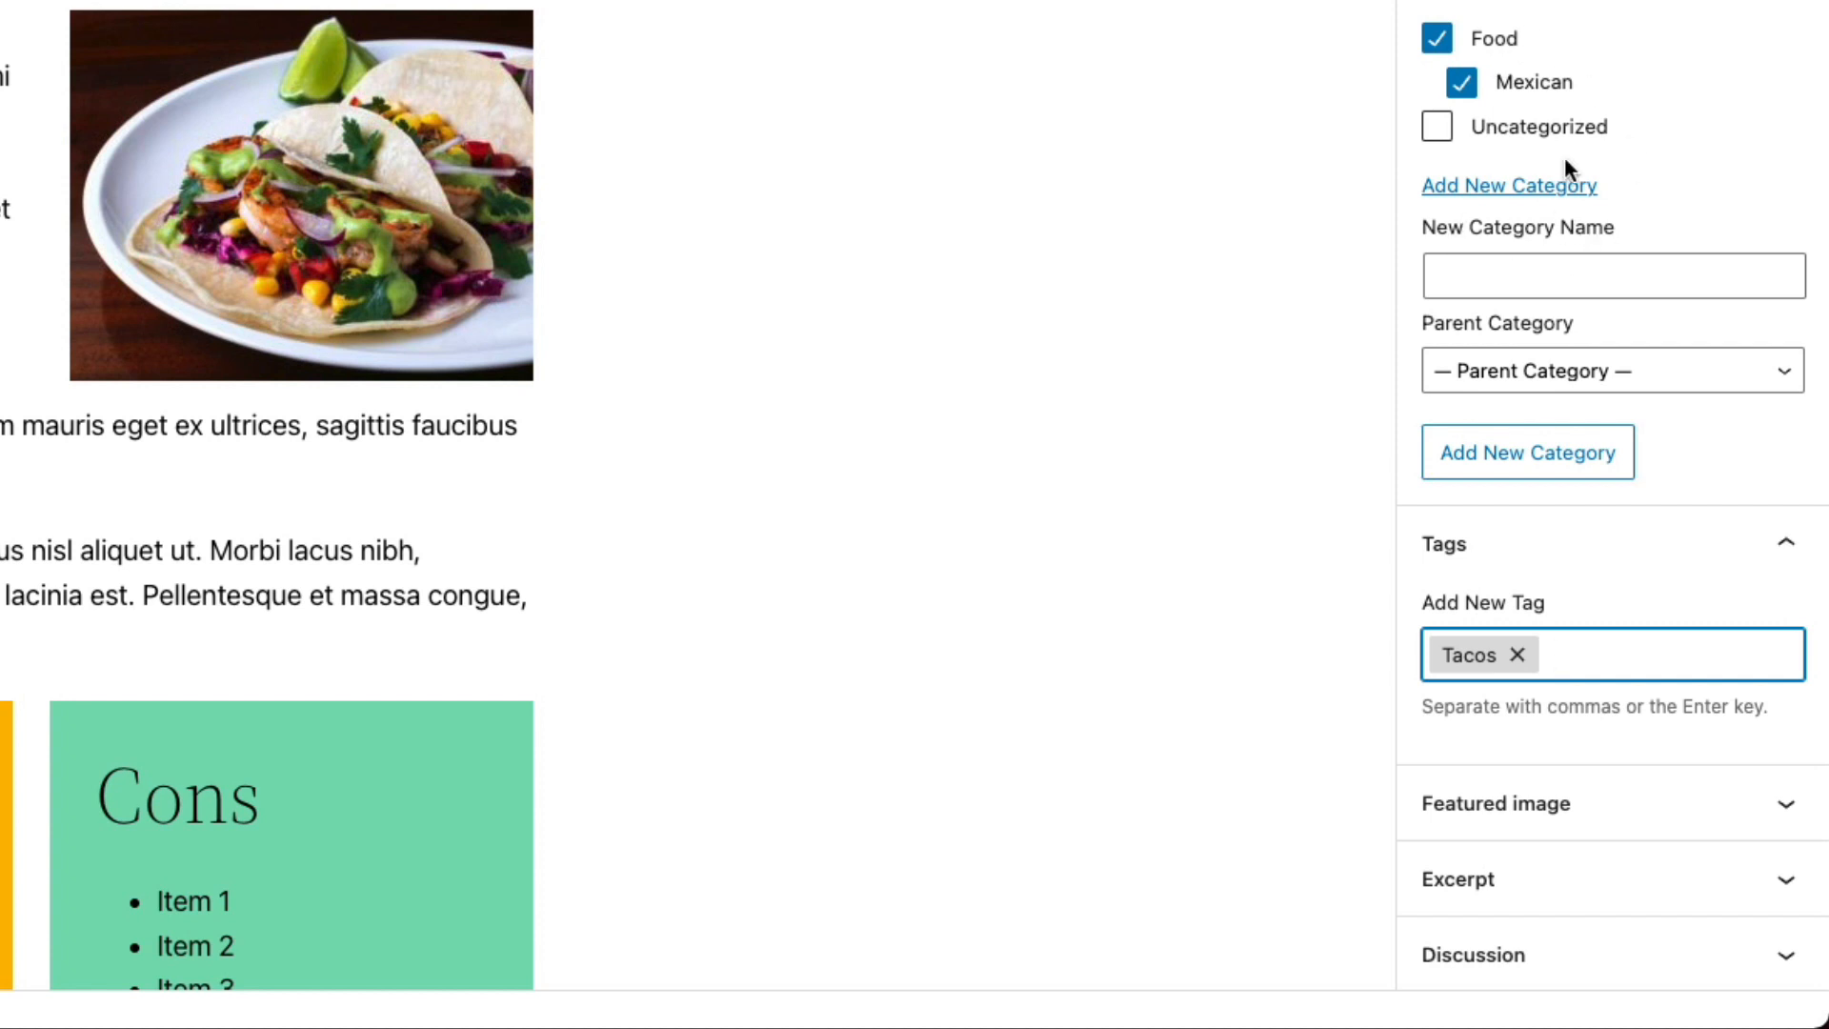
mouse_move(1598, 149)
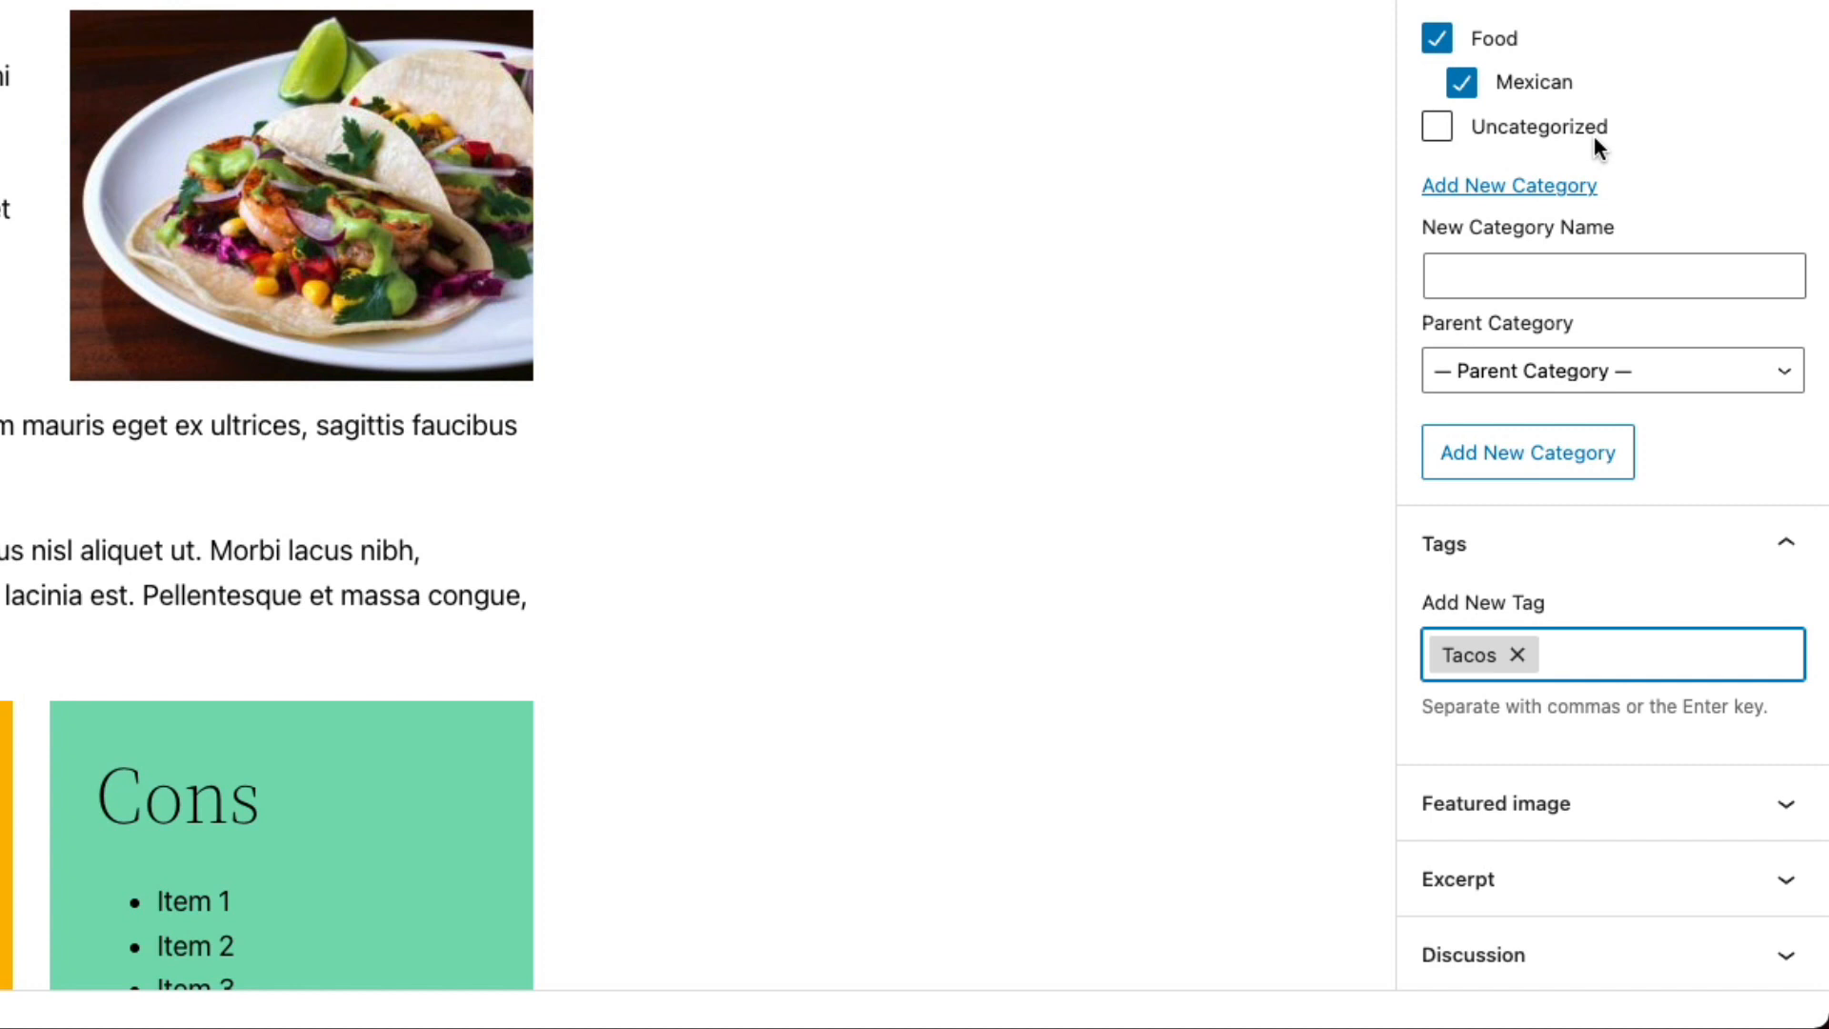
mouse_move(1609, 446)
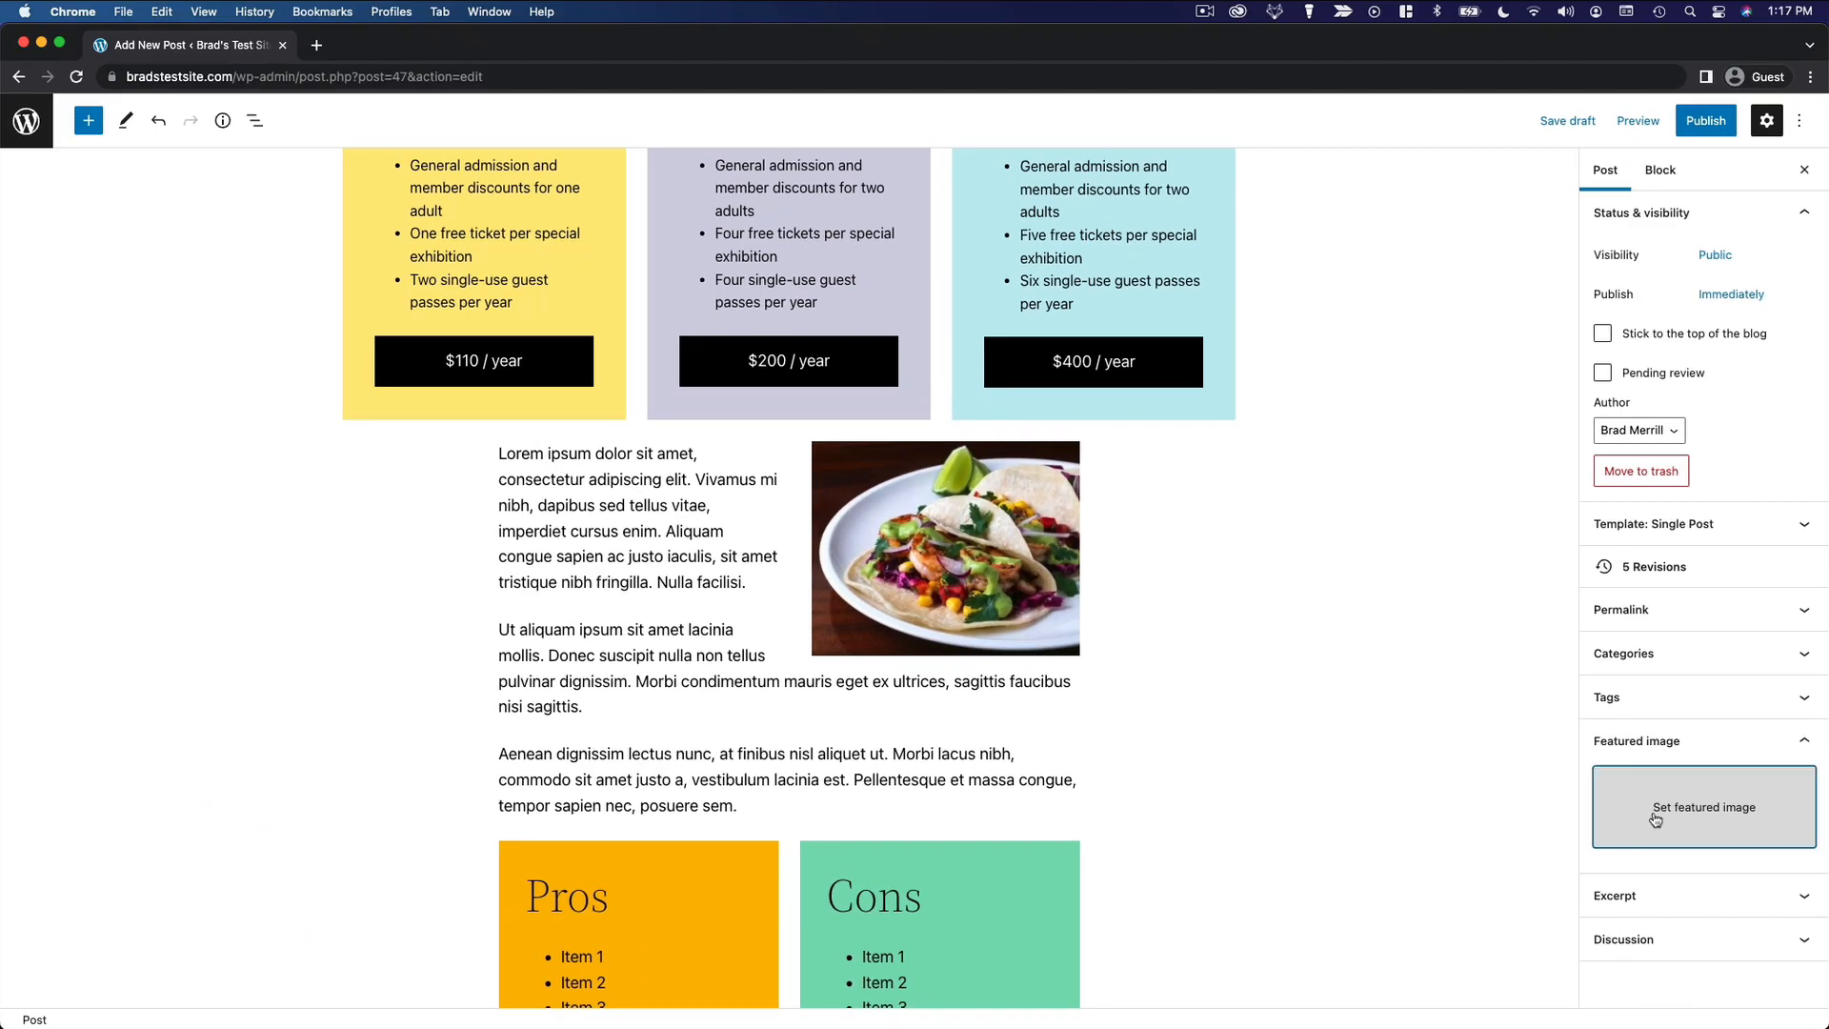
Pick the taco photo from the Media Library as the post's featured image
left_click(1703, 806)
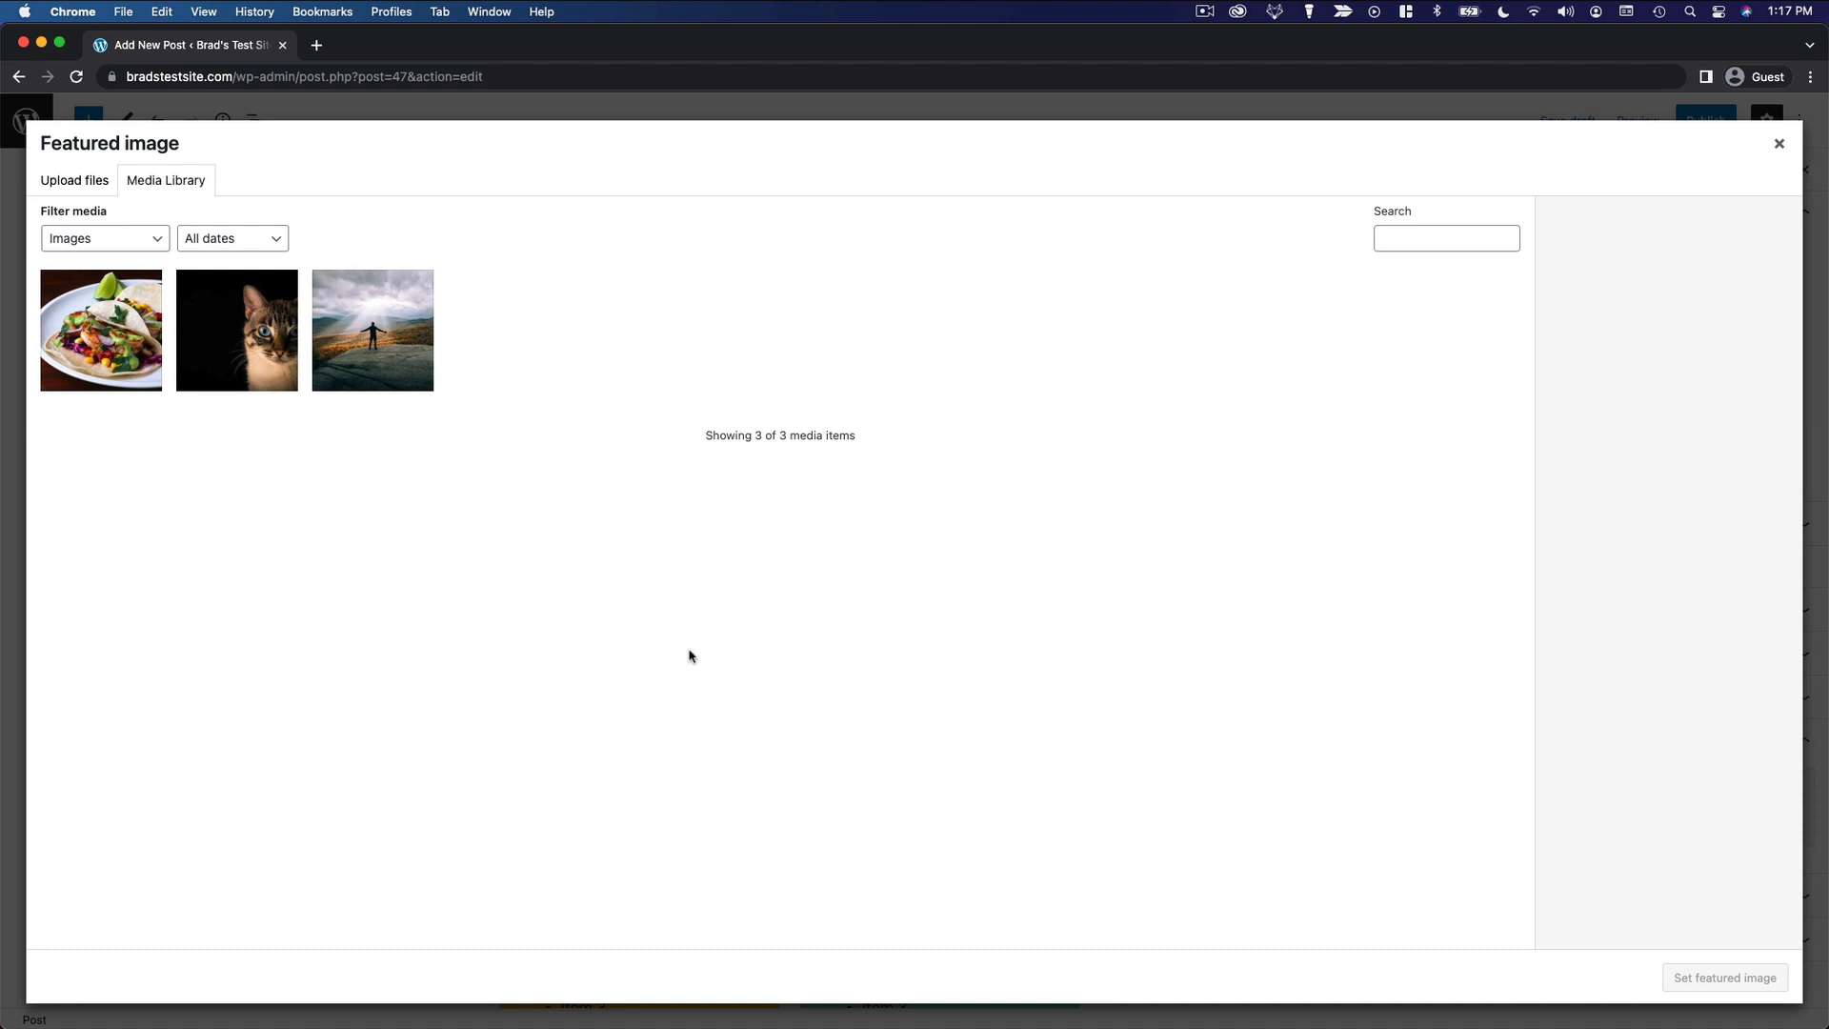
mouse_move(105, 345)
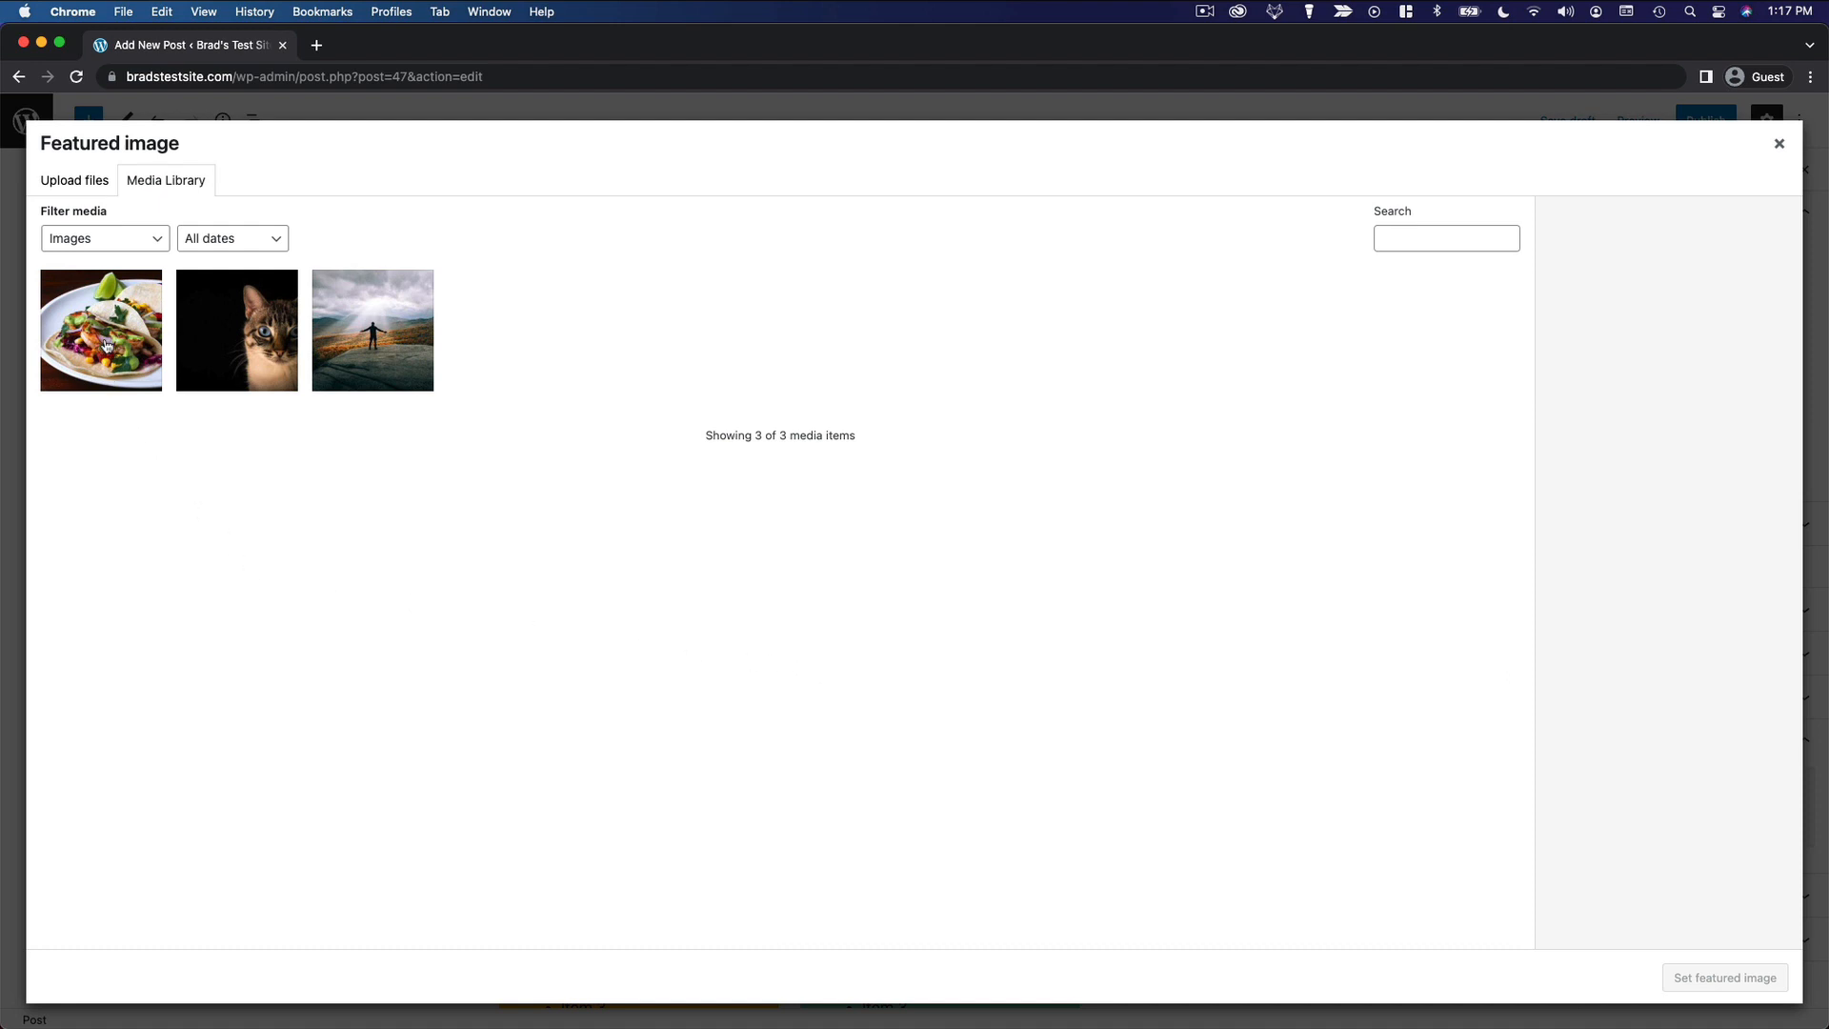
left_click(101, 330)
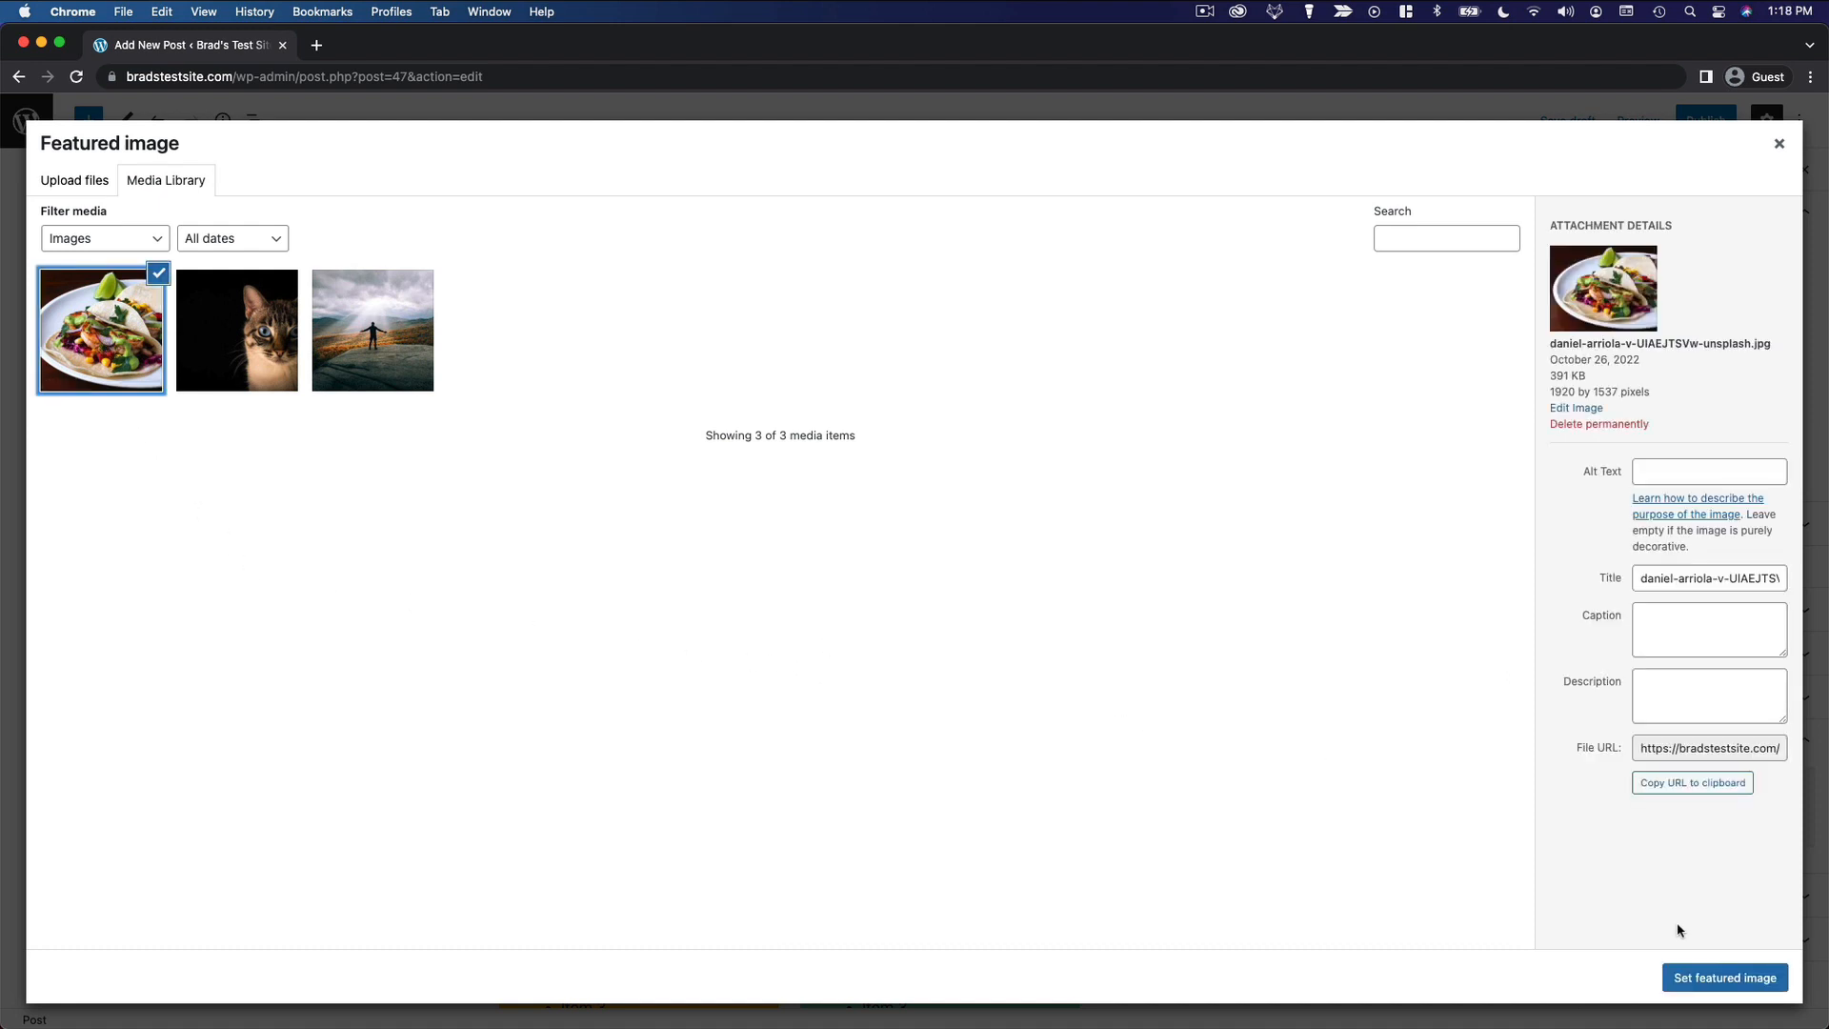
left_click(1726, 977)
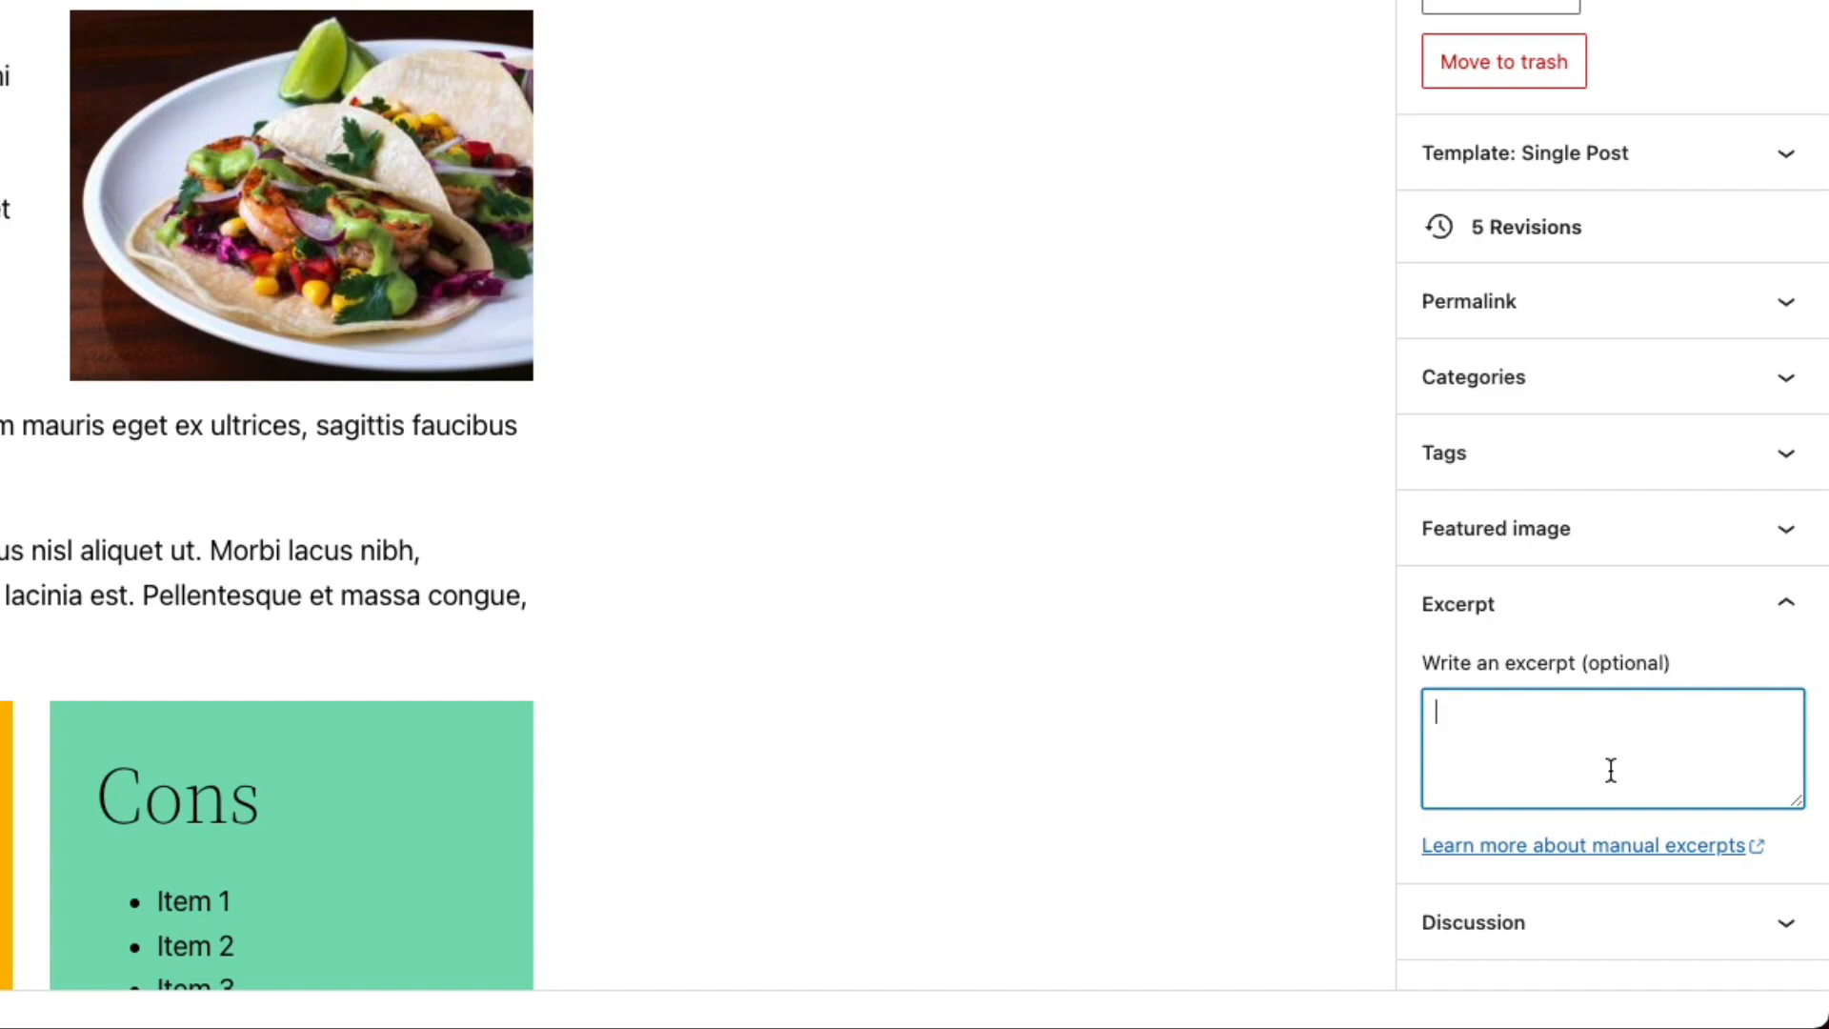
Scroll the sidebar up to the post's empty Excerpt field
scroll("up", 3)
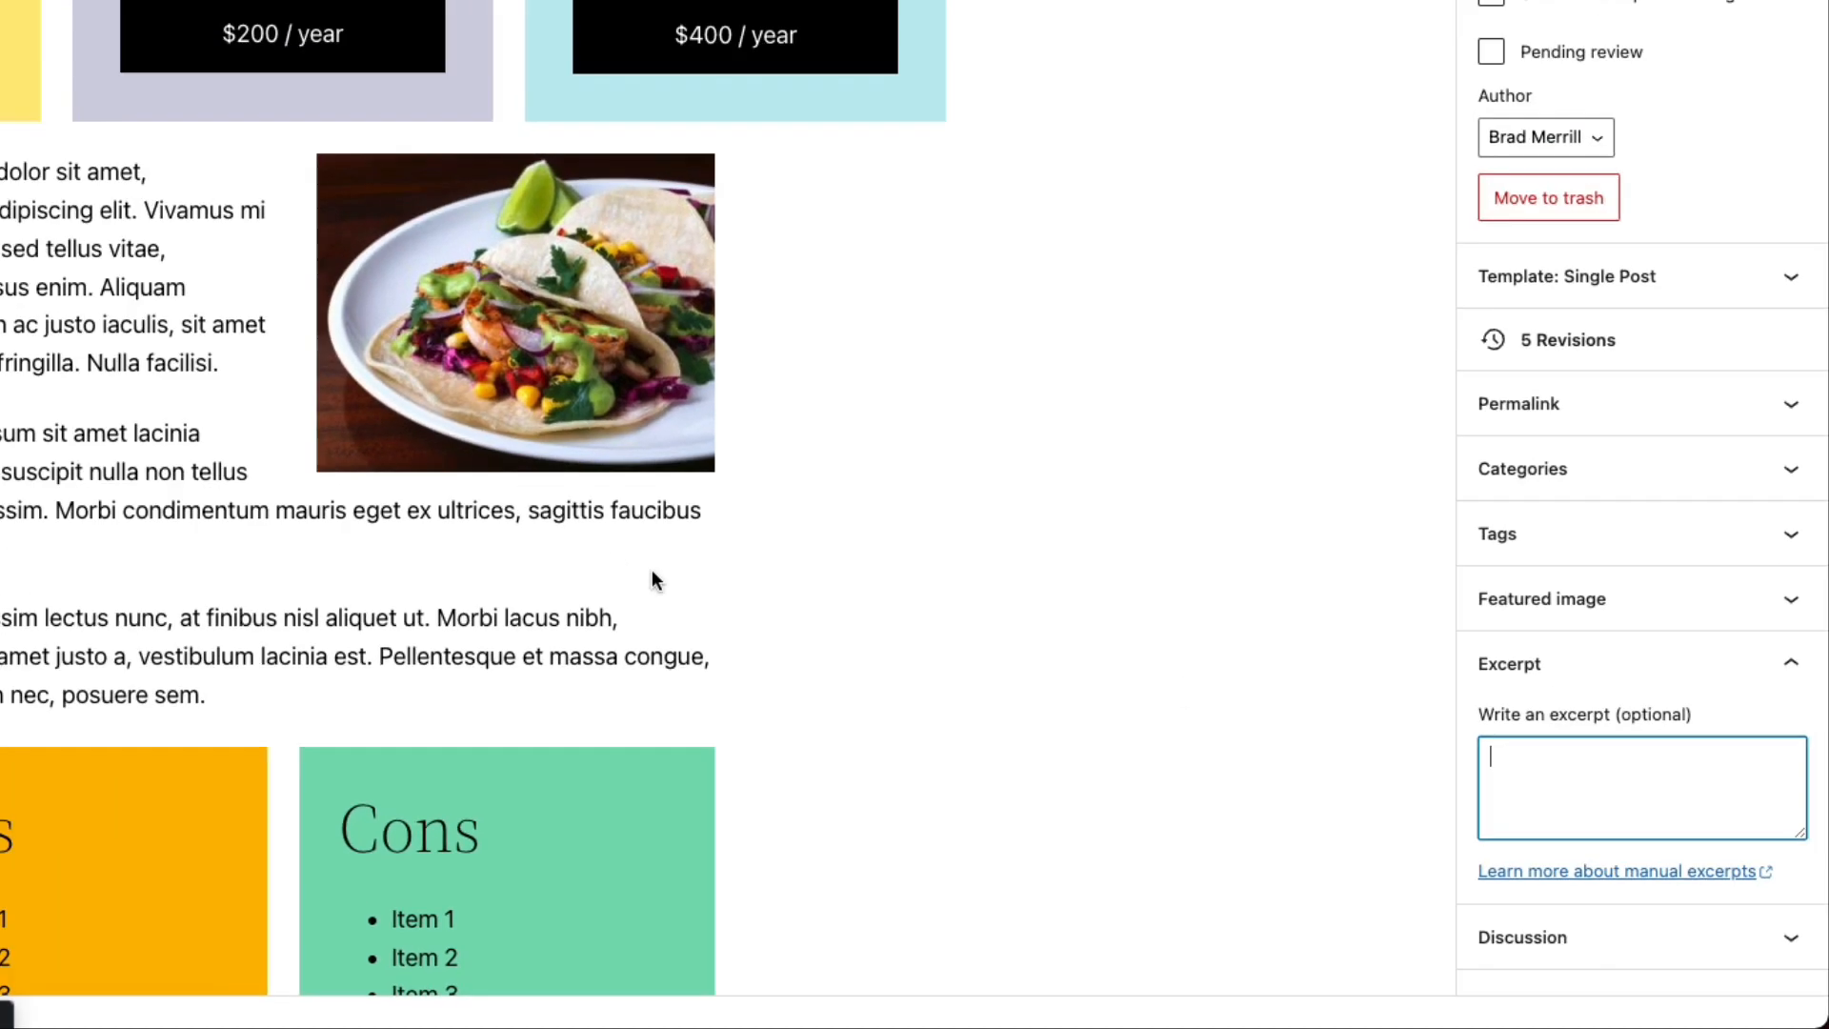
scroll("up", 3)
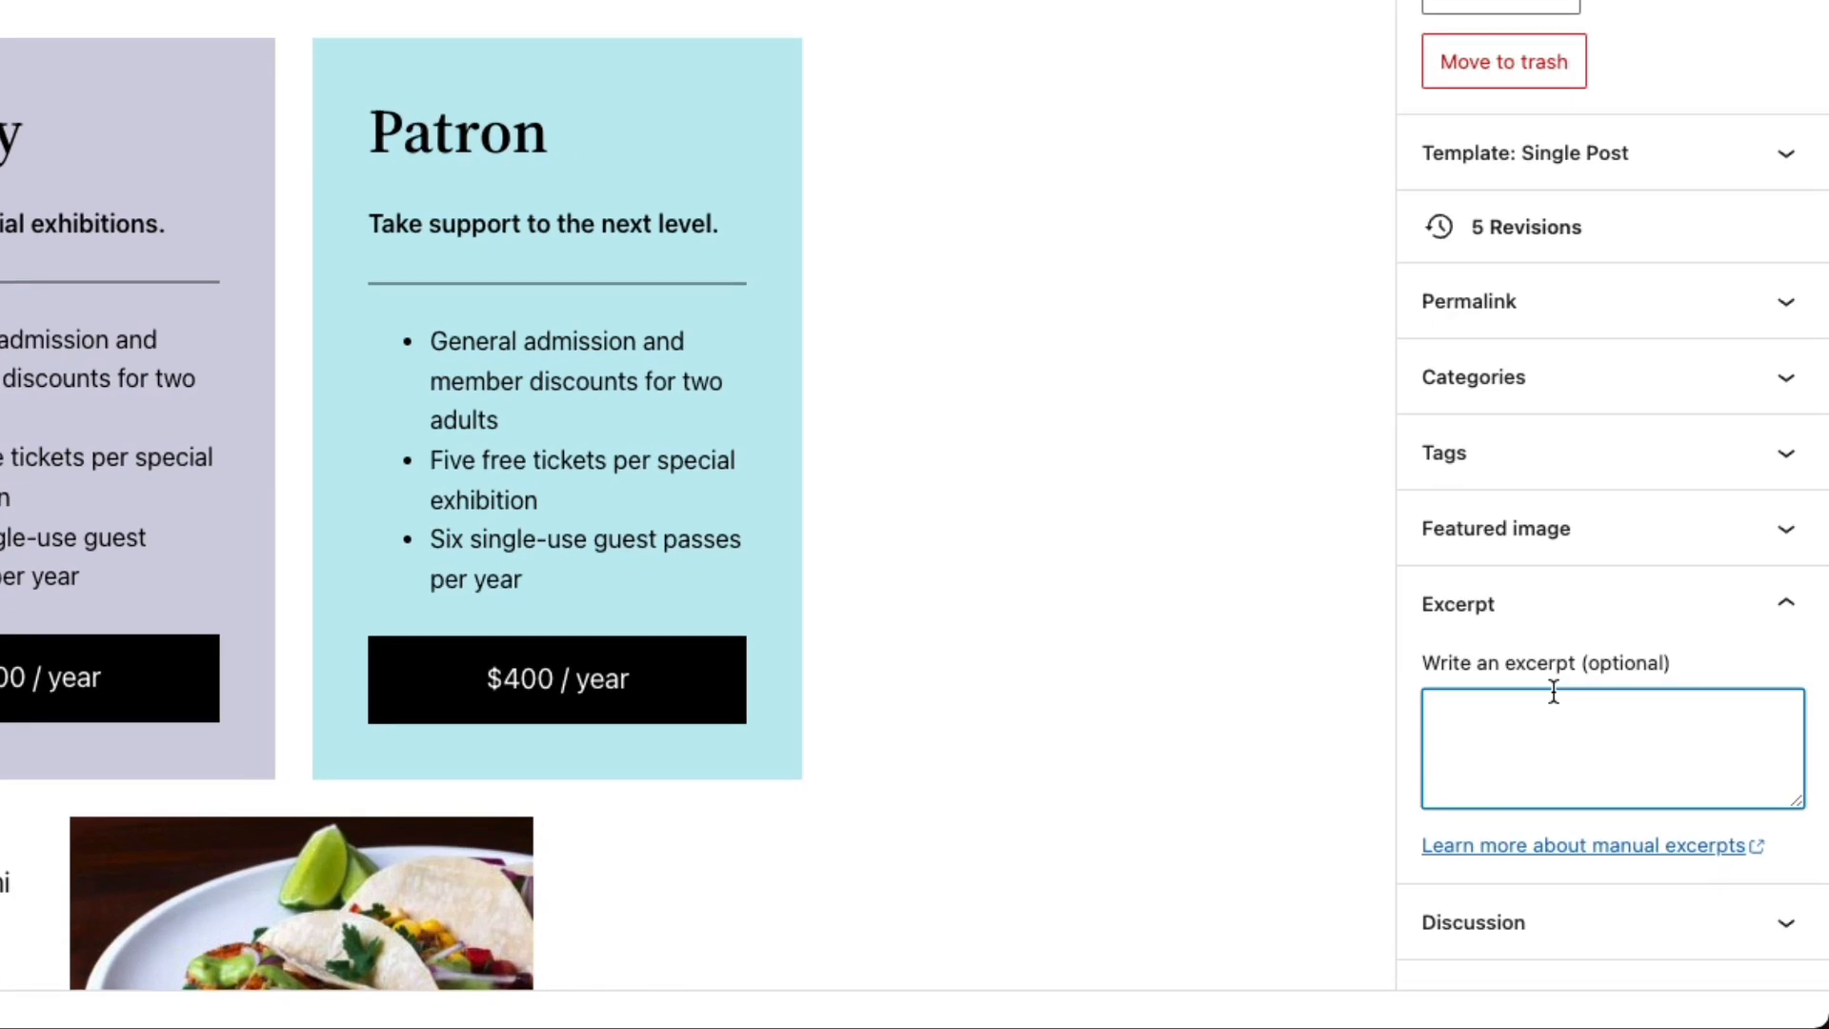
mouse_move(1549, 754)
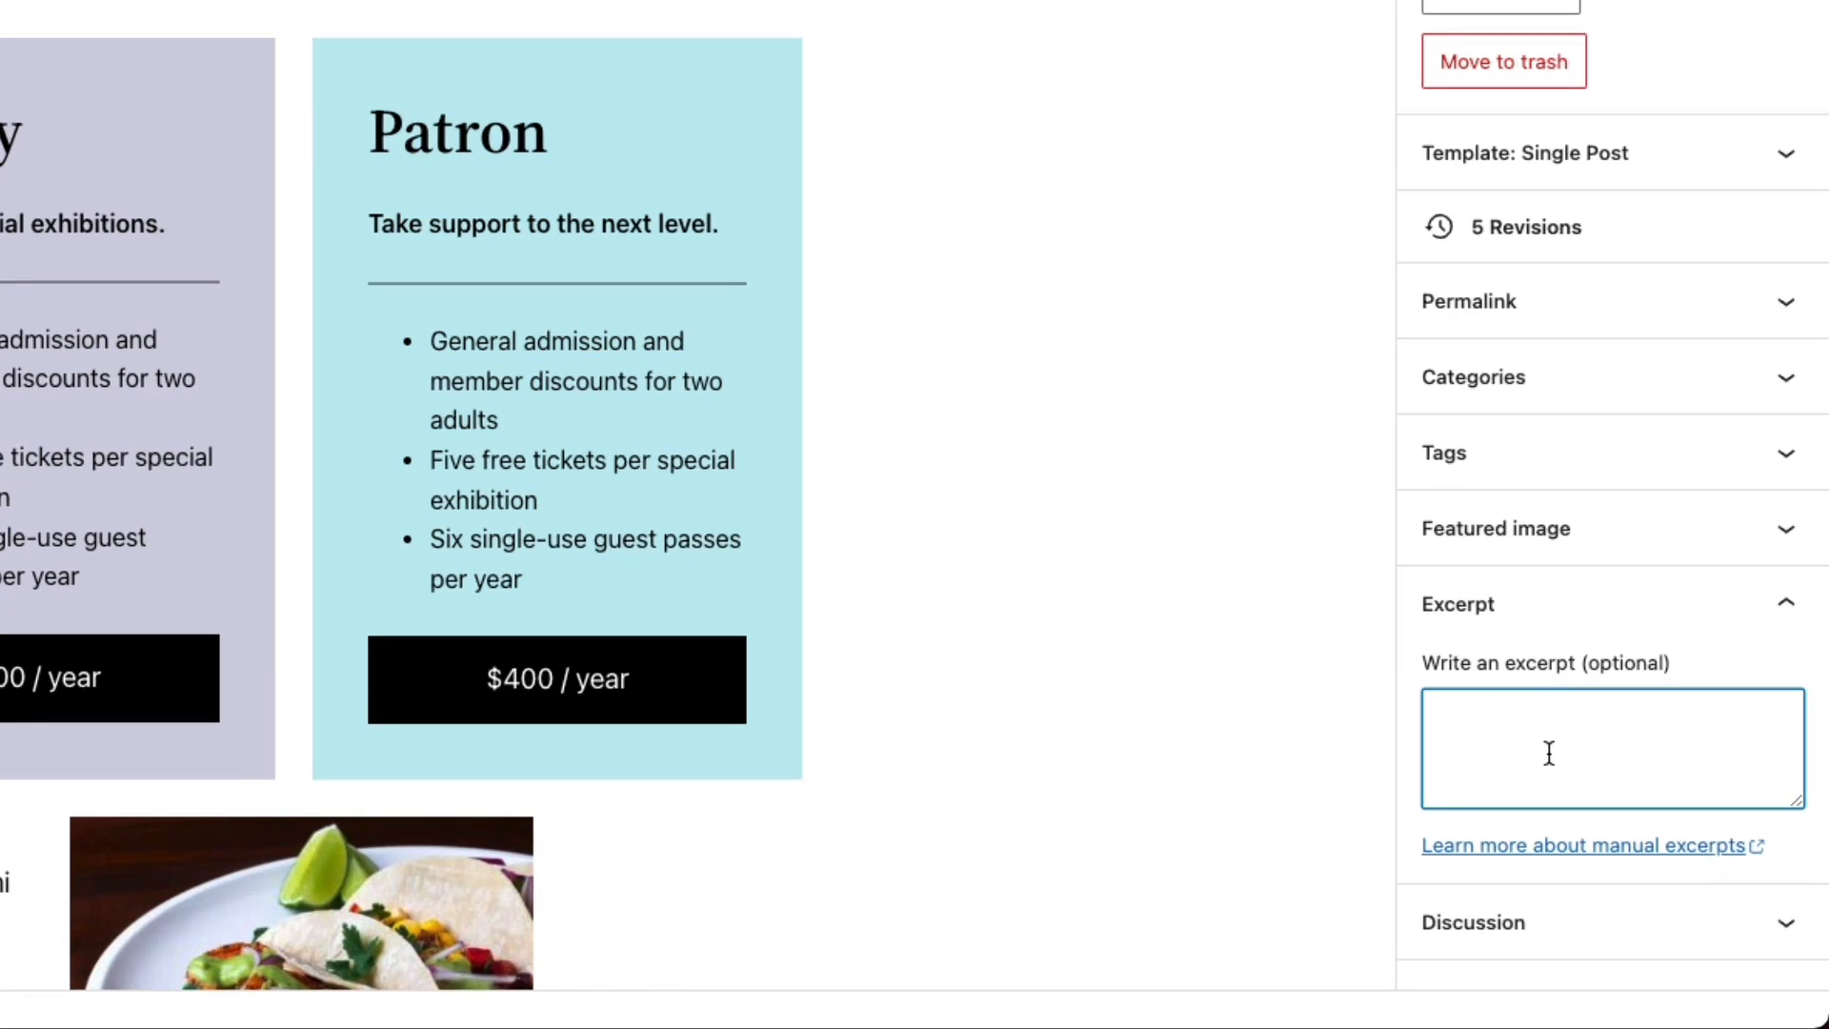
mouse_move(1581, 793)
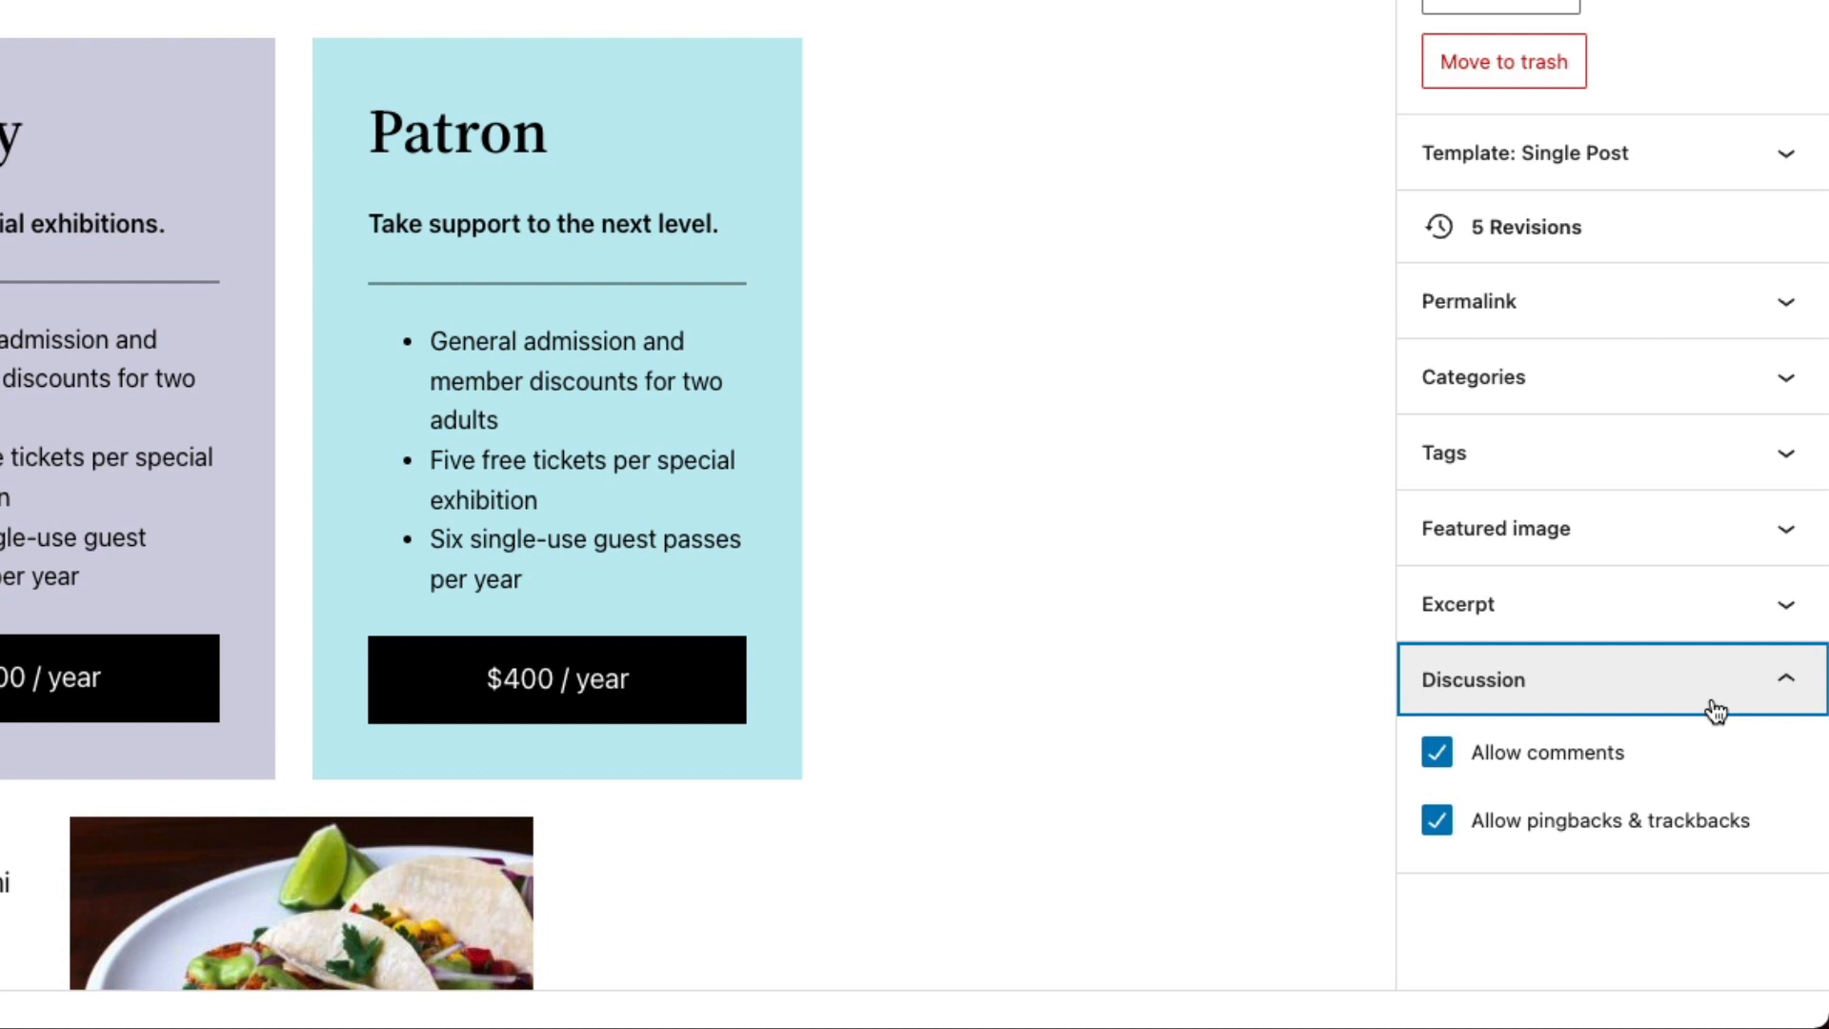
mouse_move(1556, 872)
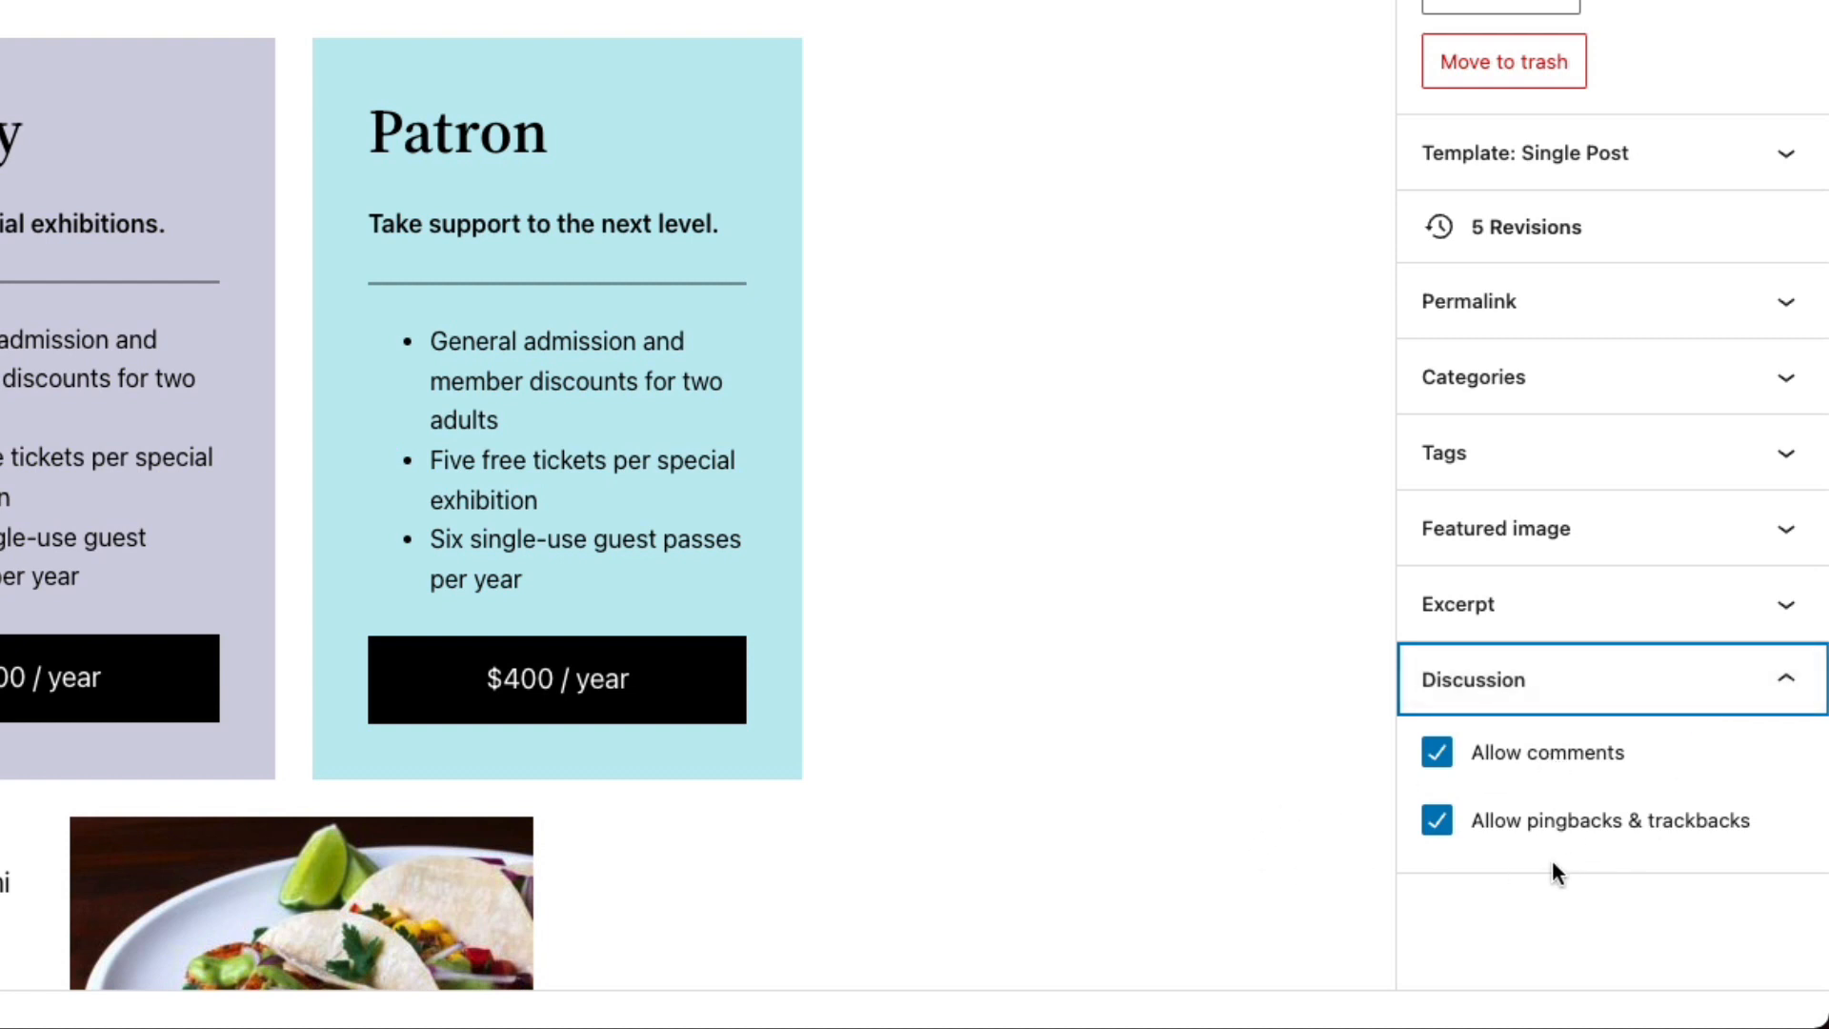
mouse_move(1347, 924)
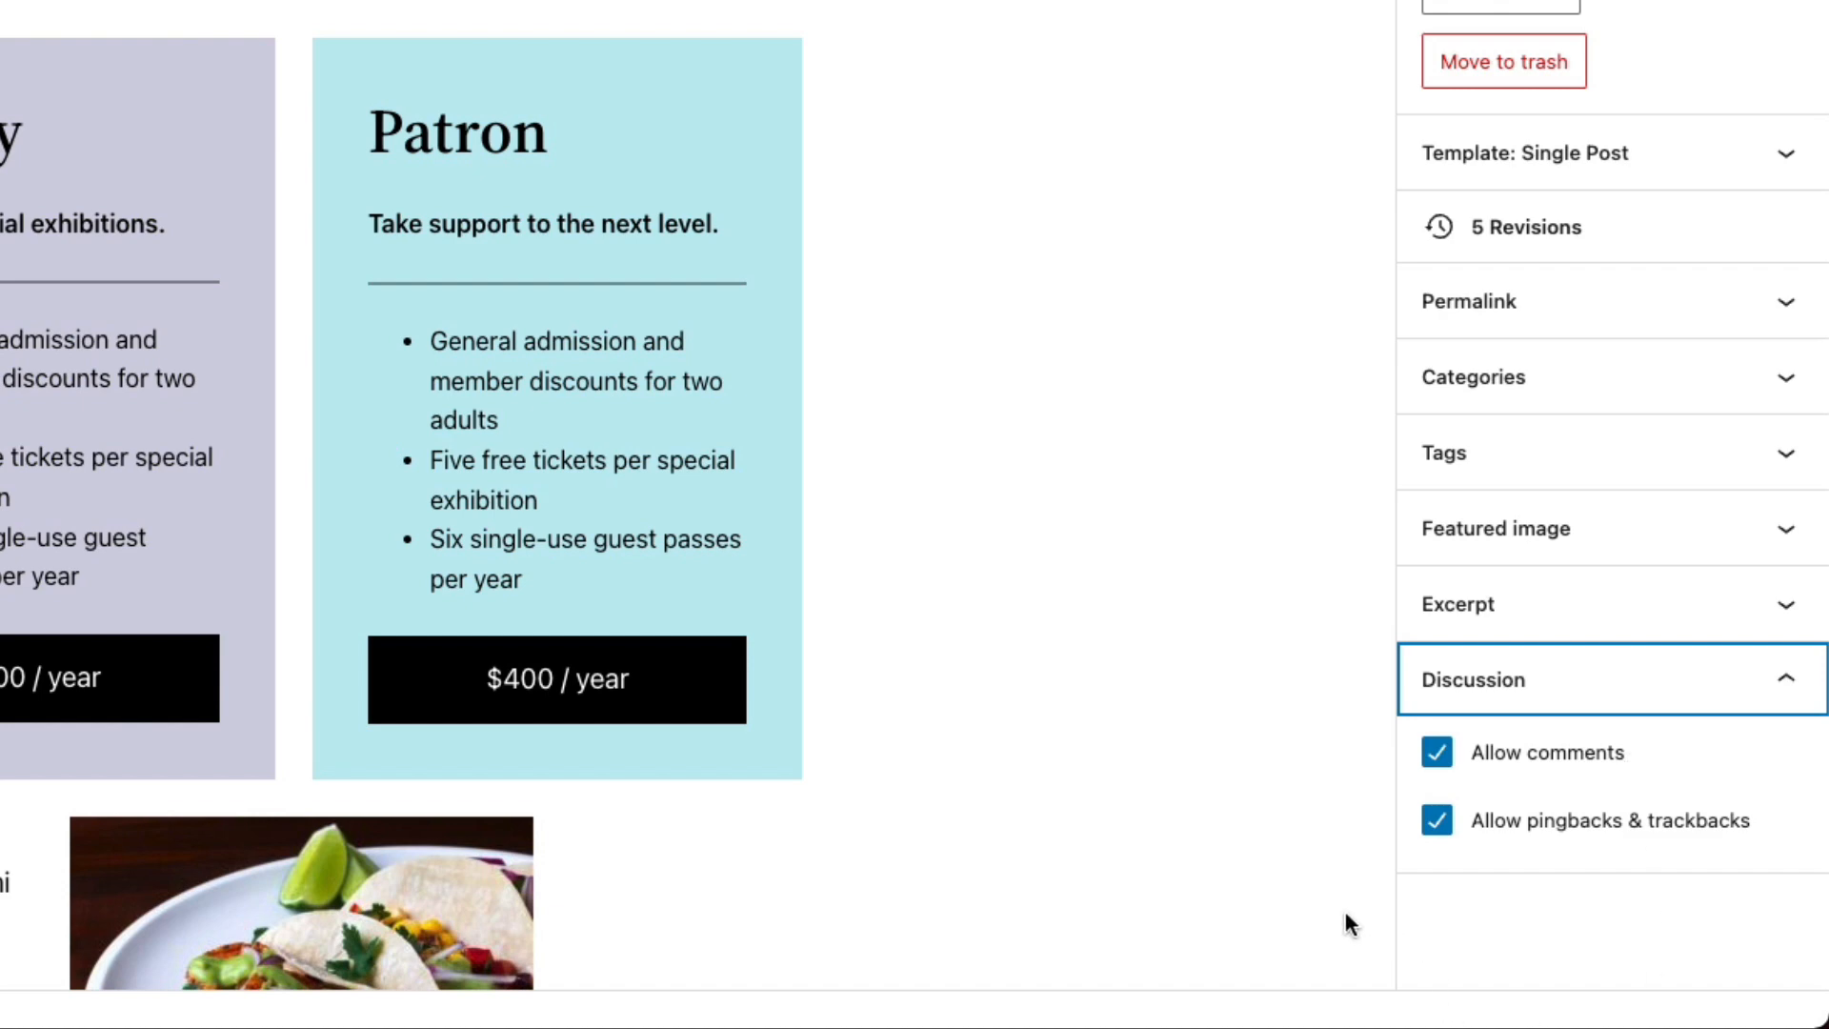
Collapse the Discussion settings, leaving comments and pingbacks allowed
left_click(1610, 680)
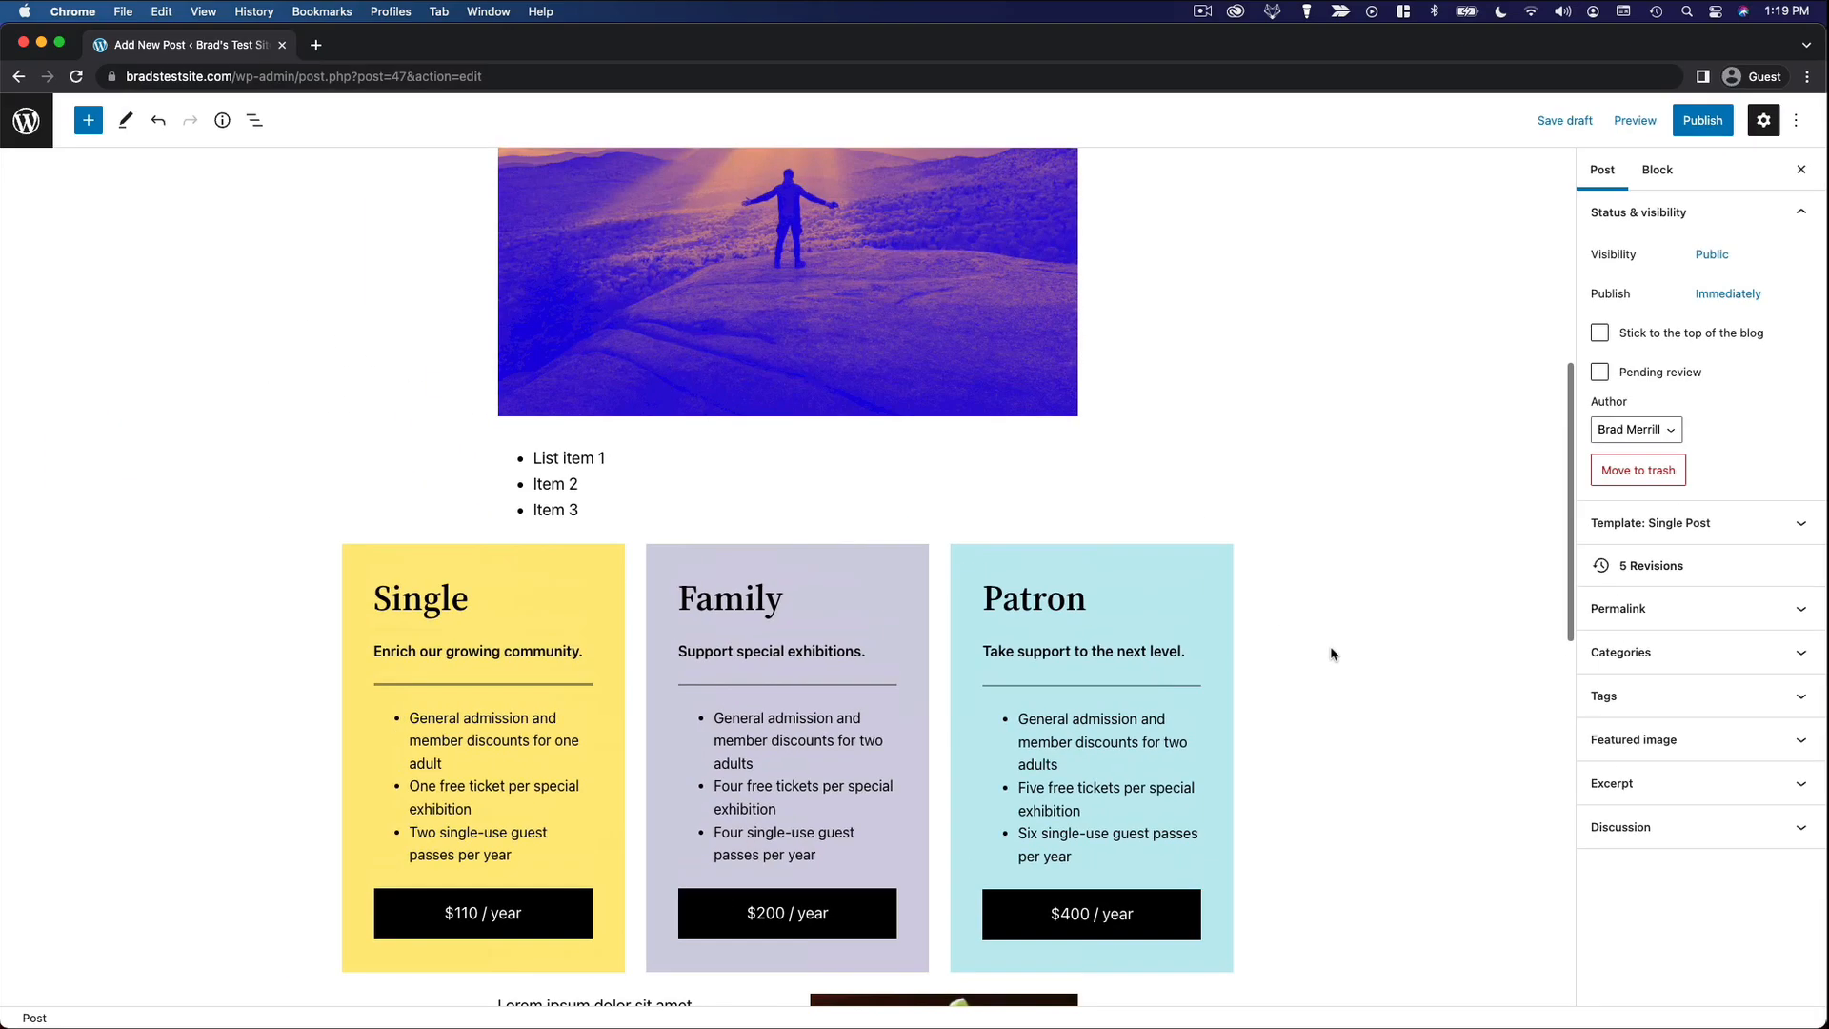
Save the post as a draft and preview it in a new tab
scroll("up", 3)
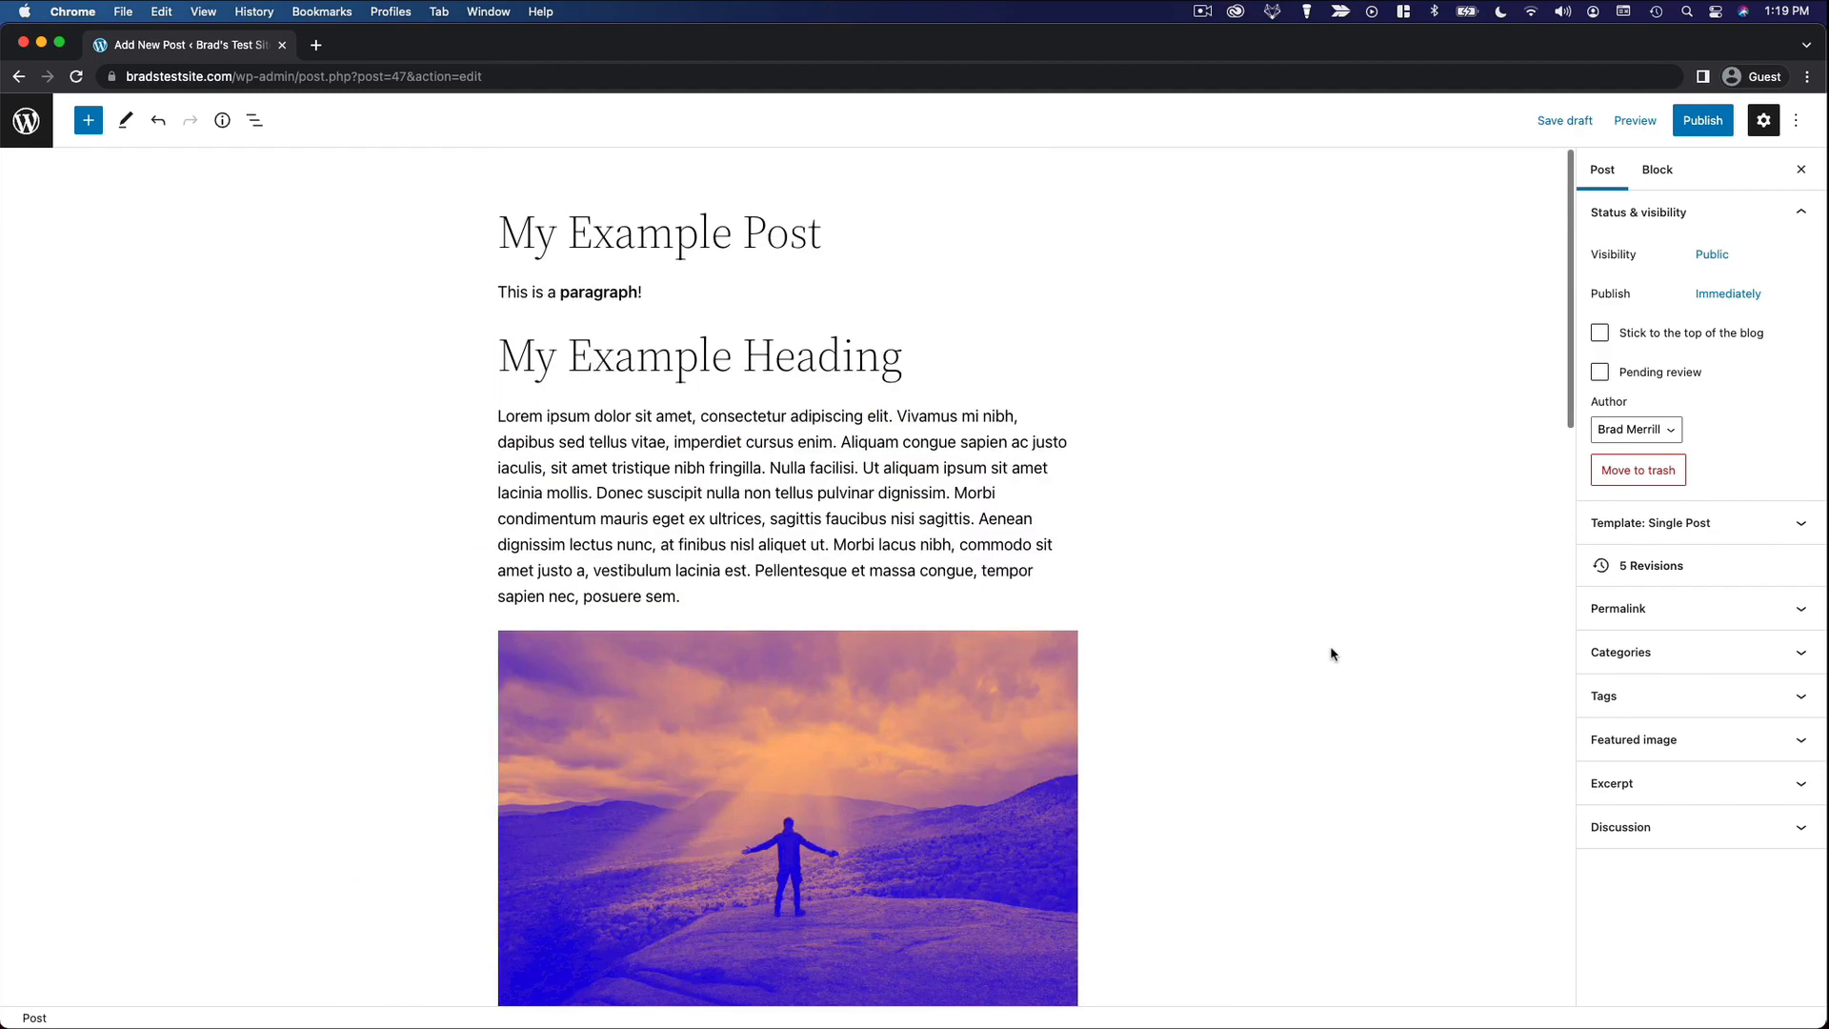
mouse_move(1381, 522)
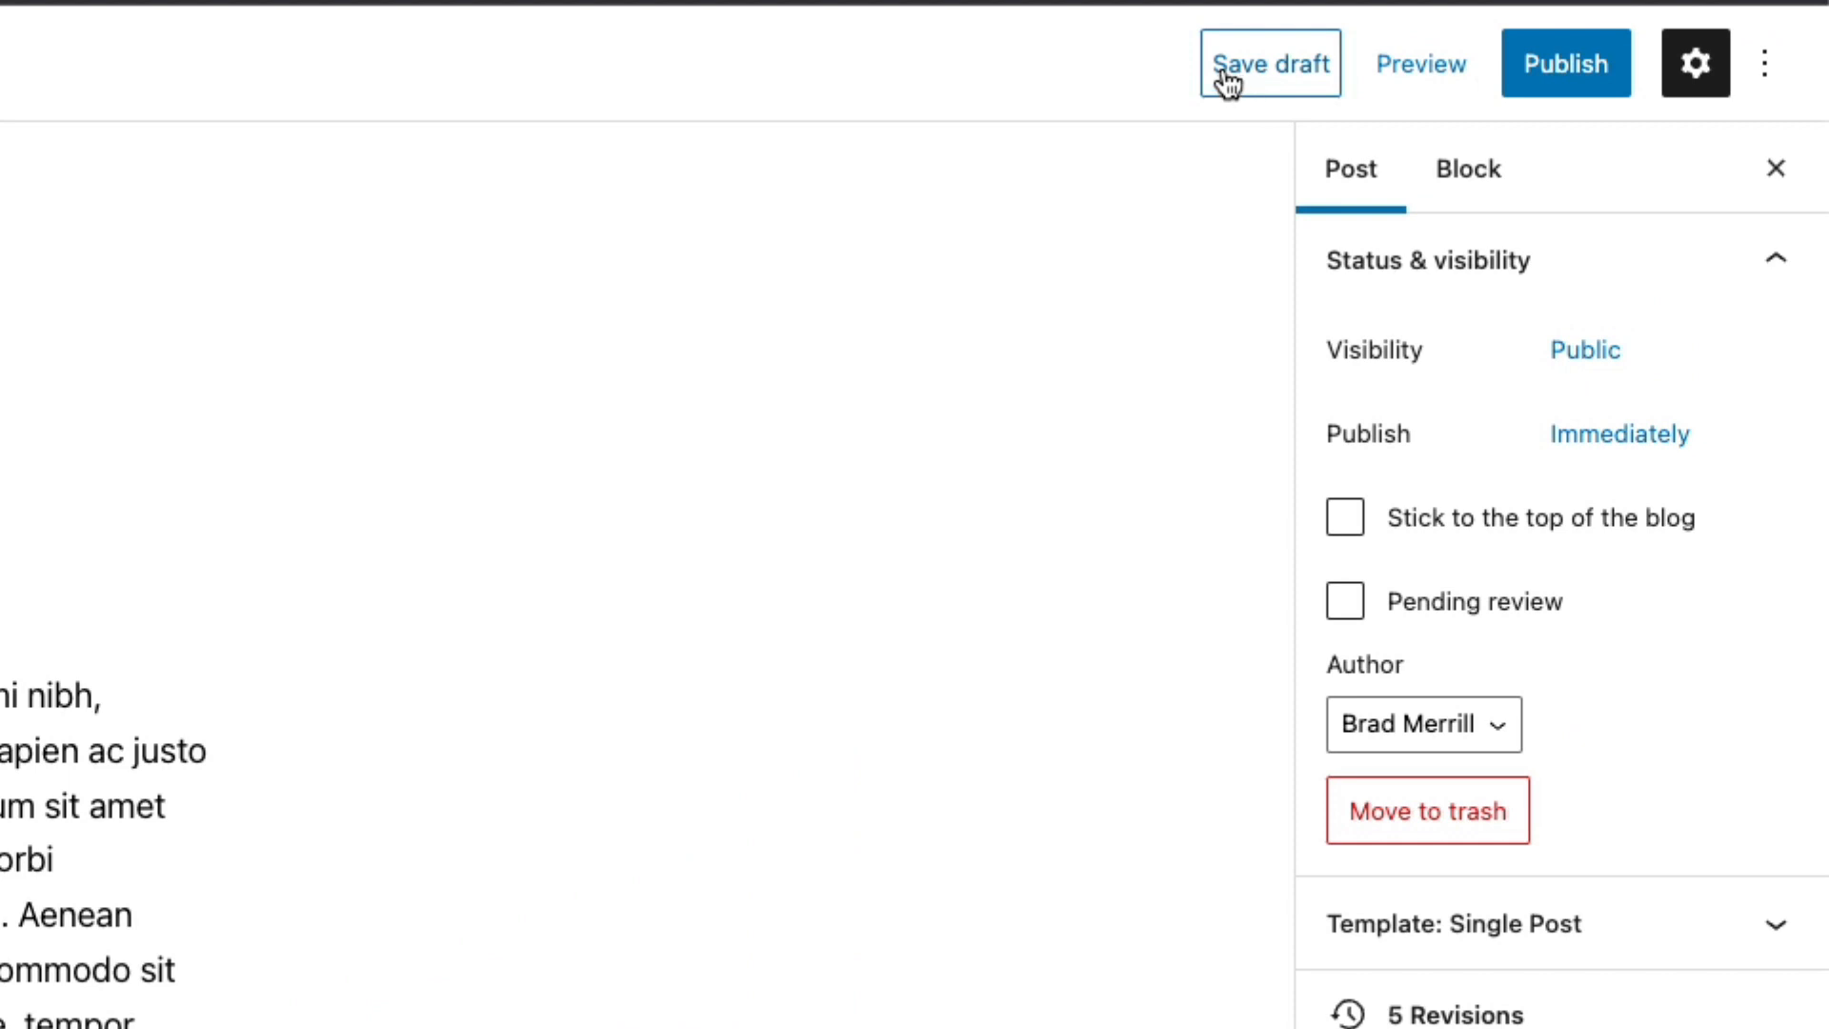
left_click(1269, 63)
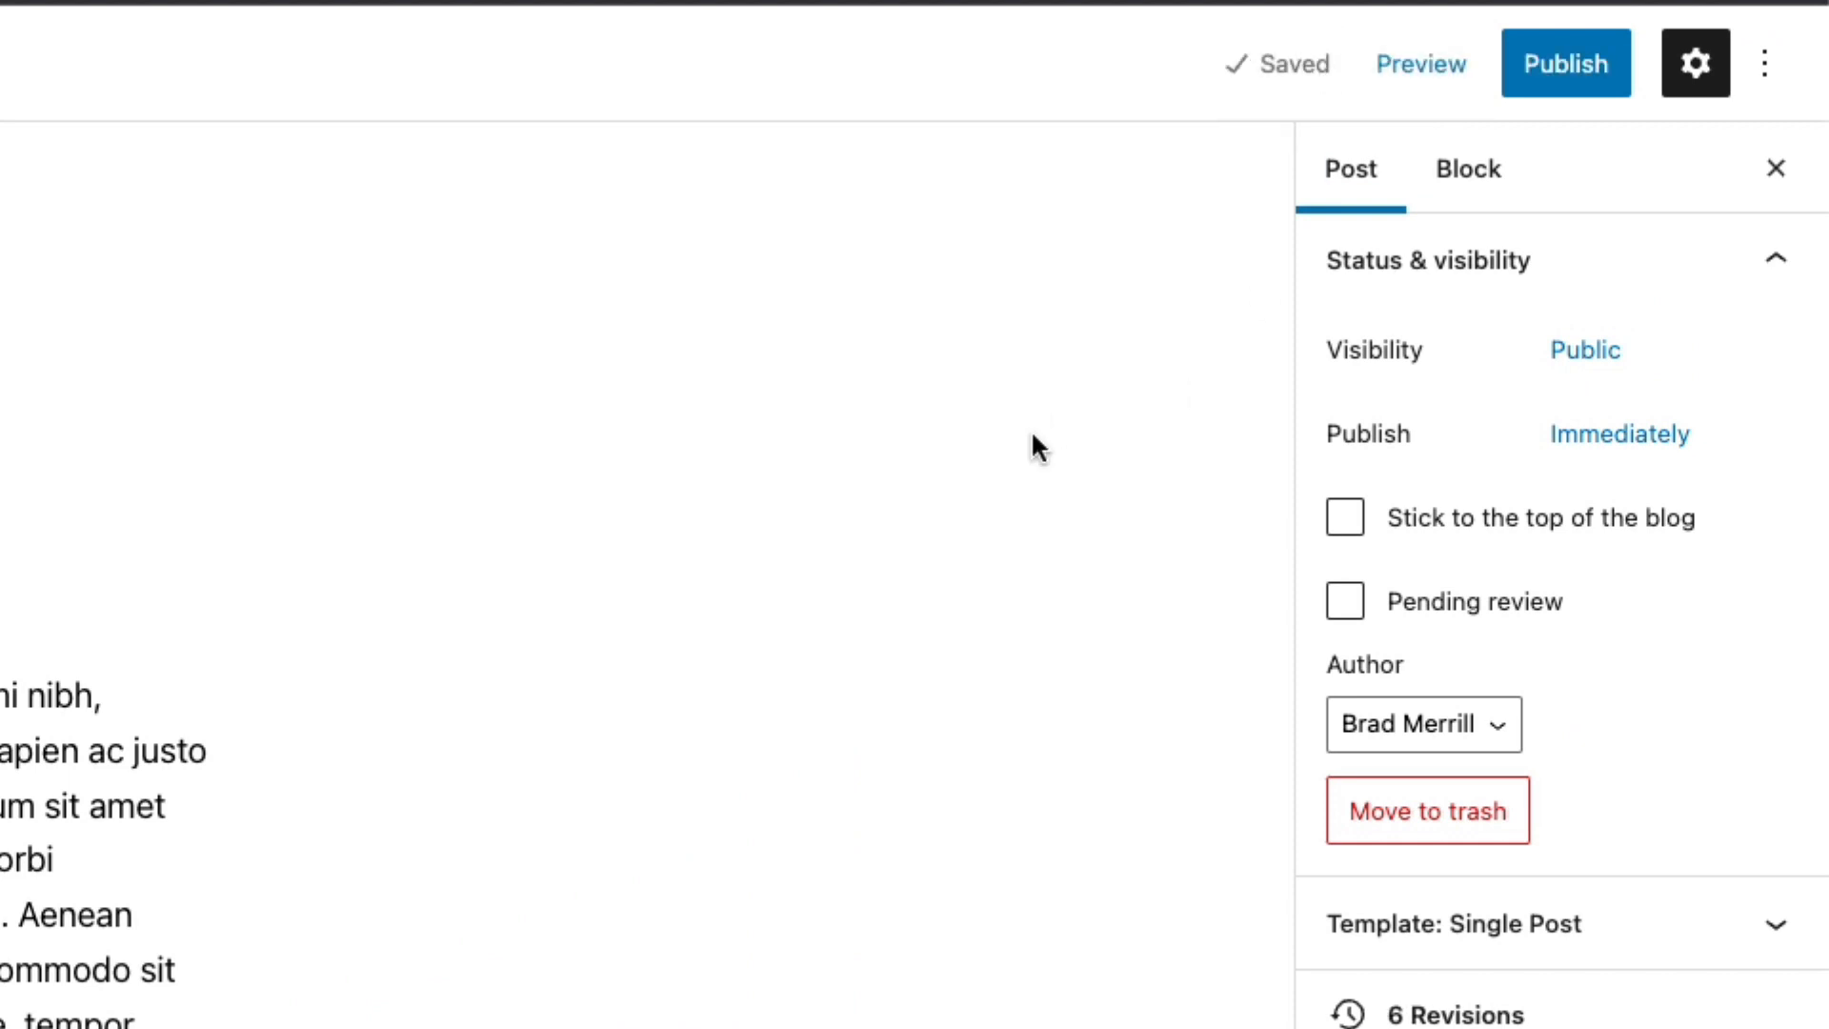
mouse_move(1420, 63)
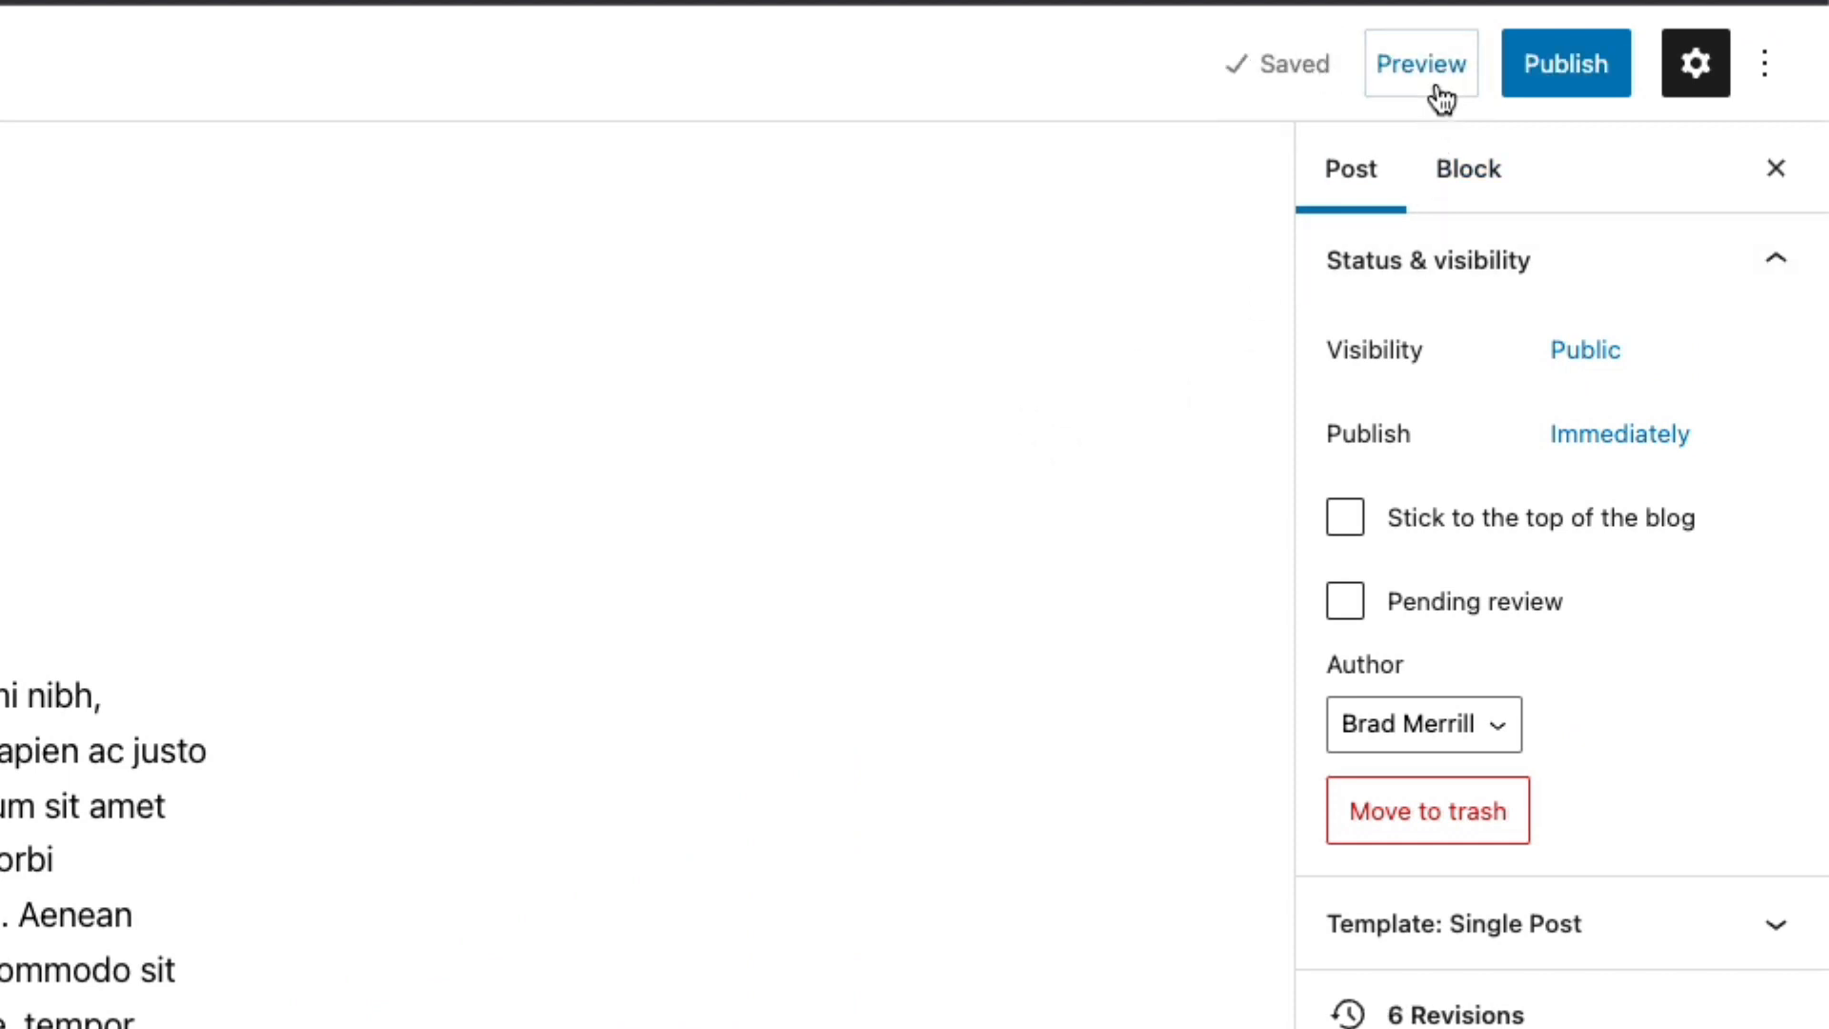
left_click(1419, 63)
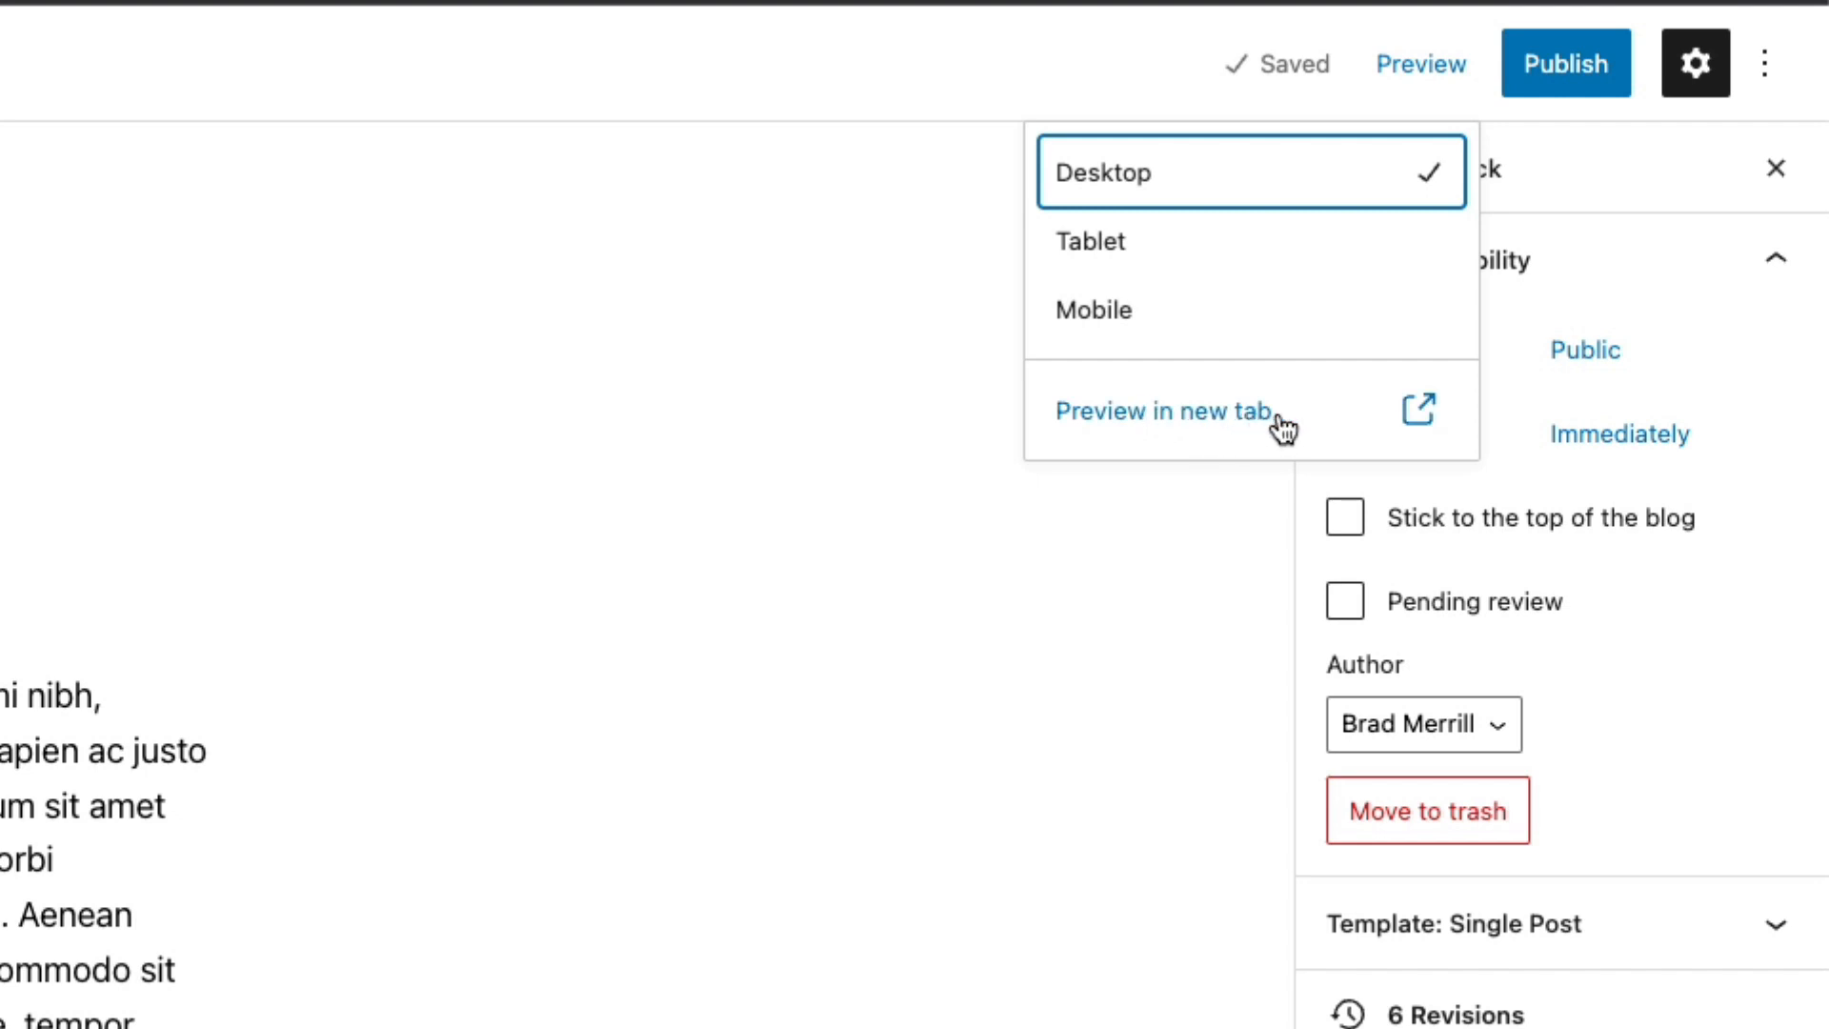
left_click(1162, 412)
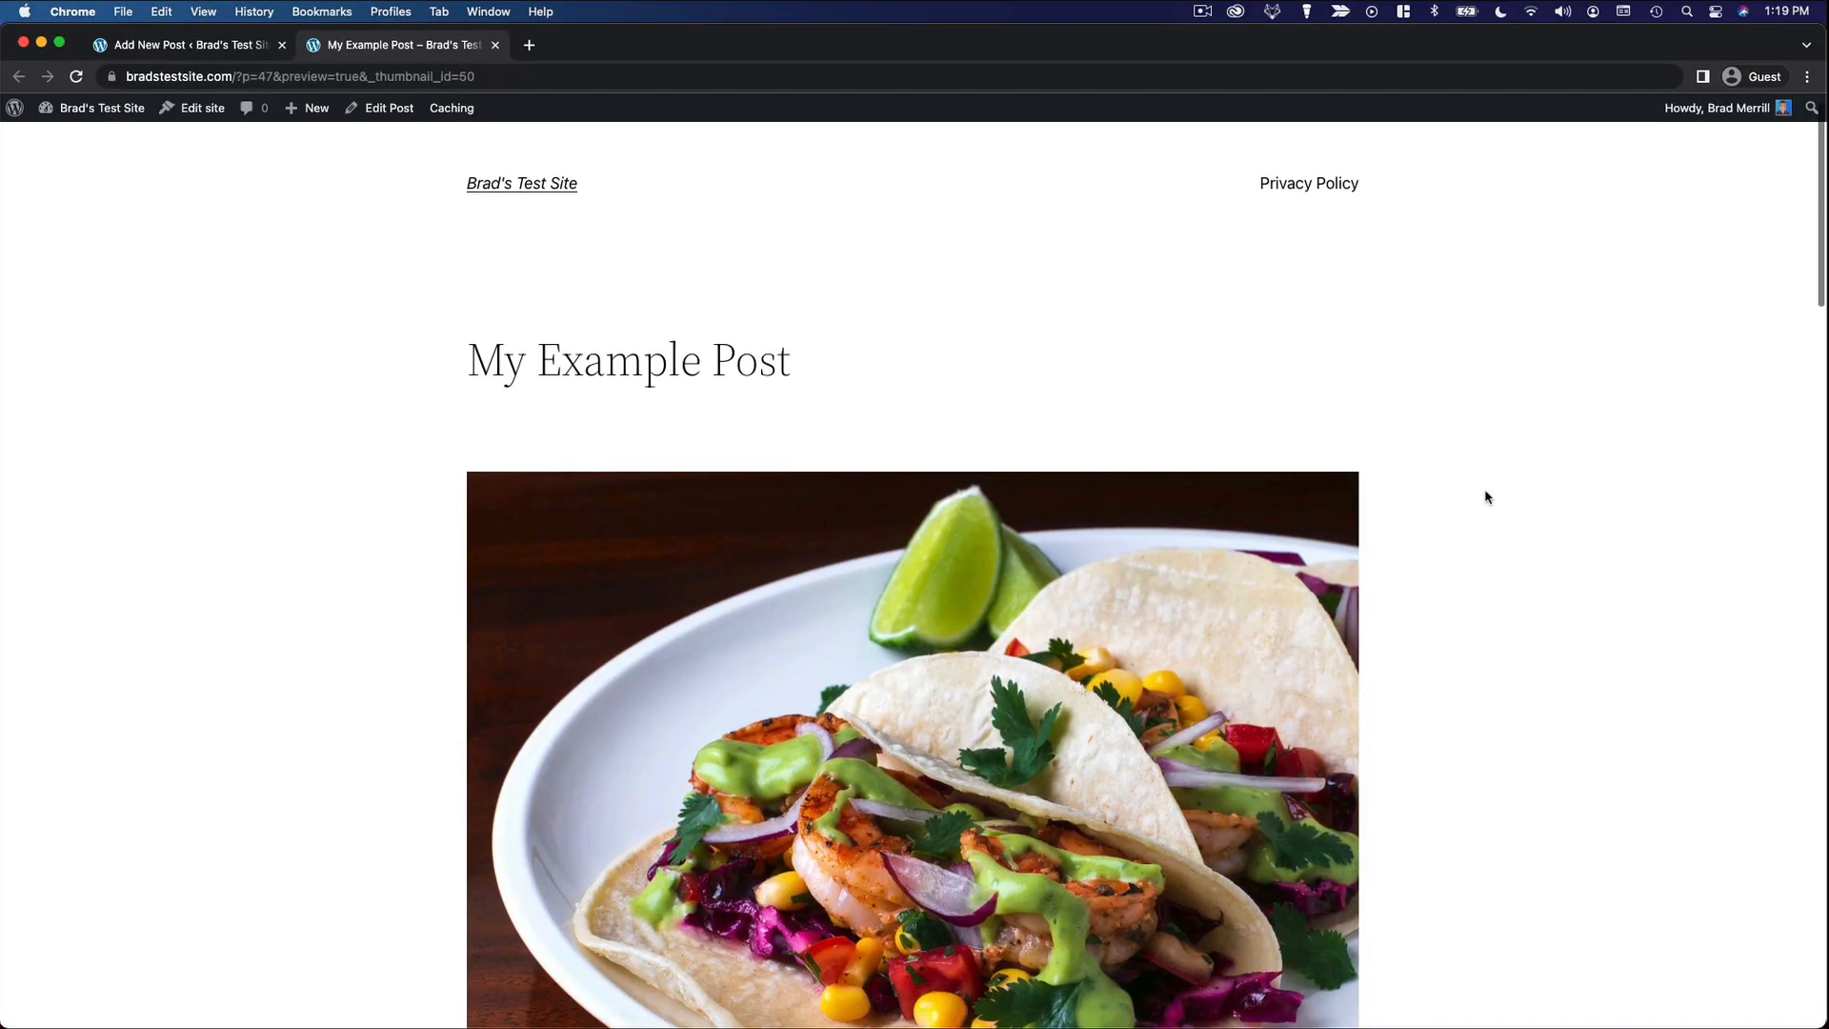
scroll("down", 3)
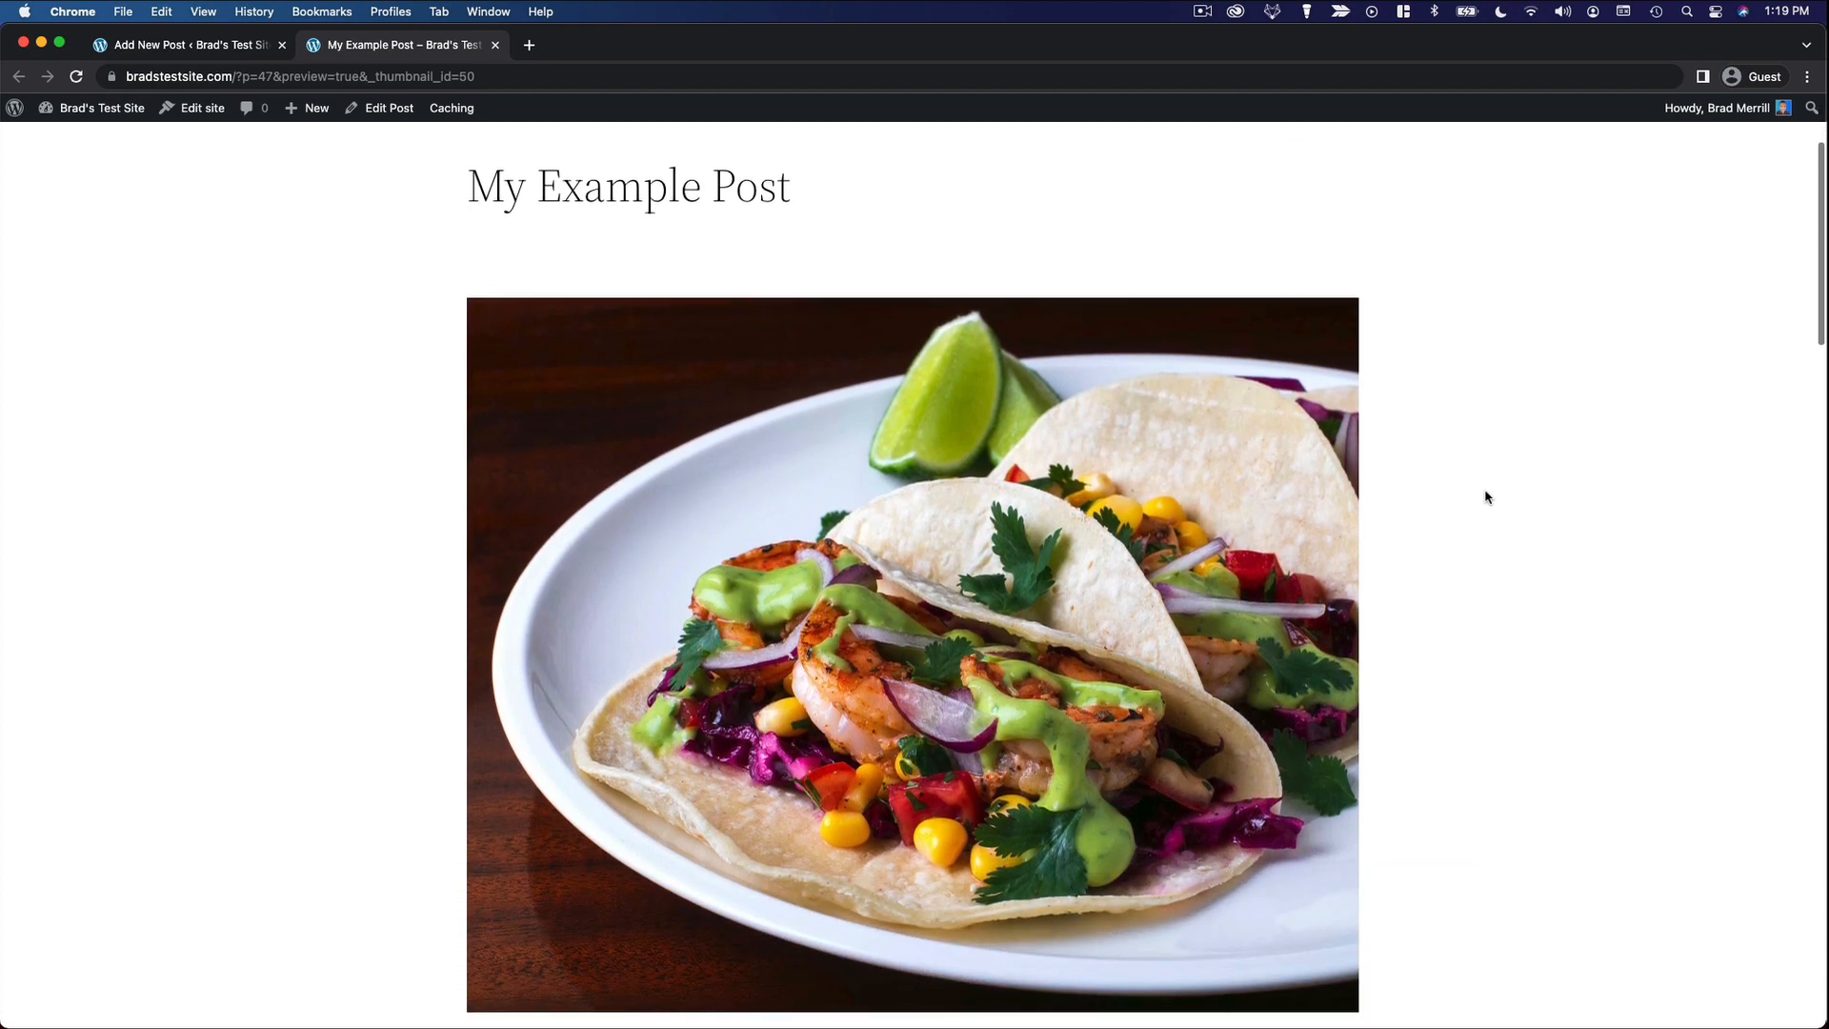
scroll("down", 3)
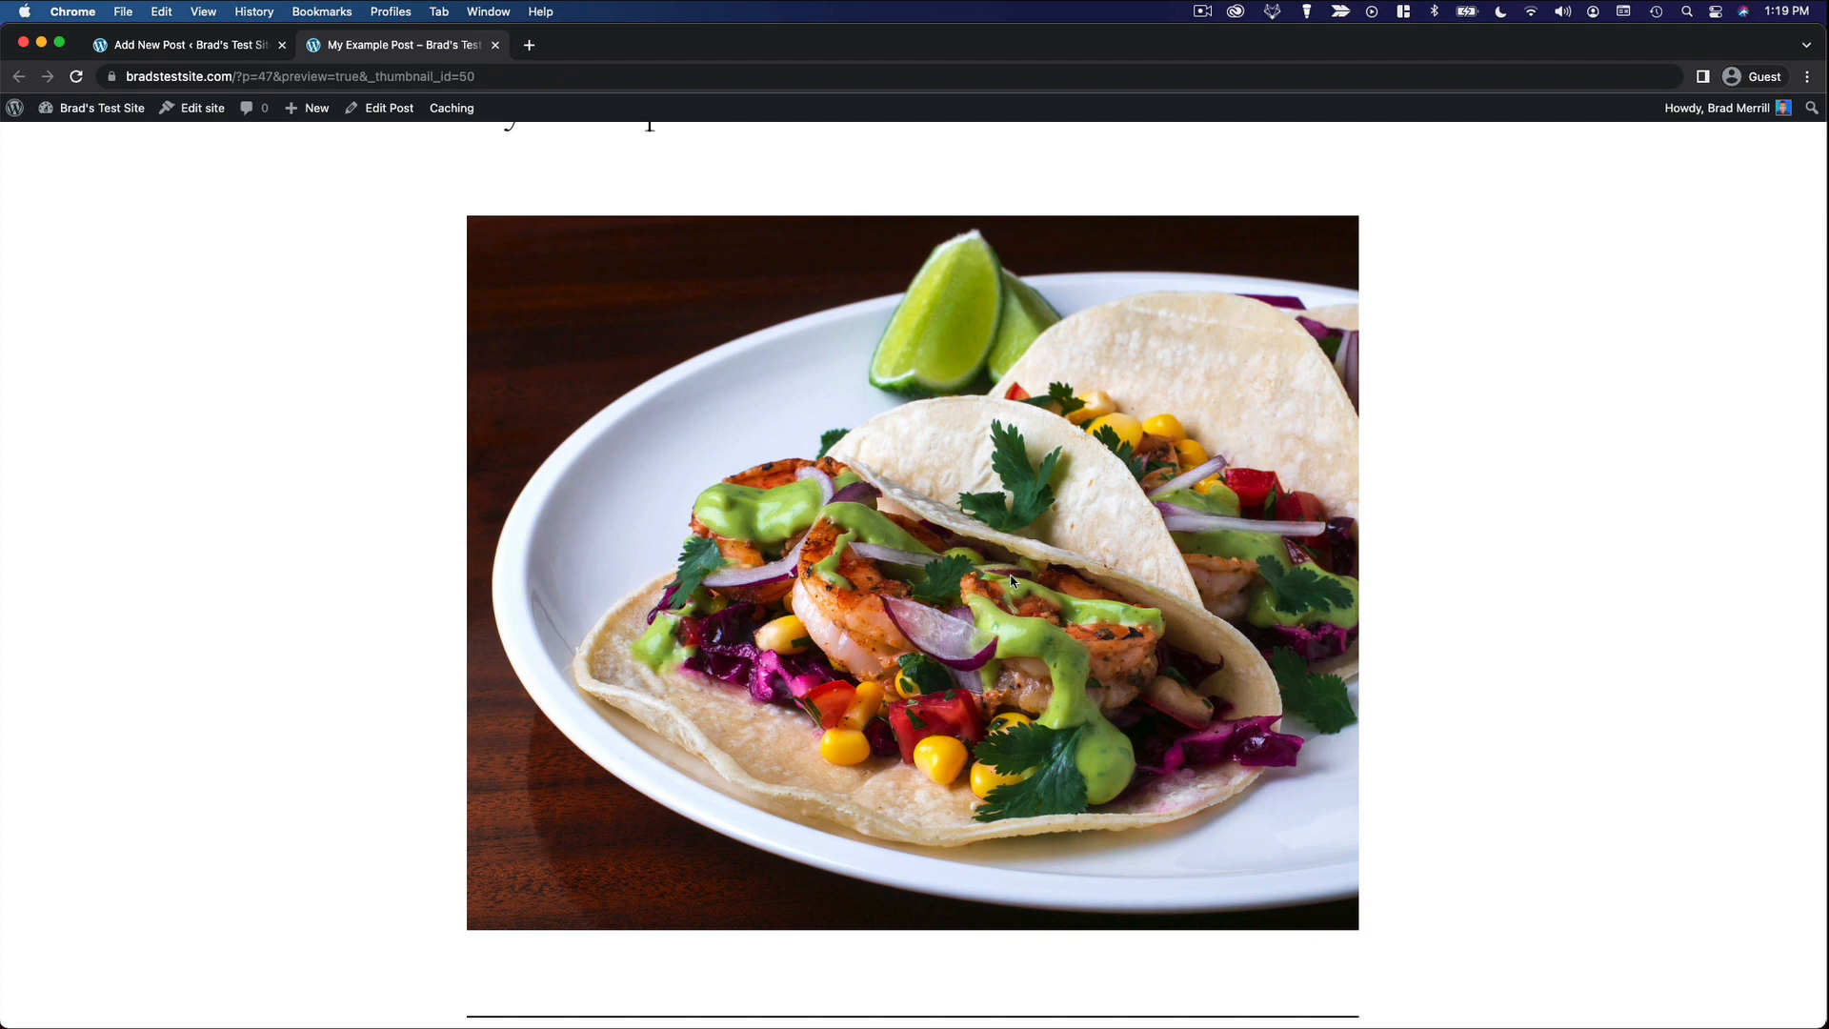
scroll("down", 3)
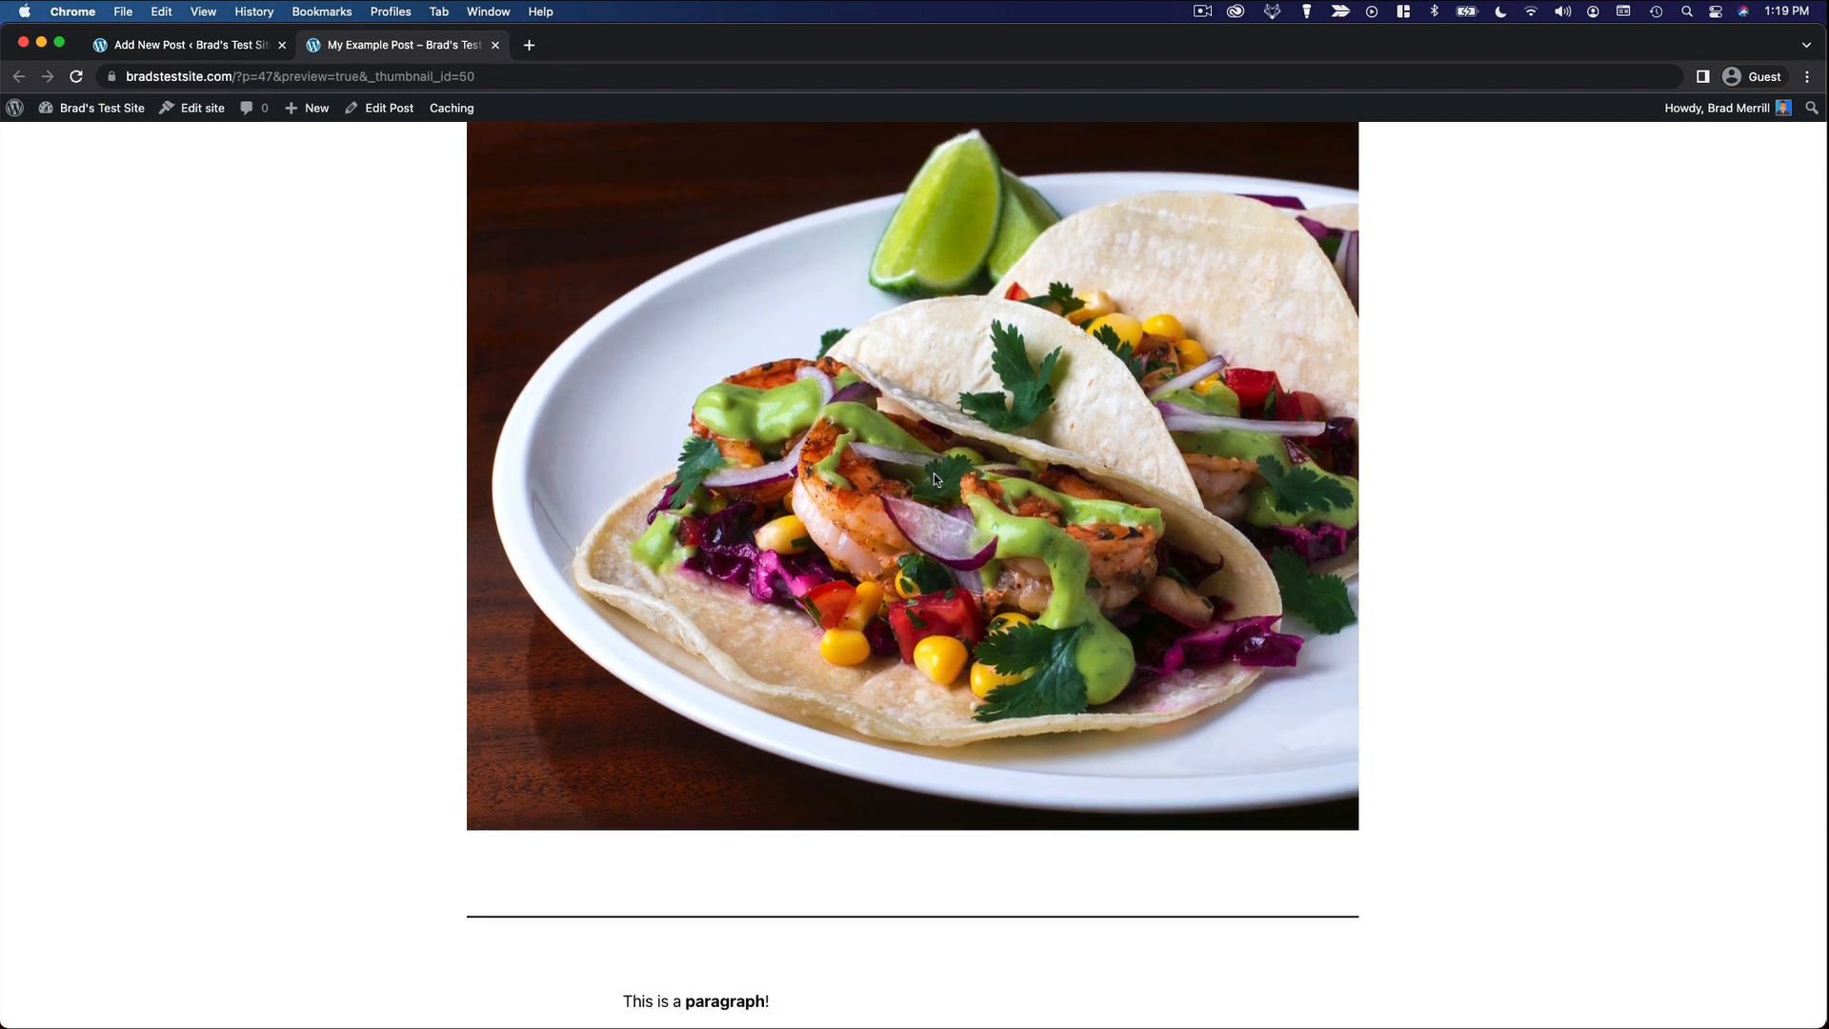
scroll("down", 3)
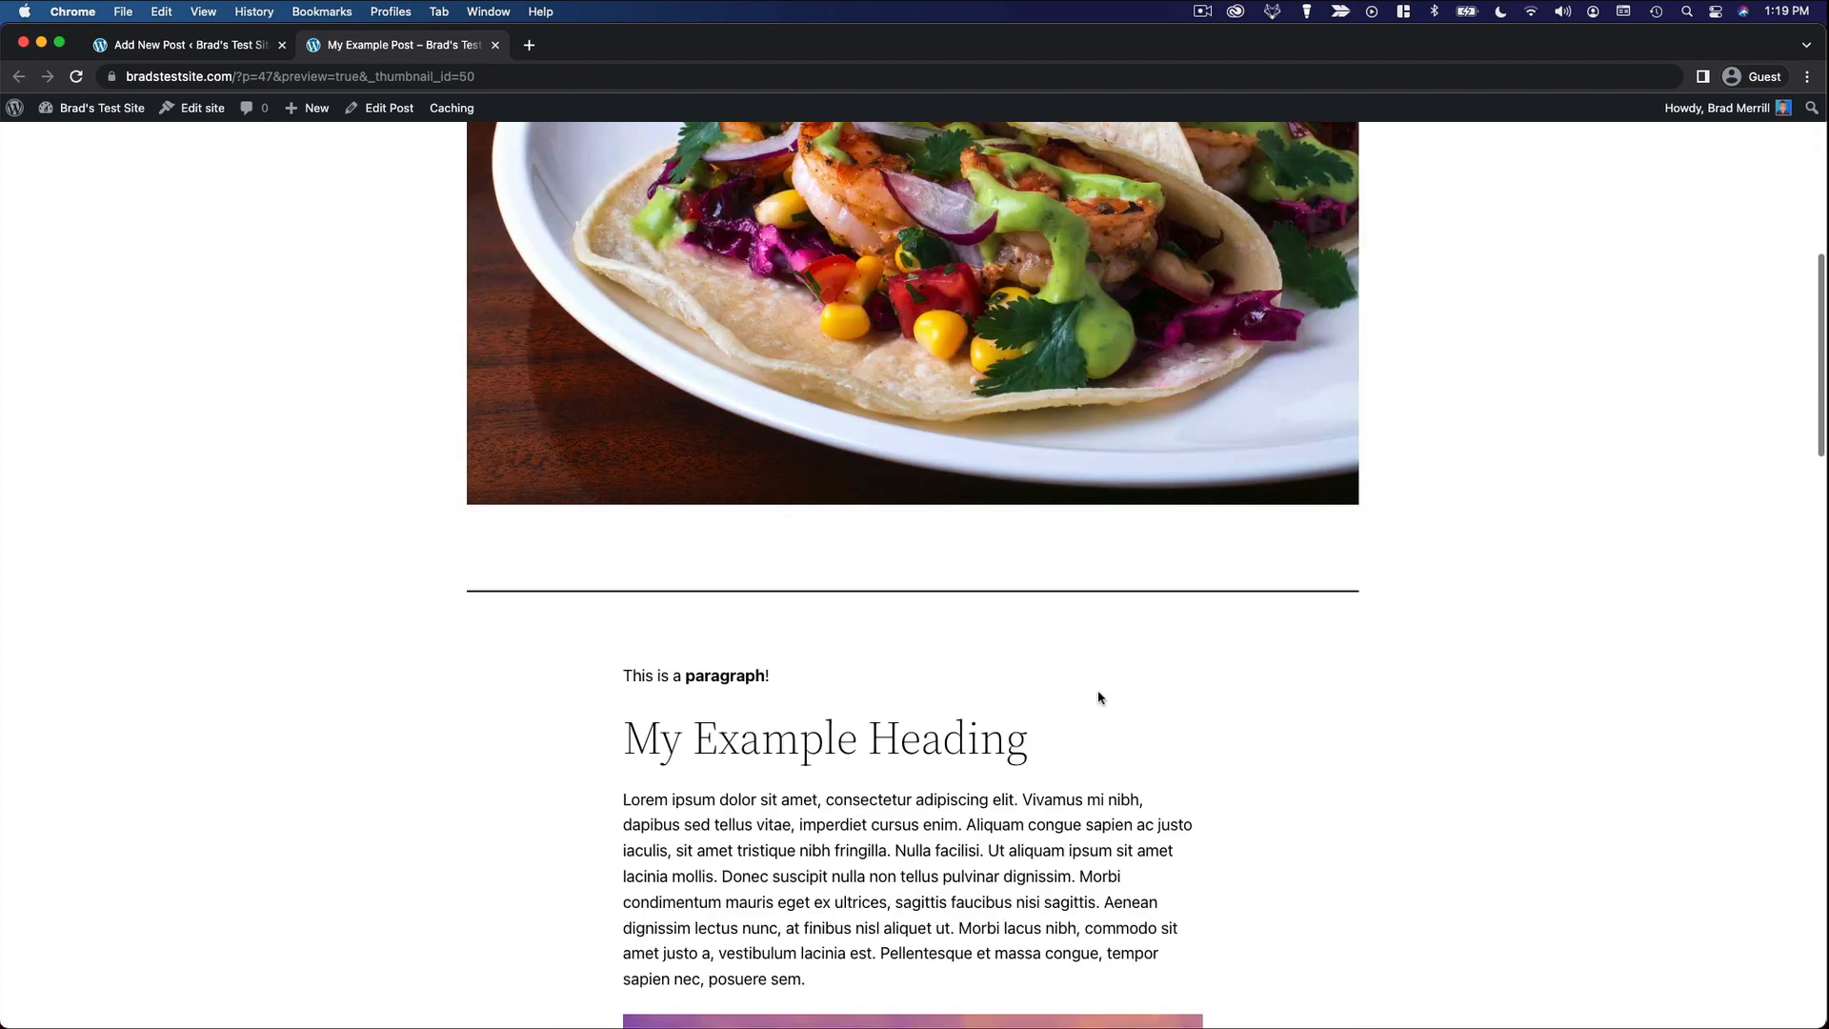
scroll("down", 3)
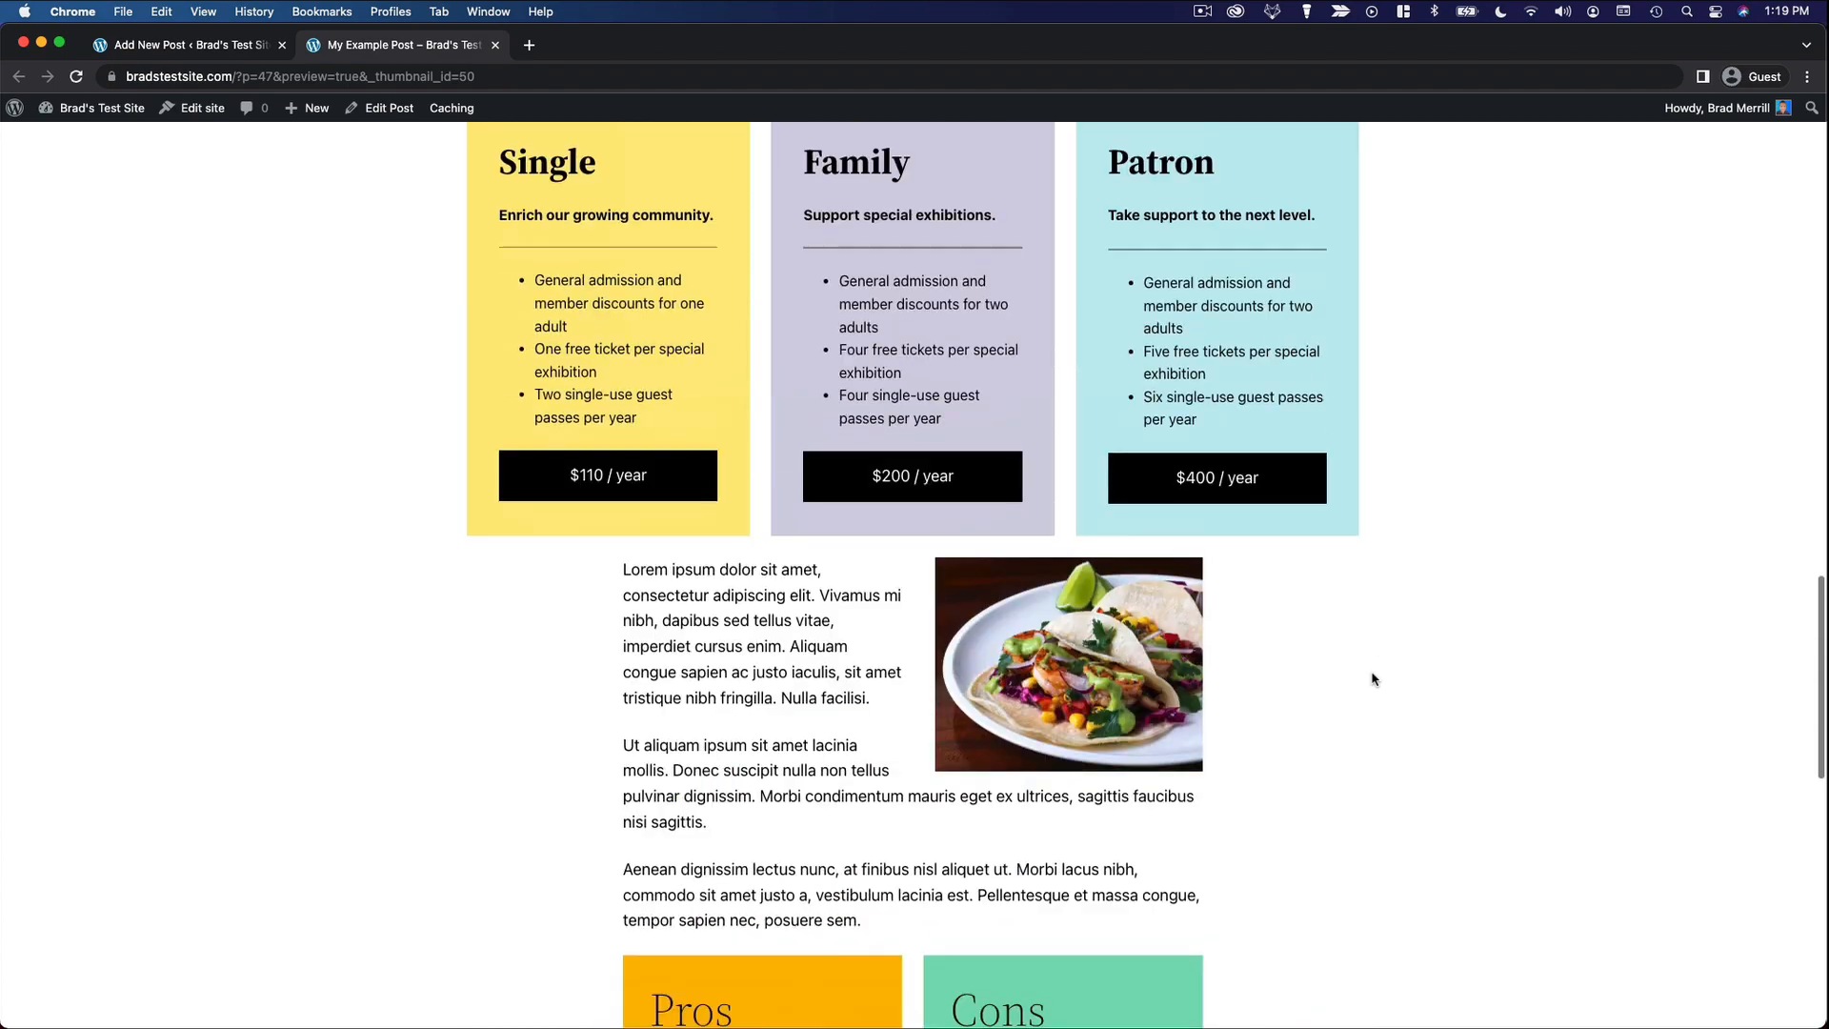
scroll("down", 3)
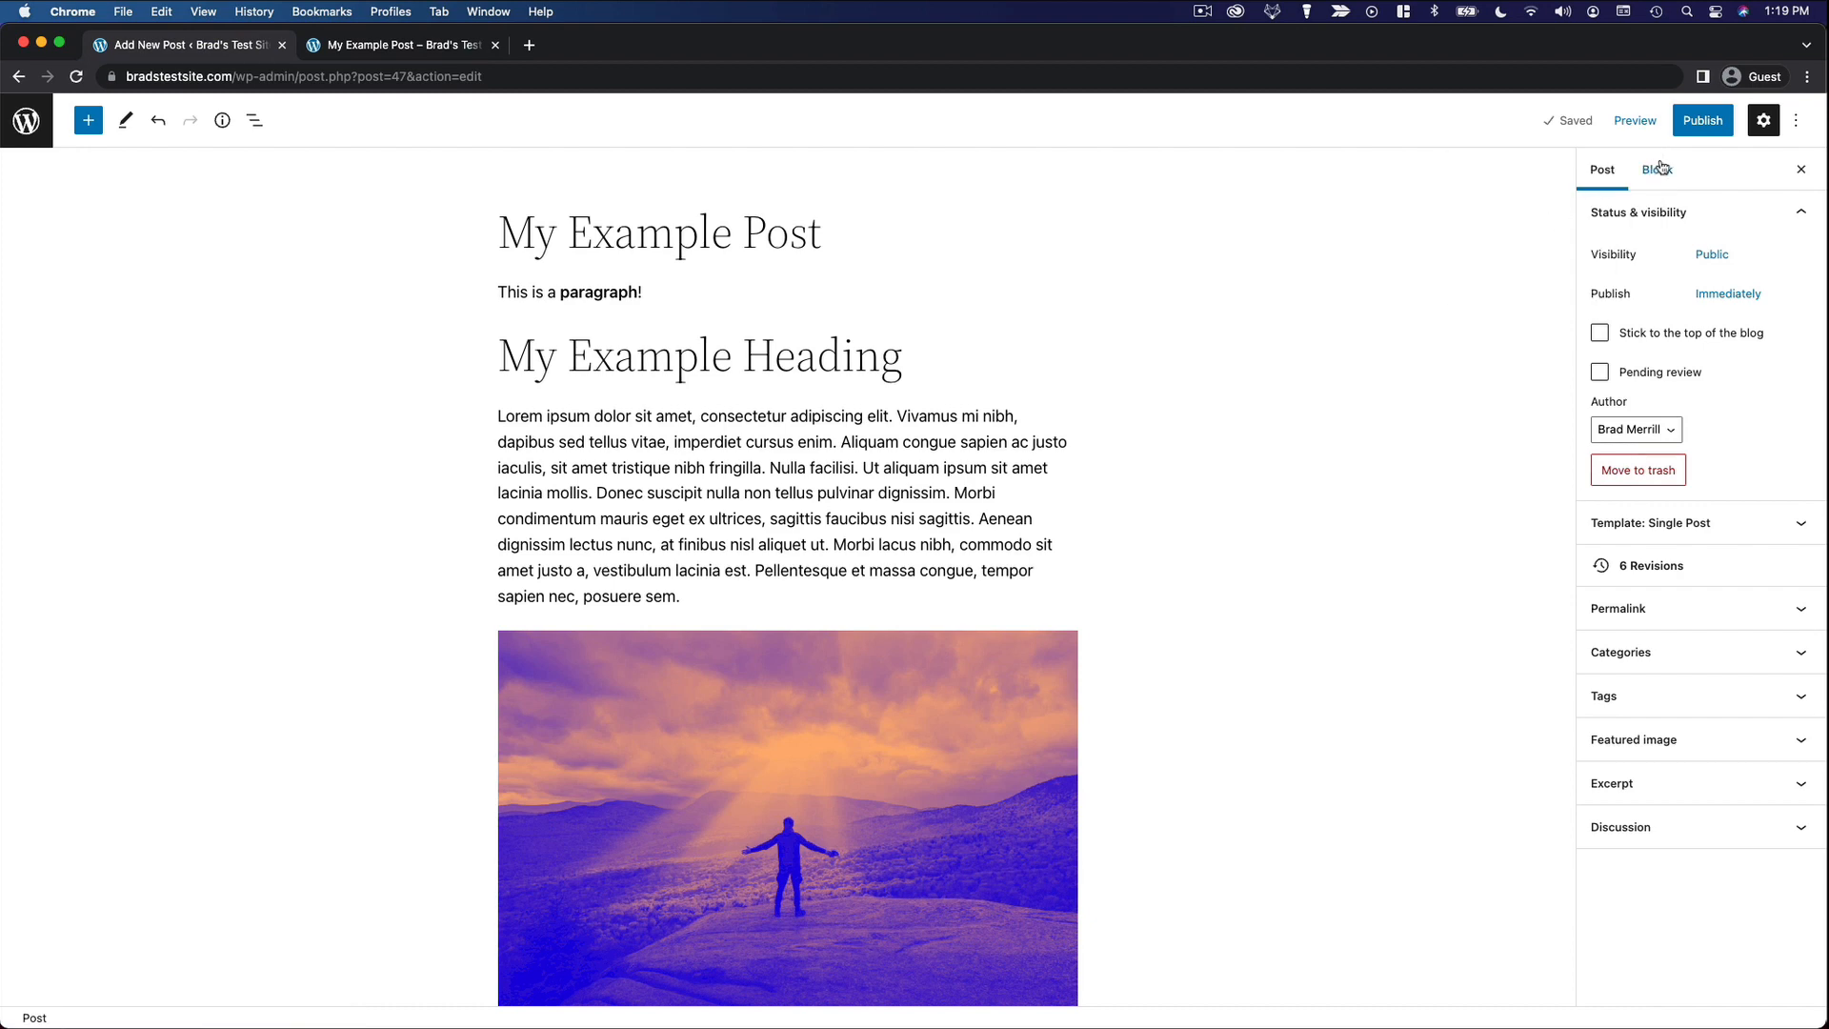
Publish My Example Post, confirming in the pre-publish panel so it goes live
left_click(1701, 120)
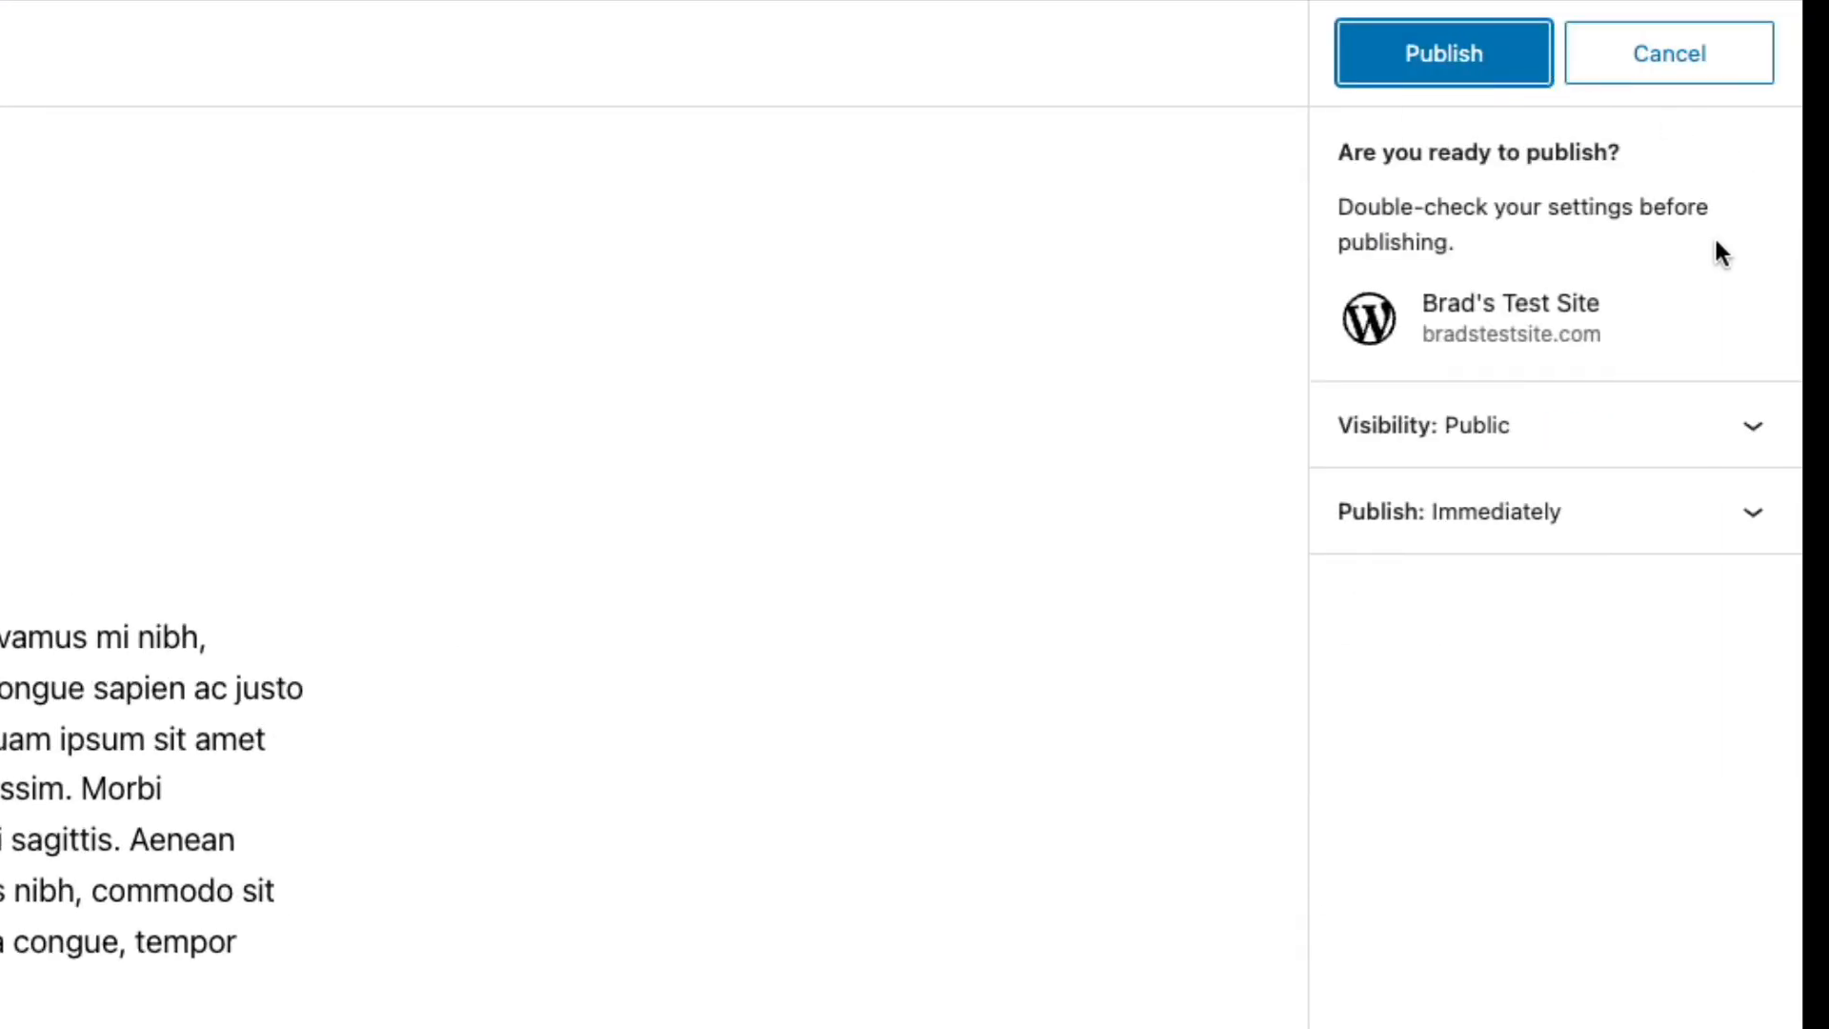
mouse_move(1625, 324)
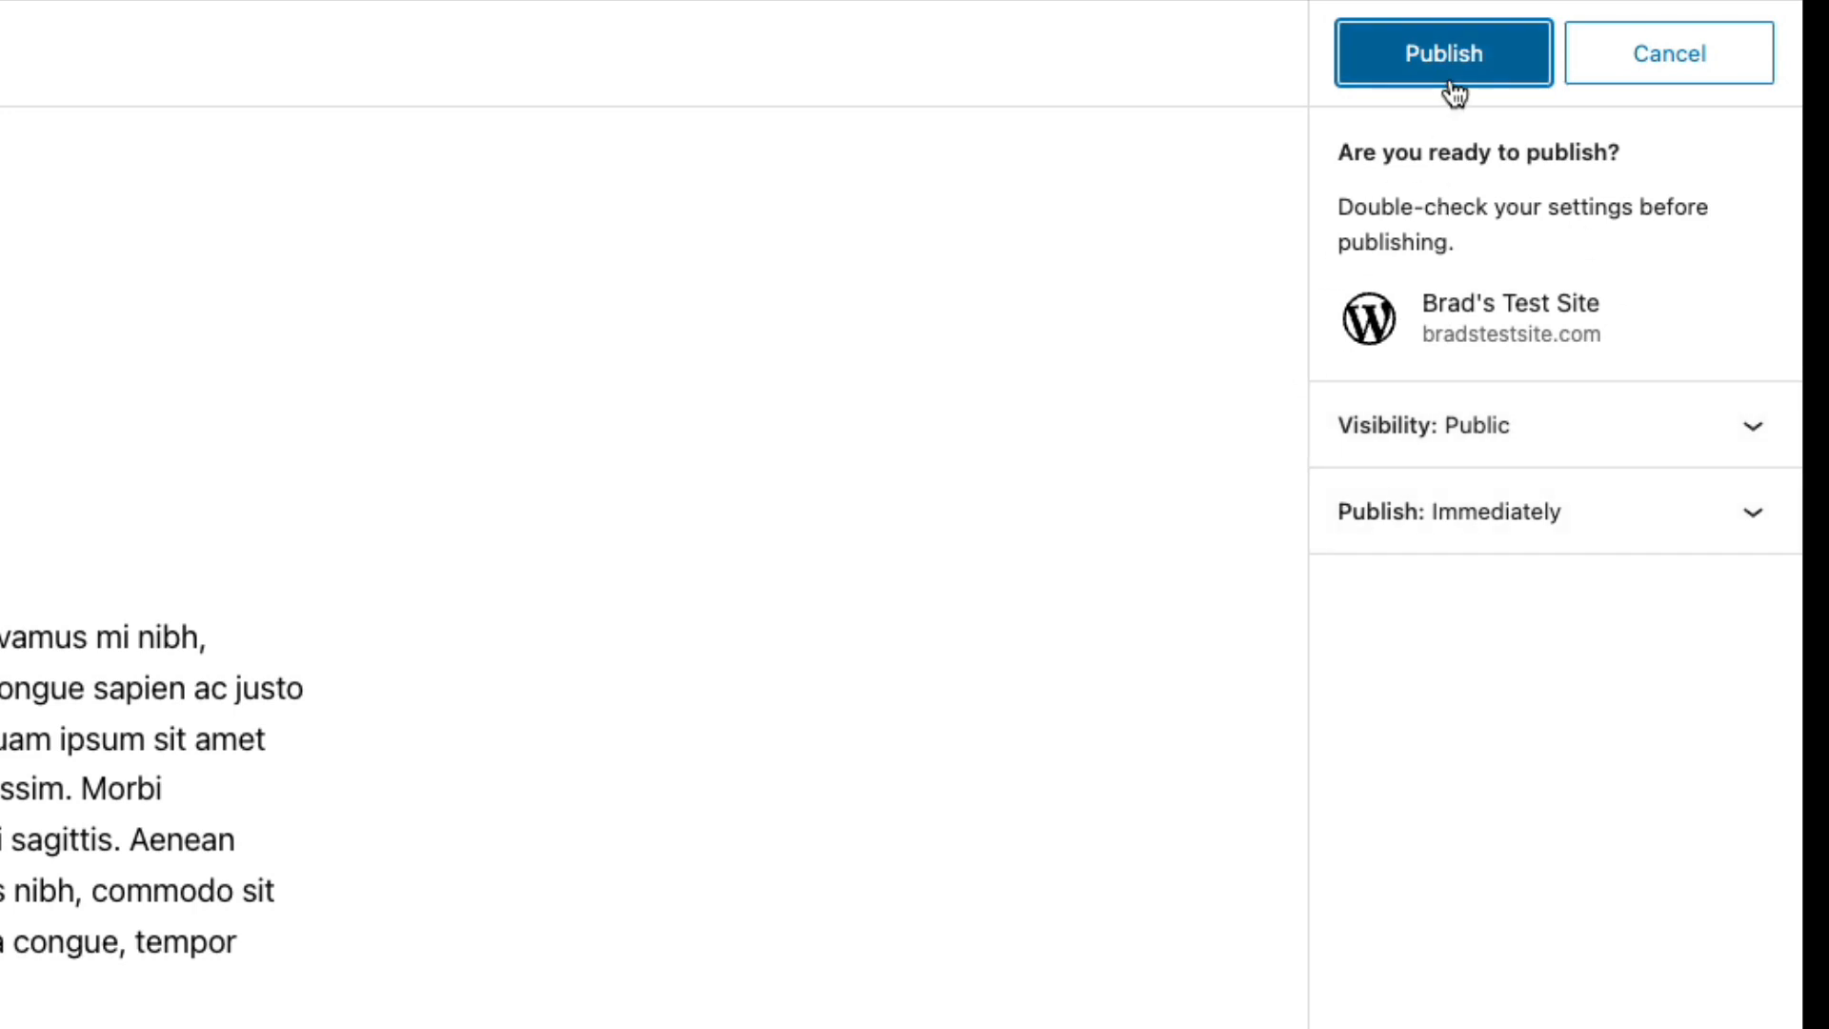
left_click(1442, 54)
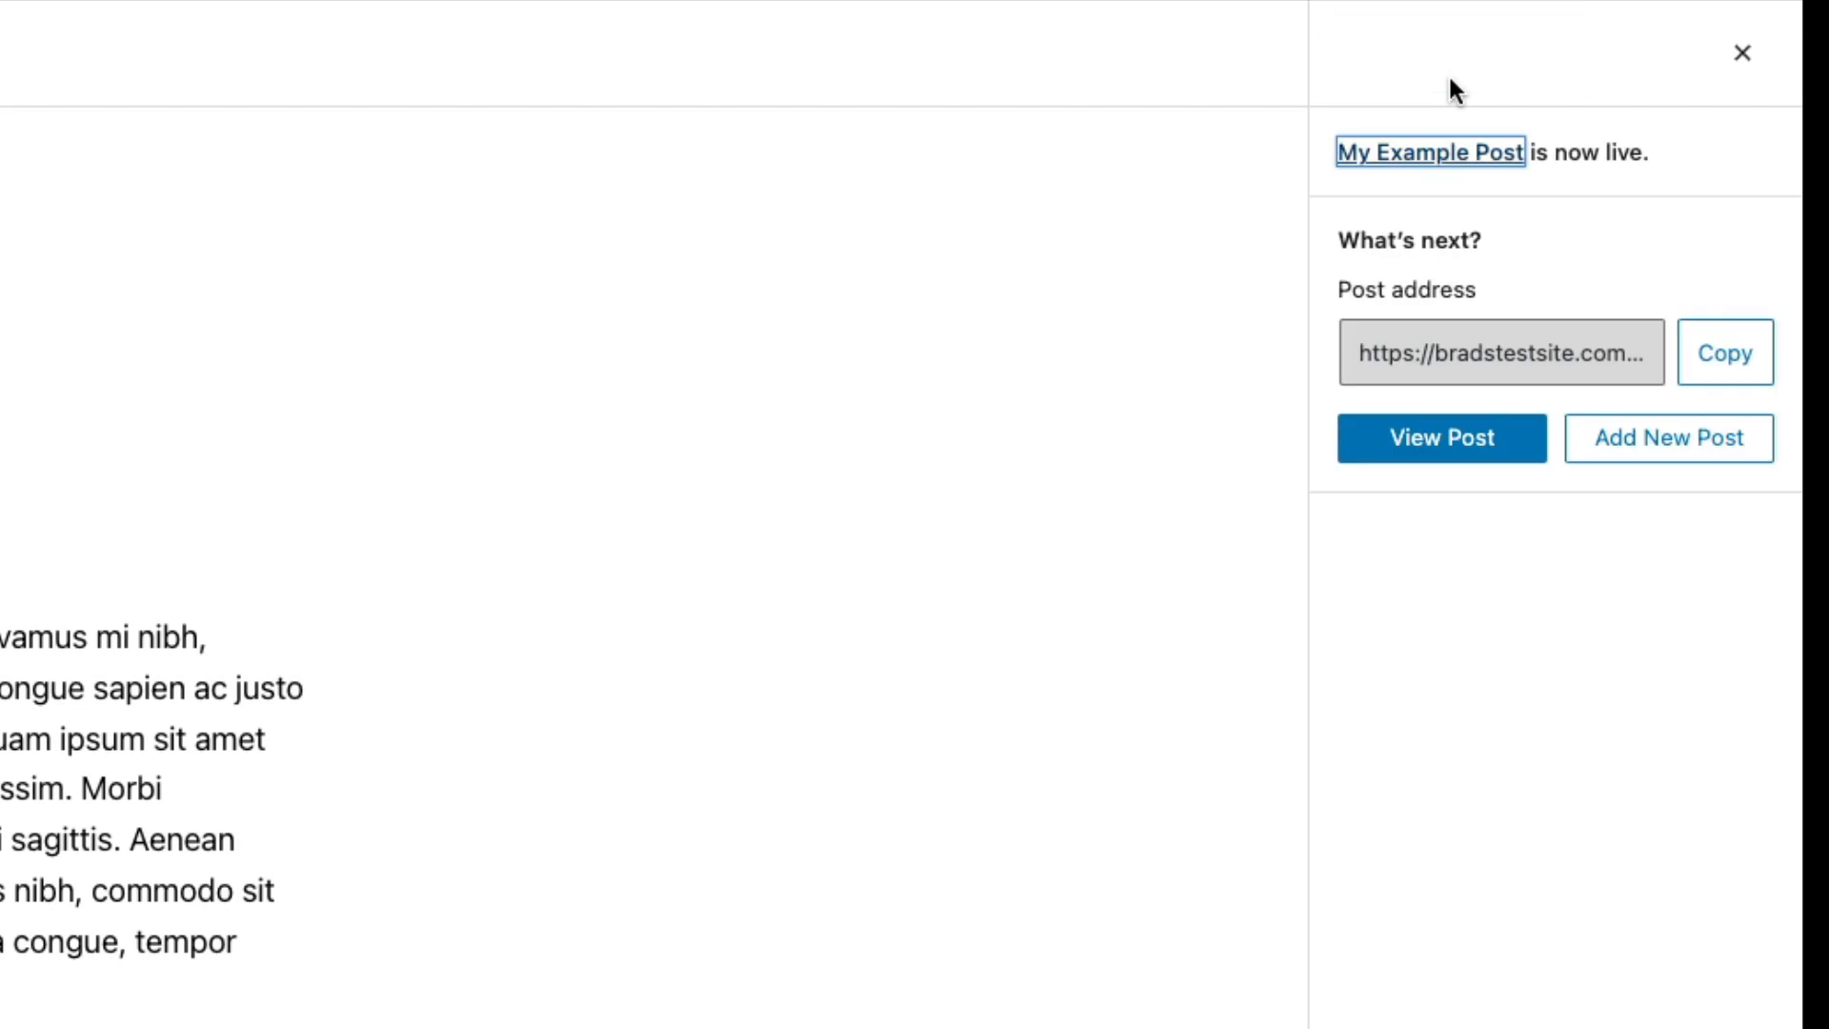
mouse_move(1460, 96)
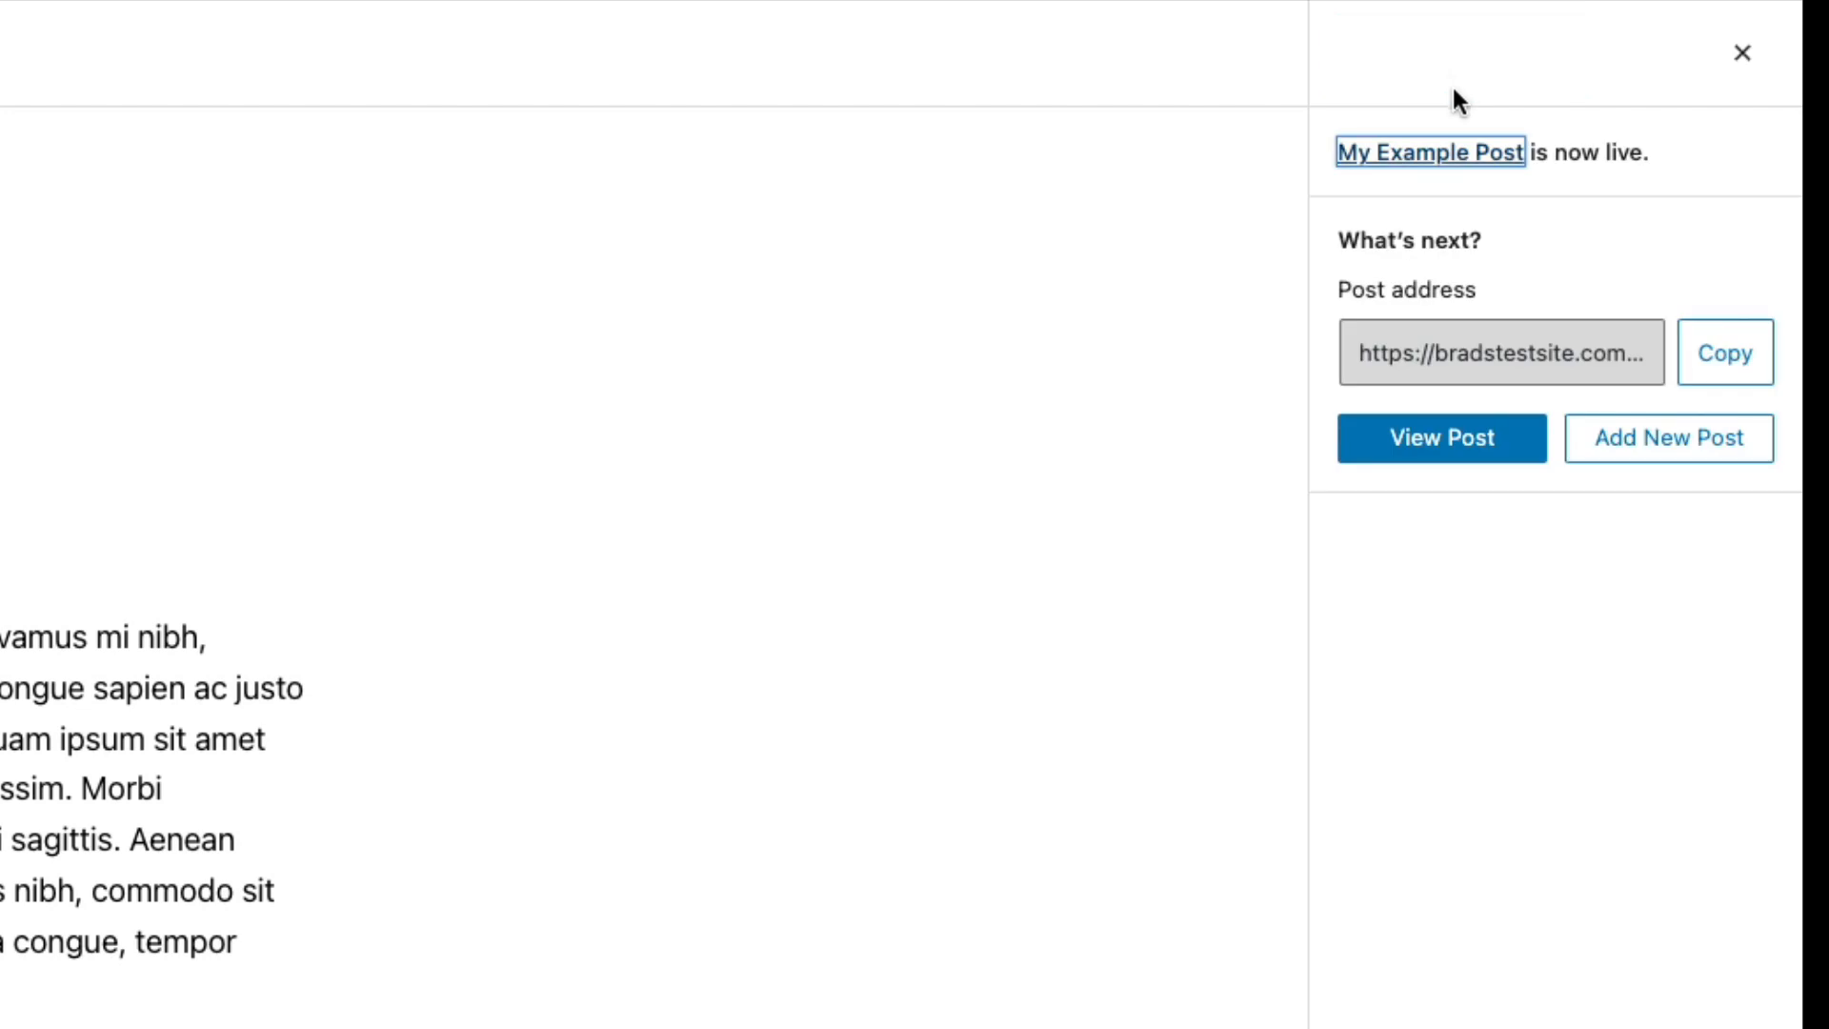
mouse_move(1445, 158)
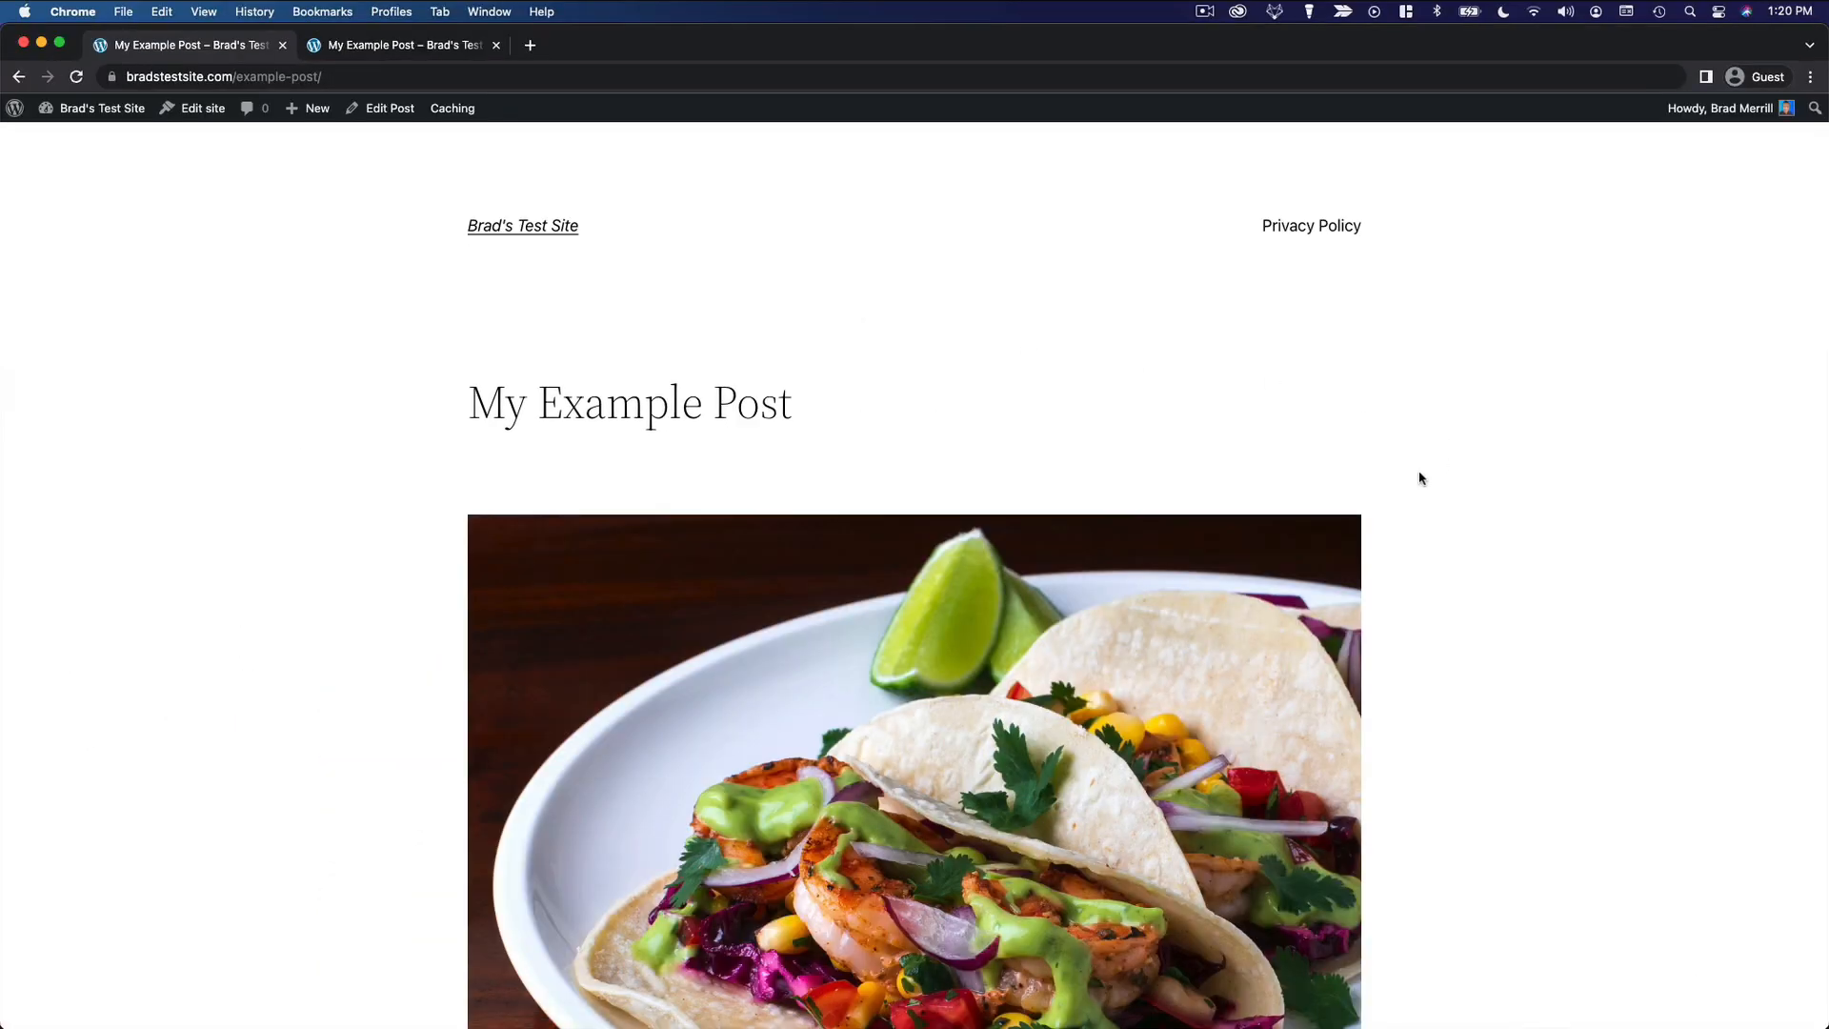
Scroll through the live post at /example-post/ with its taco featured image
scroll("down", 3)
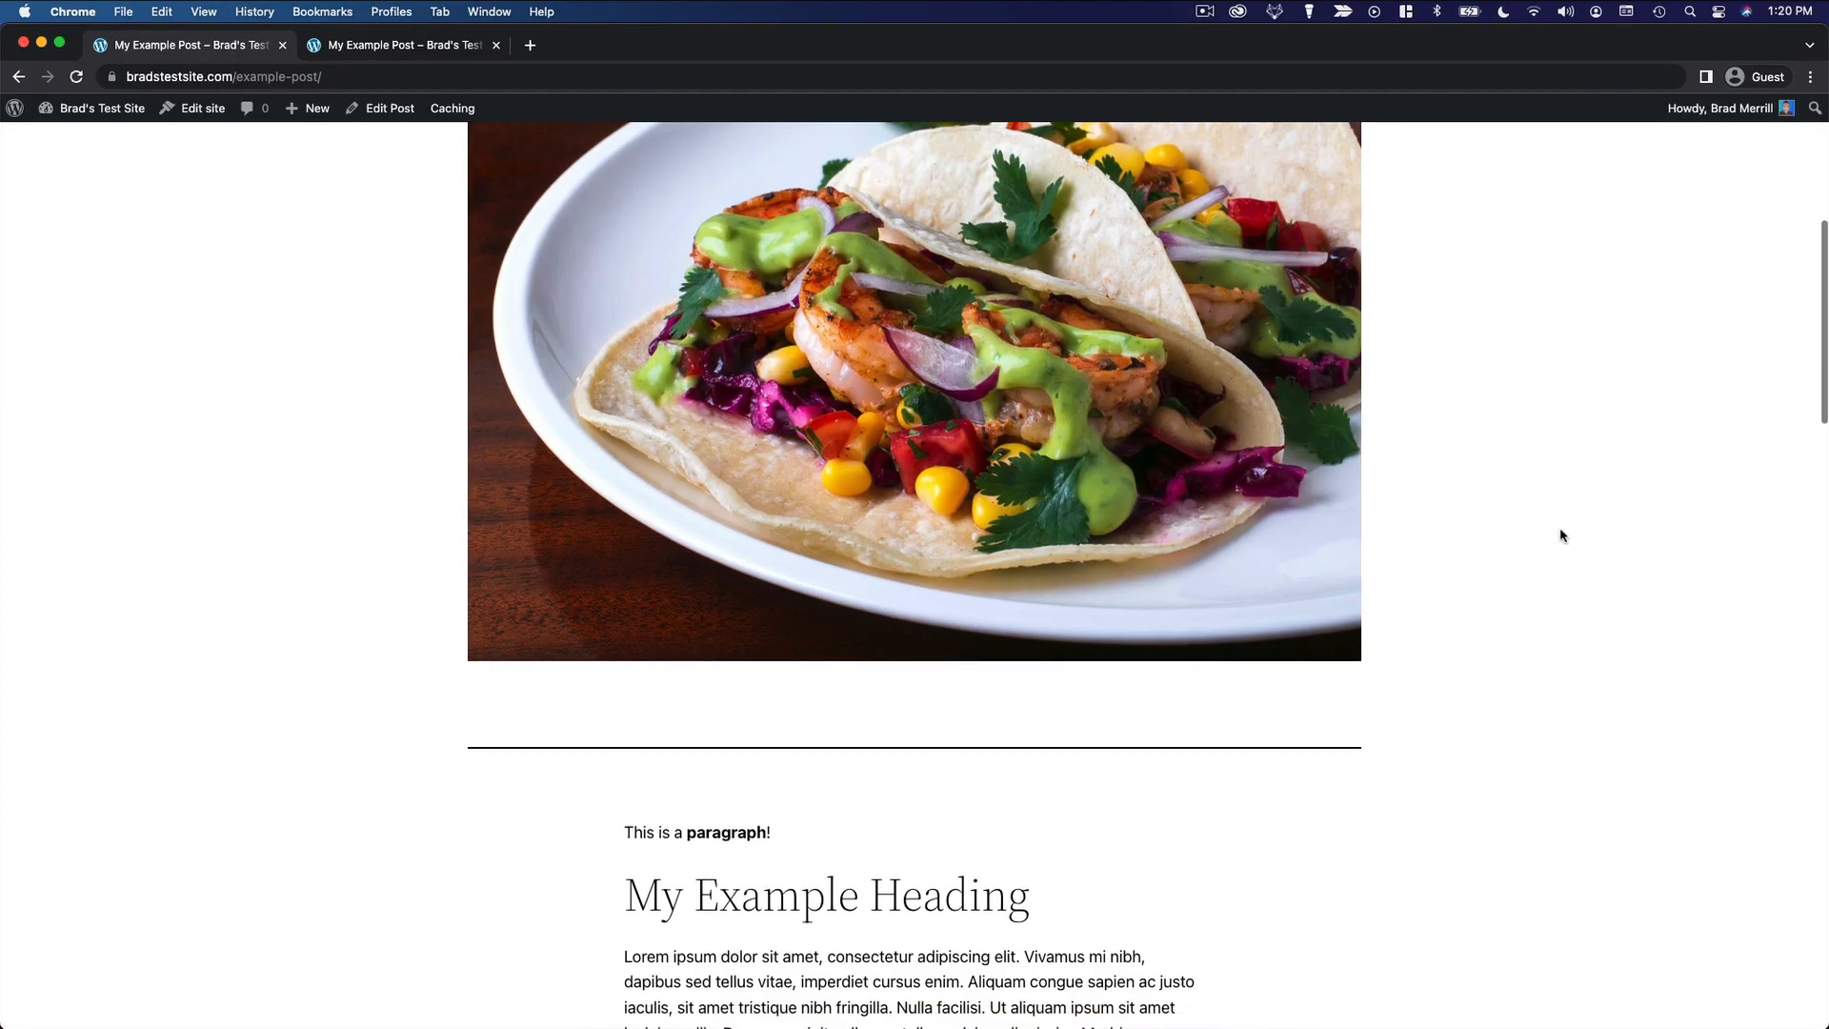